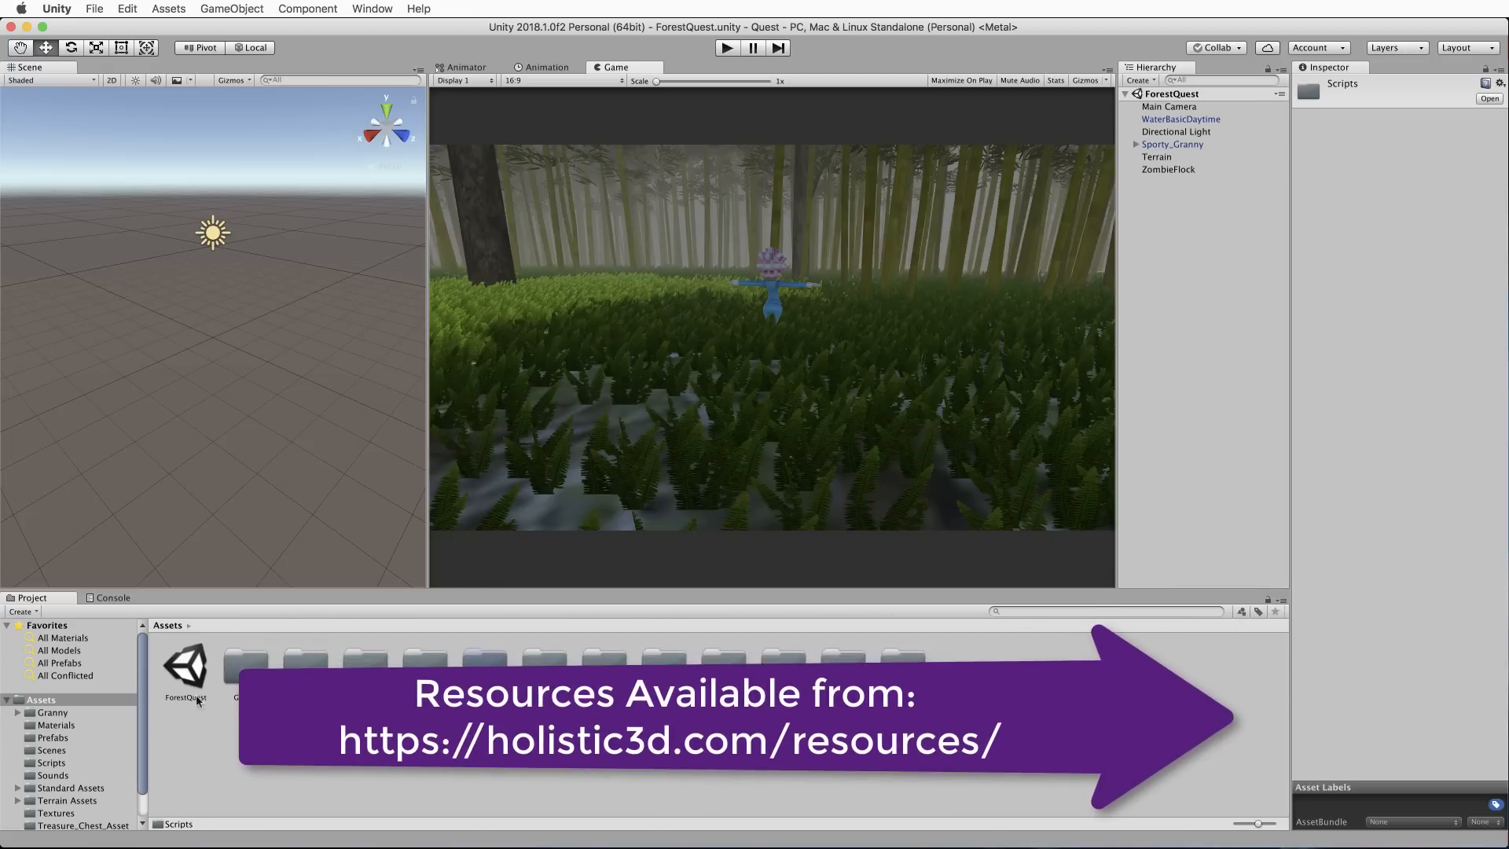
mouse_move(209, 700)
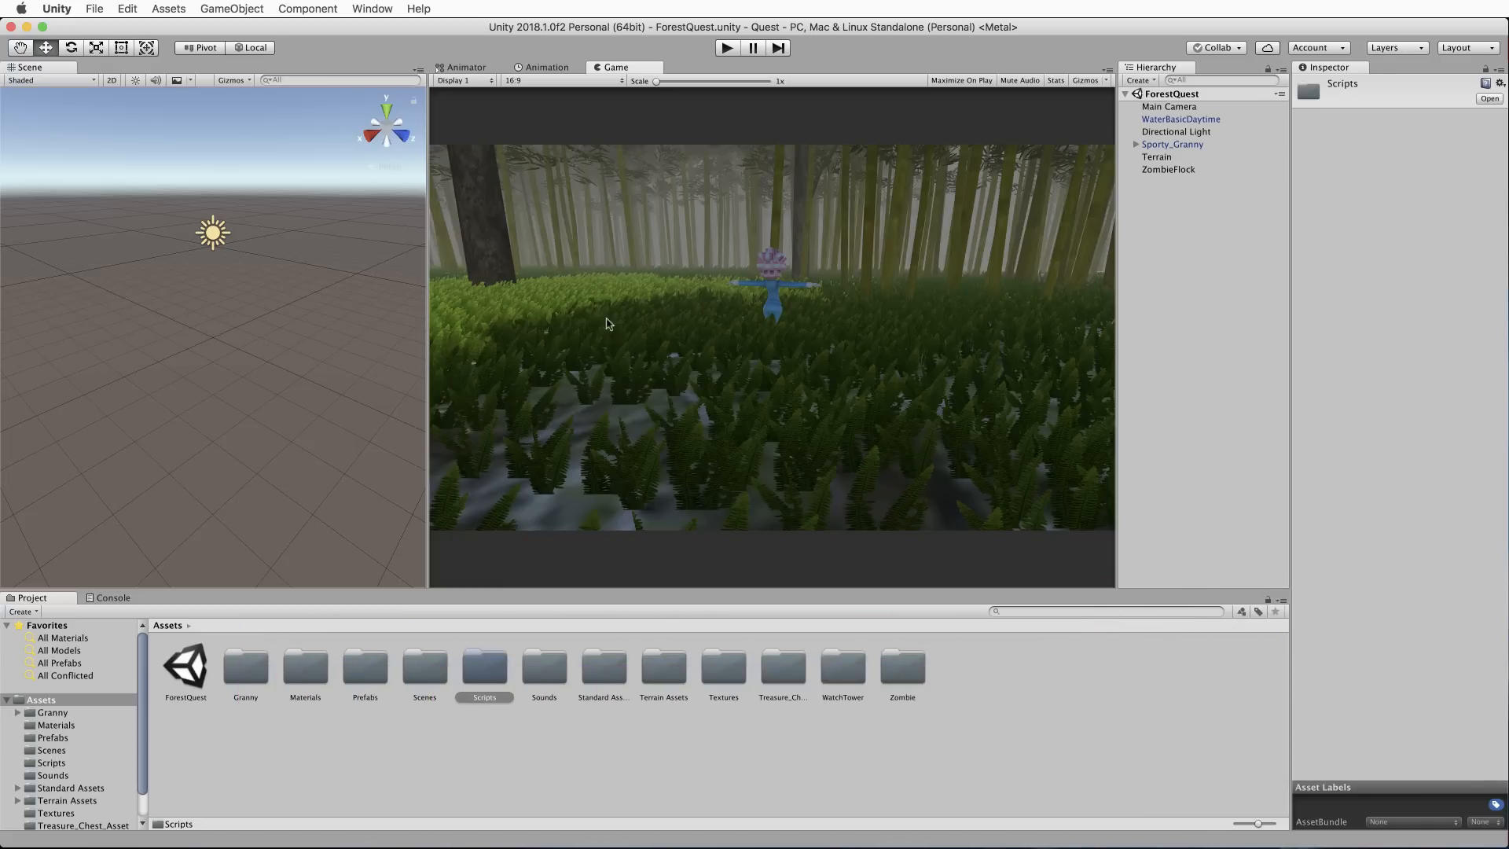
mouse_move(630, 350)
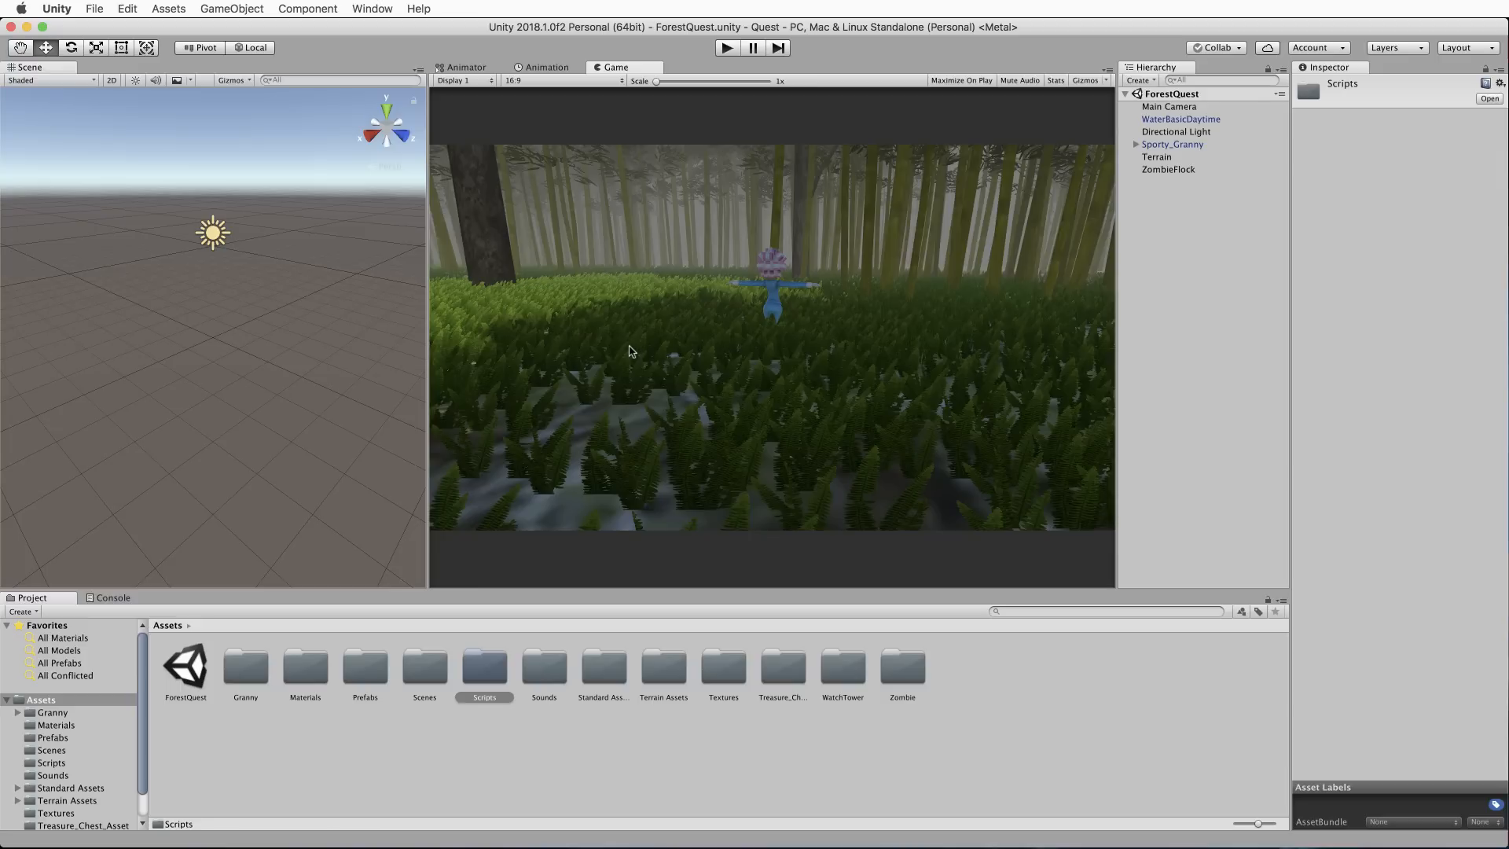
mouse_move(1160, 162)
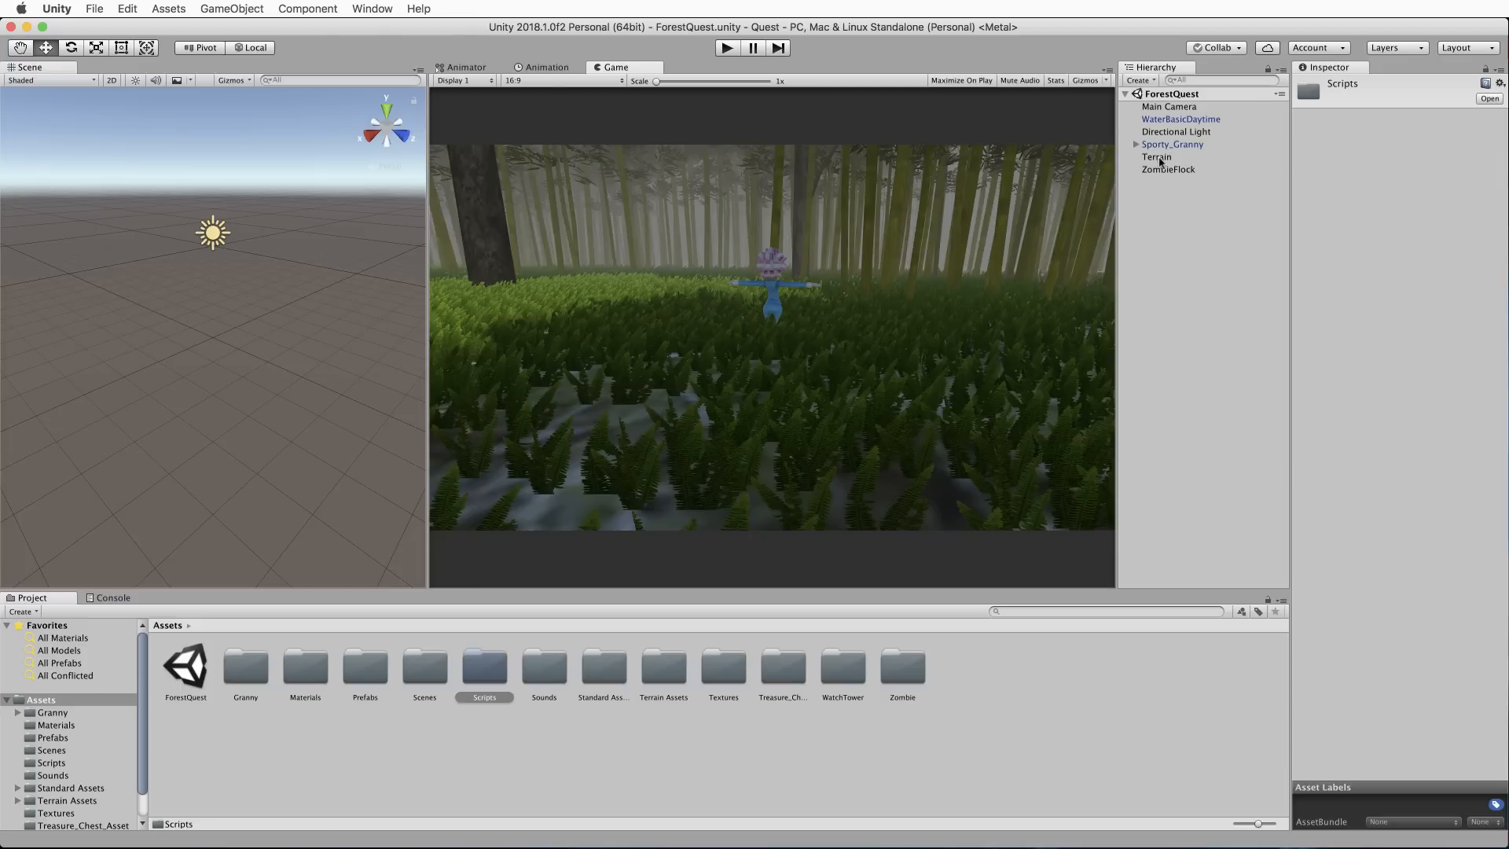
Select Sporty_Granny and scroll its Inspector down to the audio sources and Granny Controls script.
click(1172, 143)
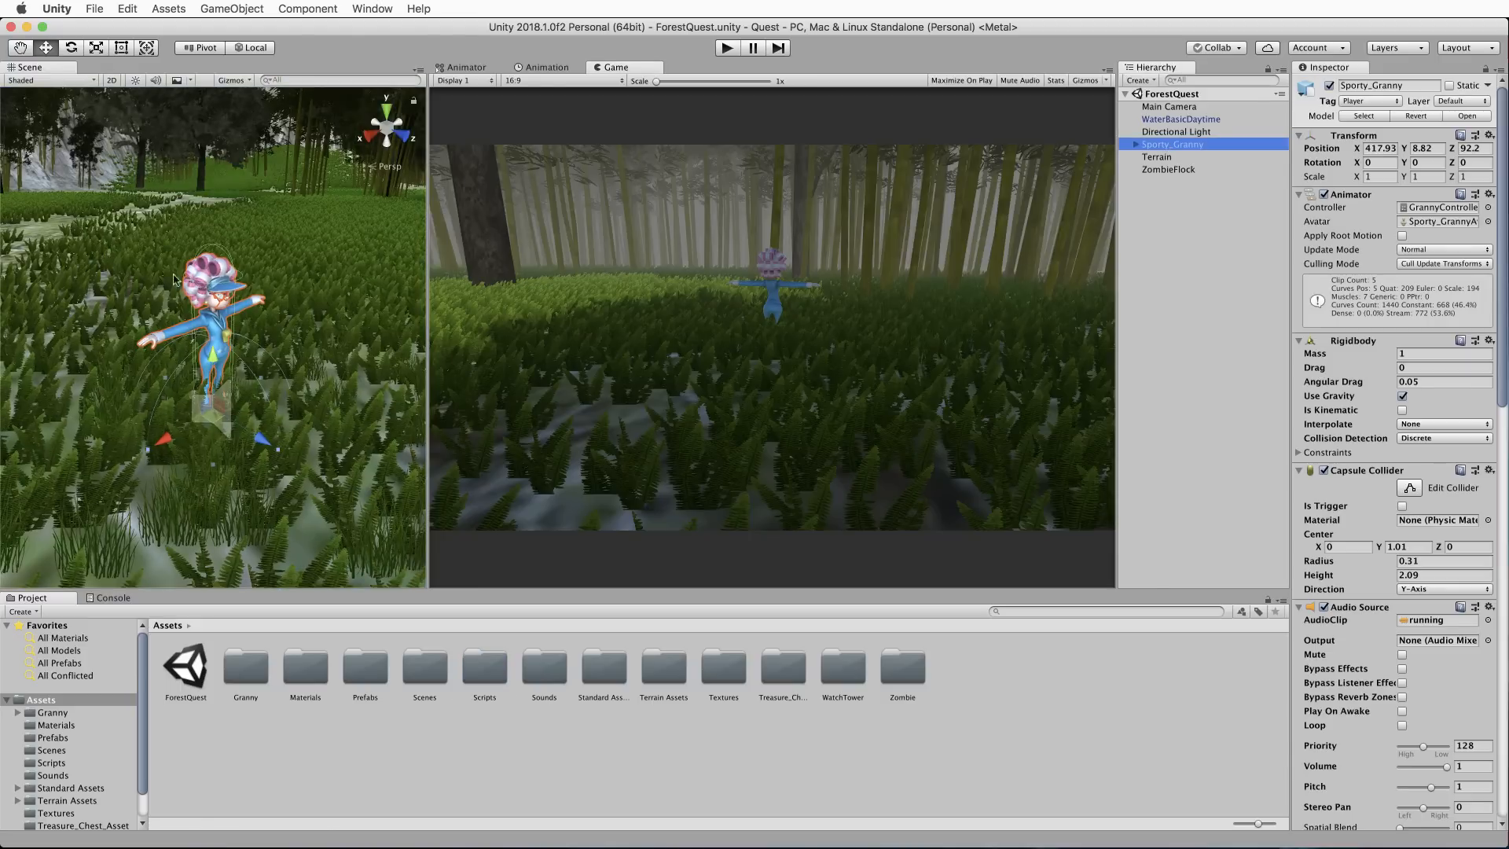
mouse_move(168, 195)
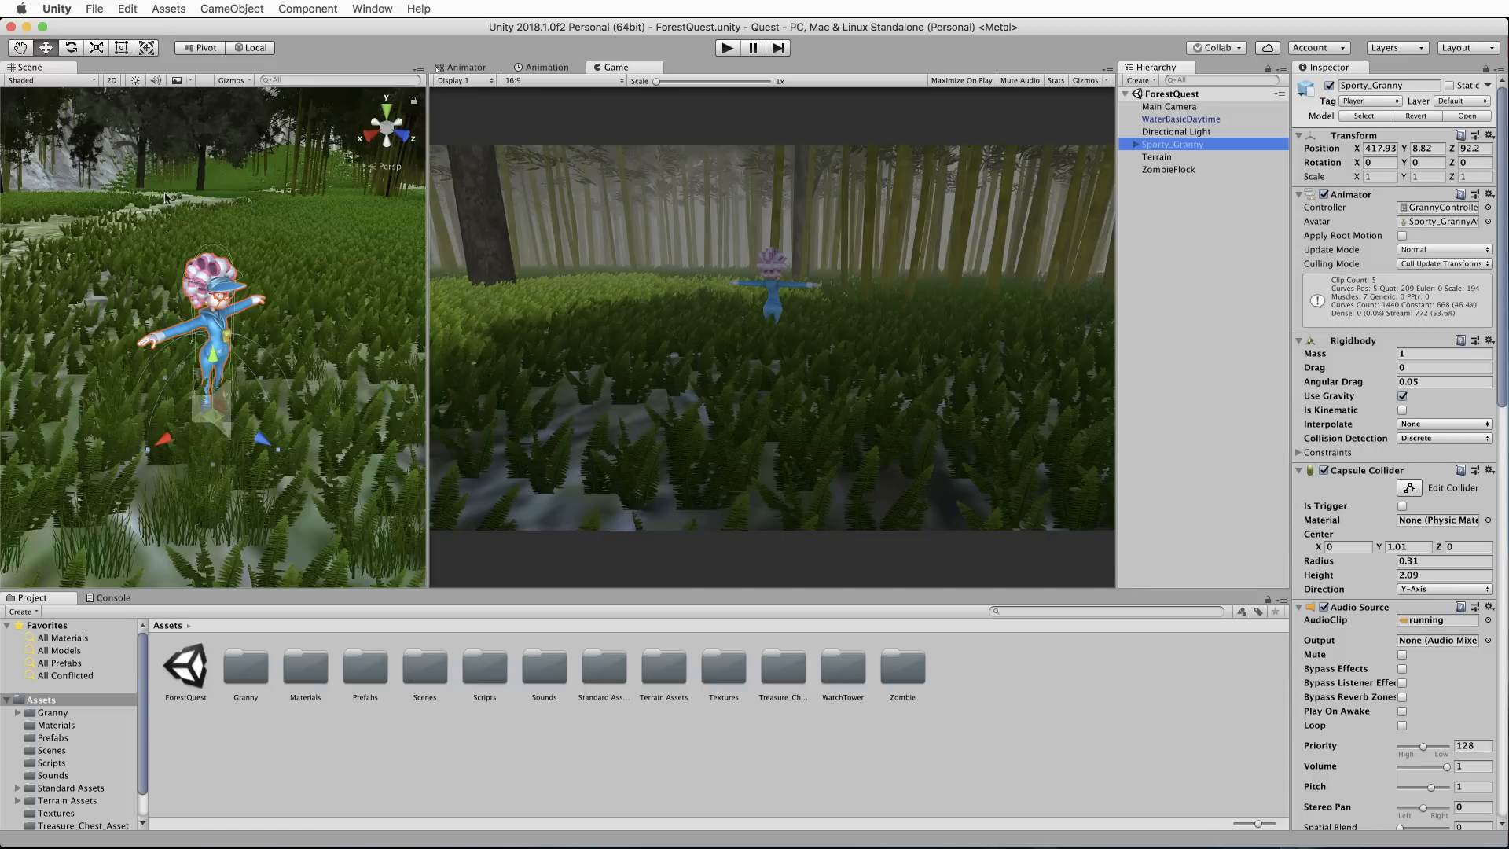
mouse_move(235, 301)
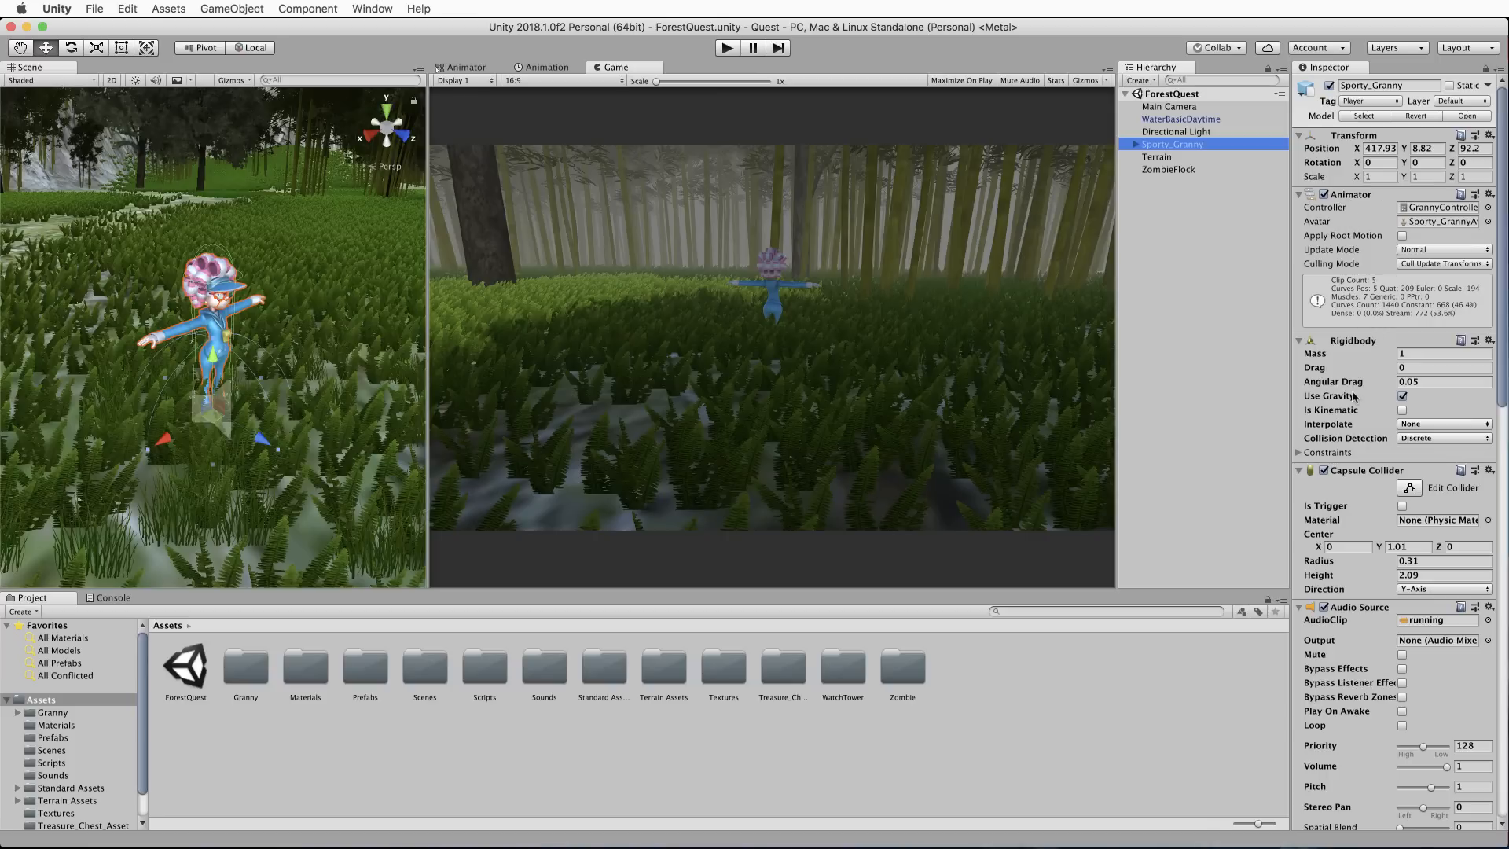
scroll(down, 3)
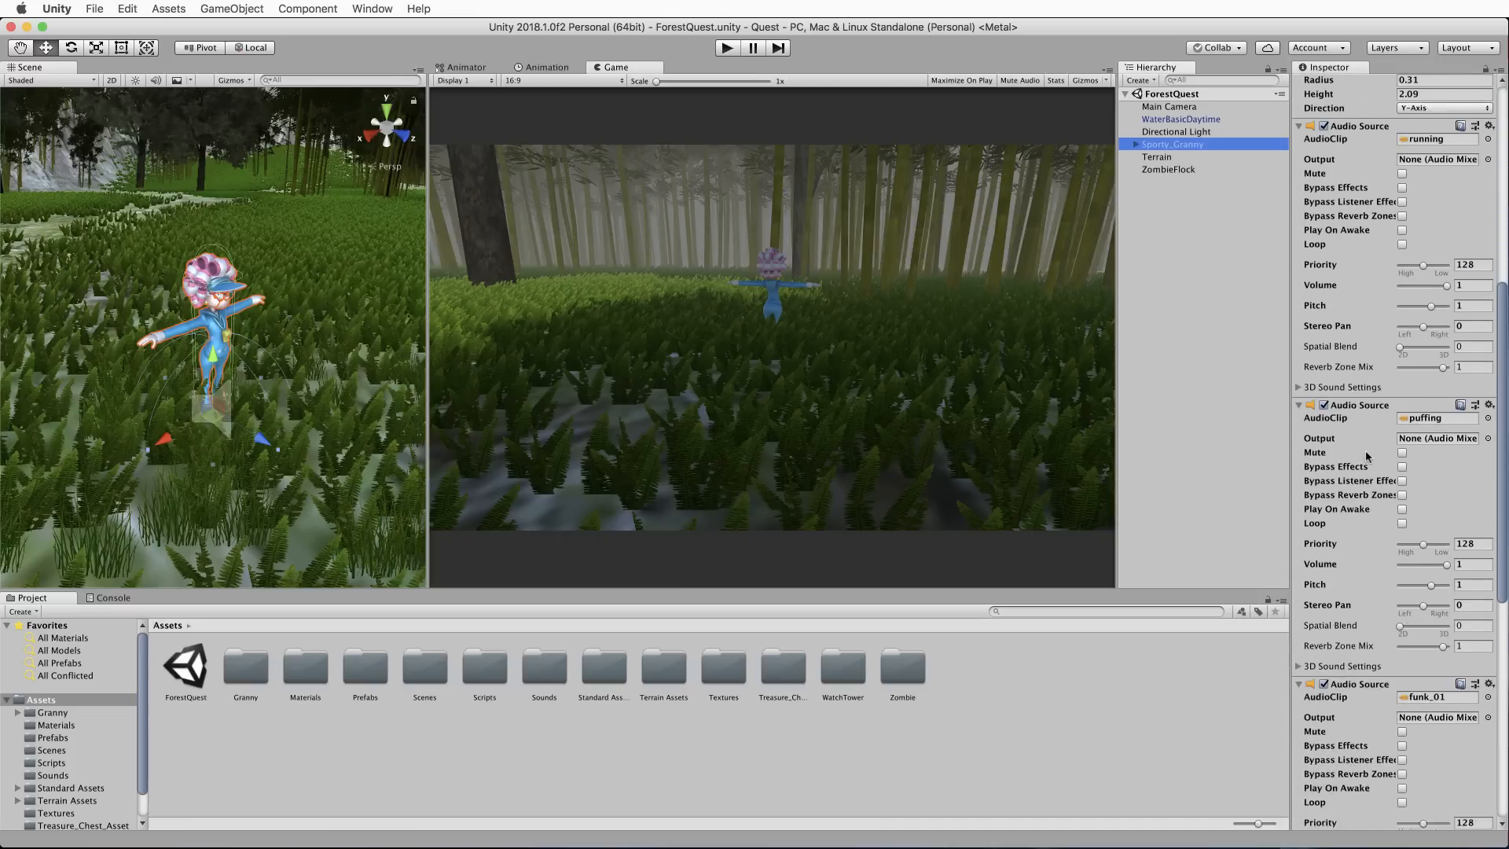
scroll(down, 3)
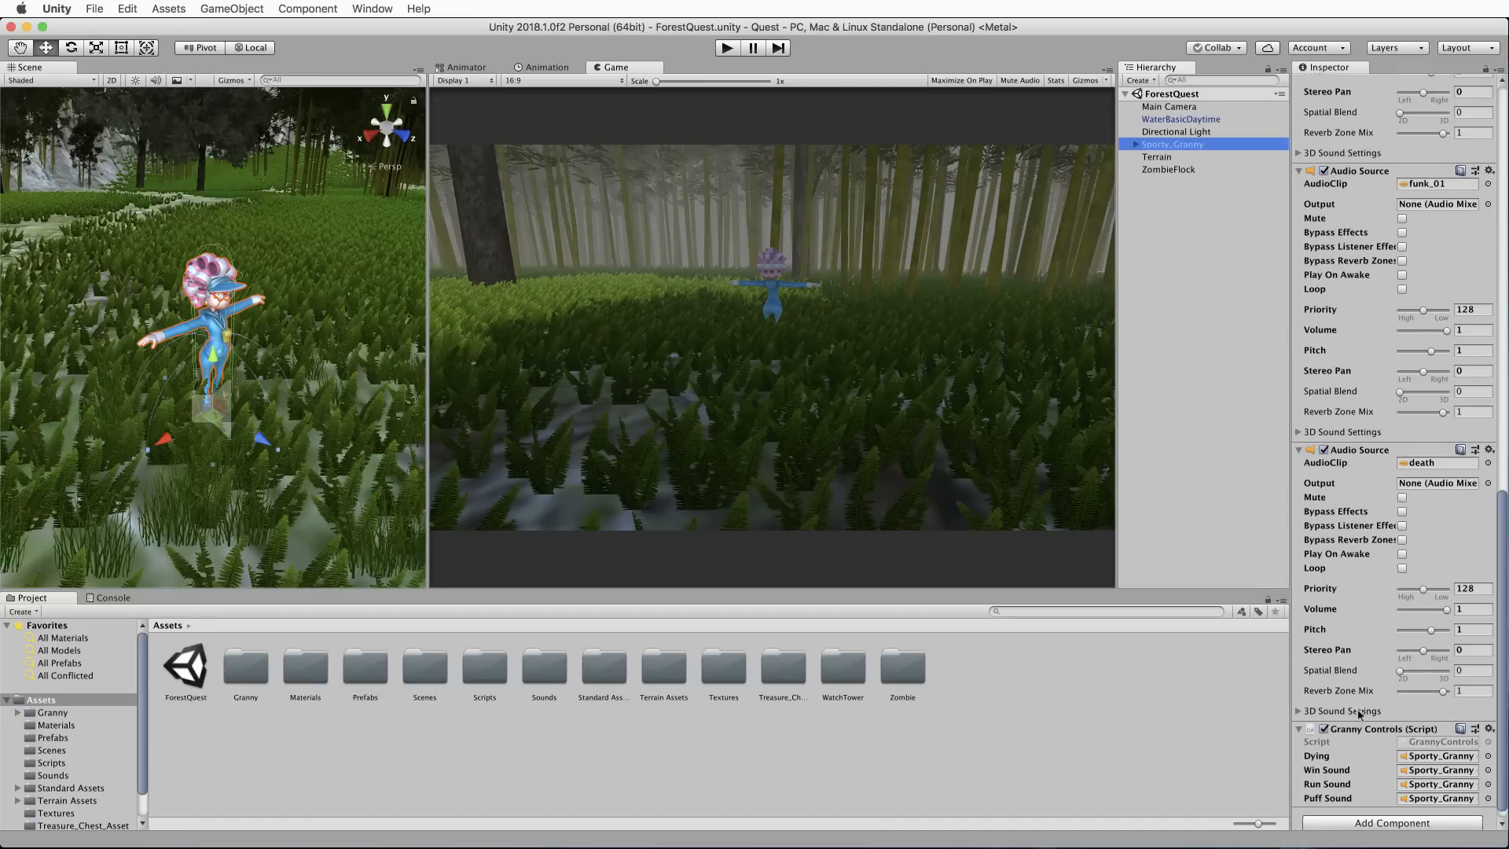
mouse_move(920, 326)
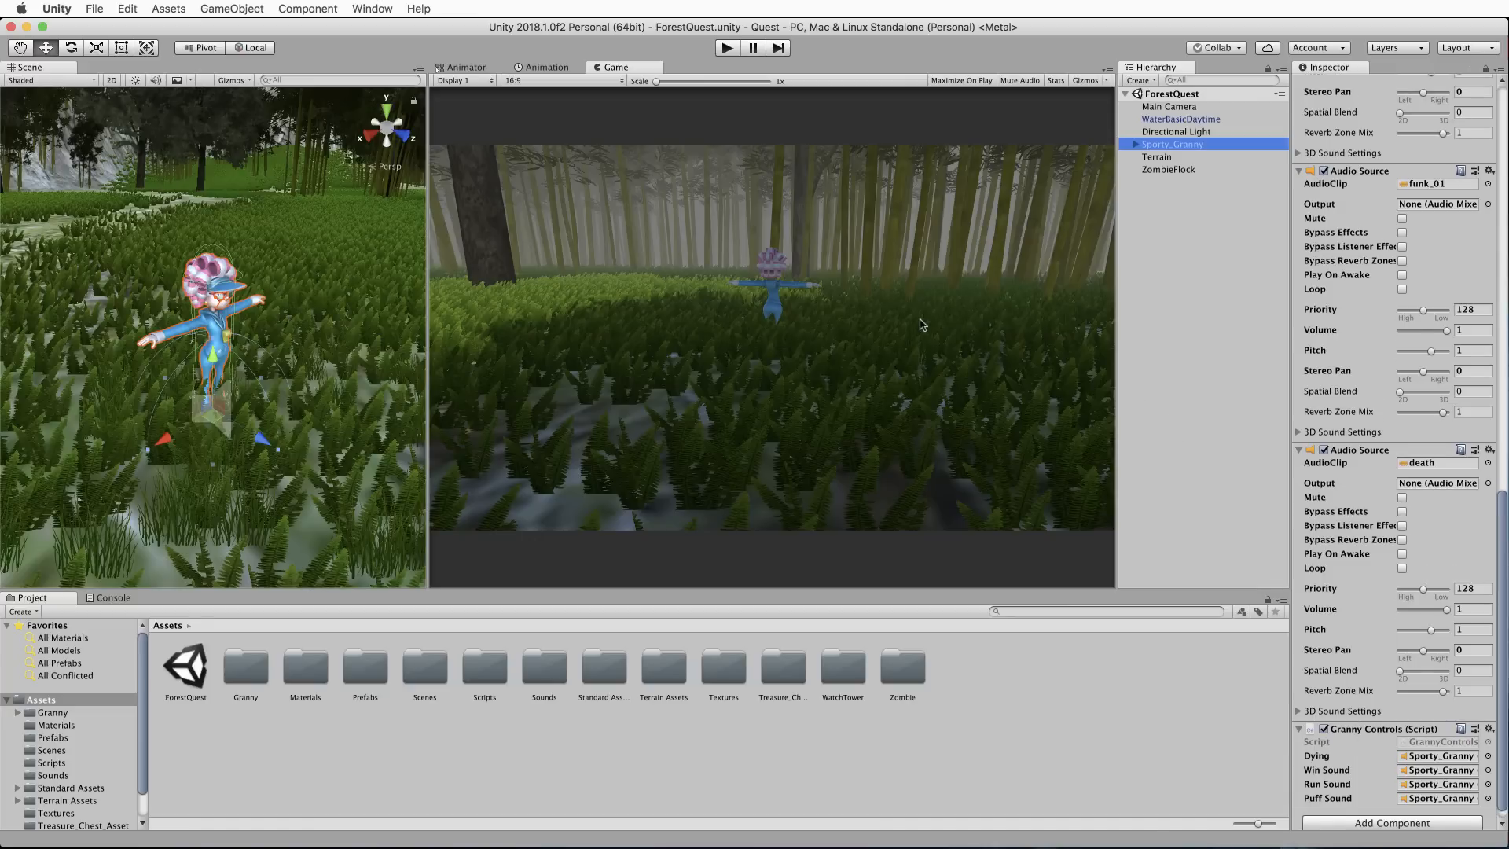
mouse_move(923, 318)
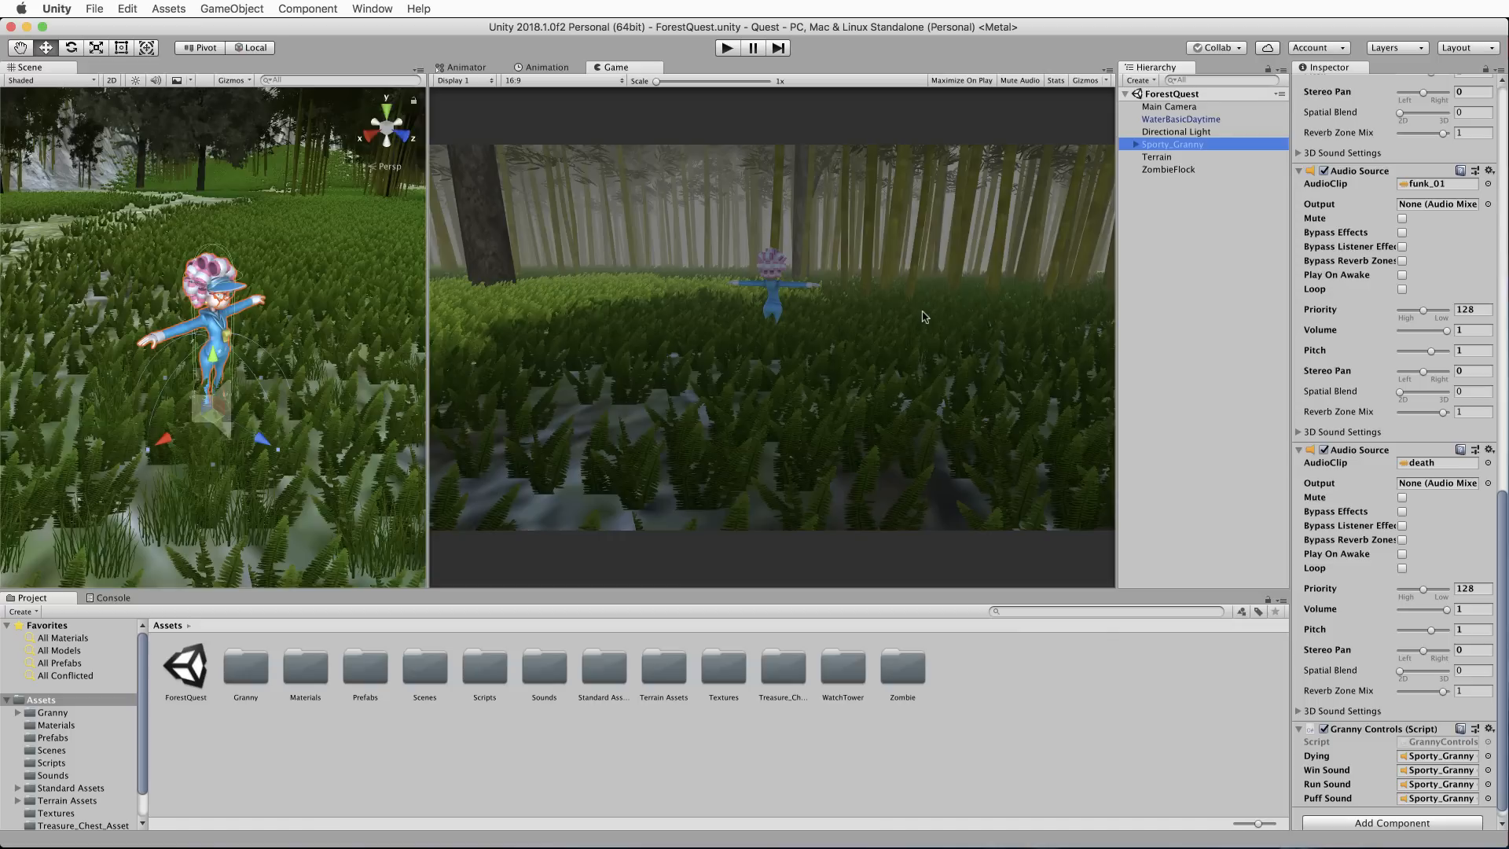
mouse_move(1172, 174)
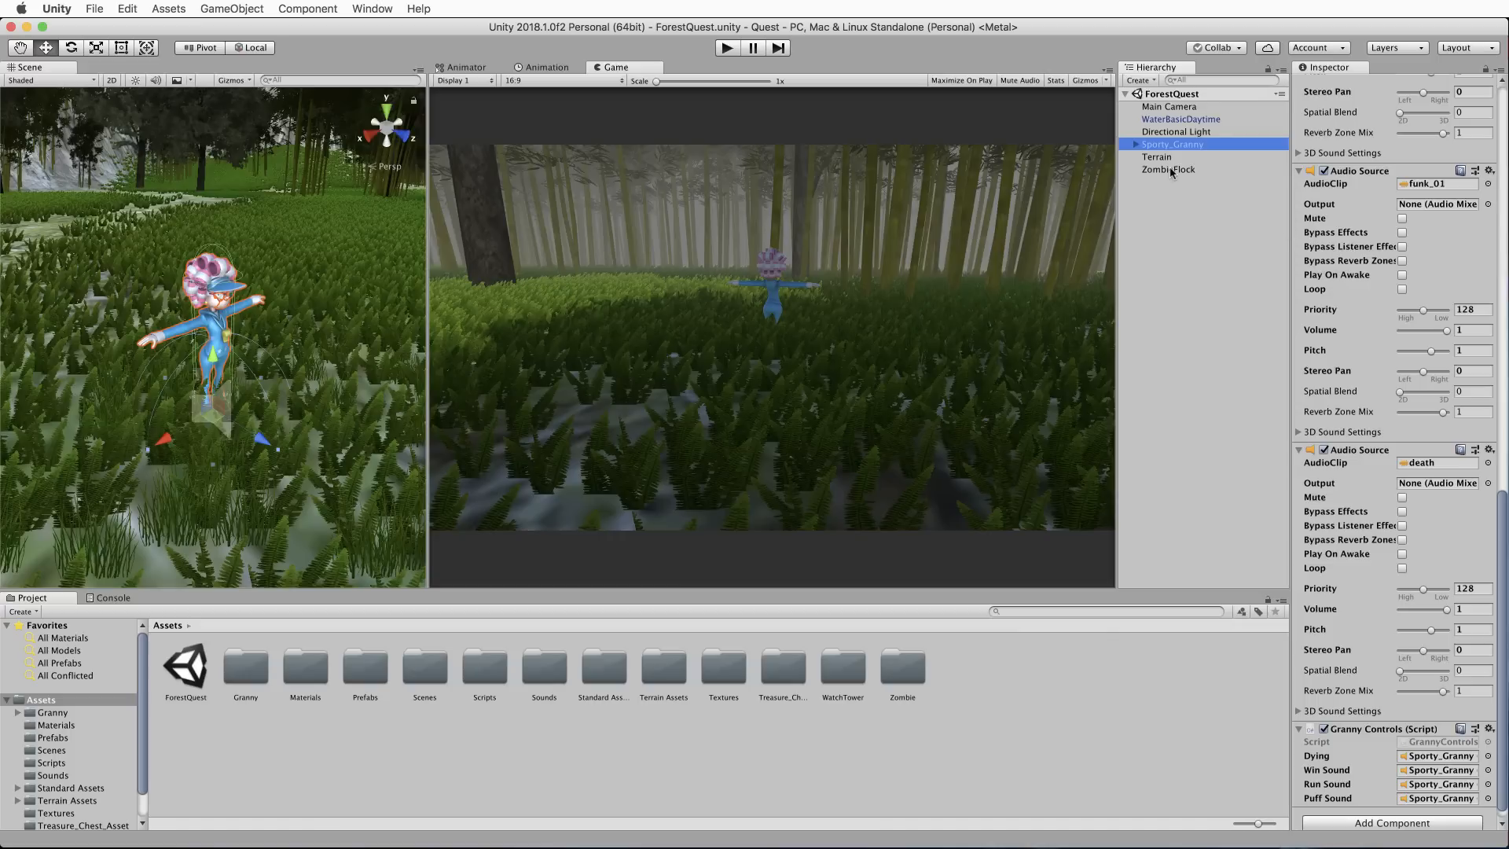
Select ZombieFlock to show its Flock Manager script with zombie prefab, 100 objects and speeds.
click(1168, 170)
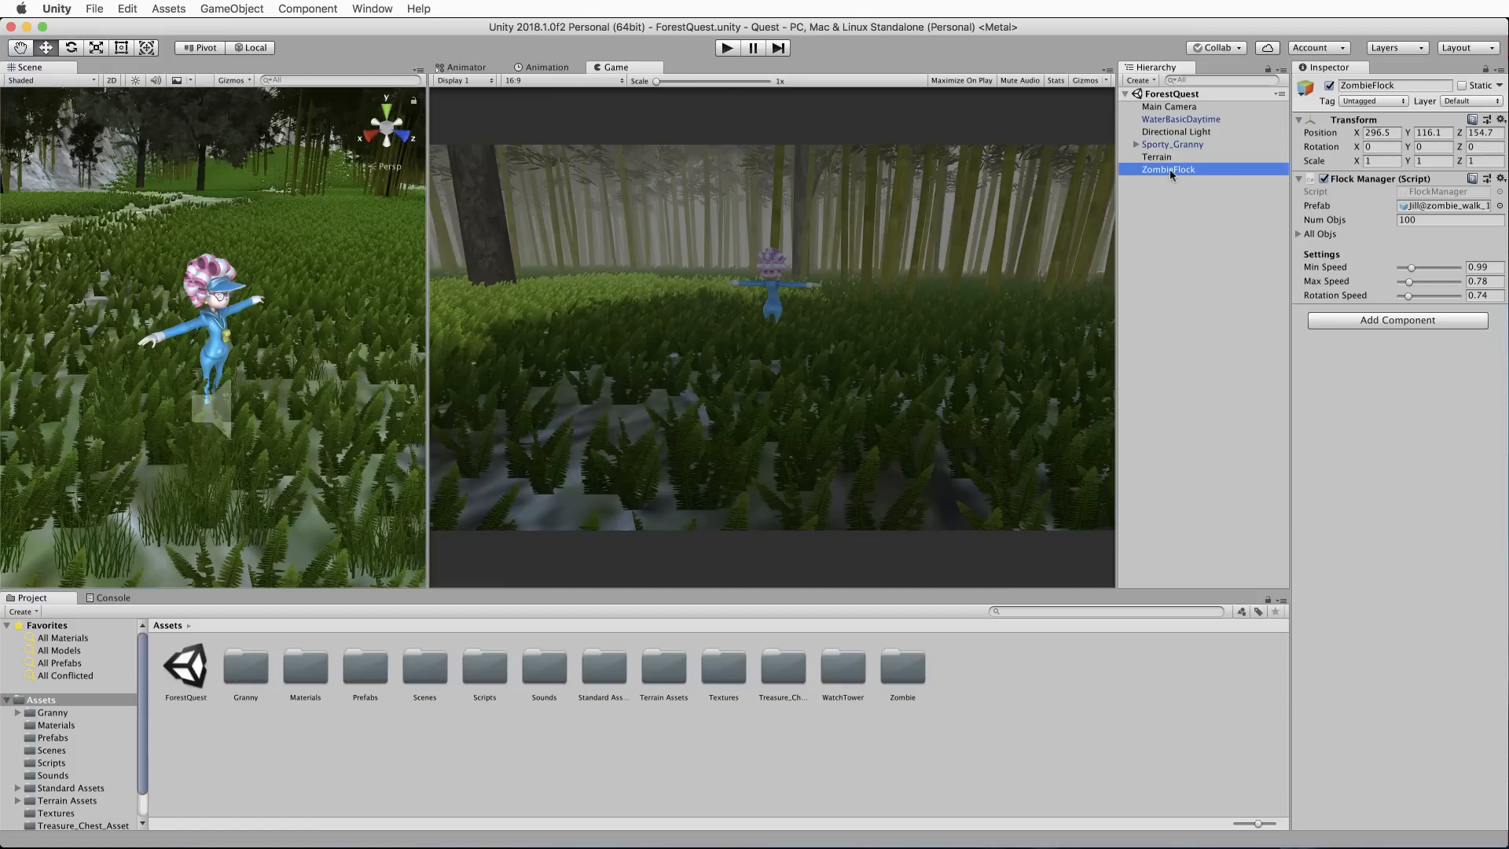
mouse_move(1188, 246)
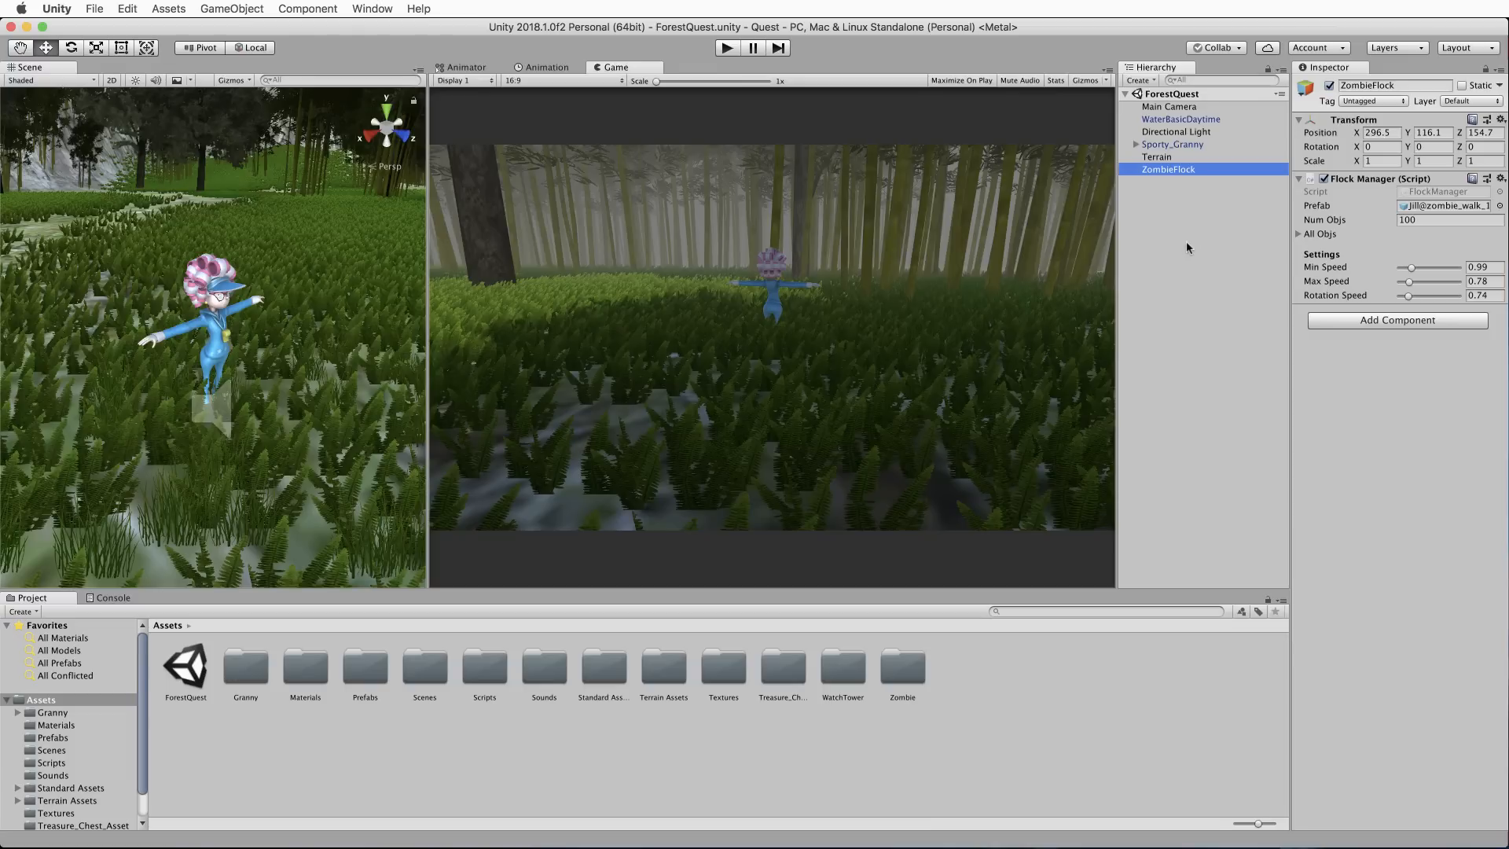
mouse_move(1107, 280)
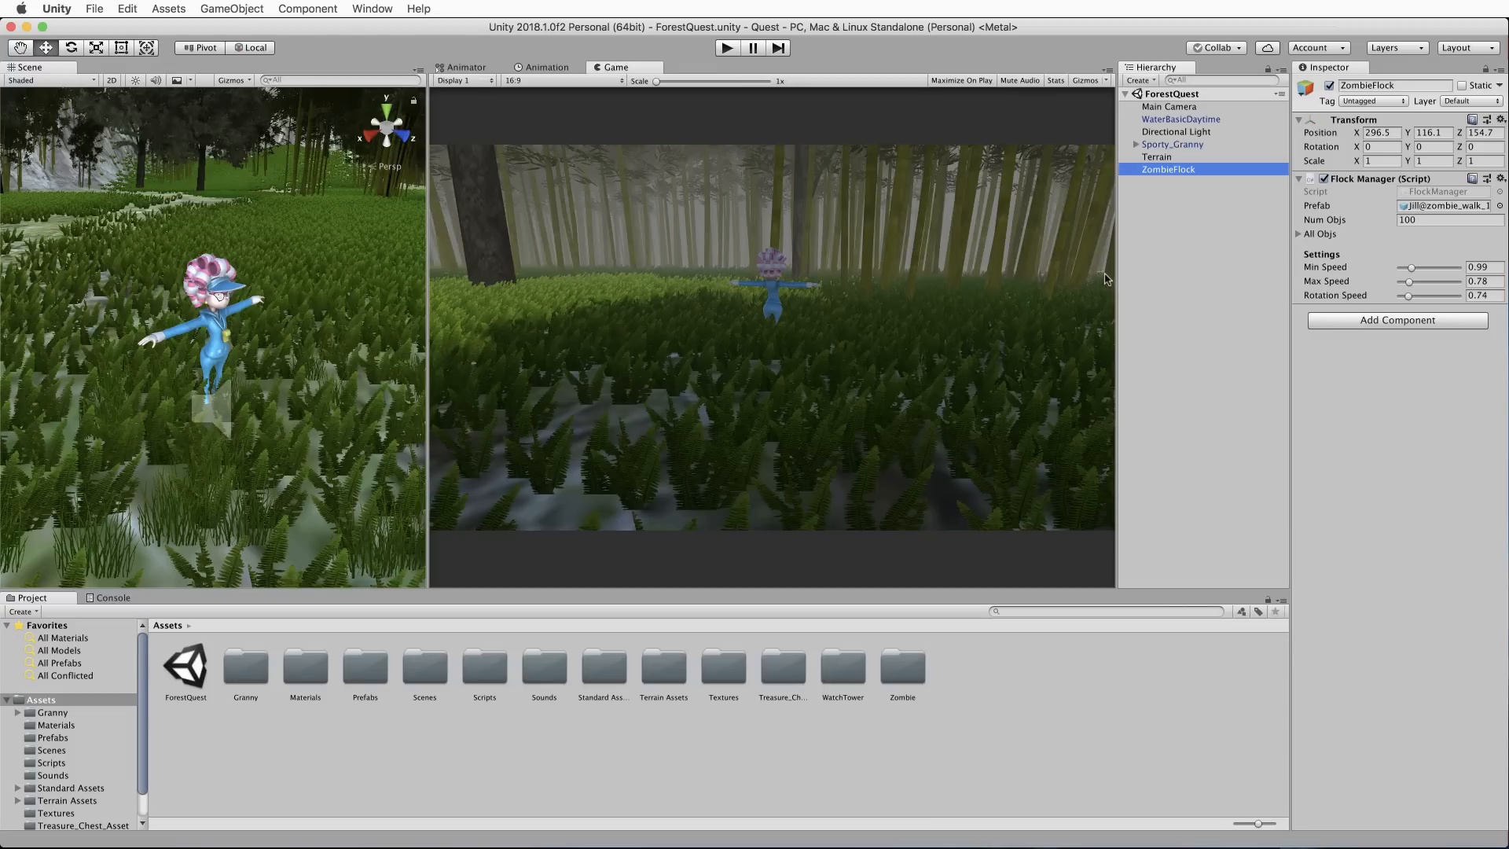
mouse_move(765, 110)
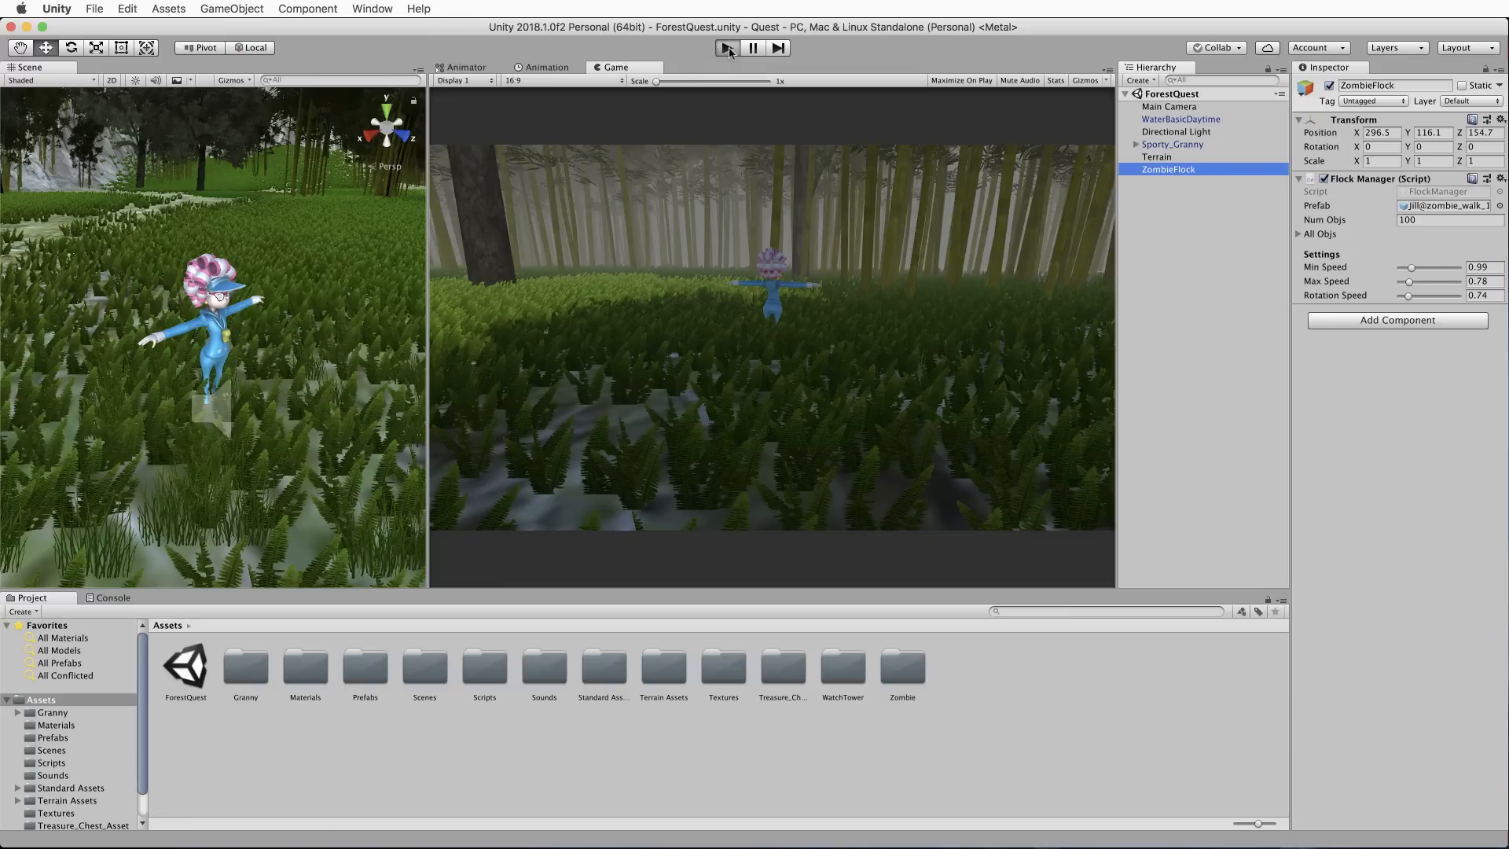
click(728, 49)
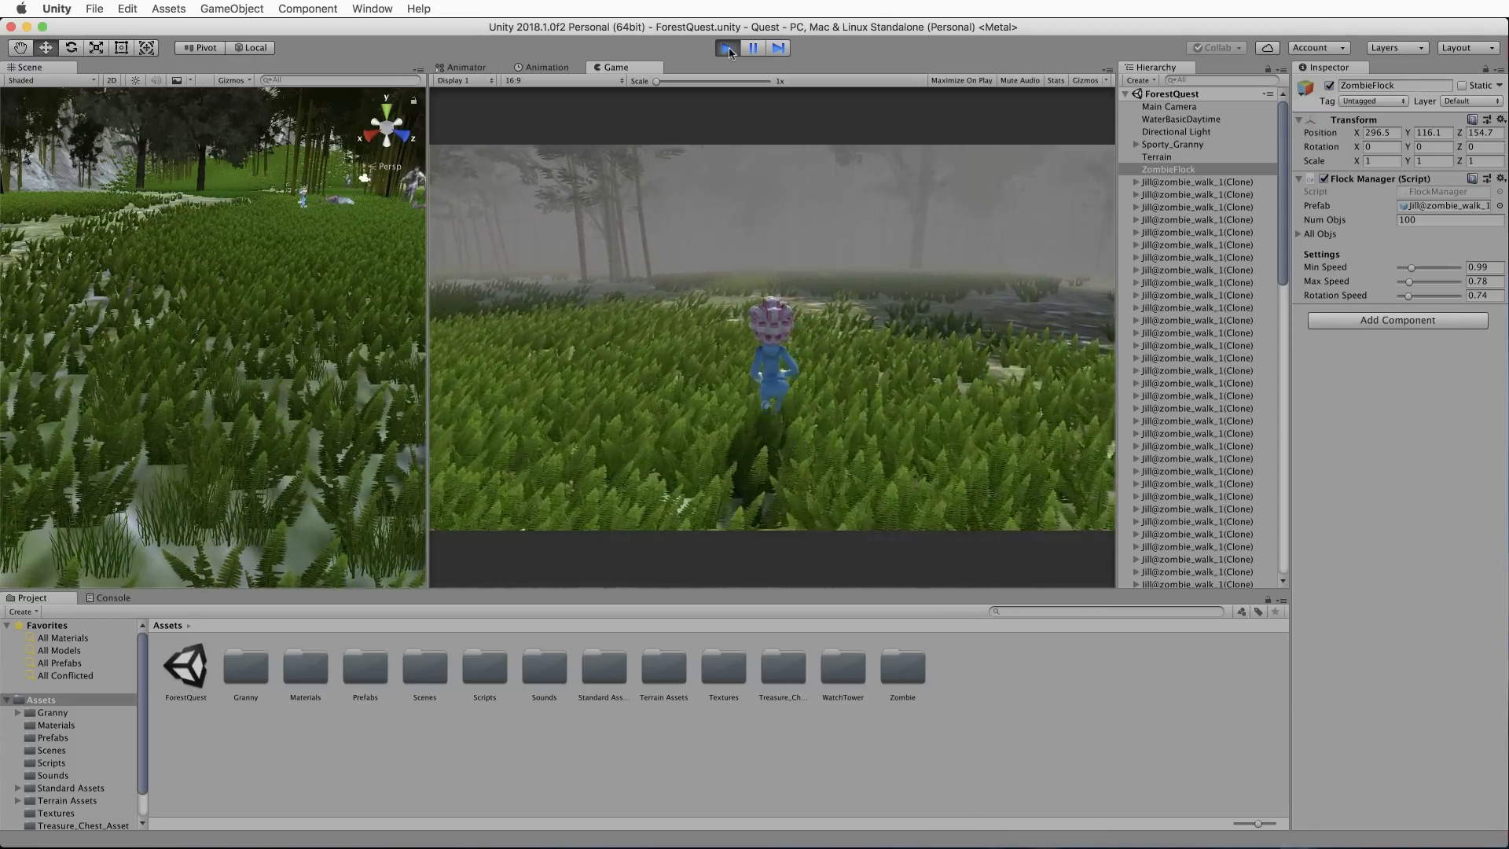
click(726, 47)
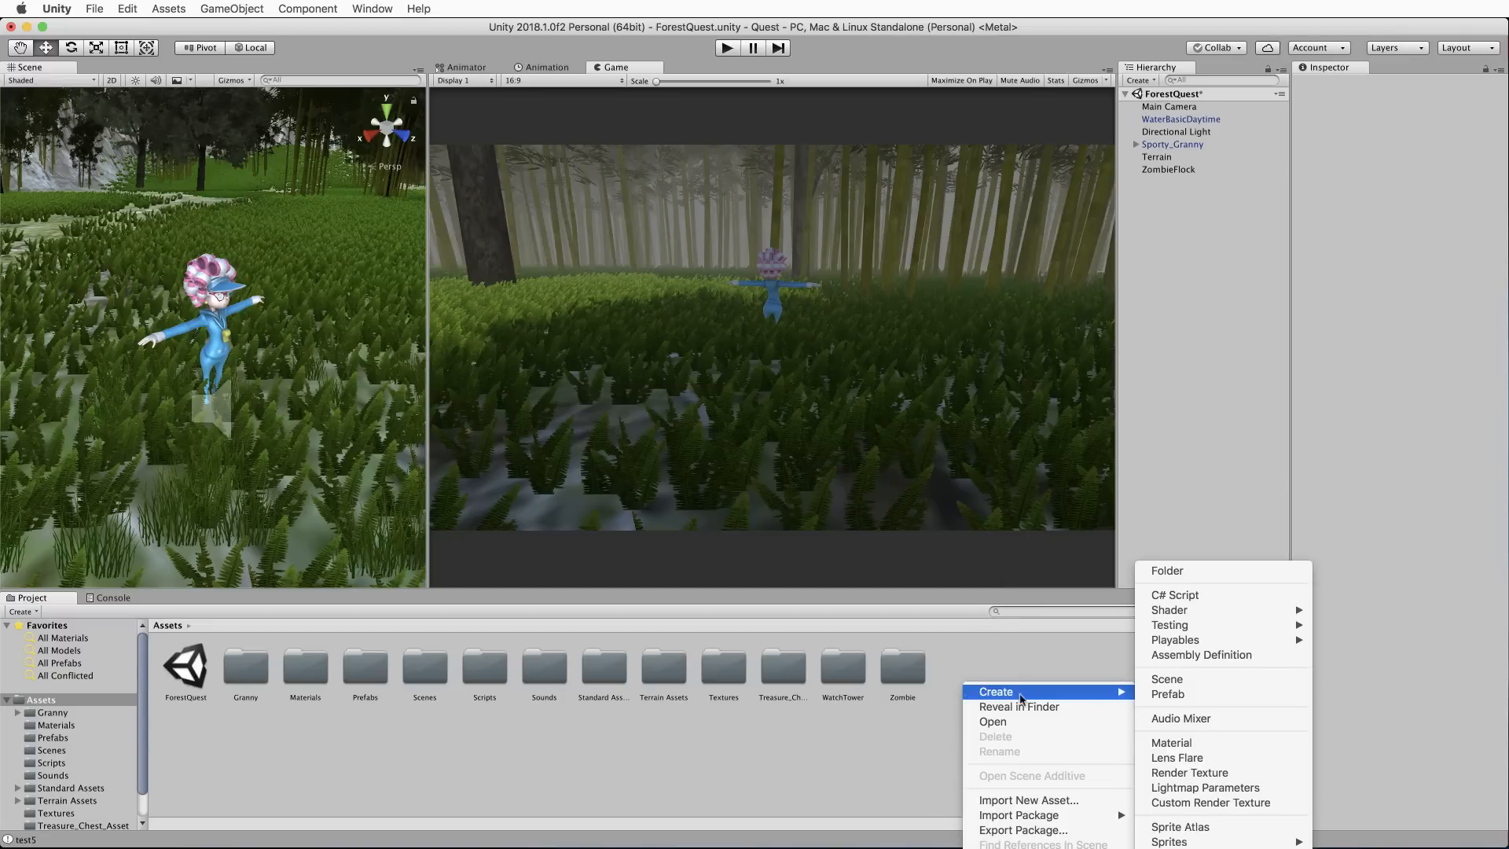
mouse_move(1167, 570)
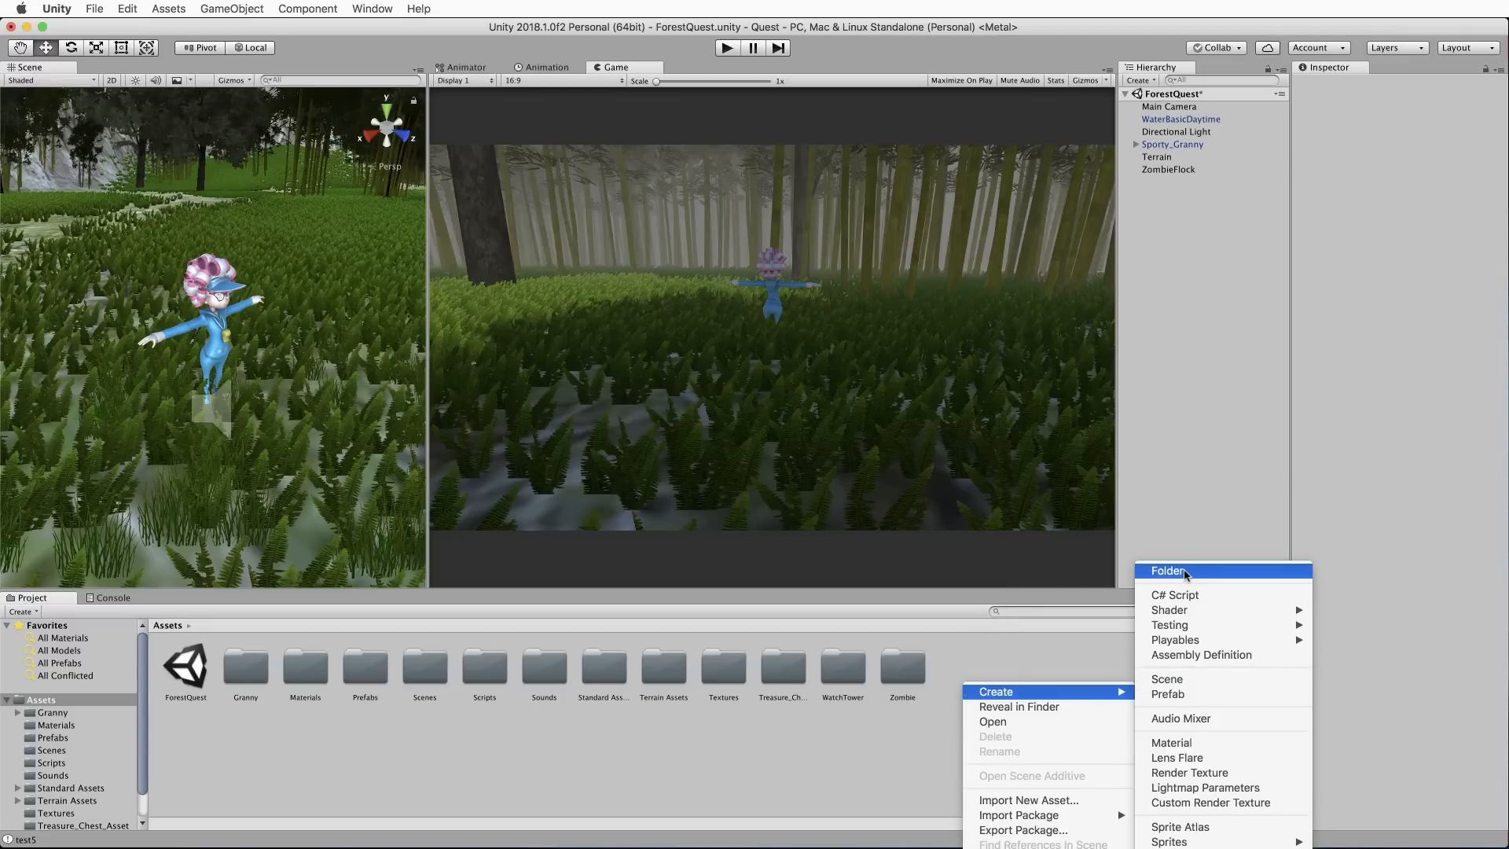
Create a folder named Quest in the project assets and open it.
click(1167, 568)
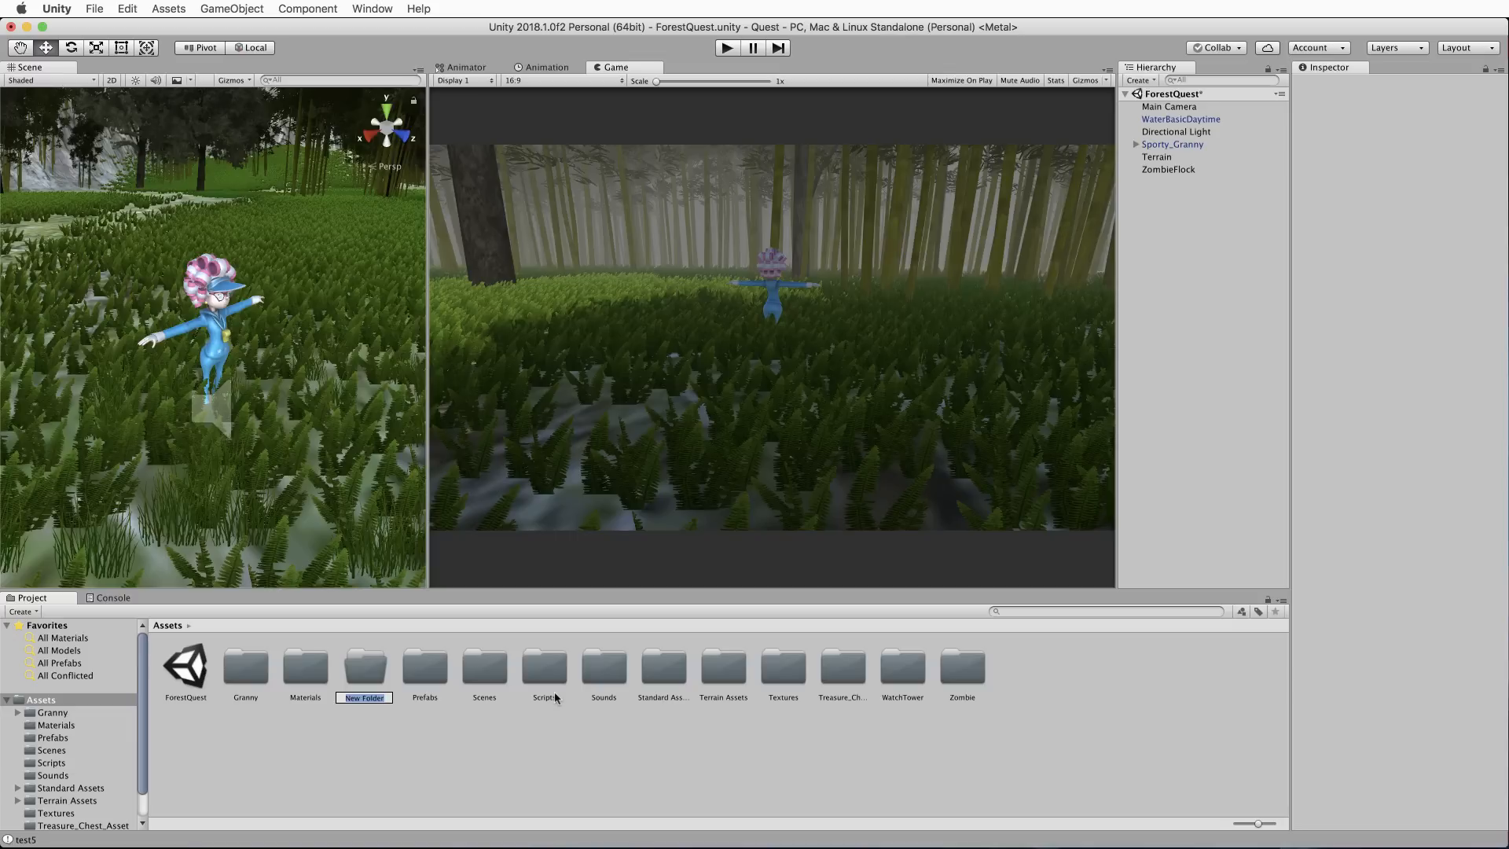
text(Quest)
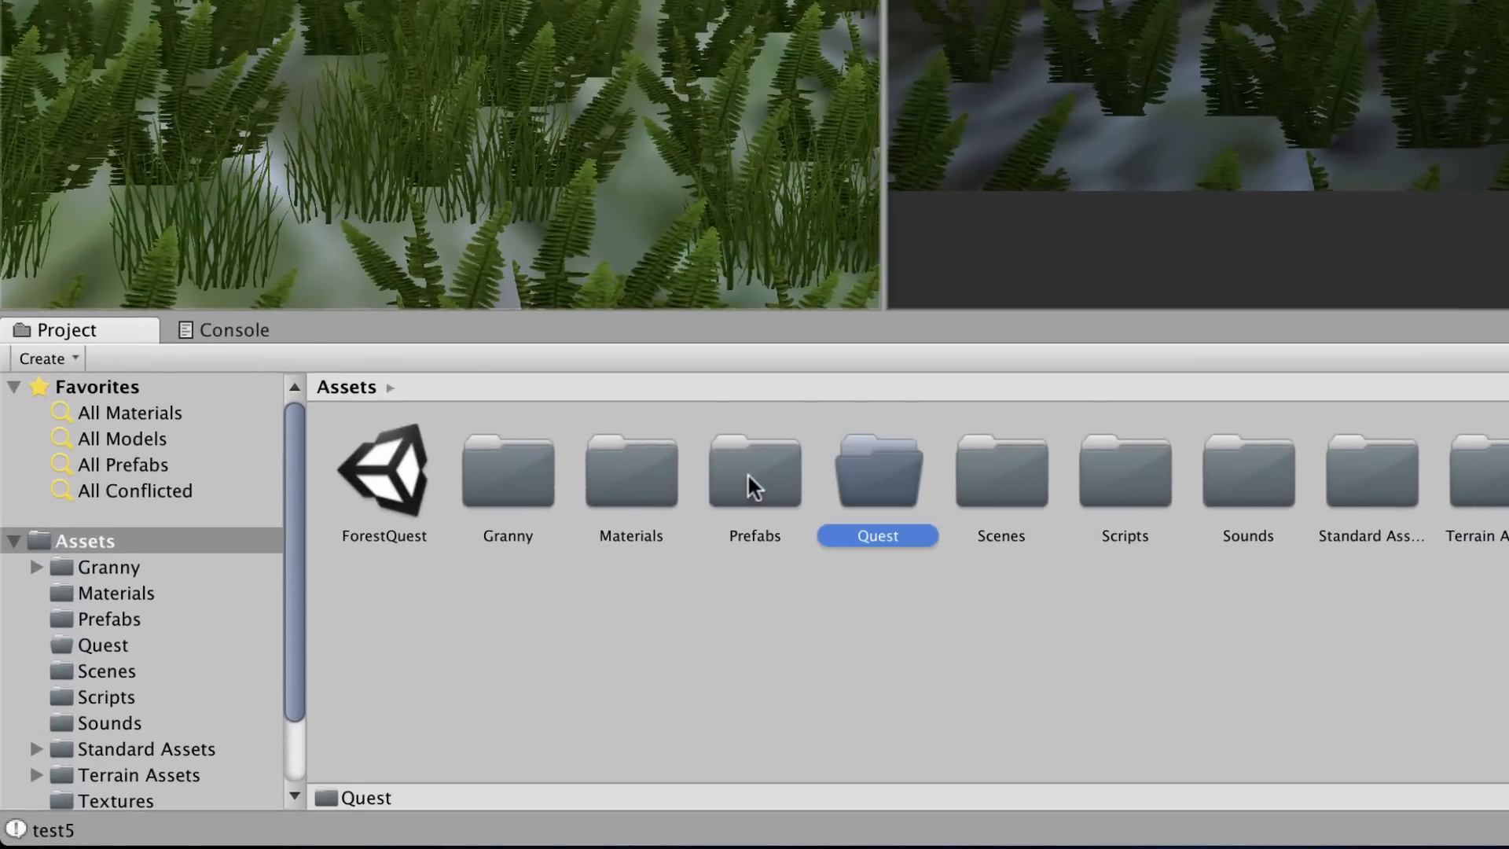
double_click(877, 472)
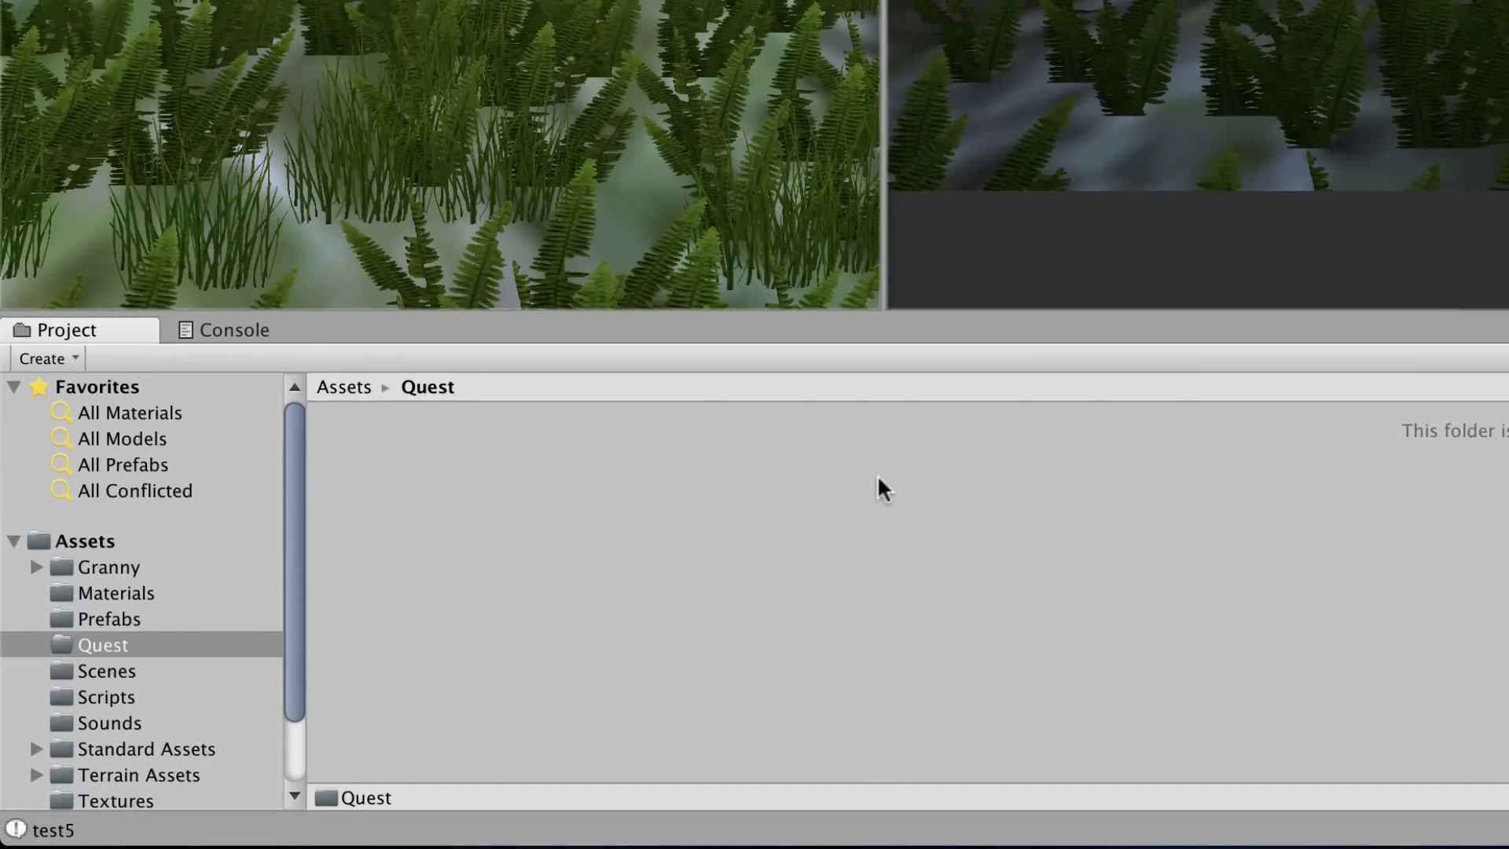
mouse_move(828, 504)
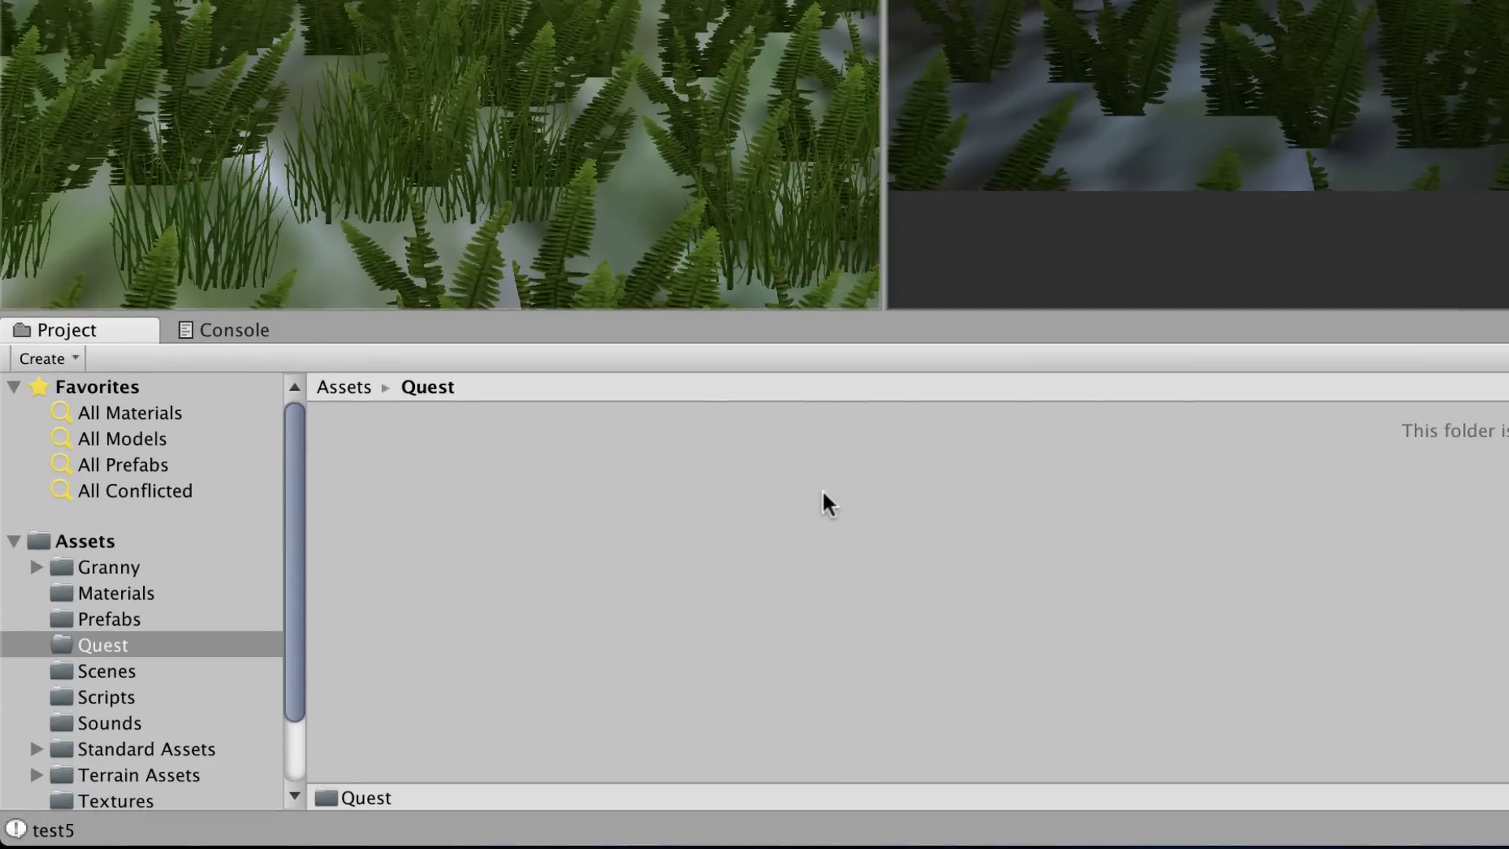
Create a C# script named QuestEvent inside the Quest folder.
right_click(828, 499)
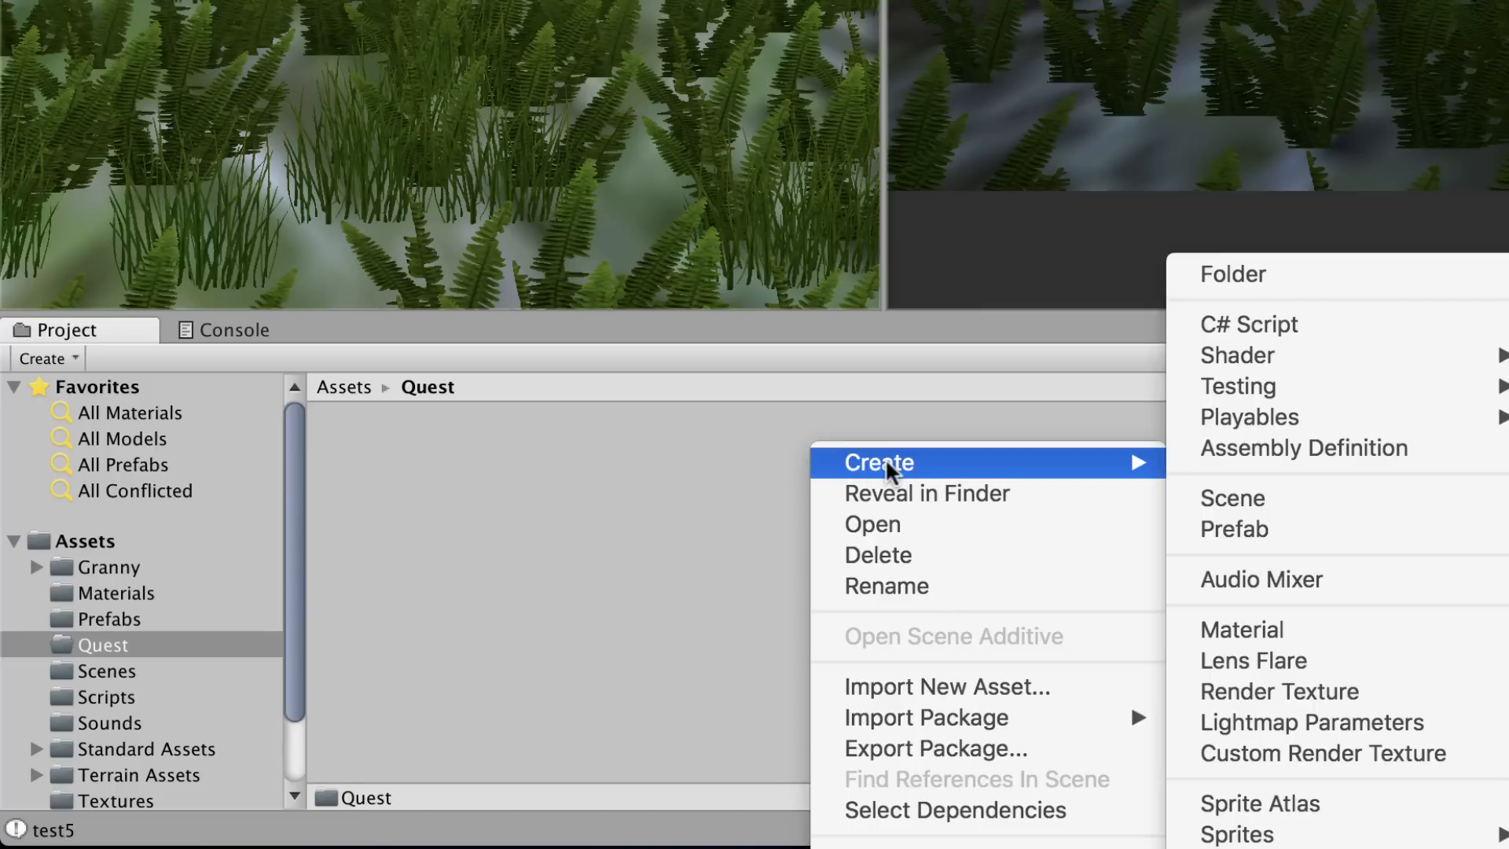
click(1247, 324)
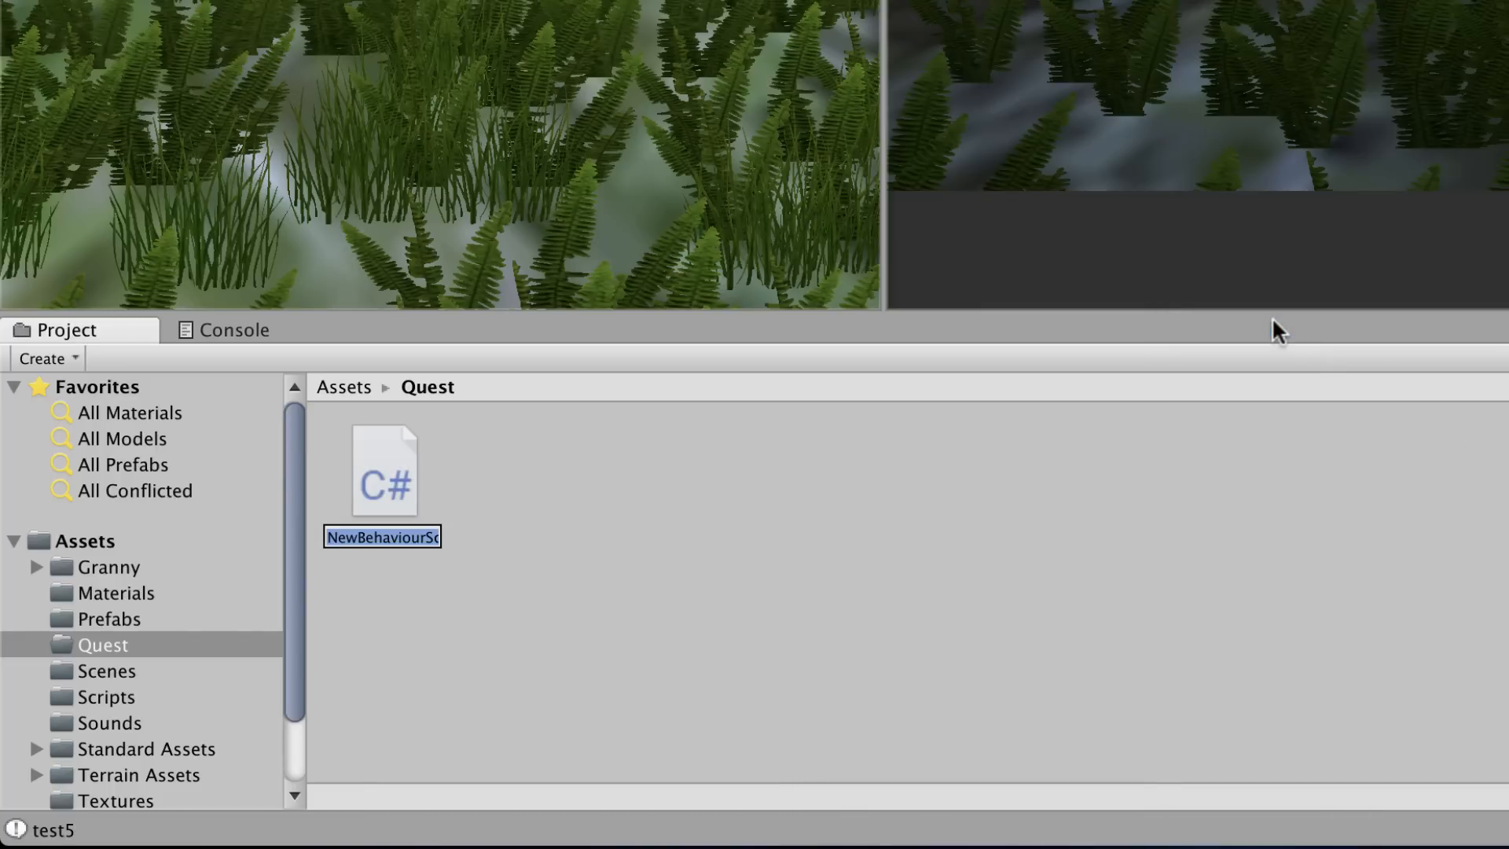
text(QuestE)
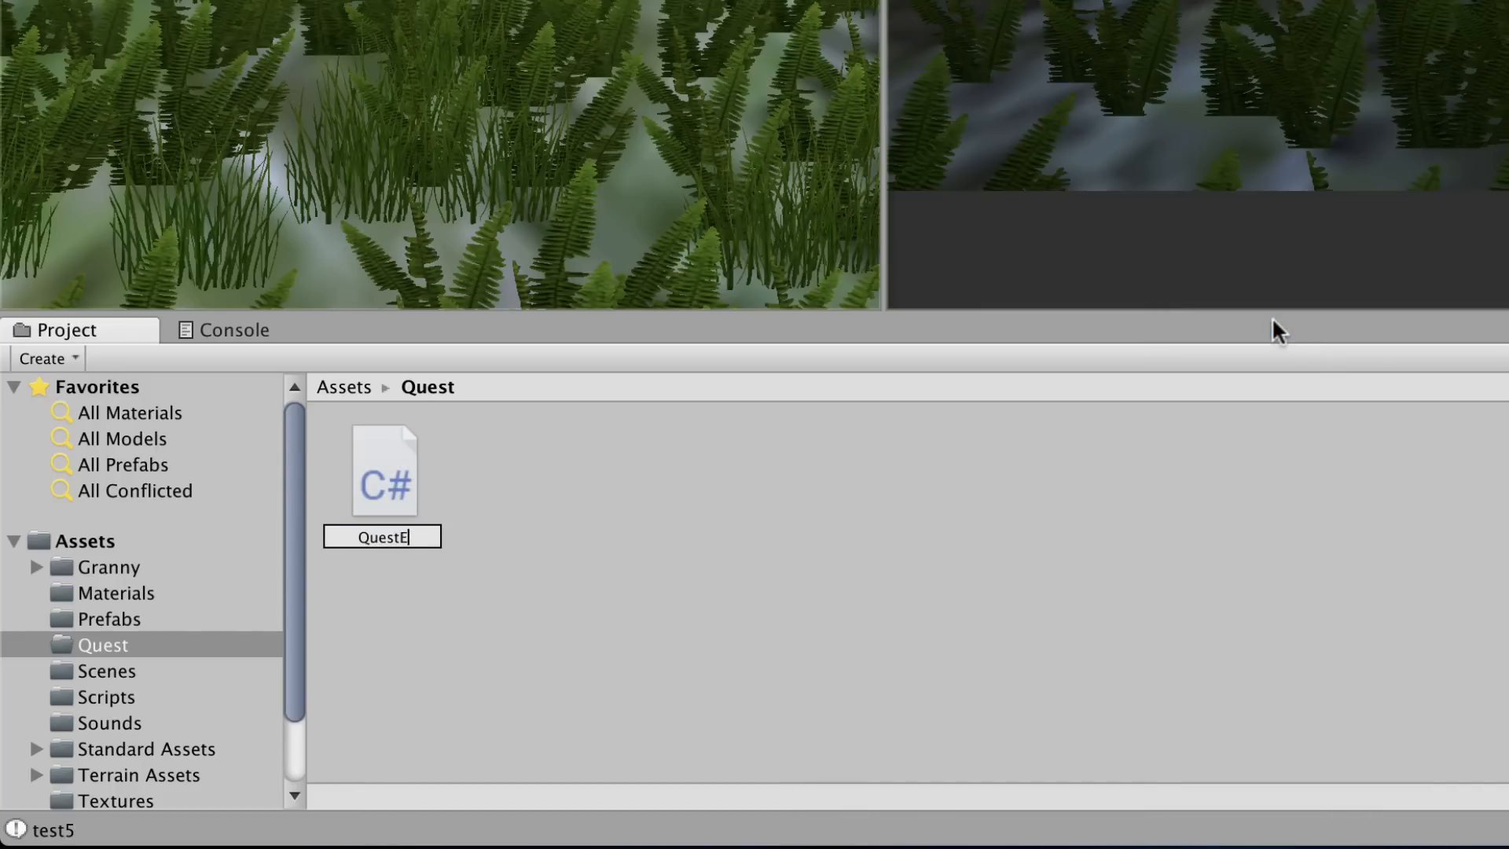
text(vent)
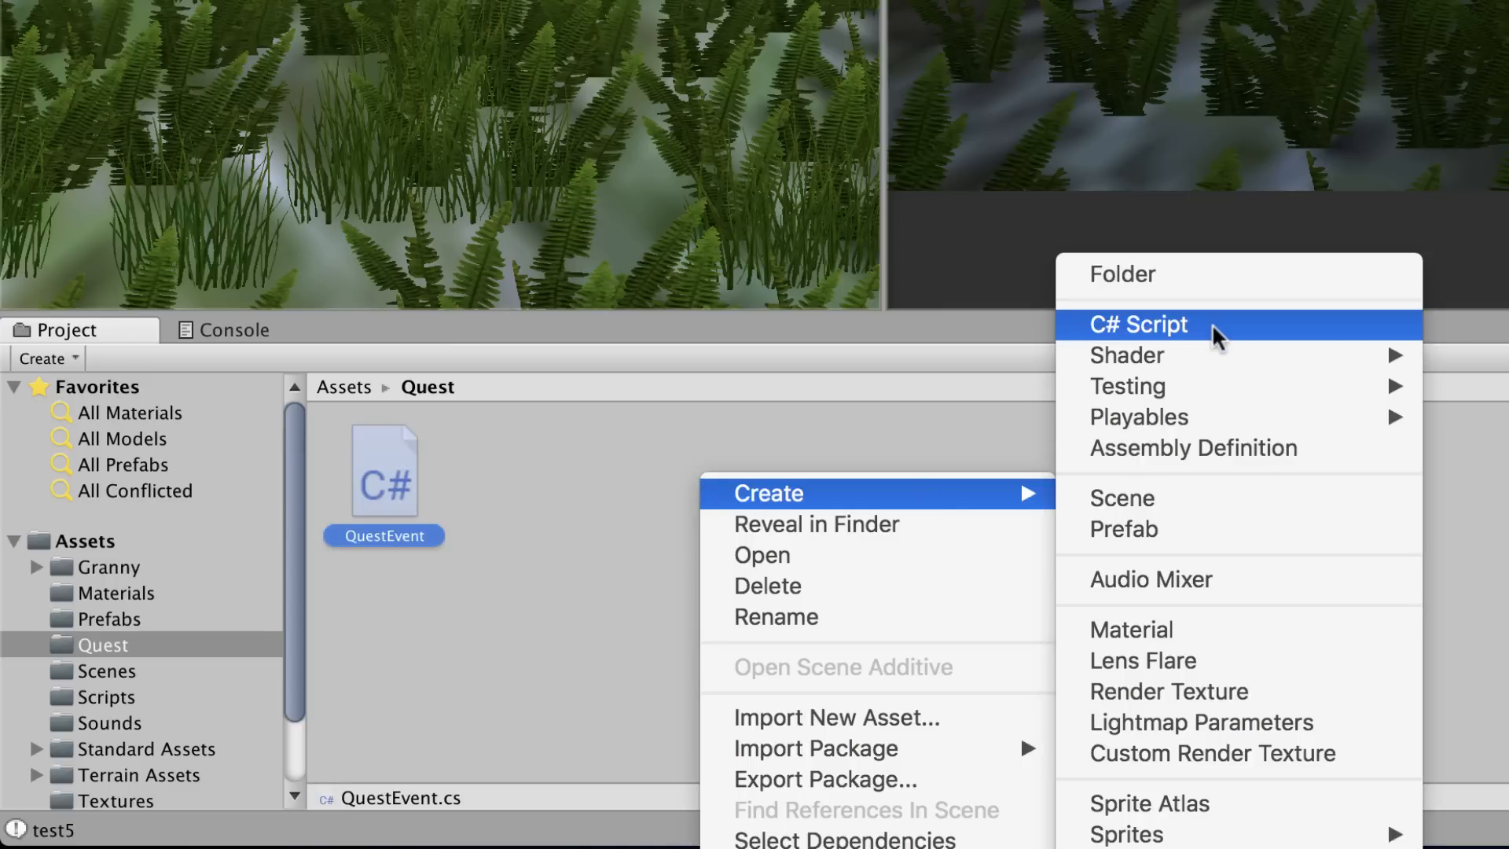
Create the QuestPath and Quest scripts, then open QuestPath in the code editor.
click(1136, 324)
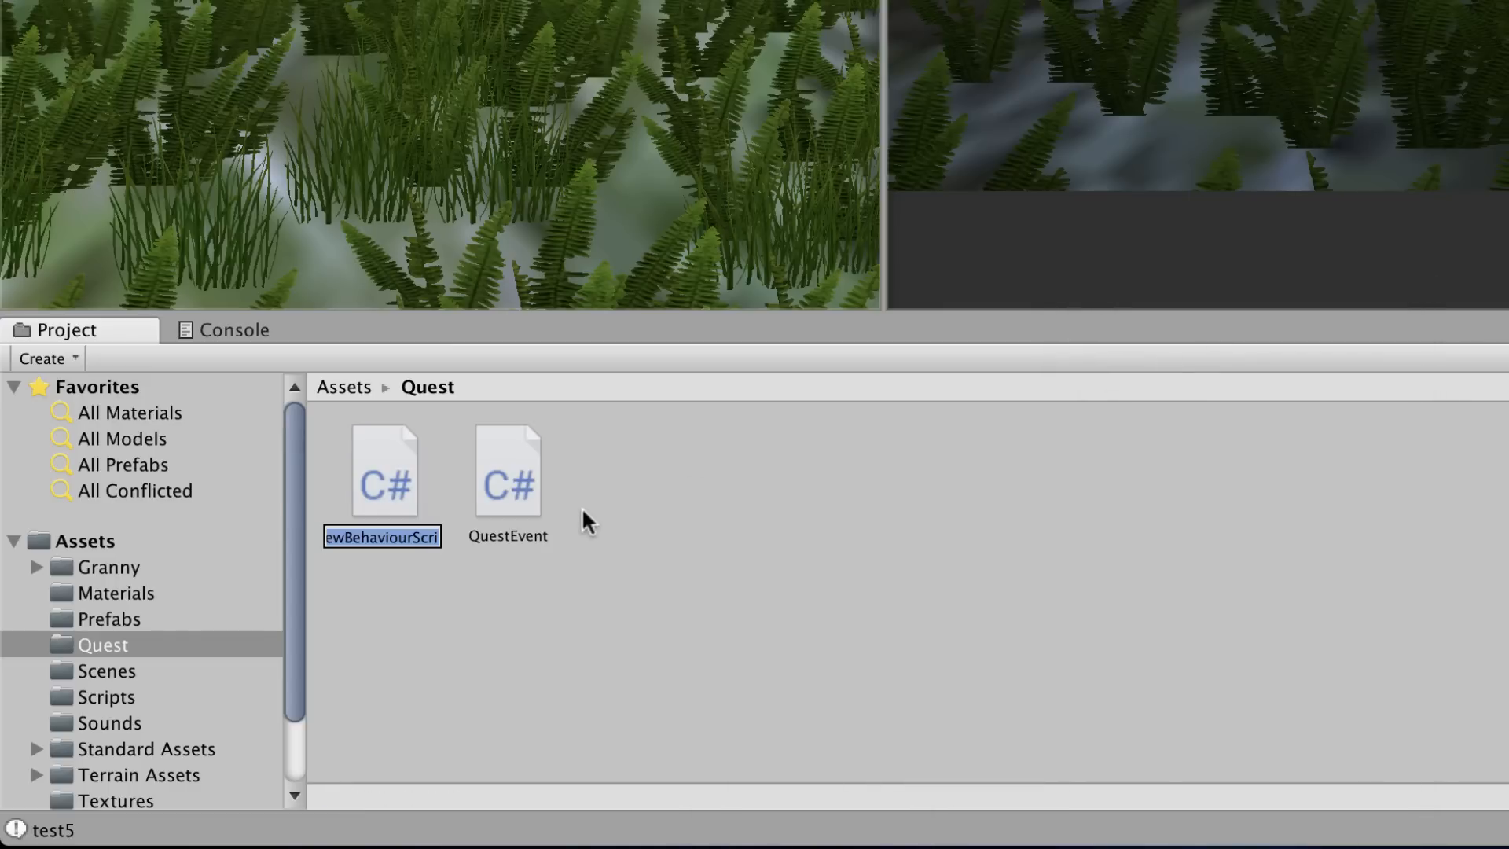
text(QuestPath)
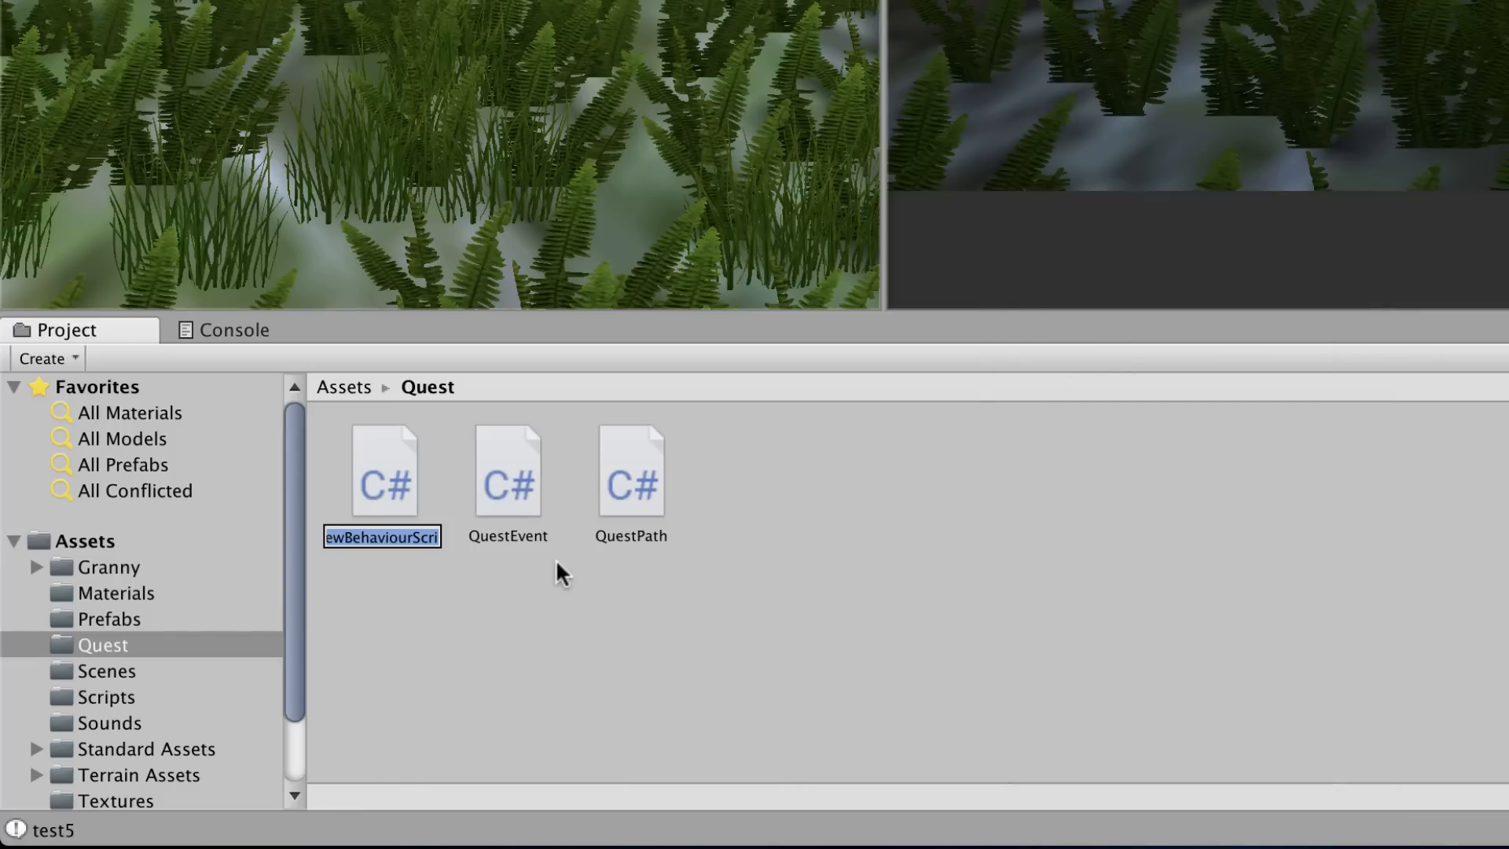
text(QuestManager)
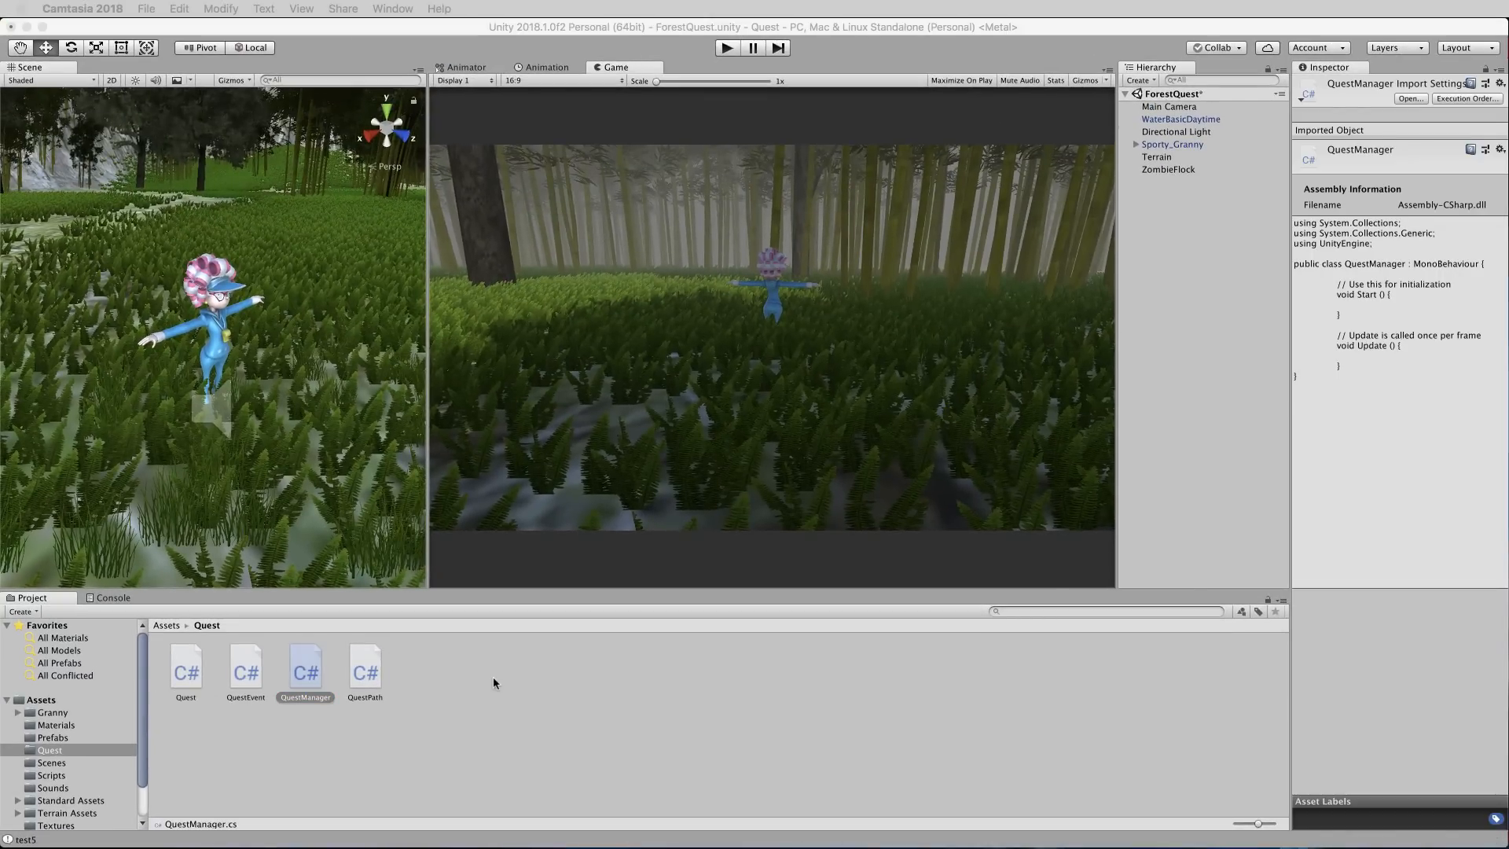
mouse_move(393, 682)
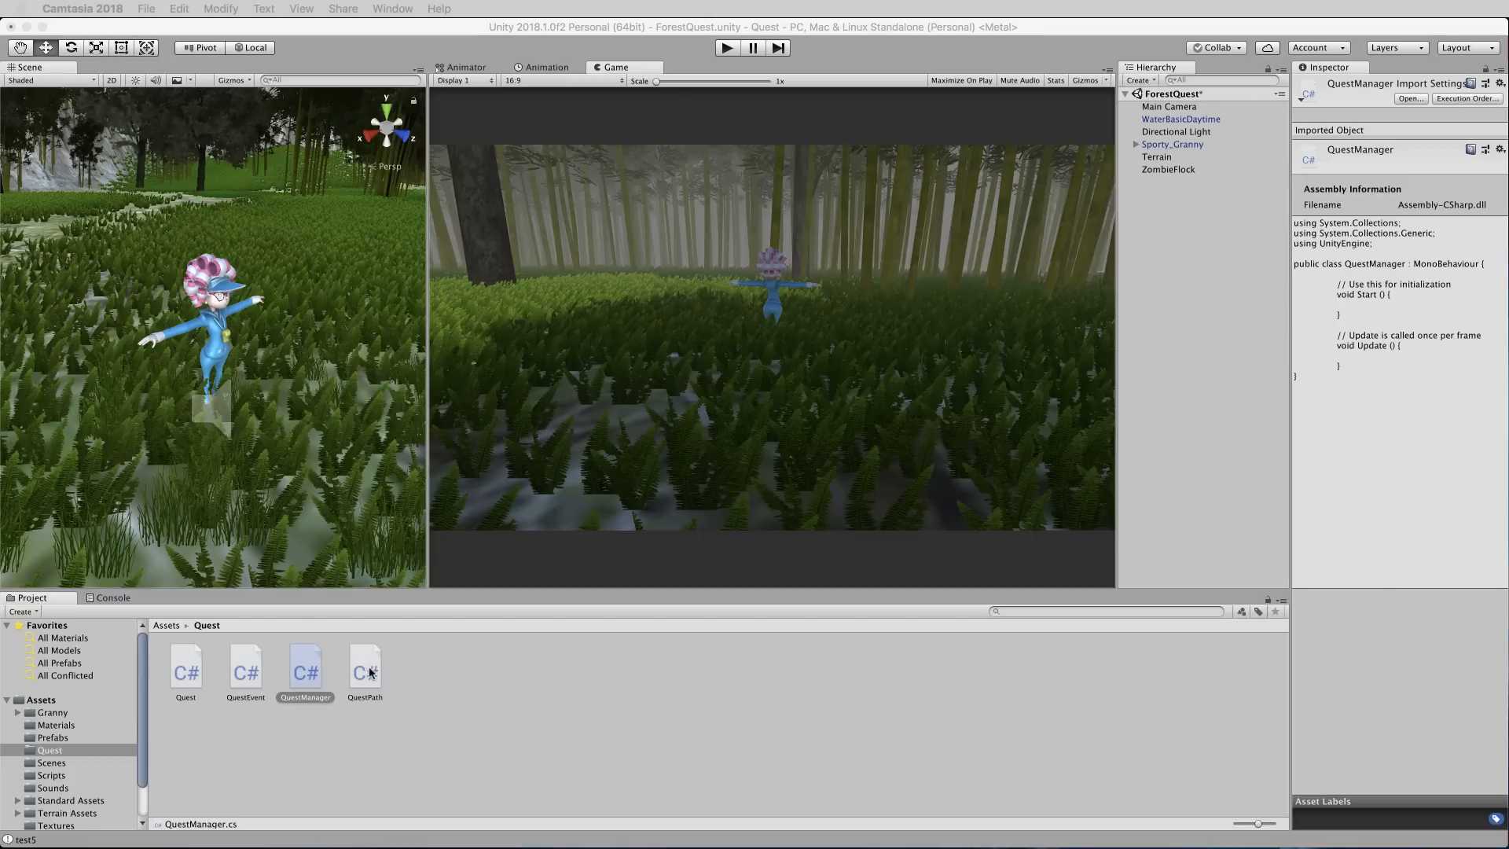
double_click(364, 670)
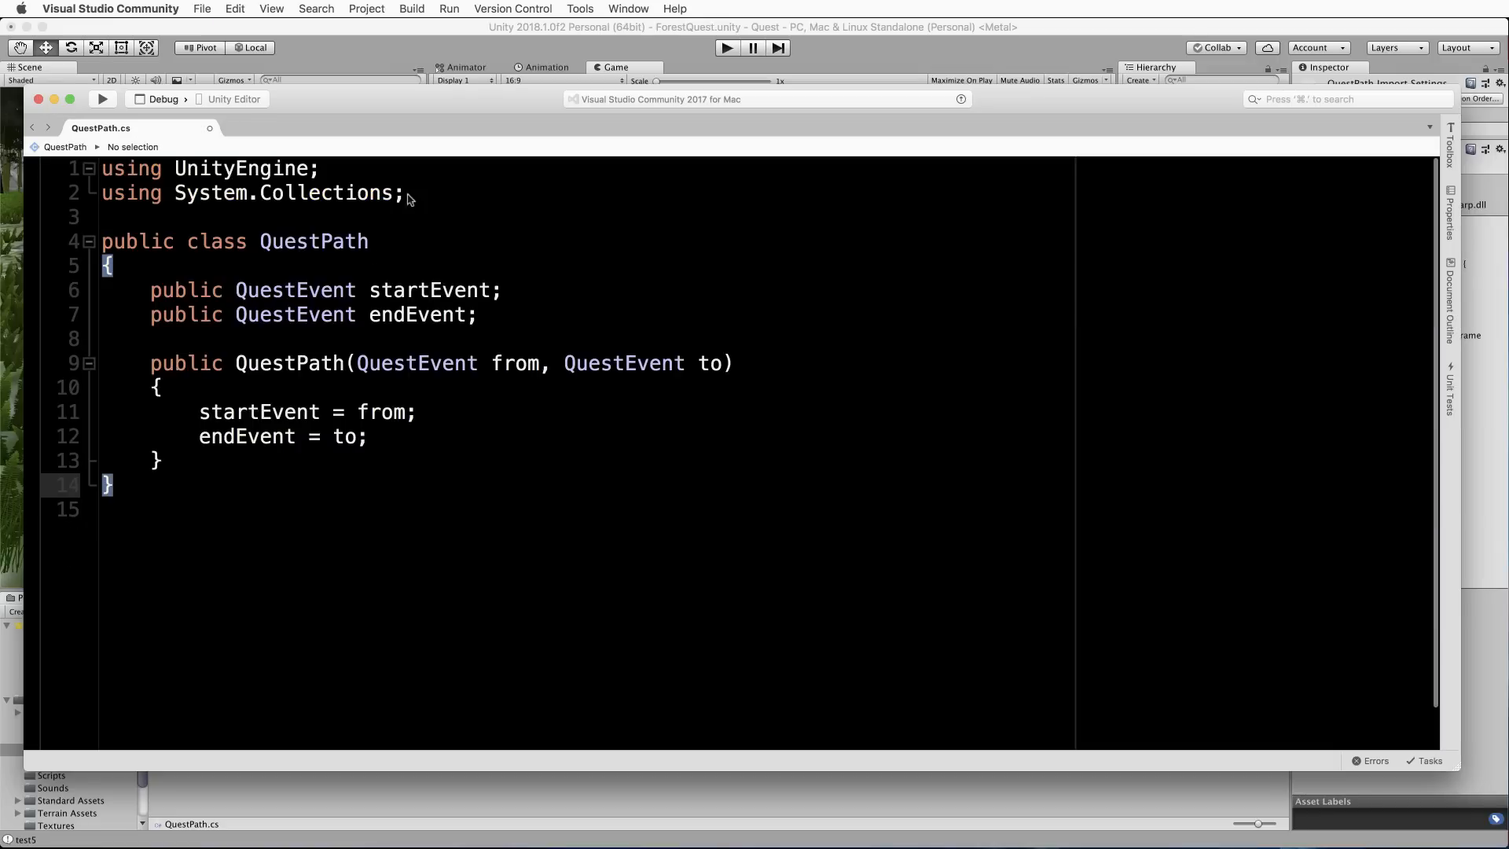
mouse_move(539, 245)
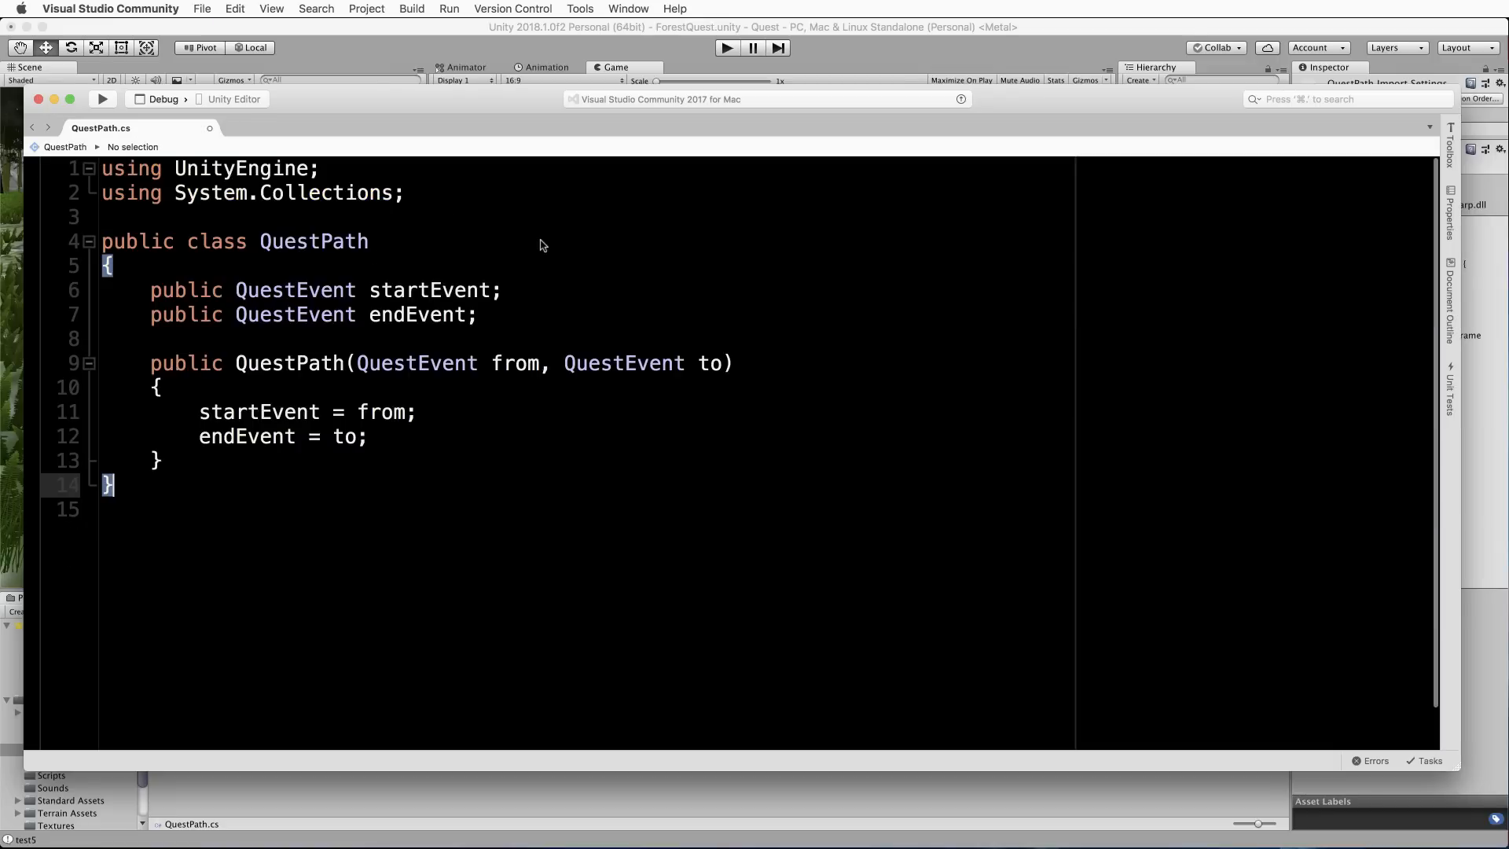
mouse_move(382, 258)
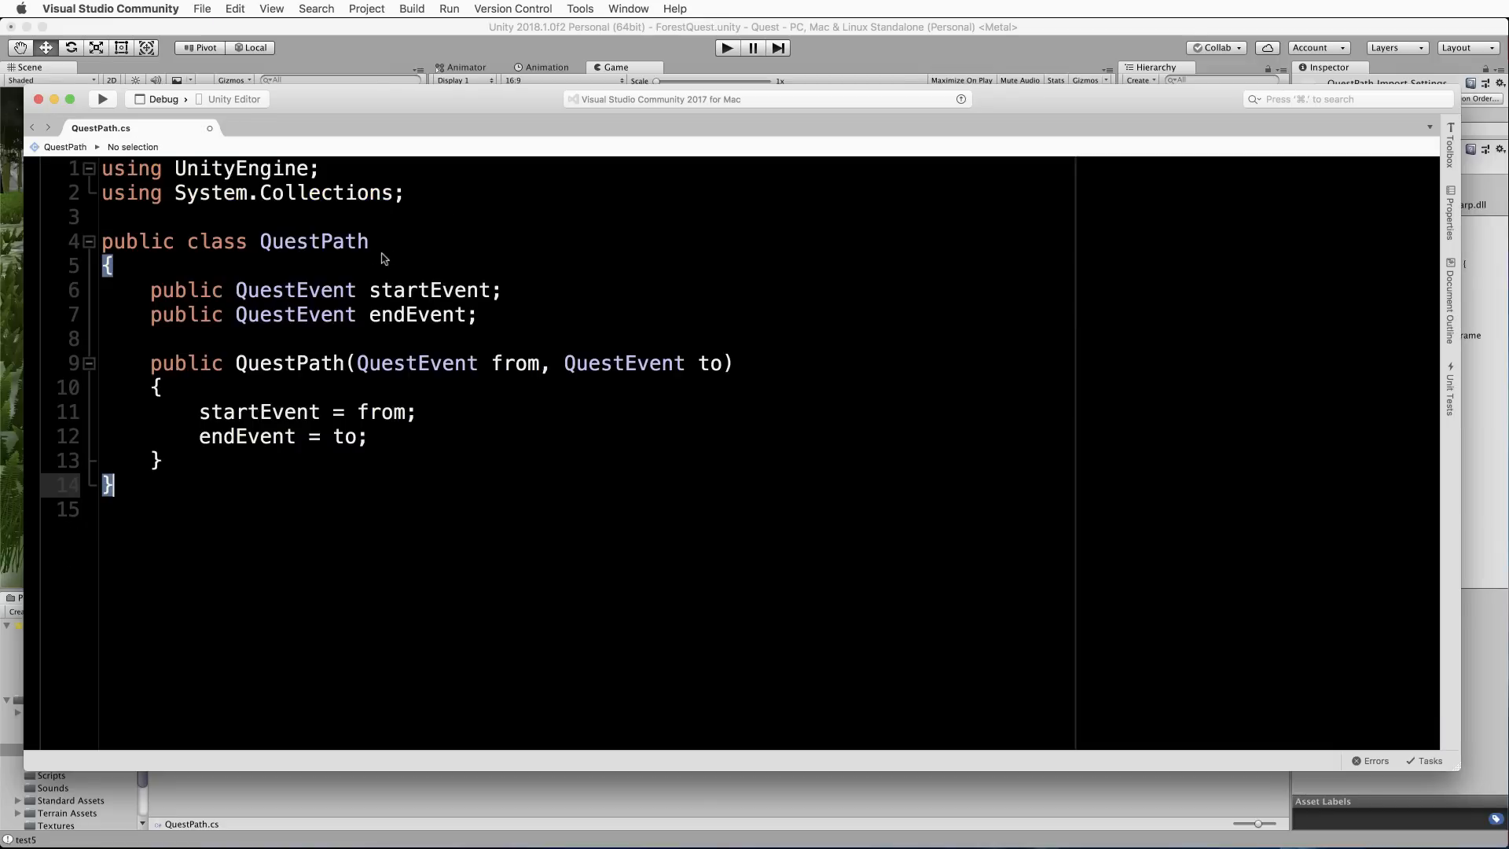
mouse_move(460, 252)
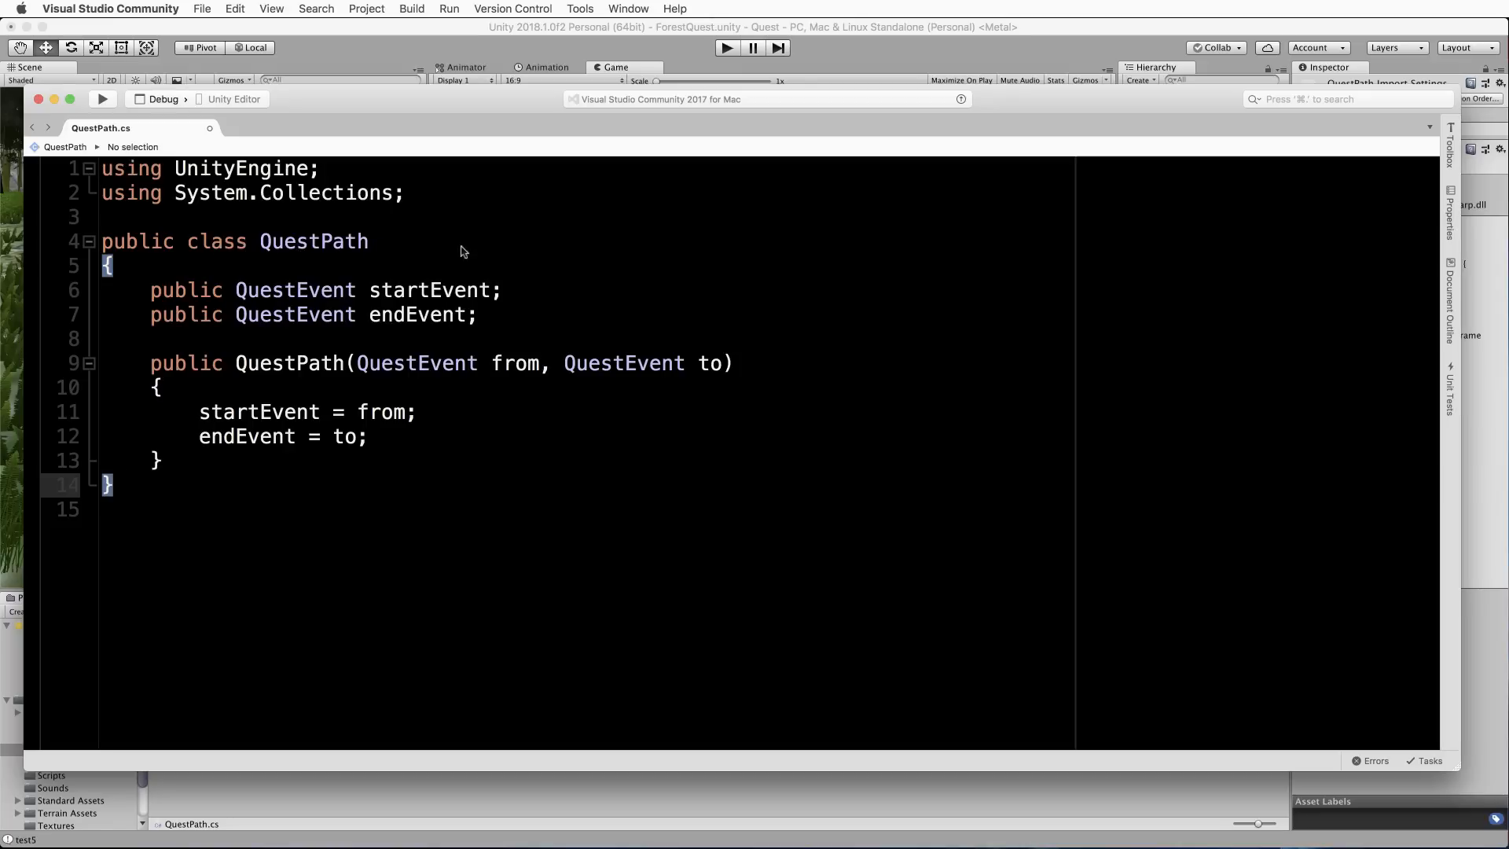
mouse_move(486, 279)
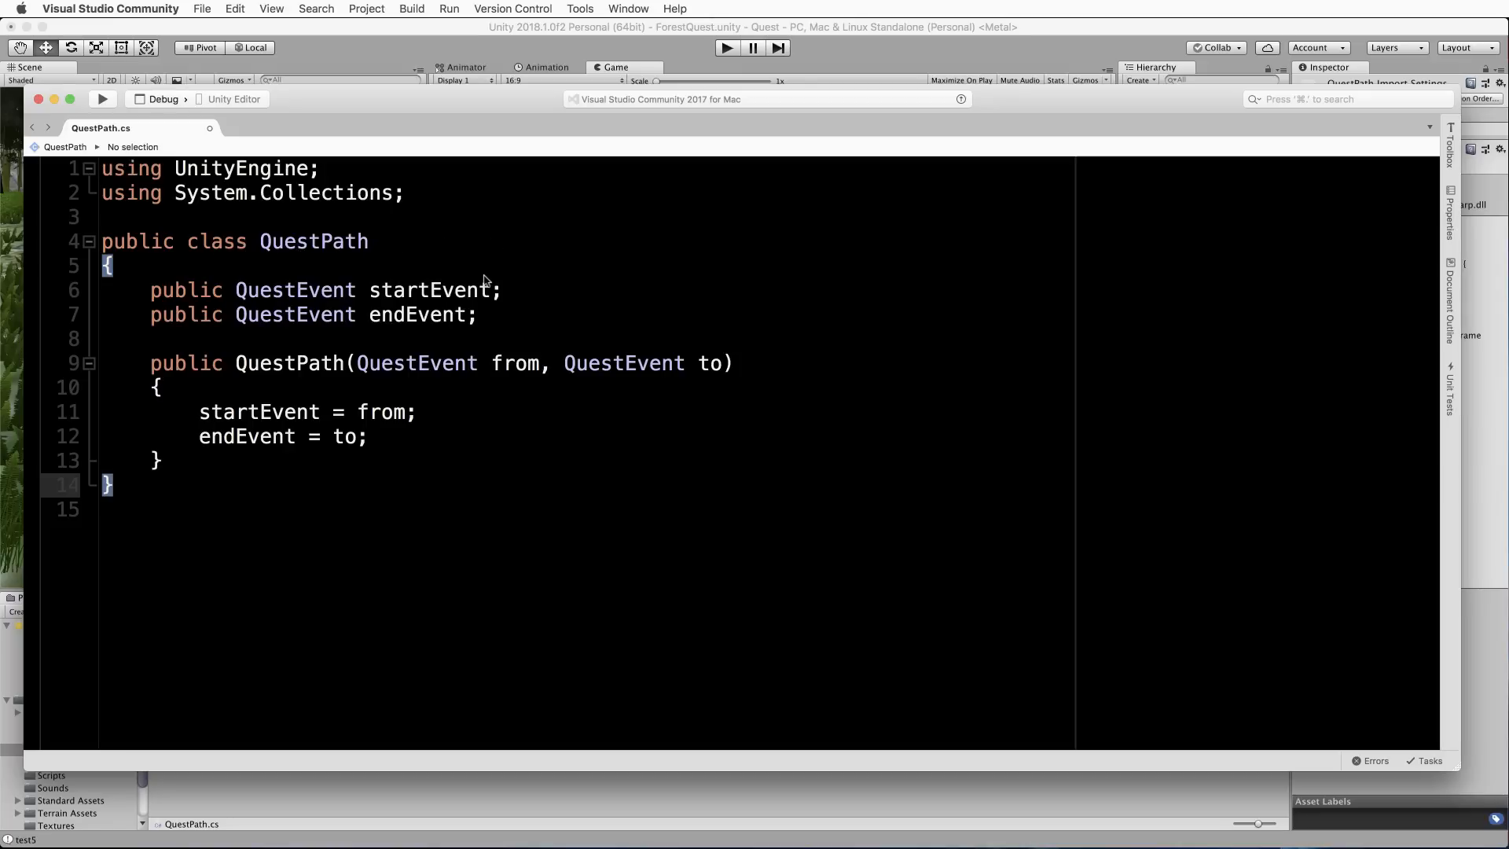
mouse_move(272, 316)
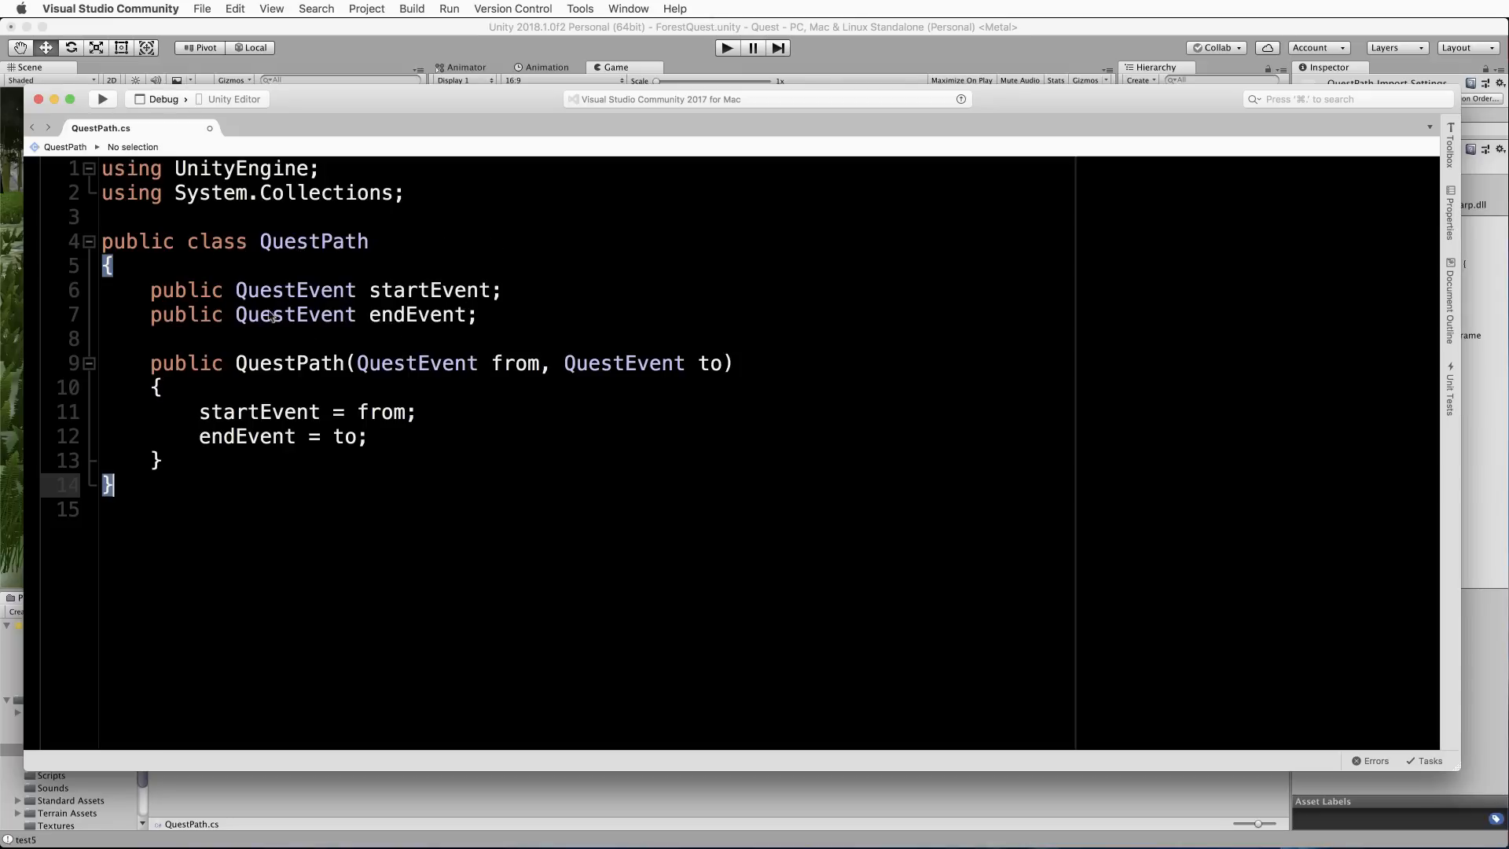
mouse_move(374, 299)
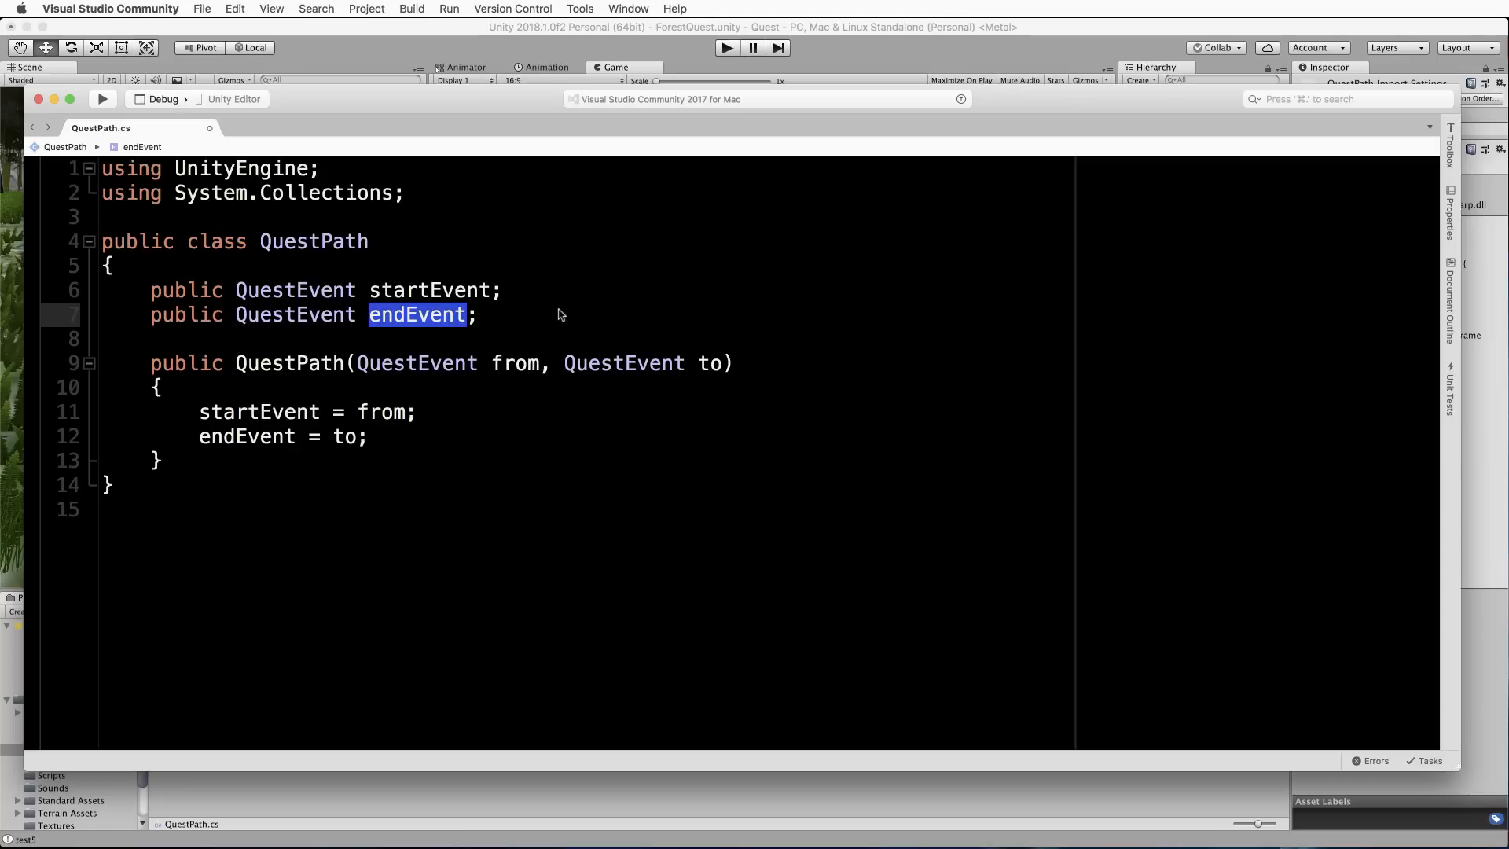
mouse_move(220, 445)
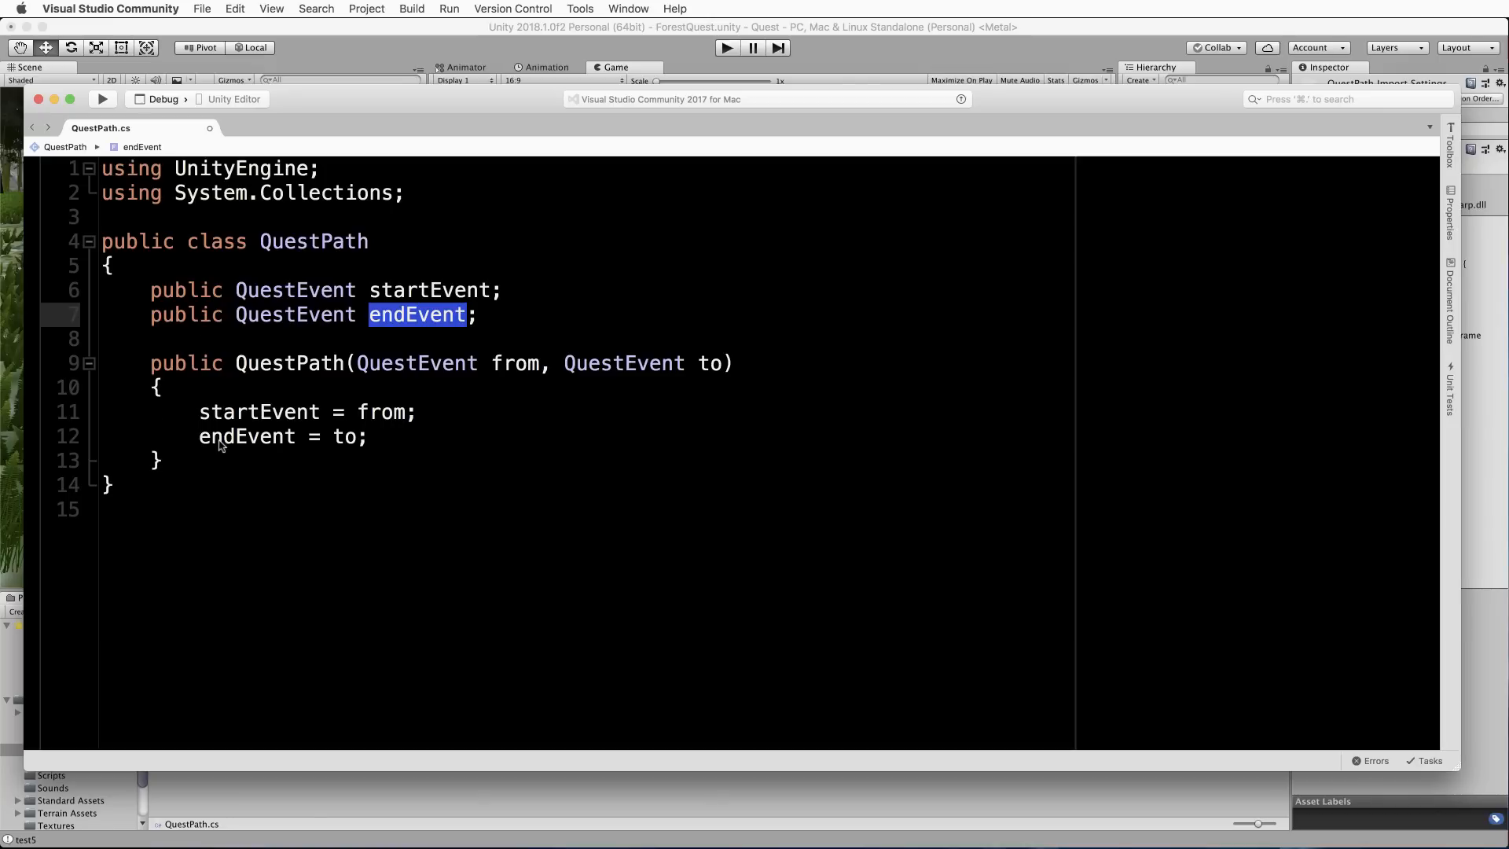
mouse_move(151, 370)
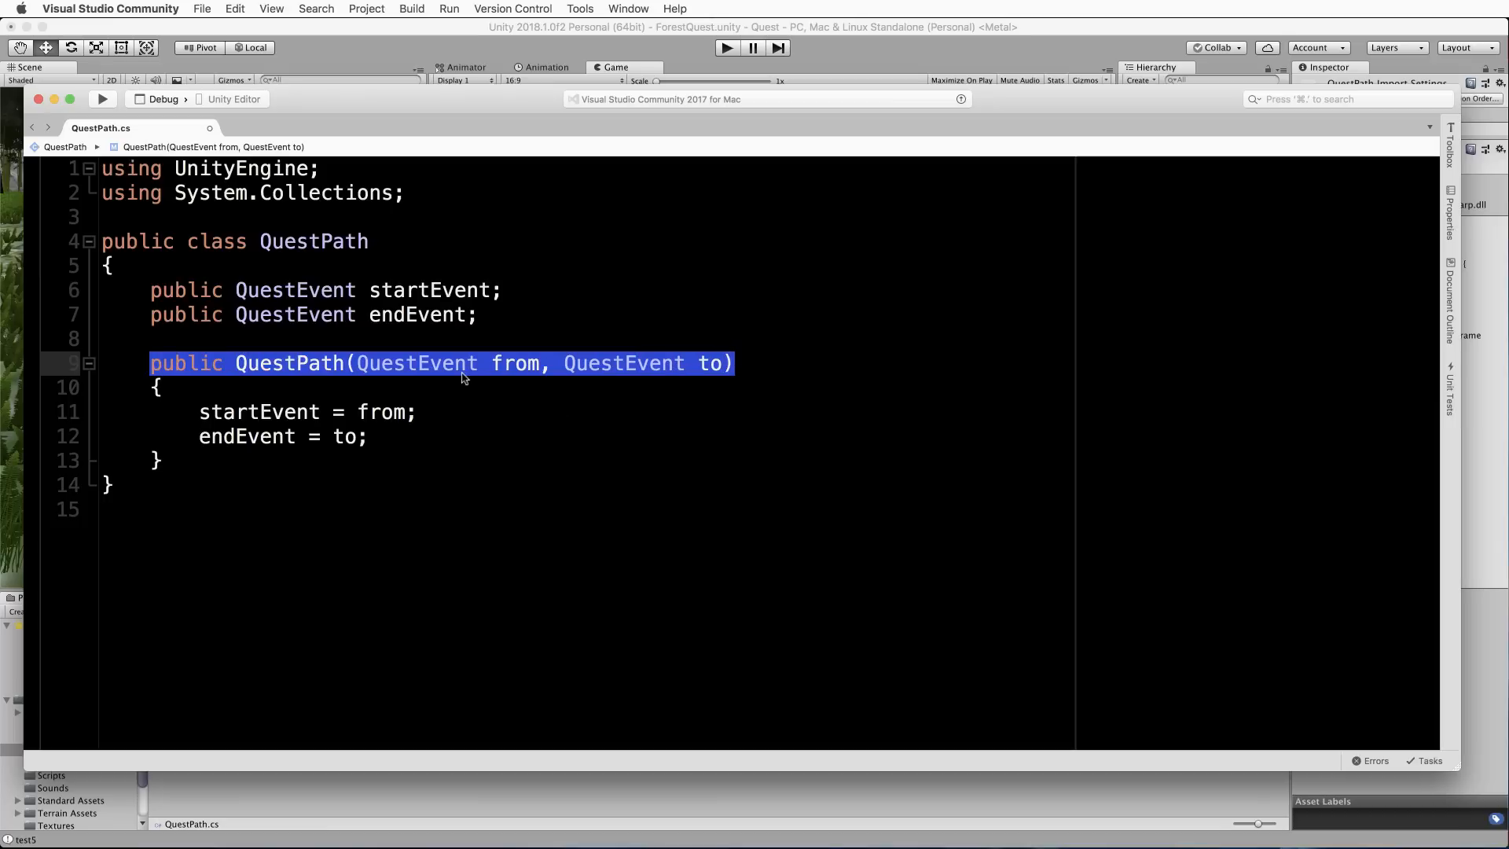
mouse_move(517, 371)
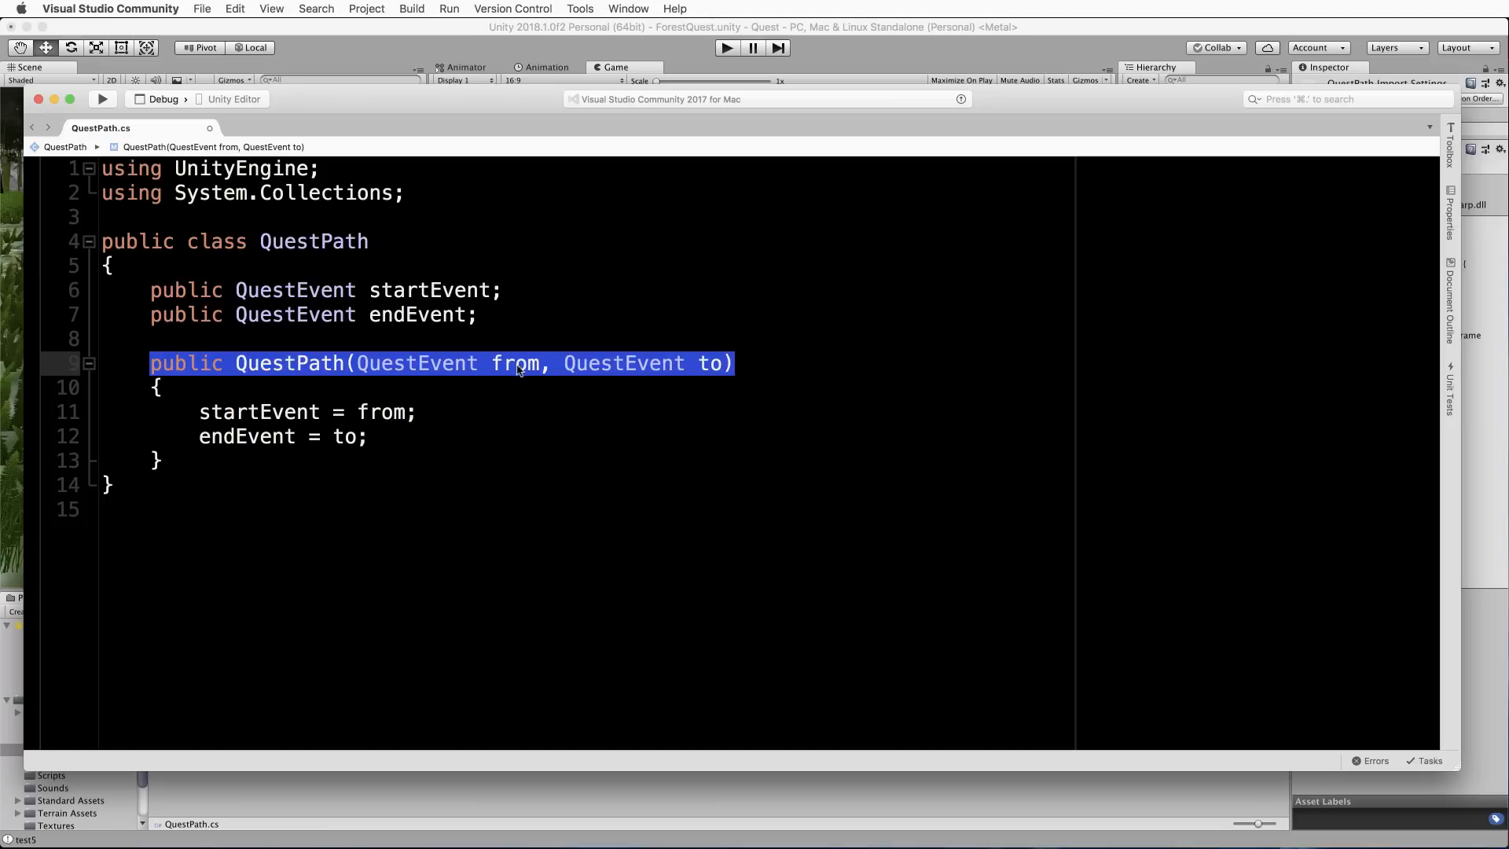
mouse_move(371, 424)
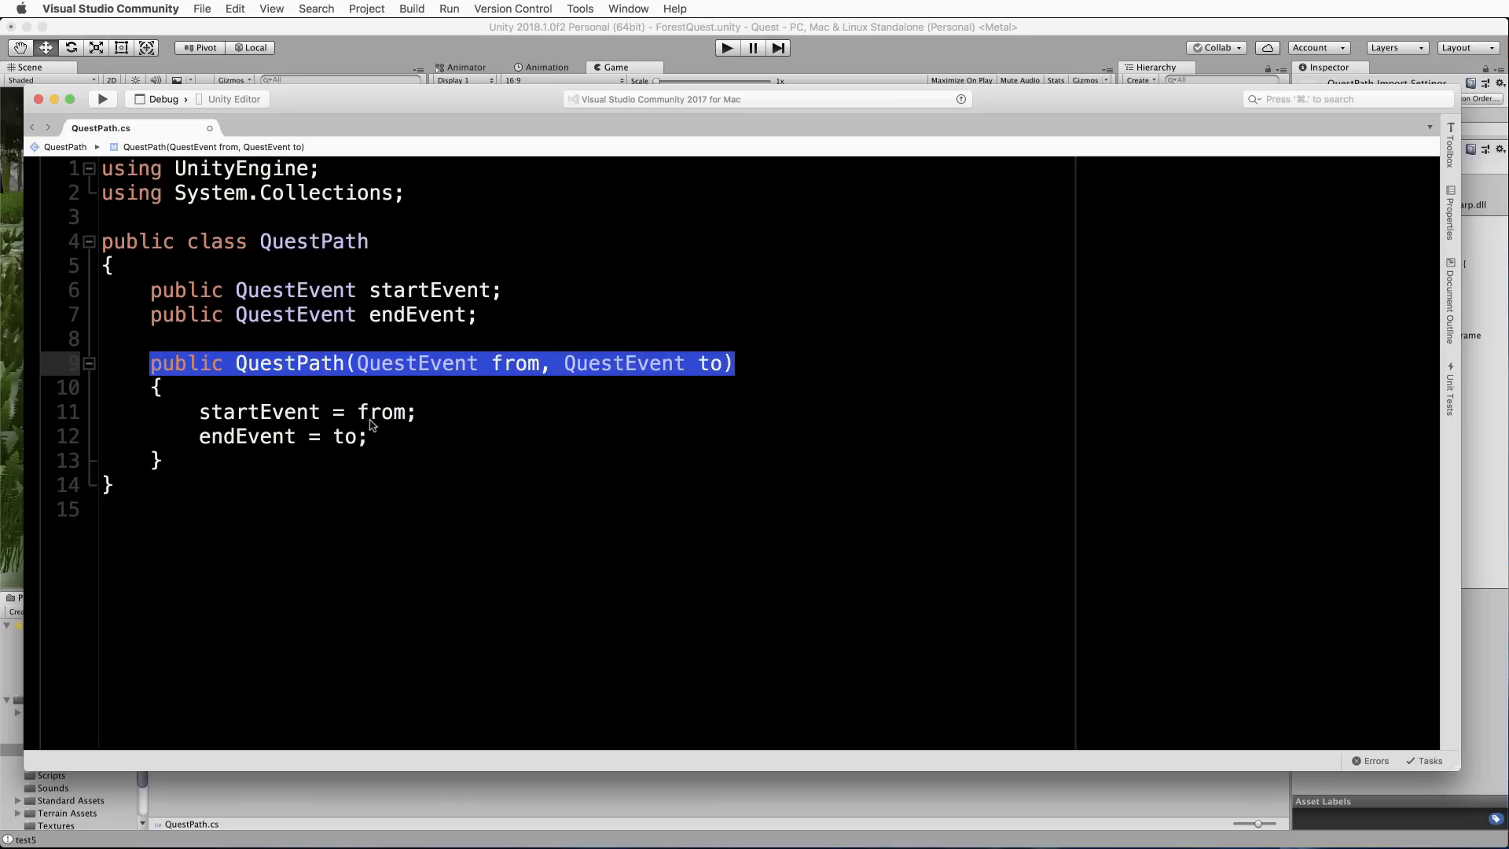
mouse_move(417, 490)
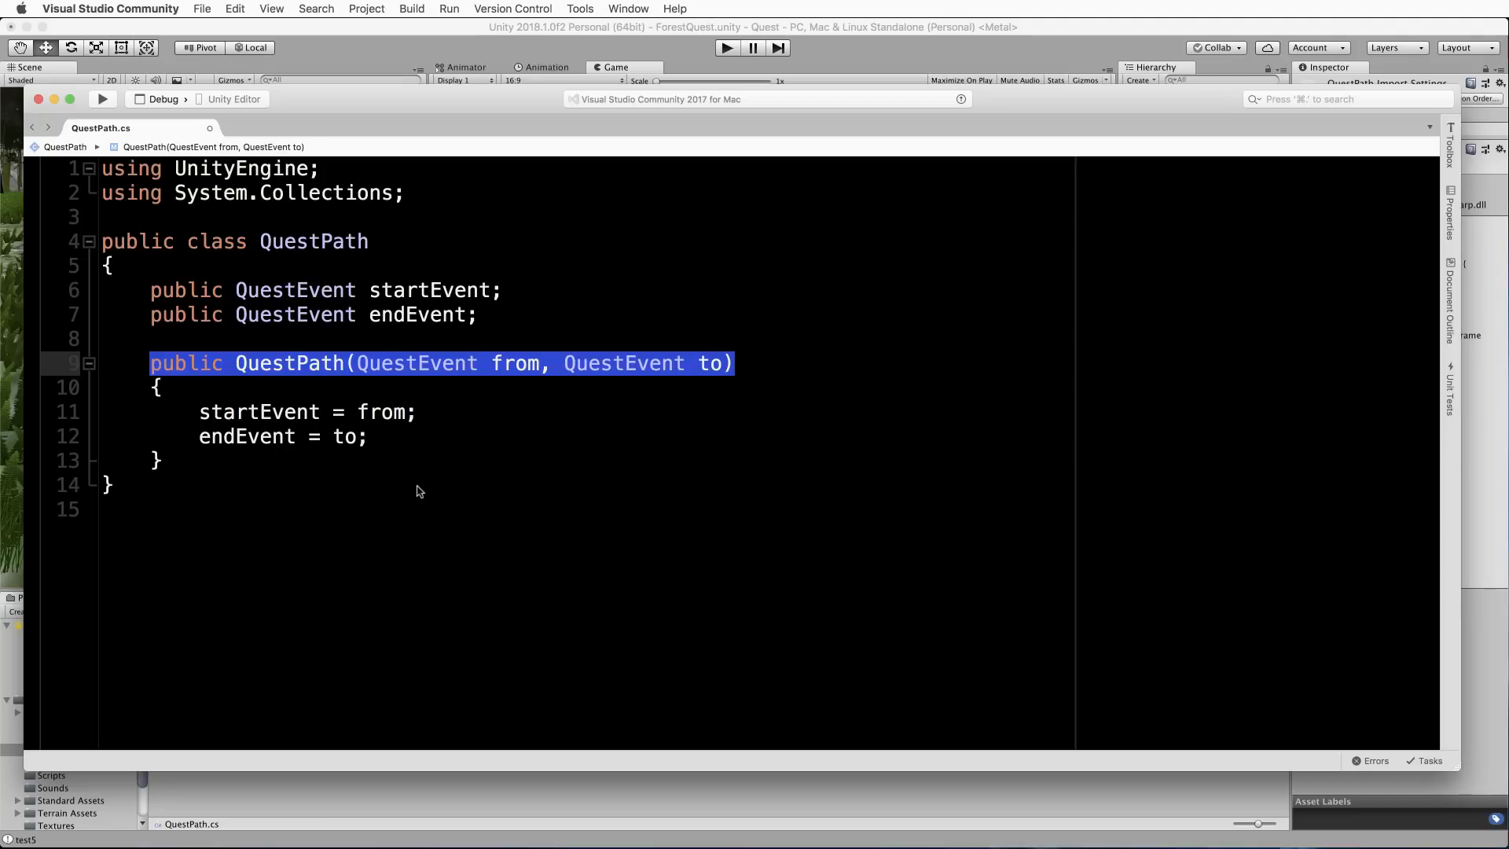
mouse_move(428, 458)
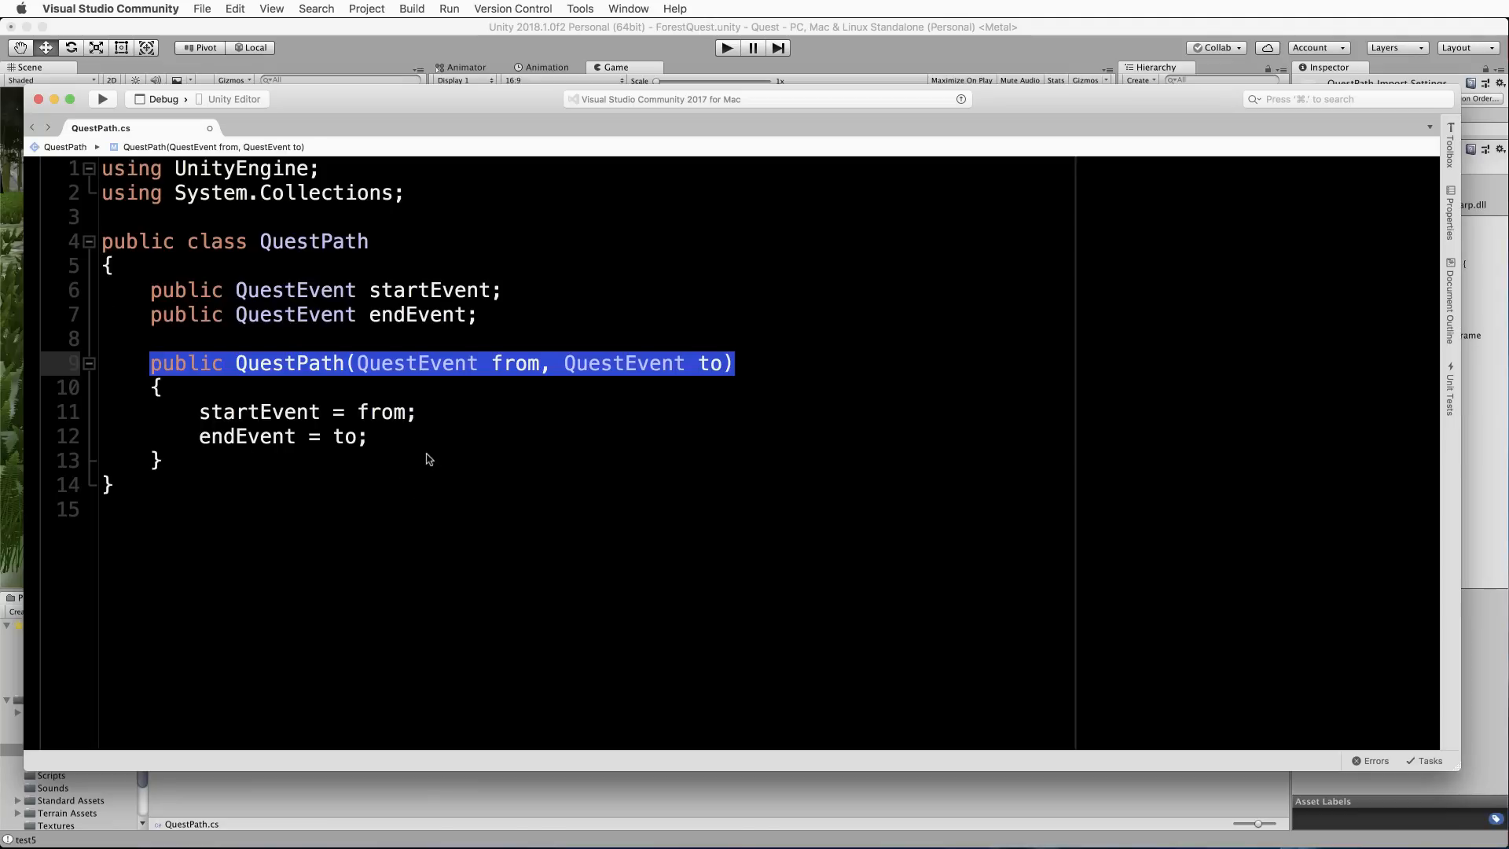
mouse_move(396, 9)
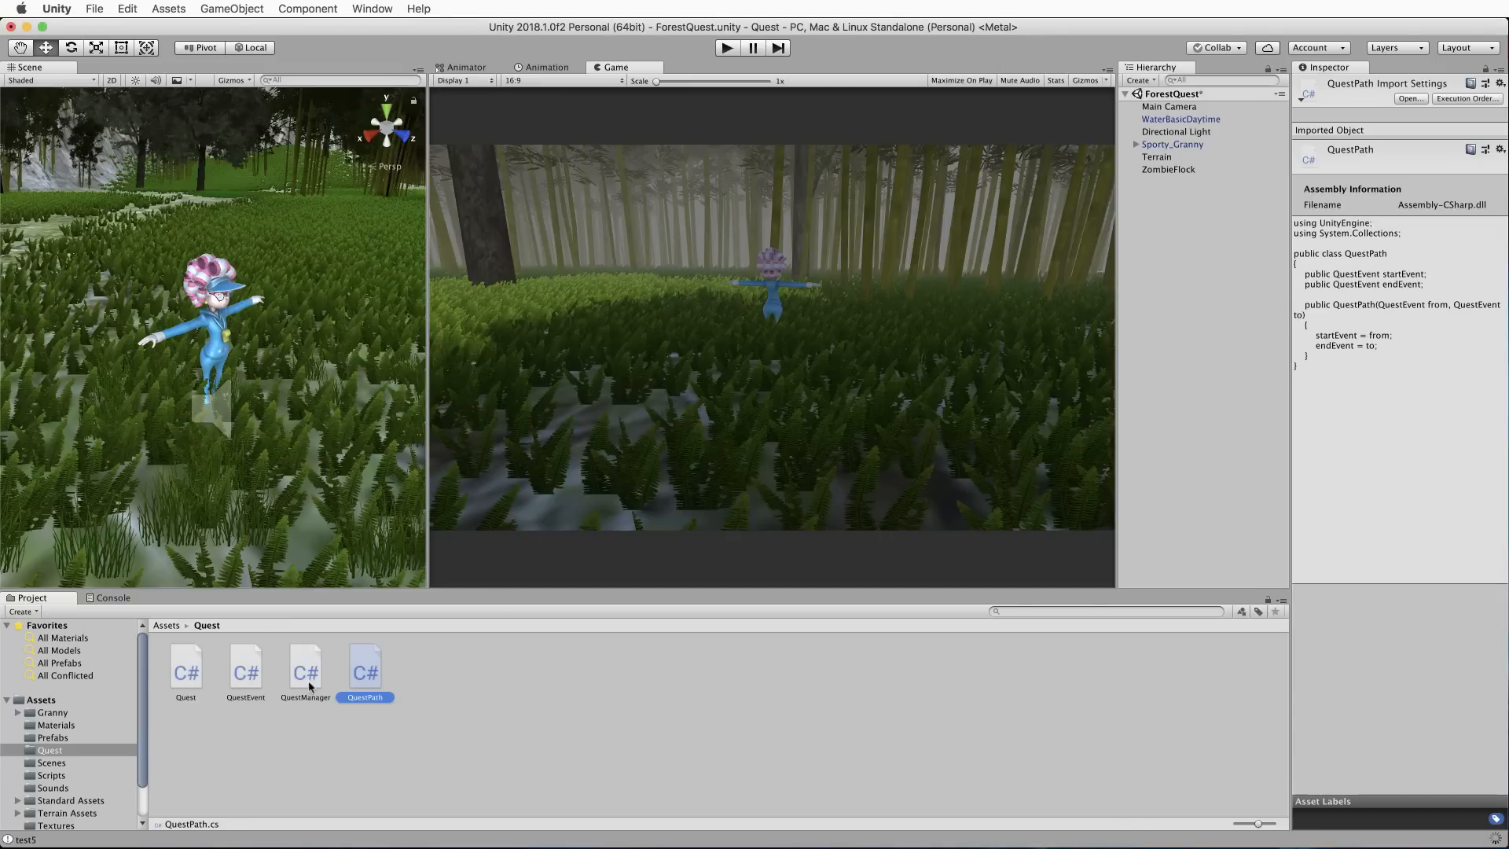
mouse_move(242, 679)
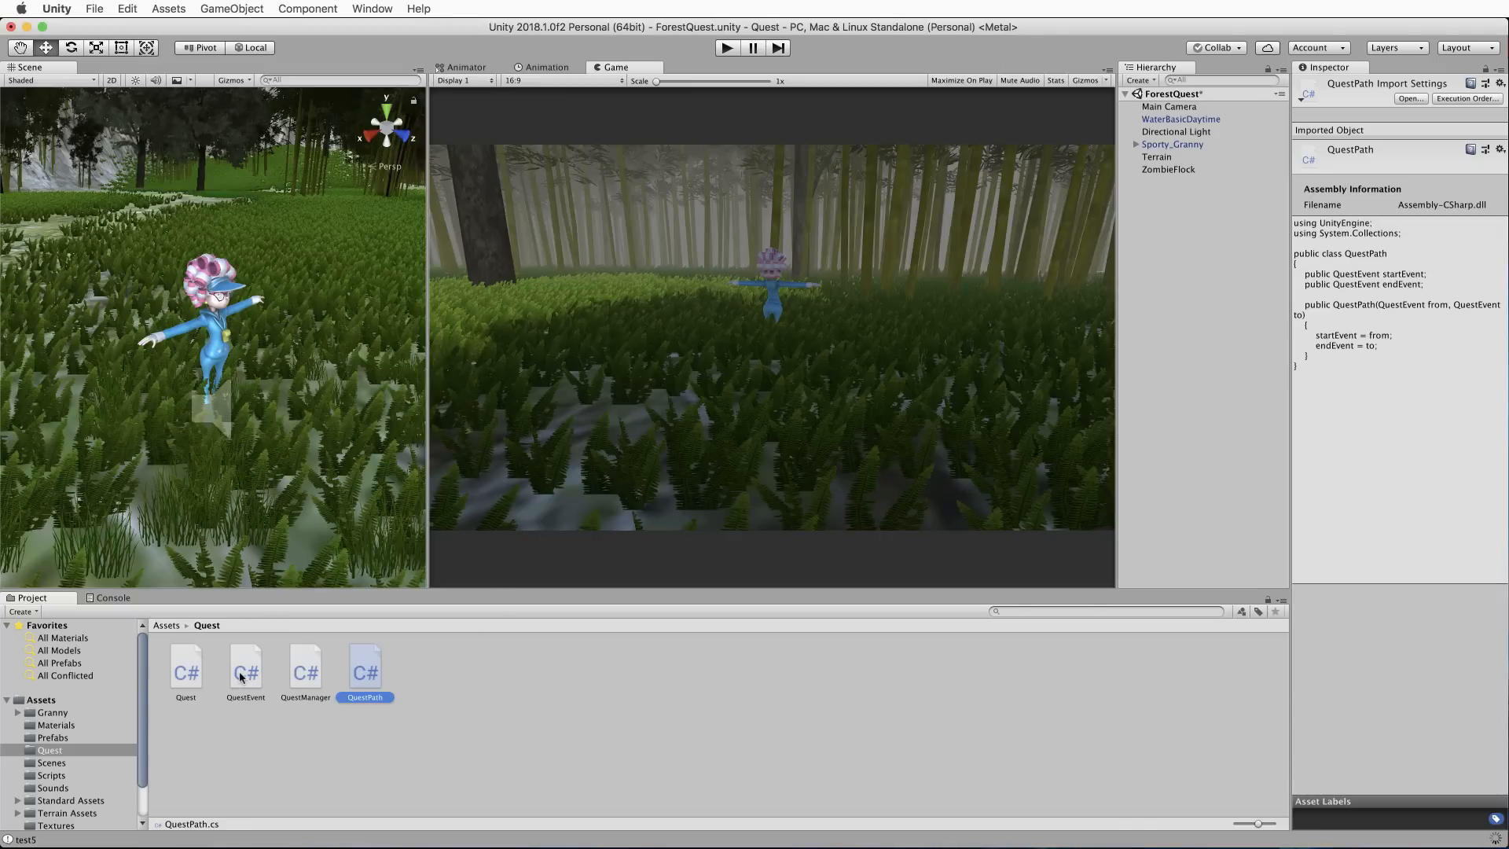
Open QuestEvent.cs, add using System and replace the template with the QuestEvent class.
double_click(245, 667)
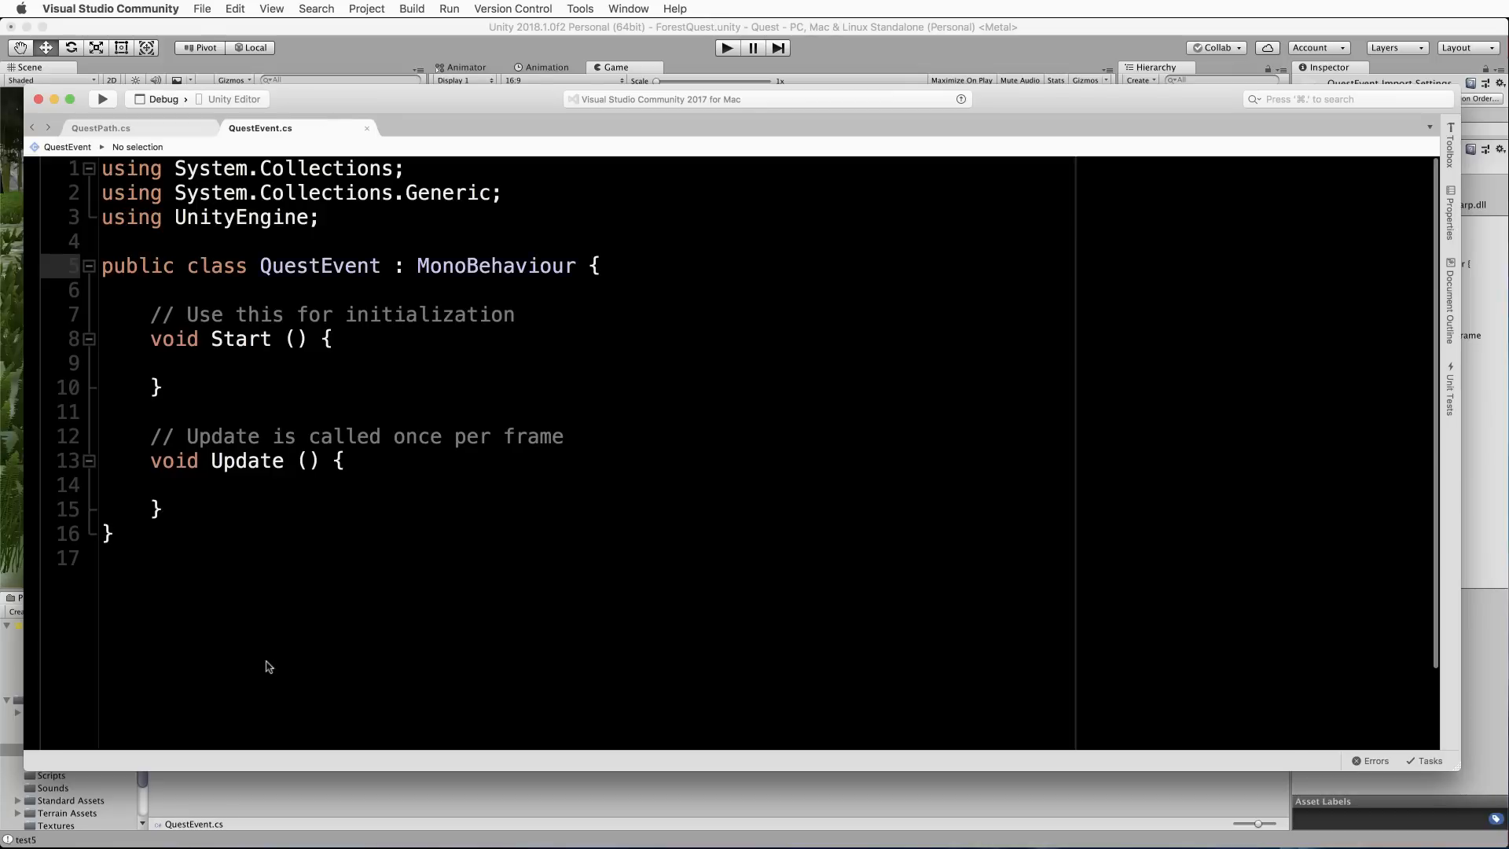
mouse_move(633, 445)
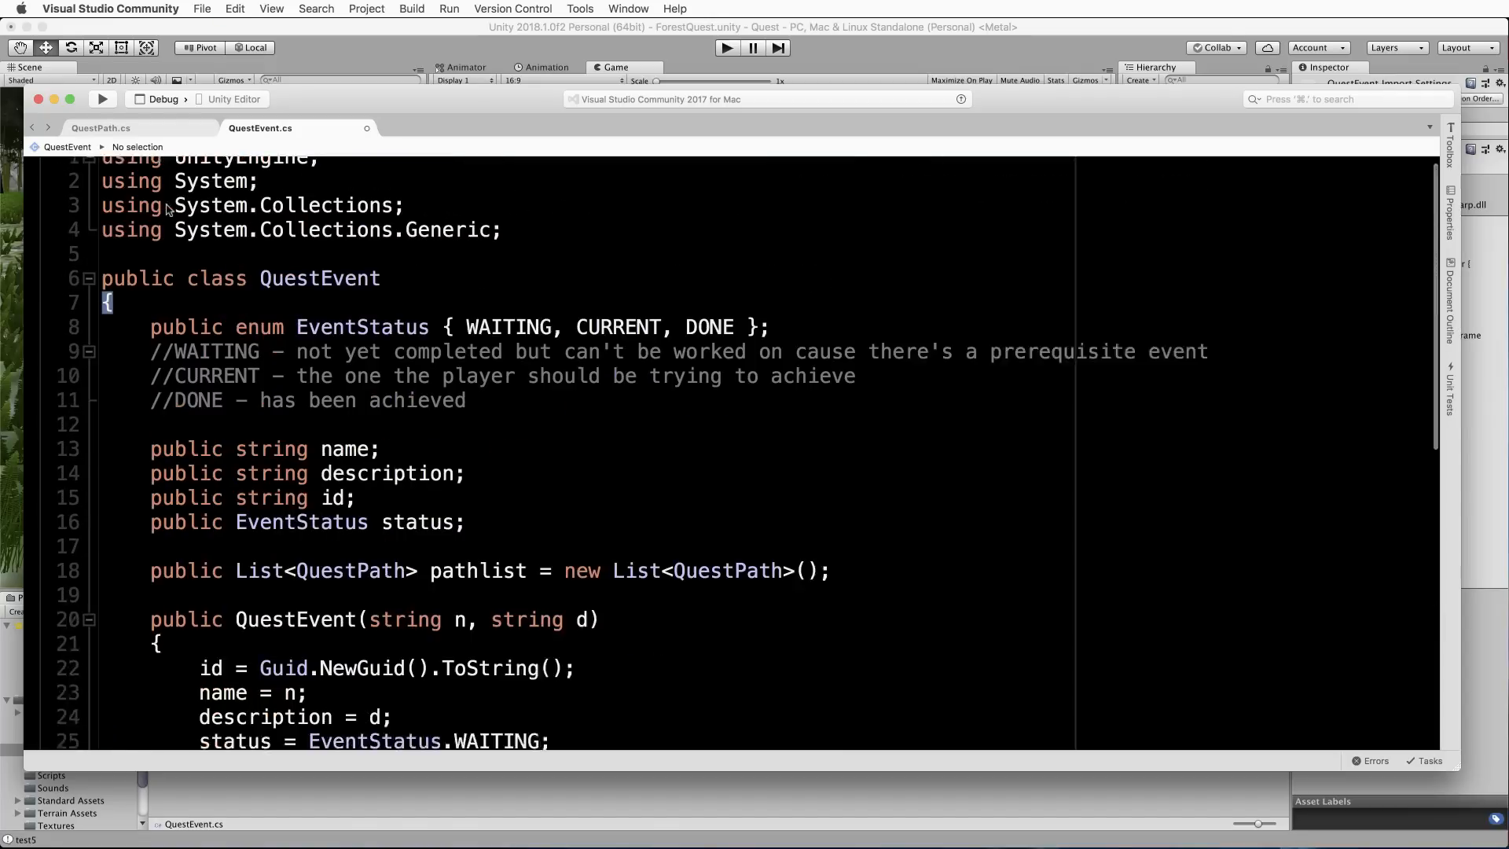
scroll(up, 3)
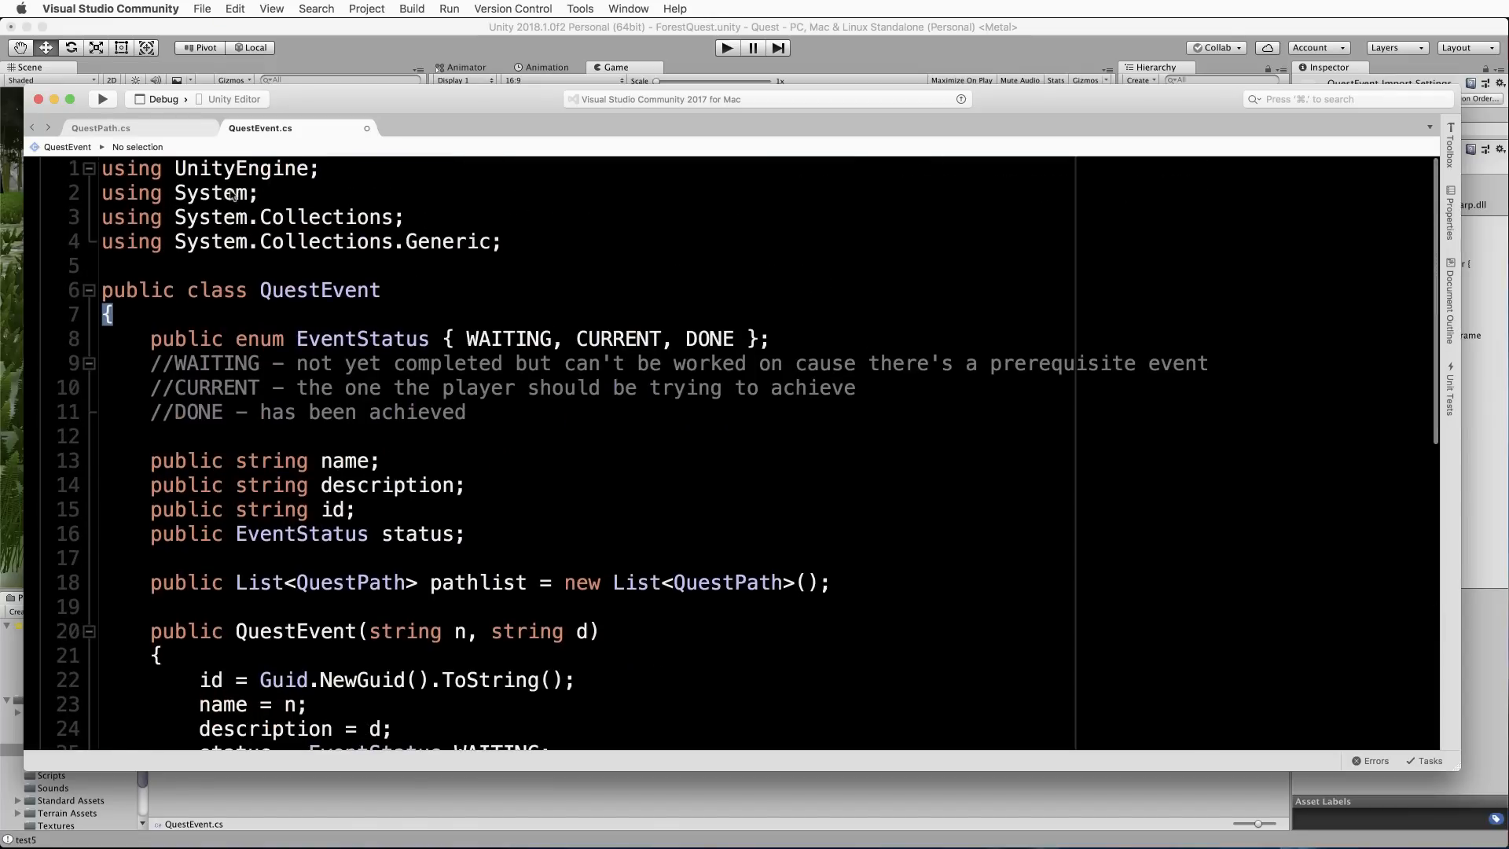
double_click(226, 191)
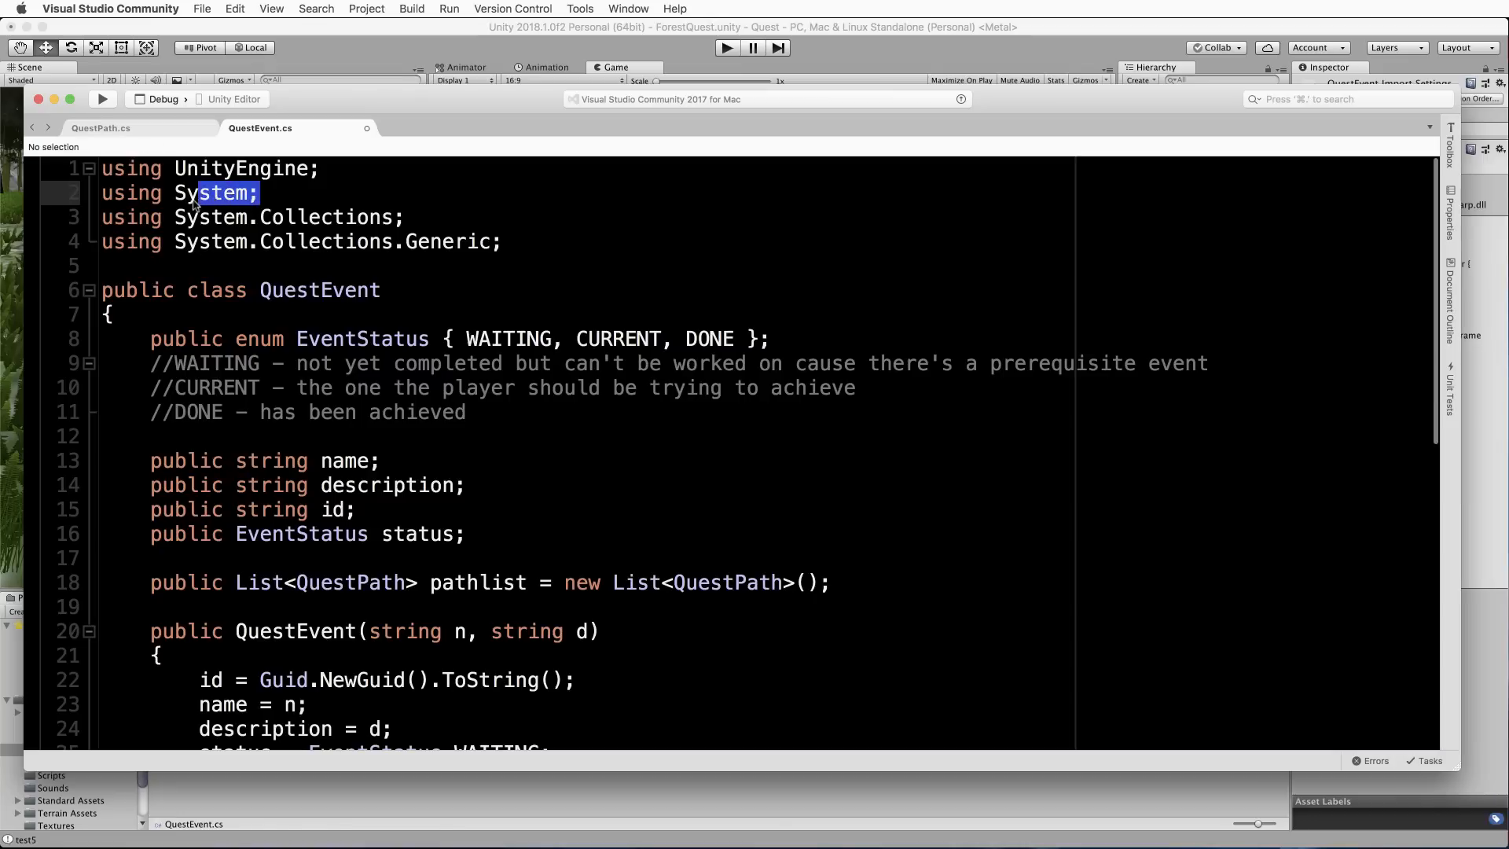
double_click(212, 191)
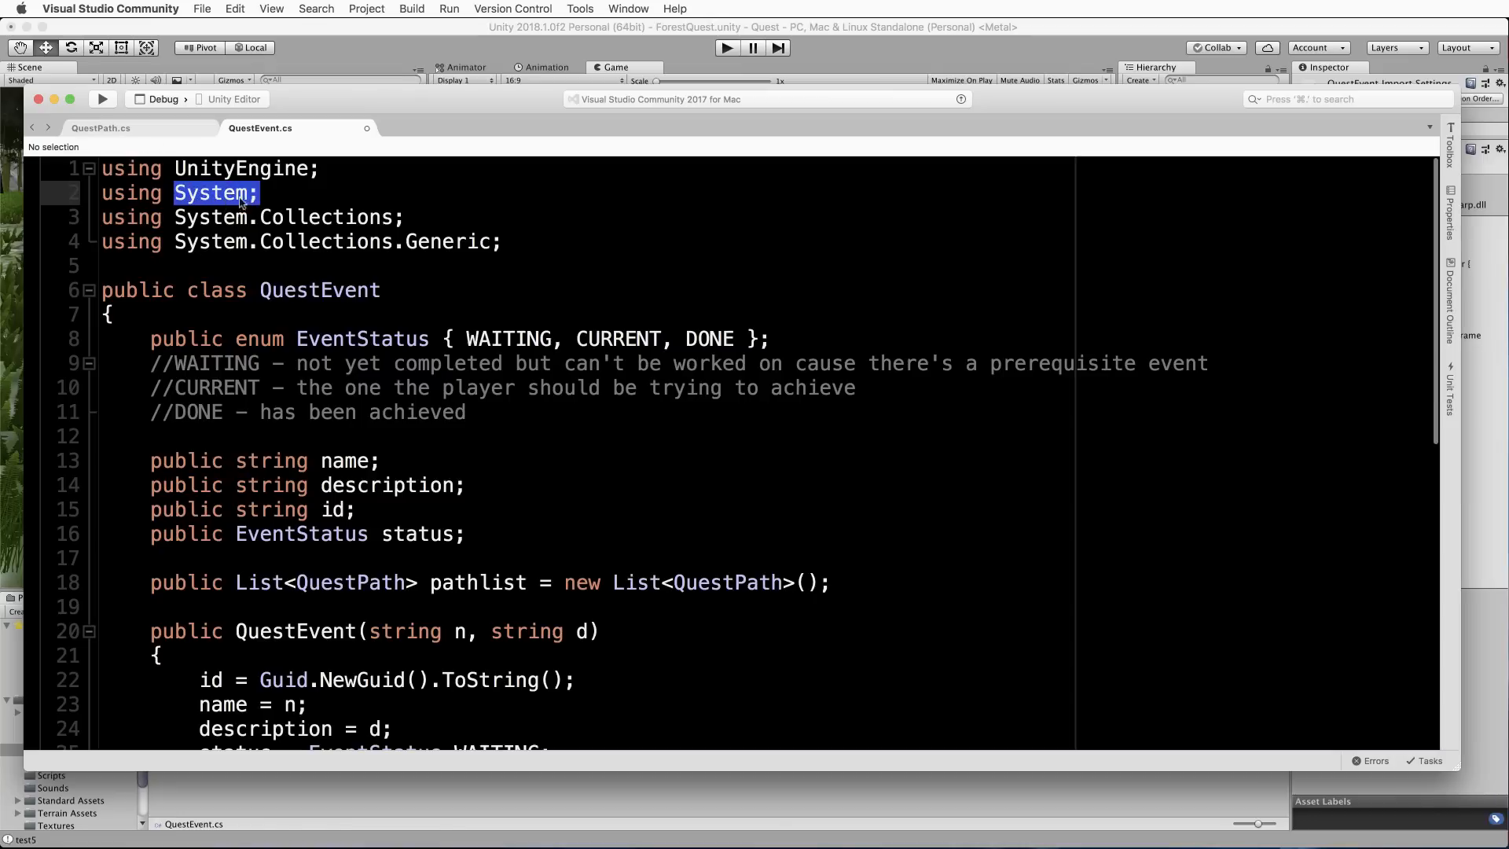
mouse_move(272, 302)
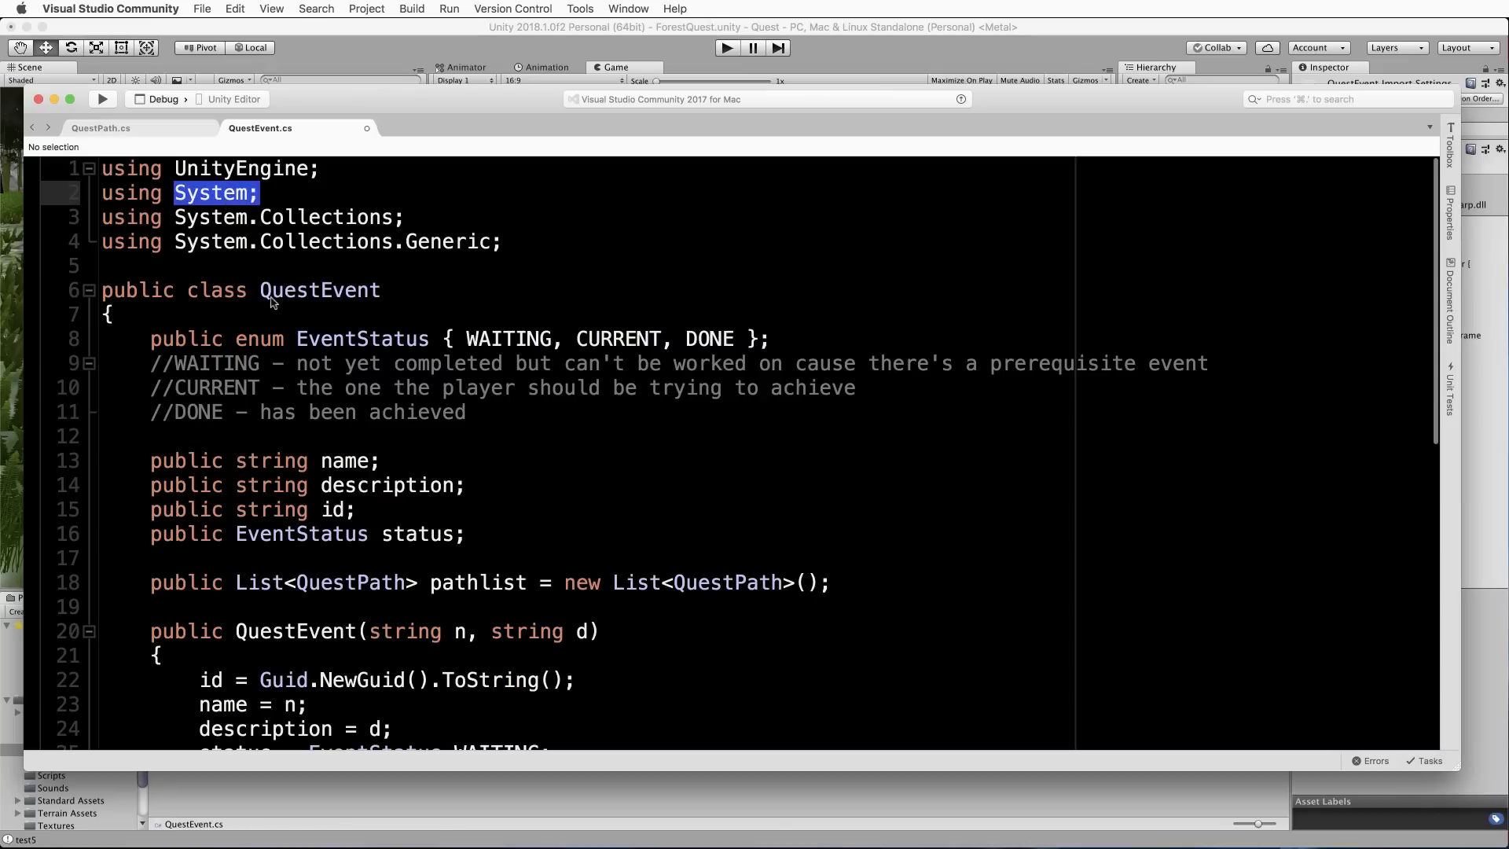
double_click(319, 289)
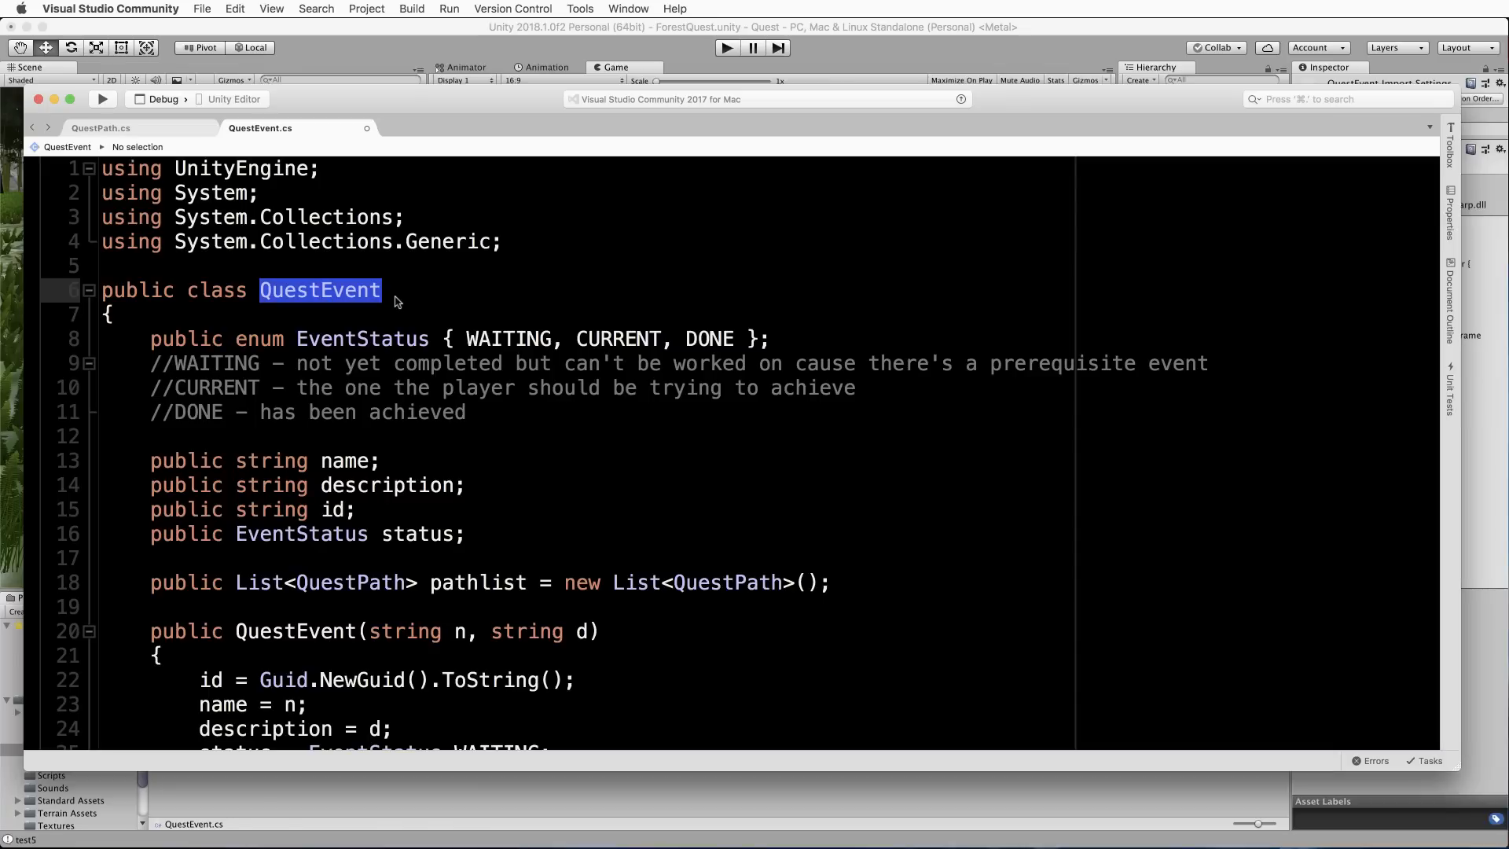
mouse_move(462, 344)
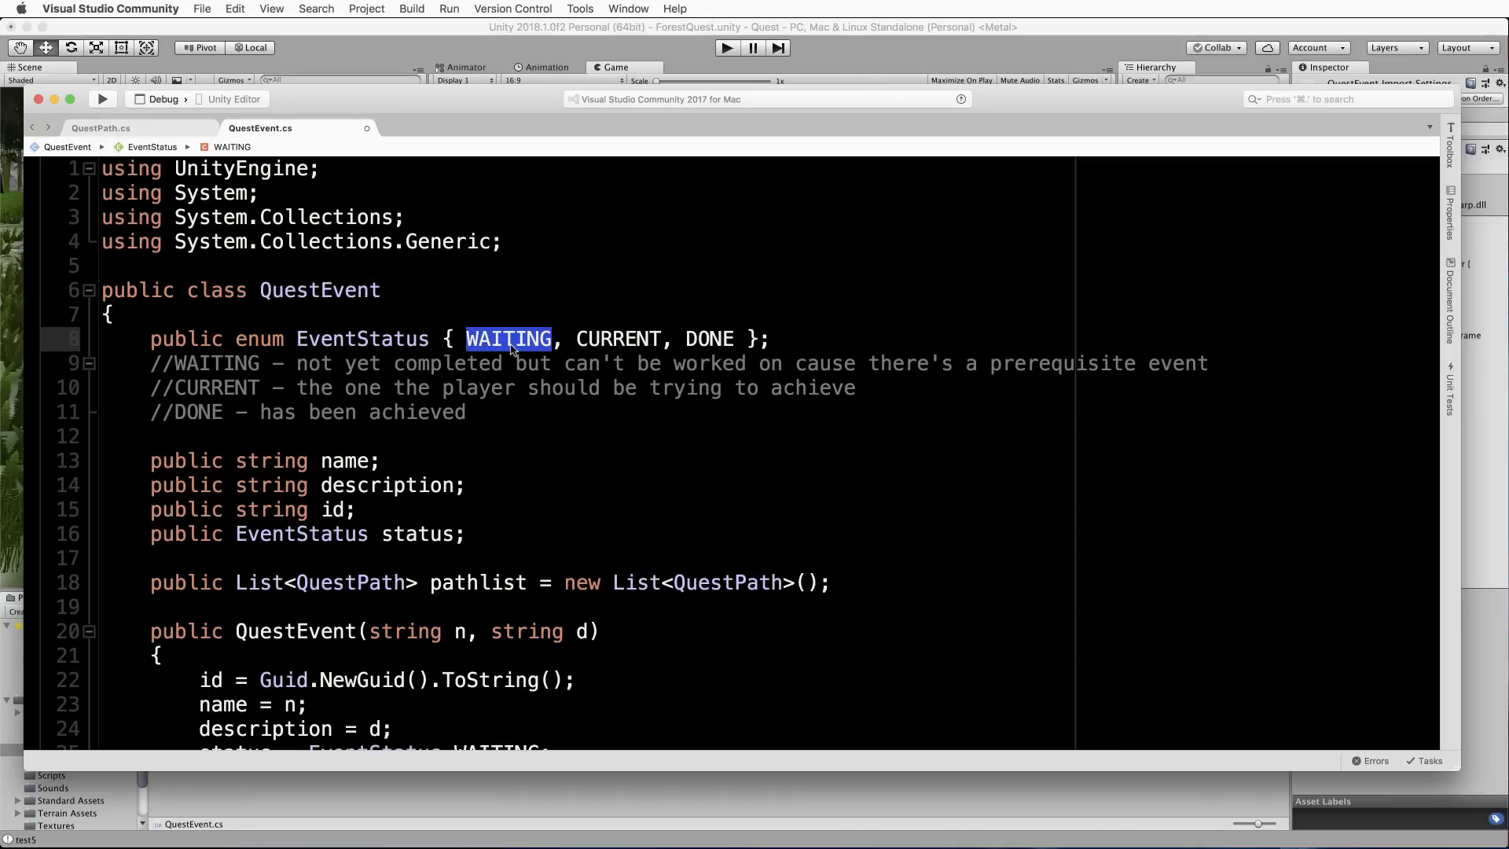
mouse_move(577, 349)
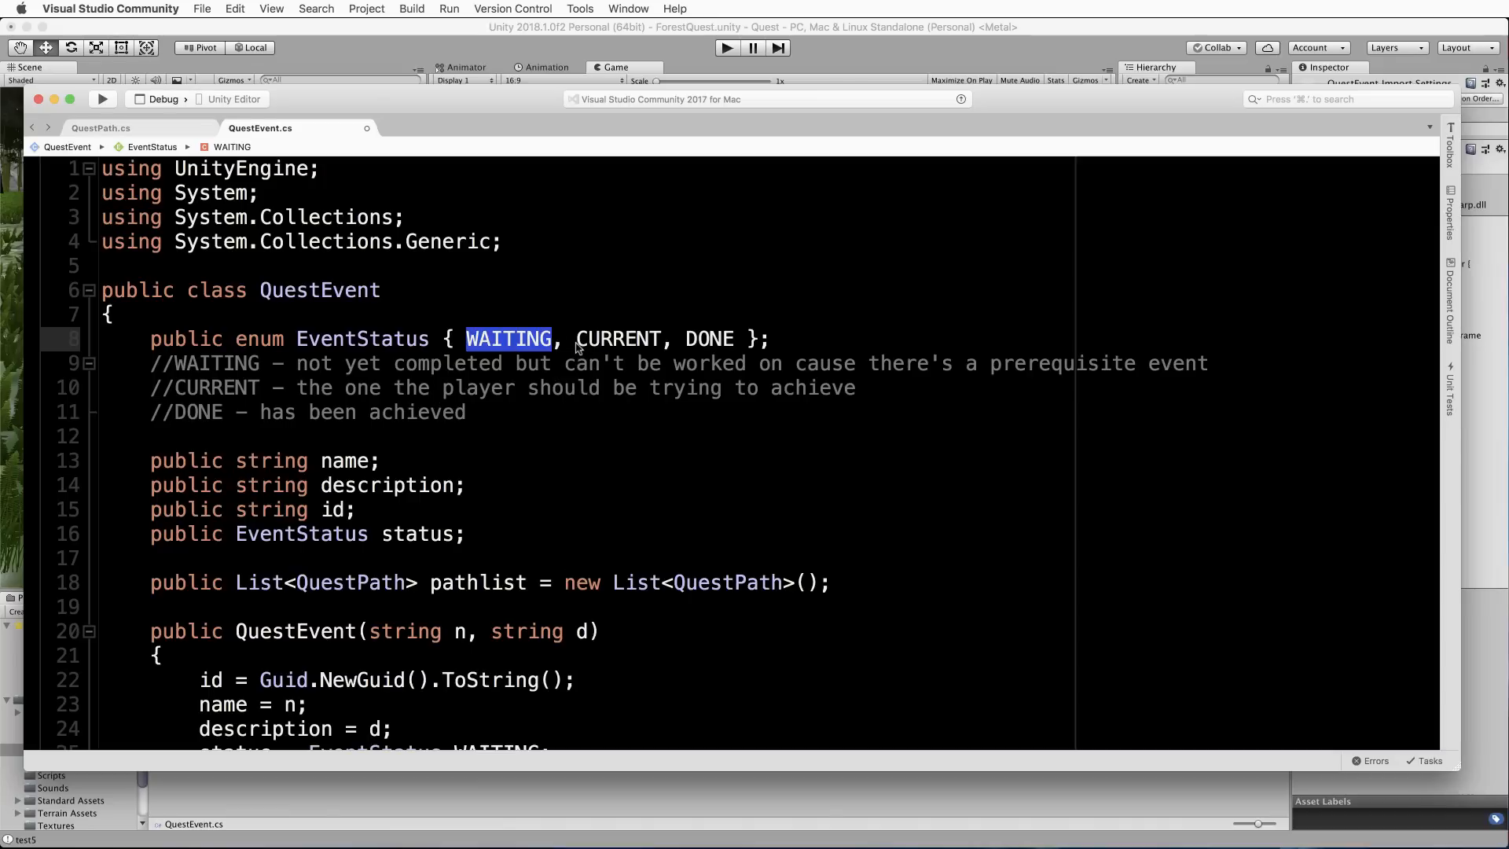
double_click(616, 338)
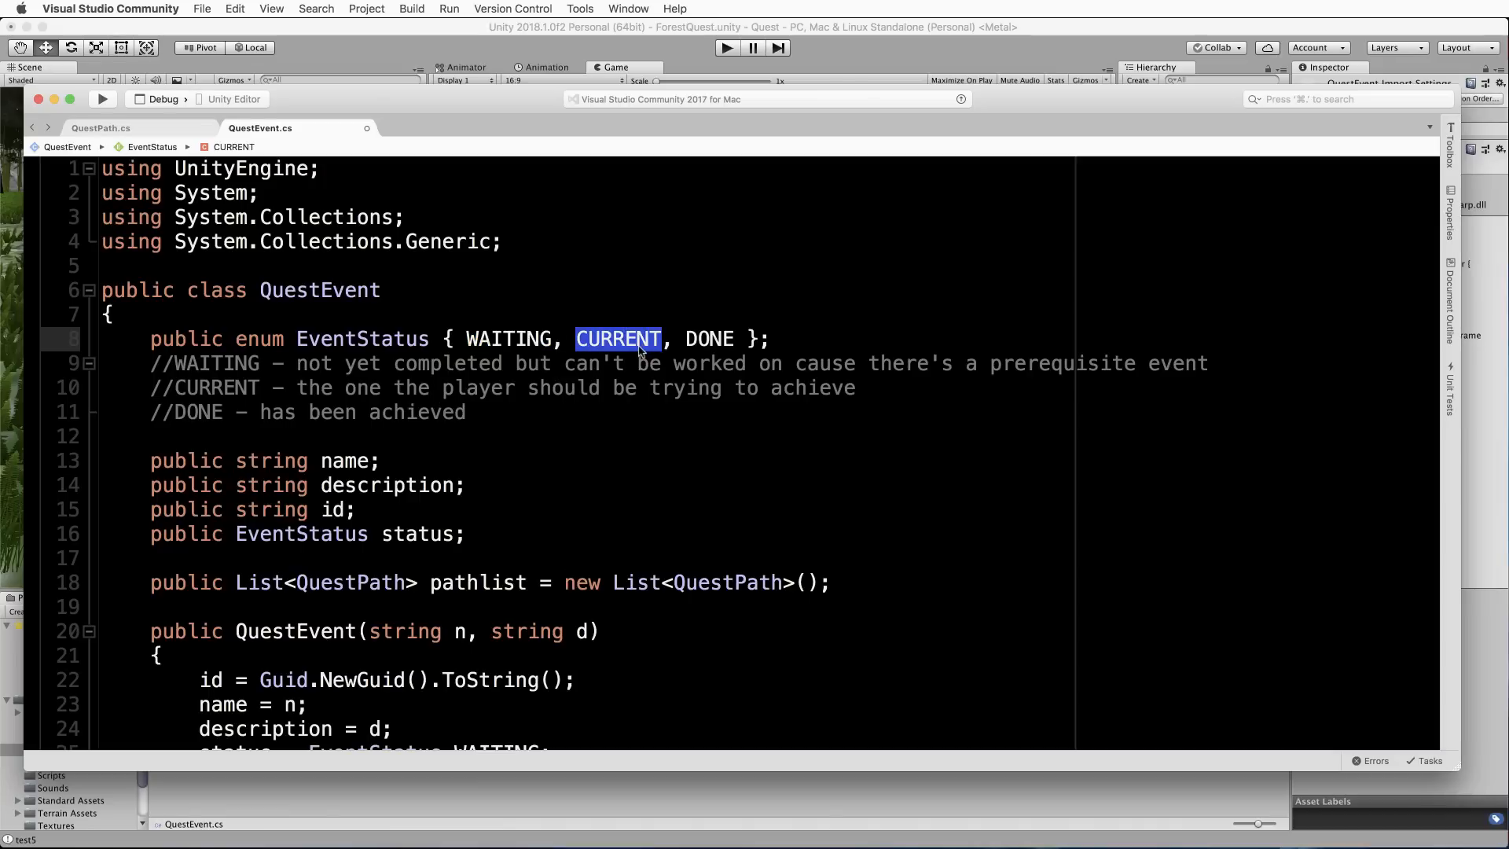
double_click(709, 340)
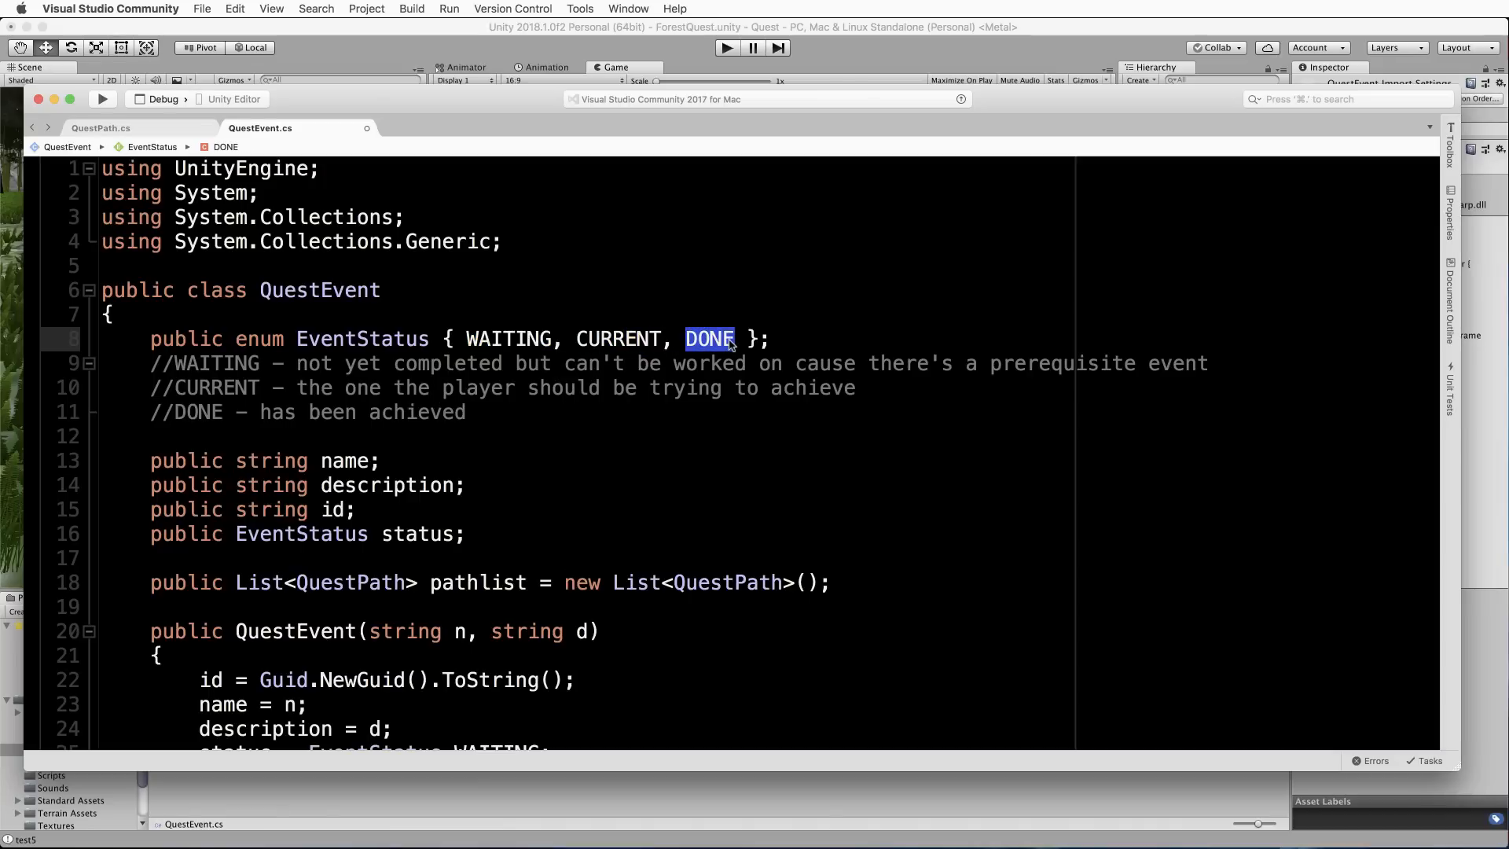
mouse_move(602, 255)
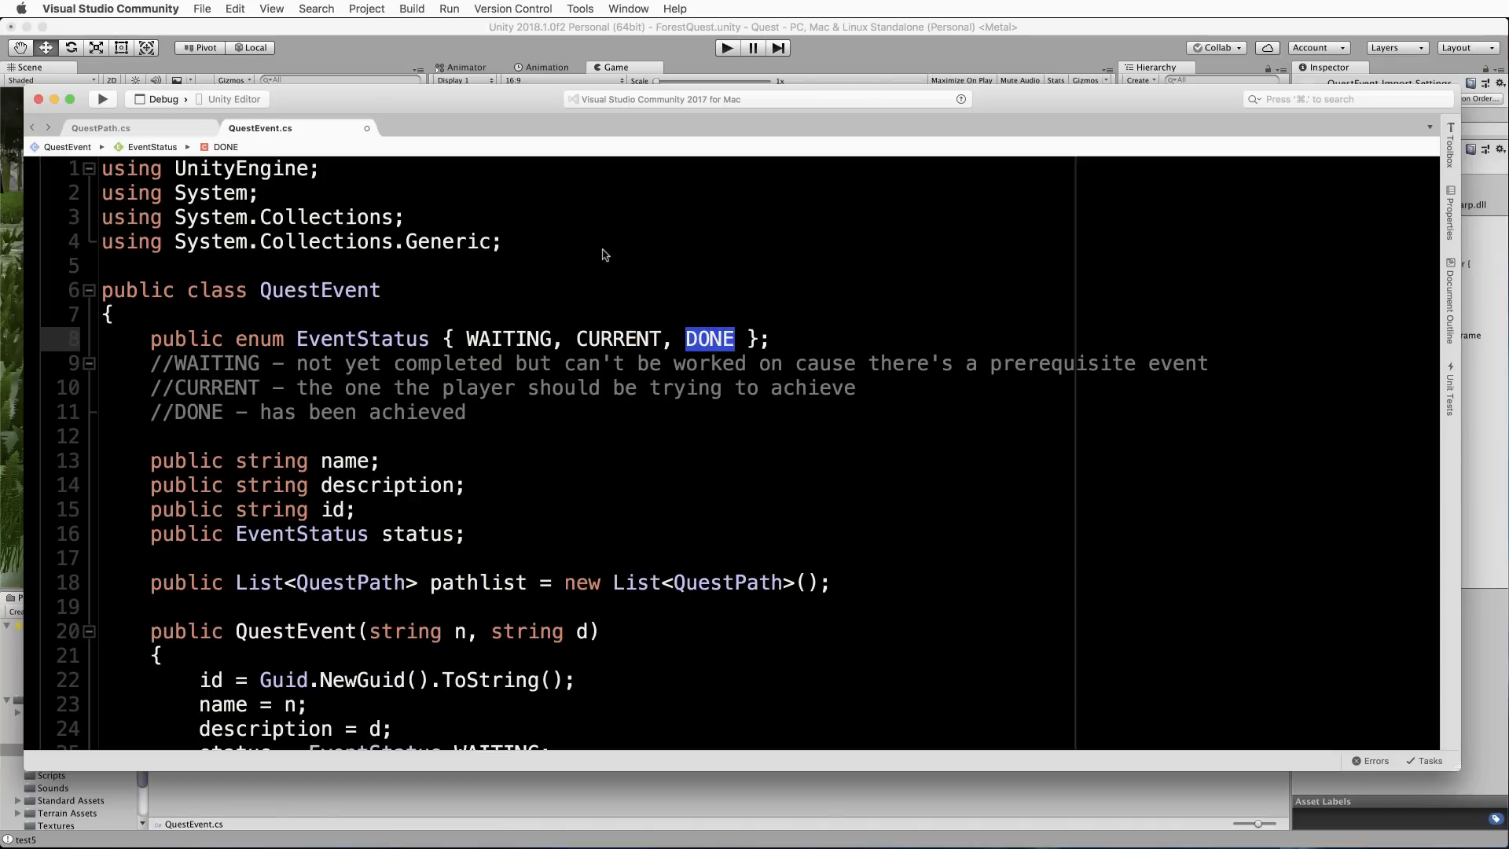
mouse_move(500, 346)
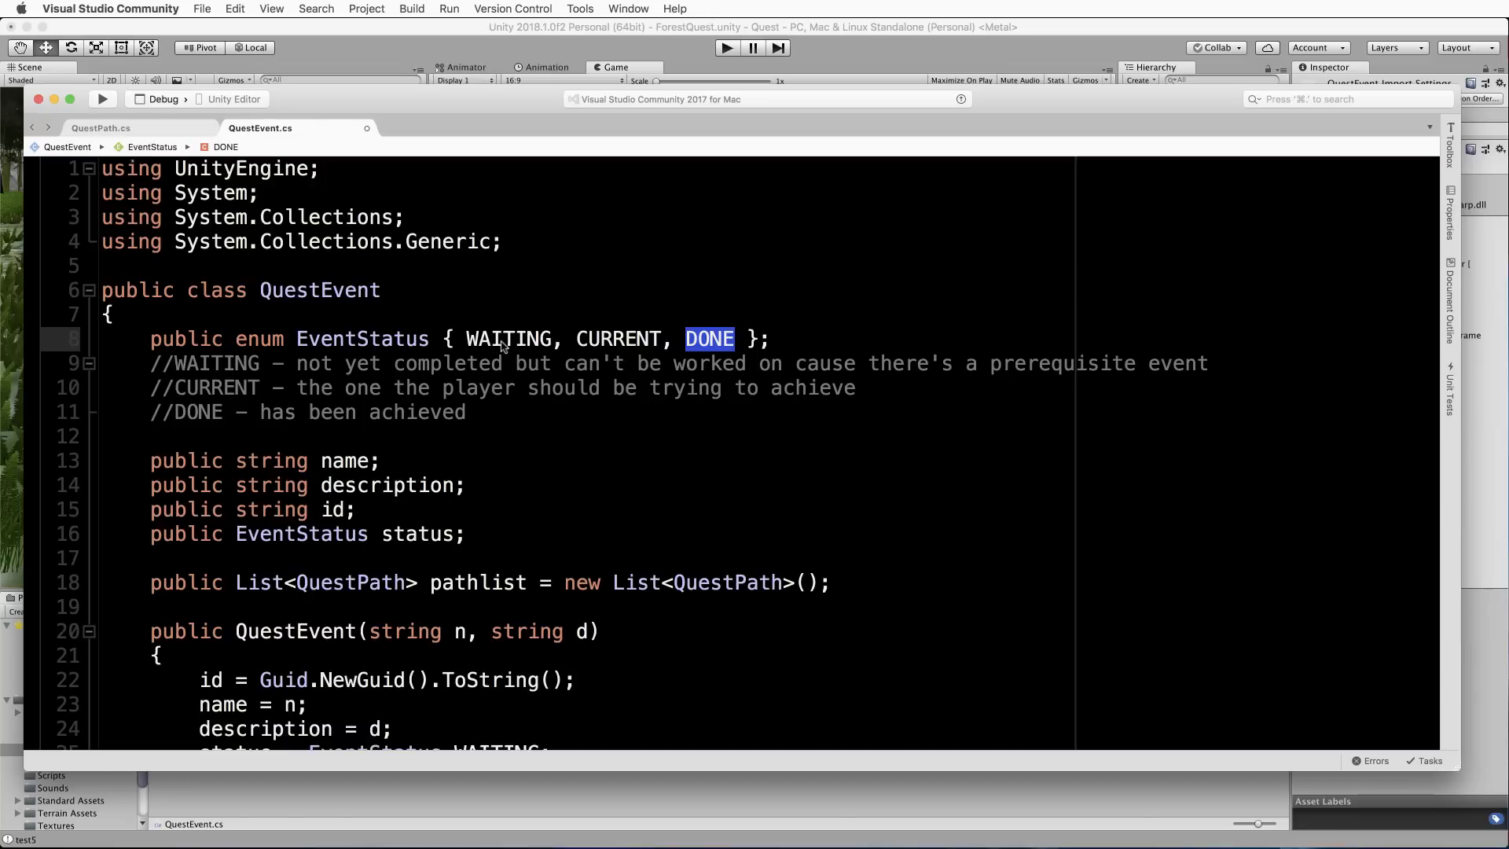
mouse_move(564, 281)
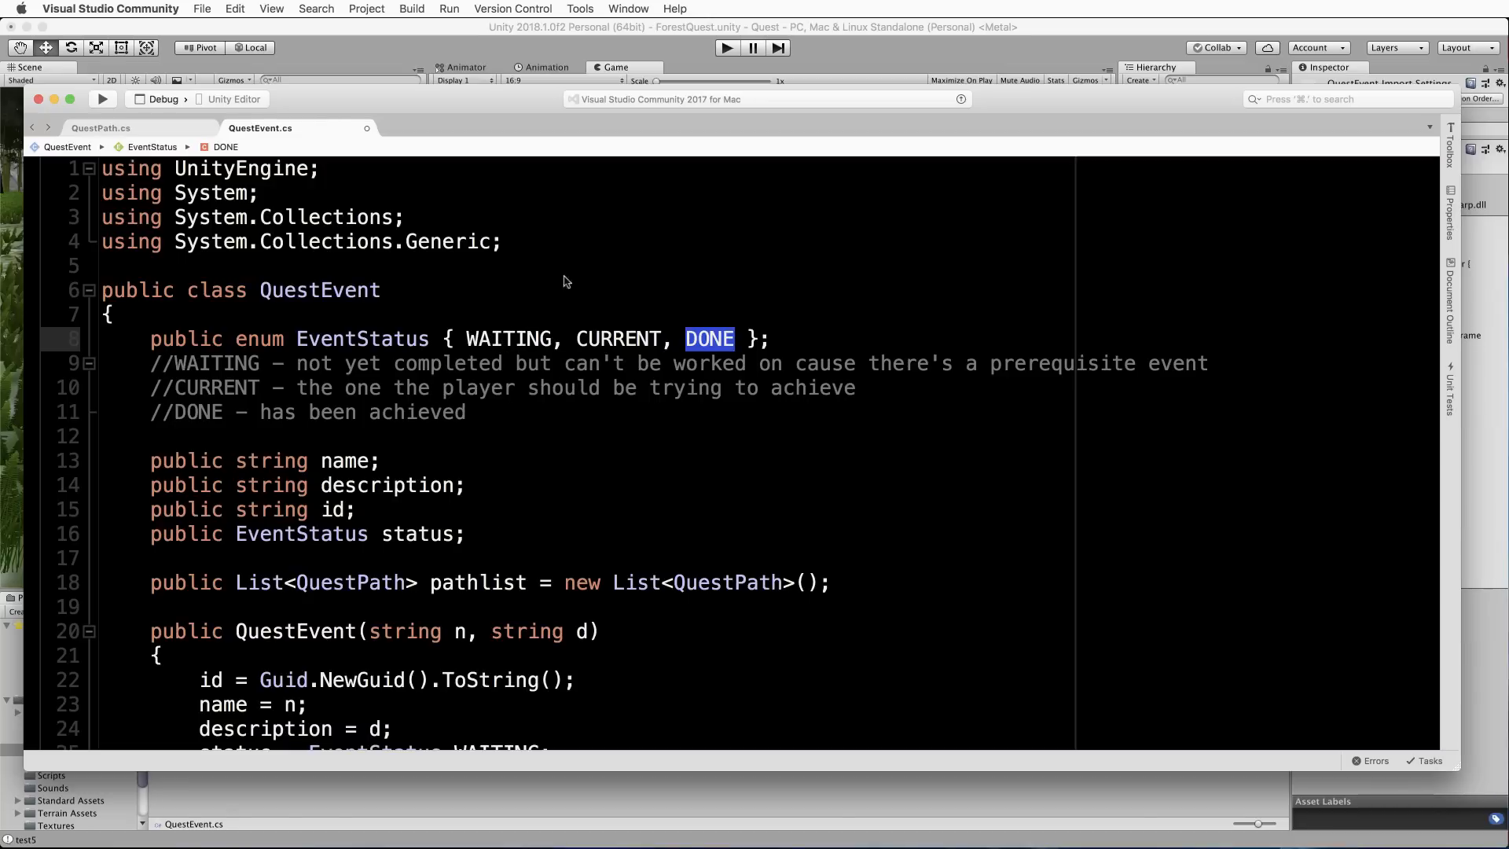
mouse_move(481, 346)
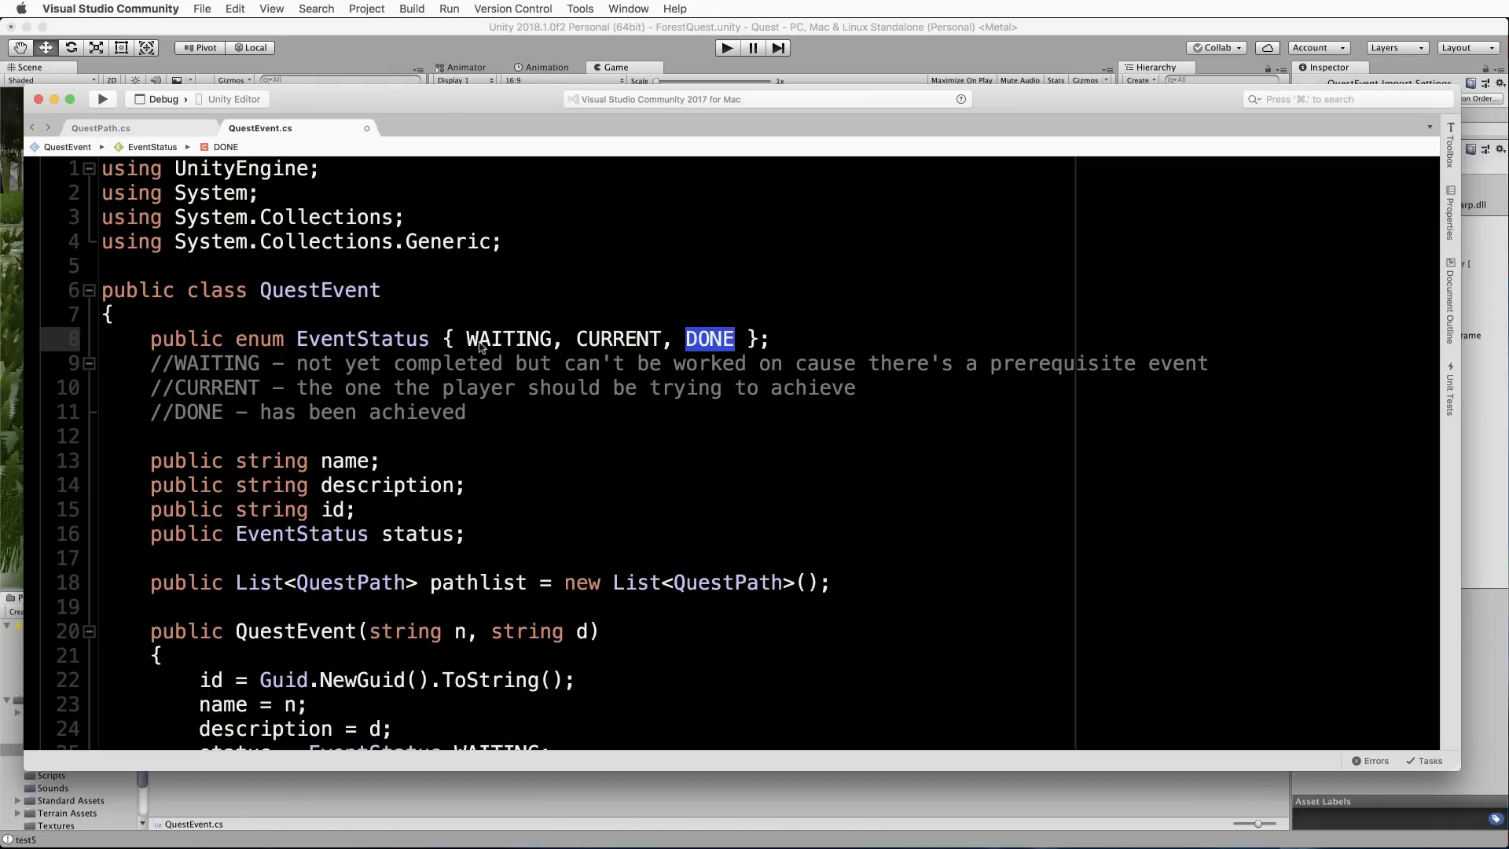
mouse_move(501, 344)
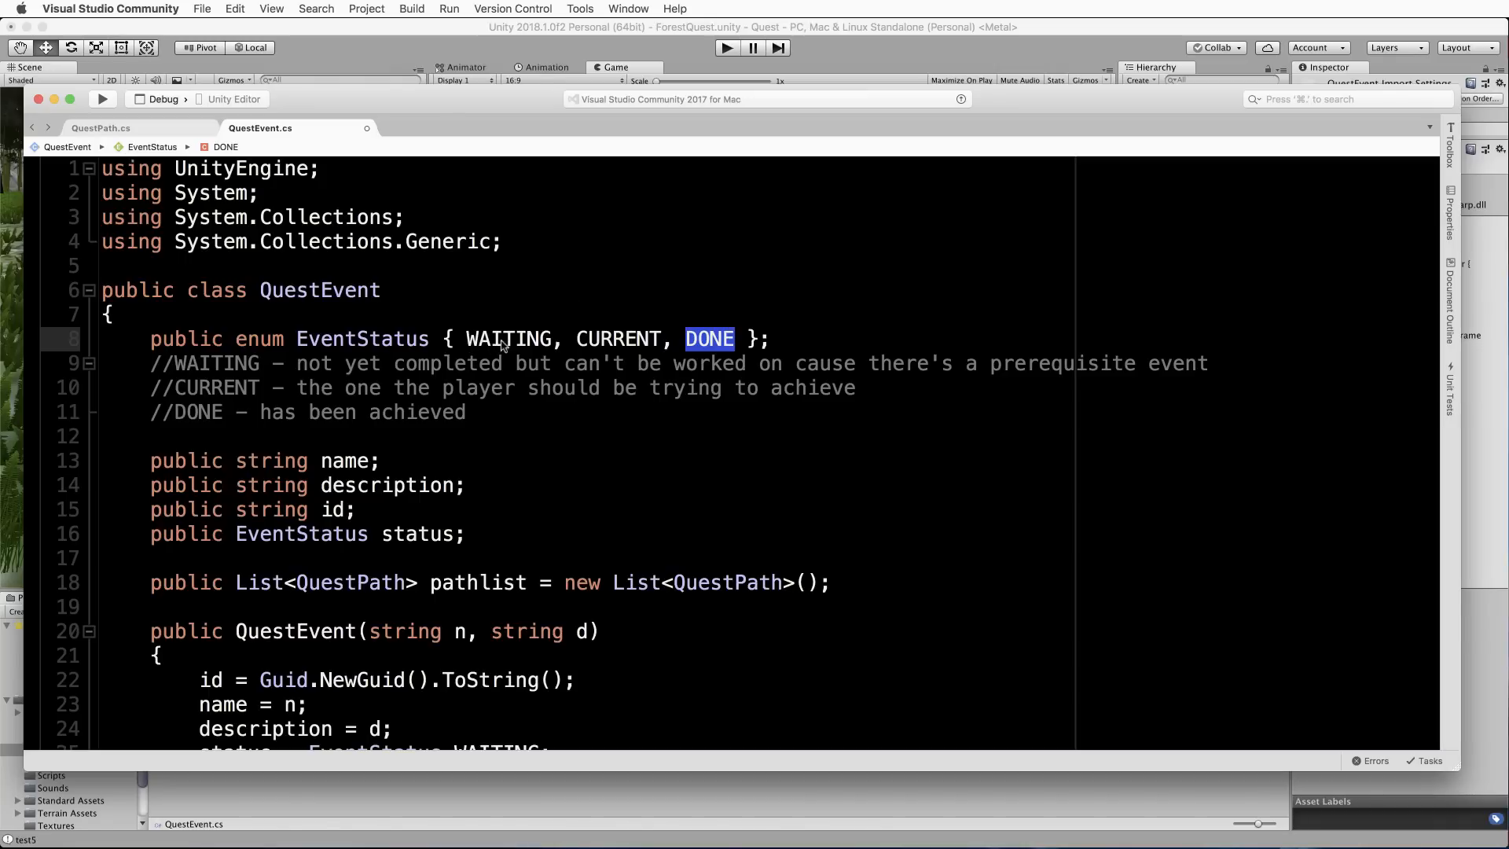
mouse_move(587, 261)
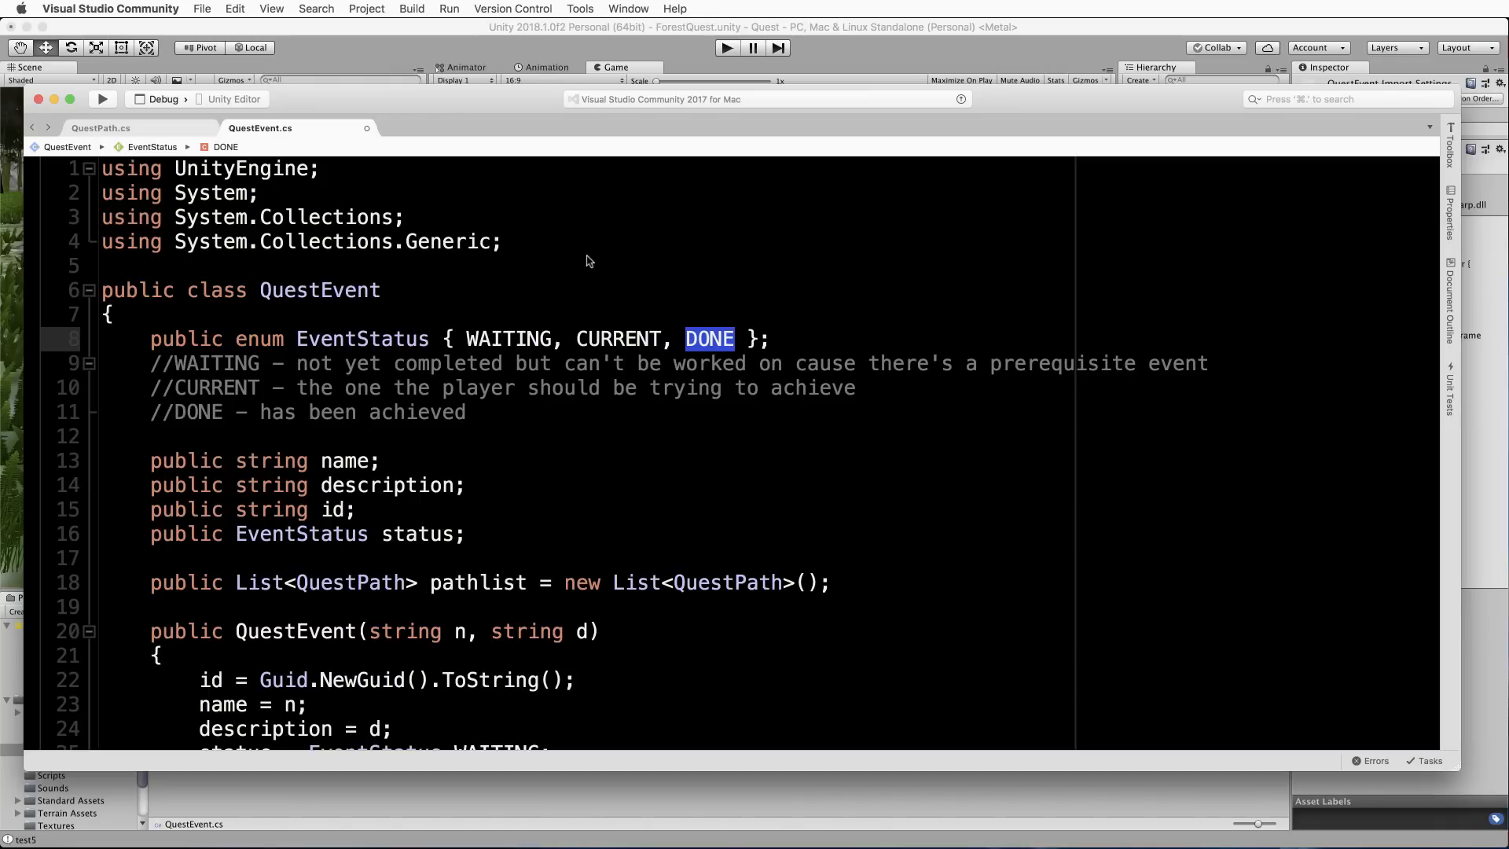
mouse_move(582, 349)
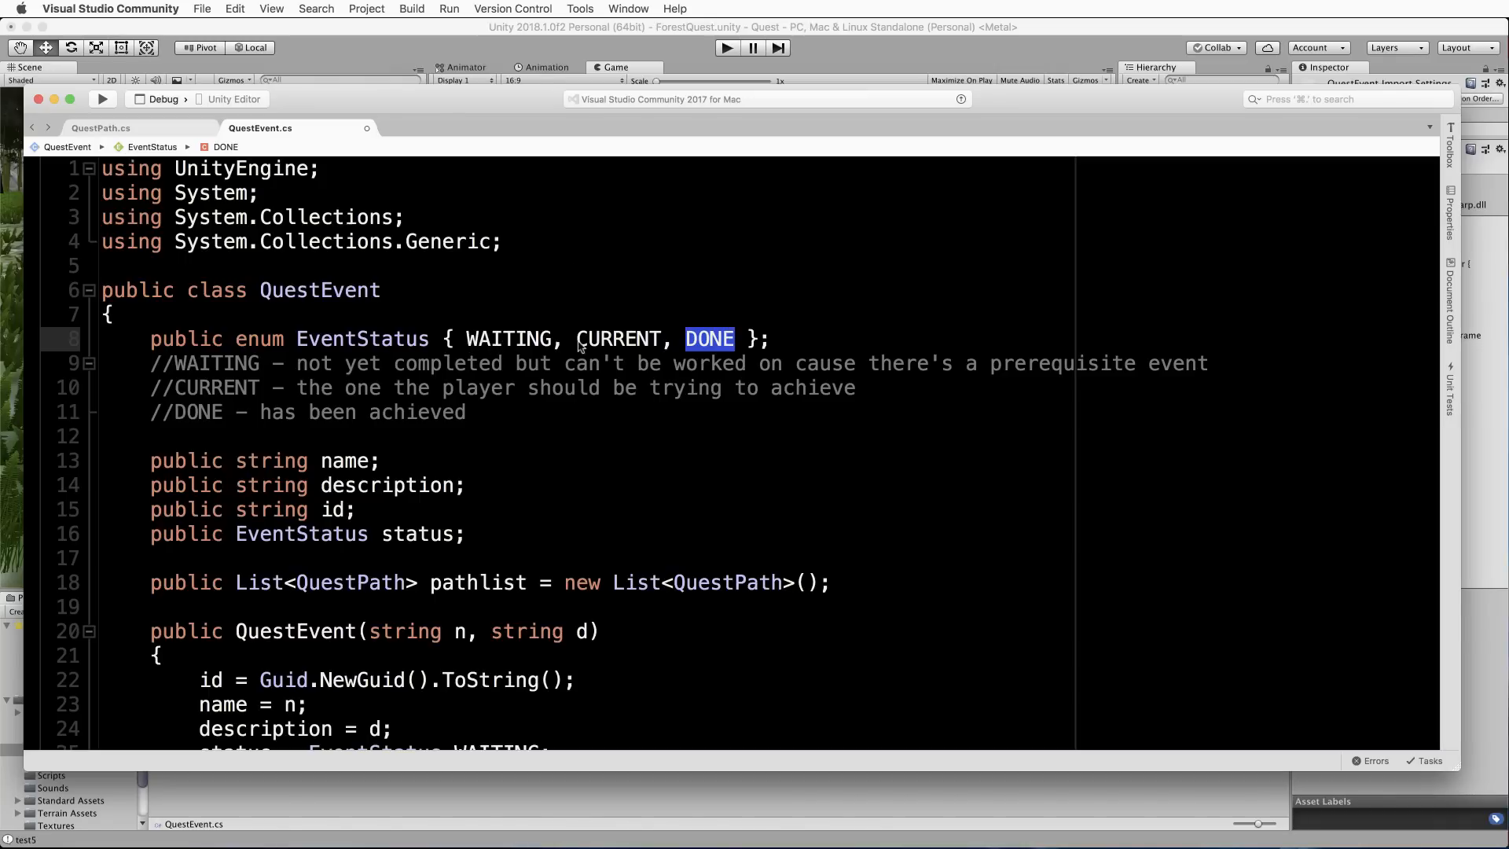
double_click(616, 337)
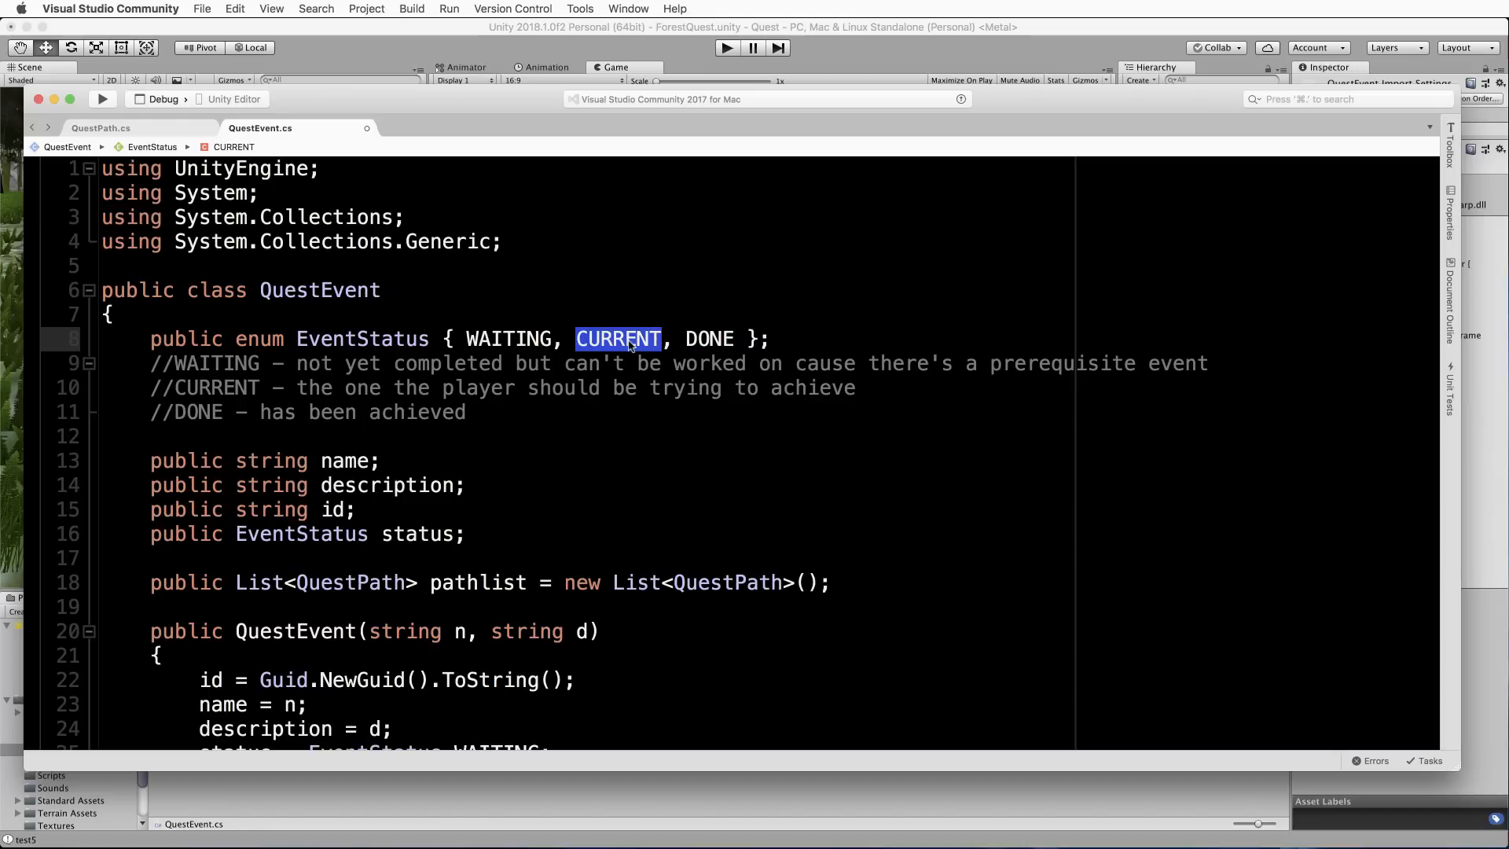
mouse_move(555, 270)
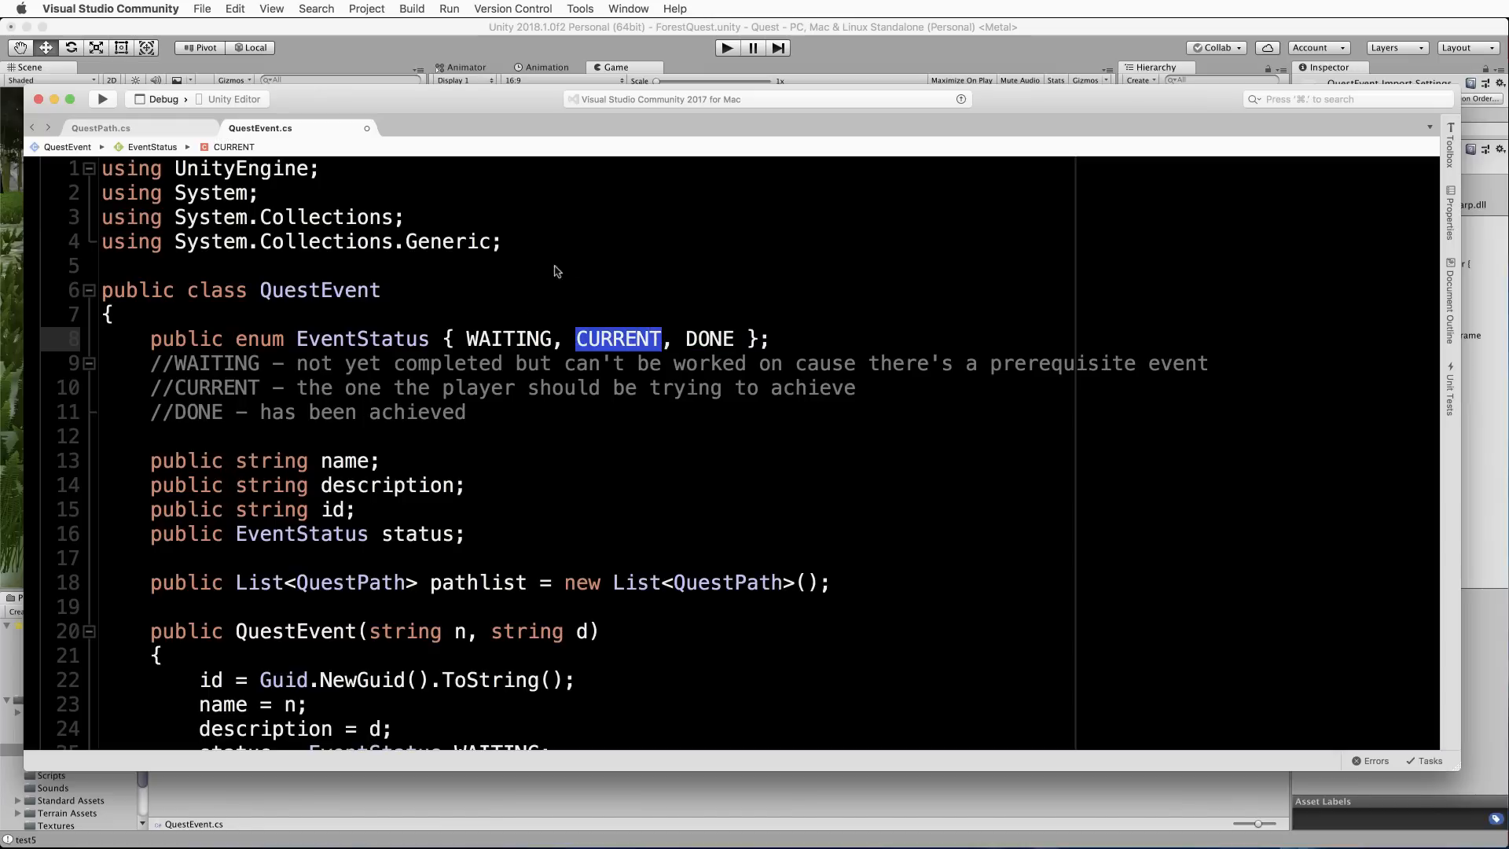
mouse_move(702, 340)
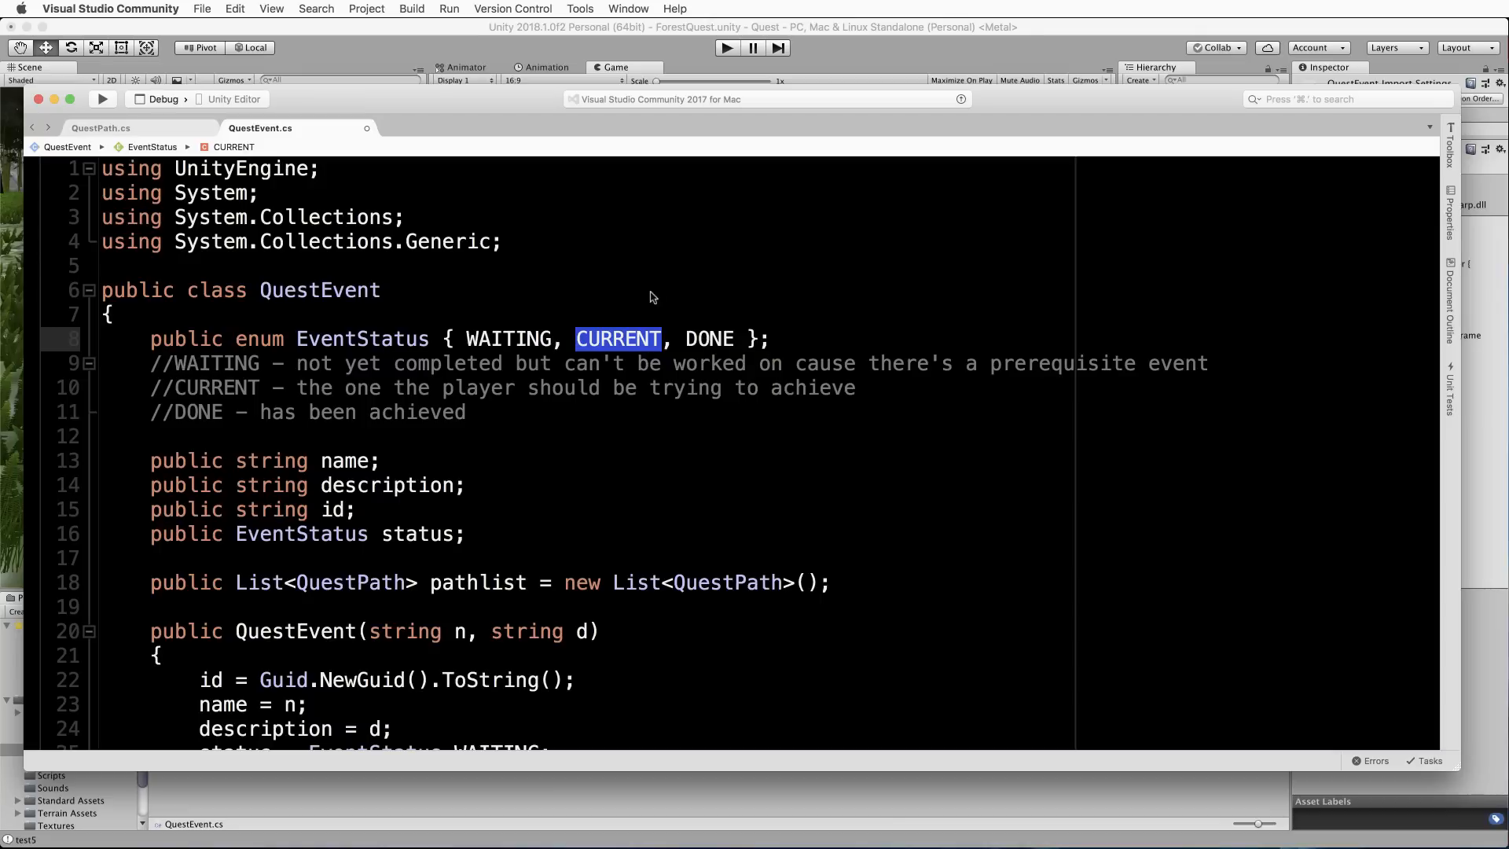
mouse_move(709, 344)
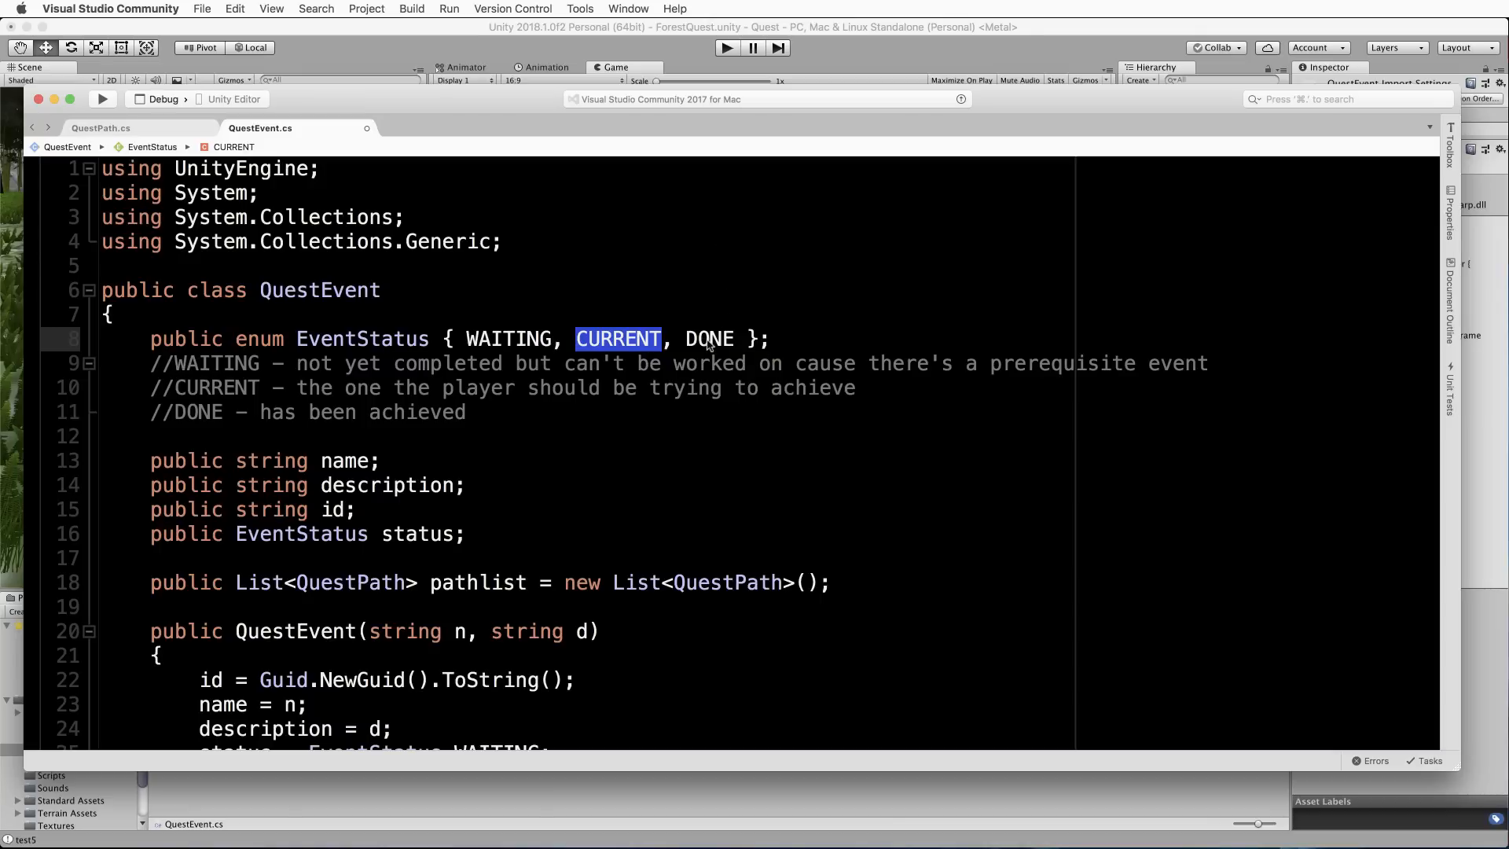
double_click(708, 338)
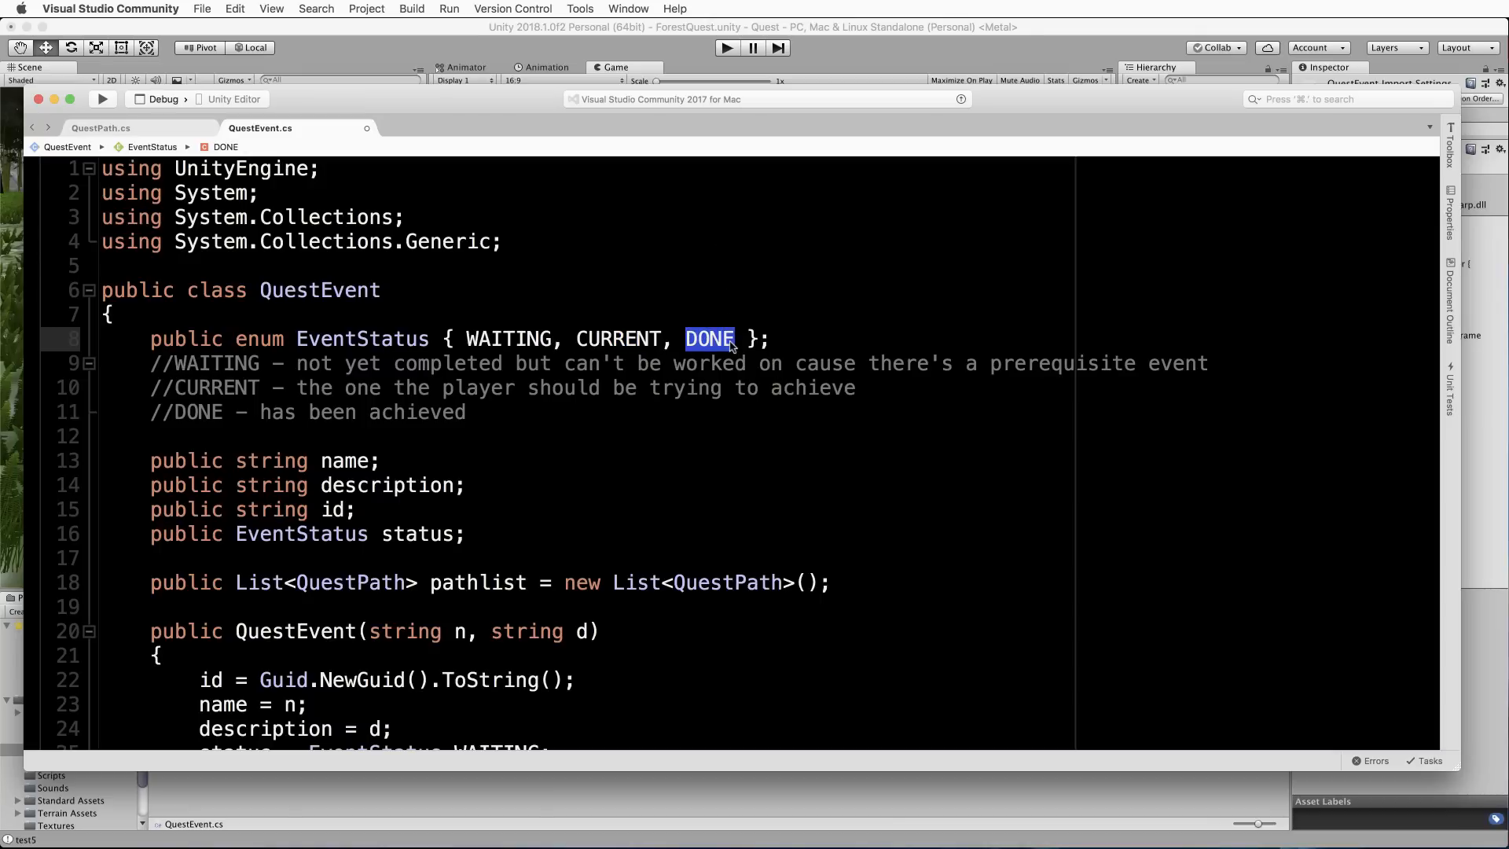
mouse_move(745, 366)
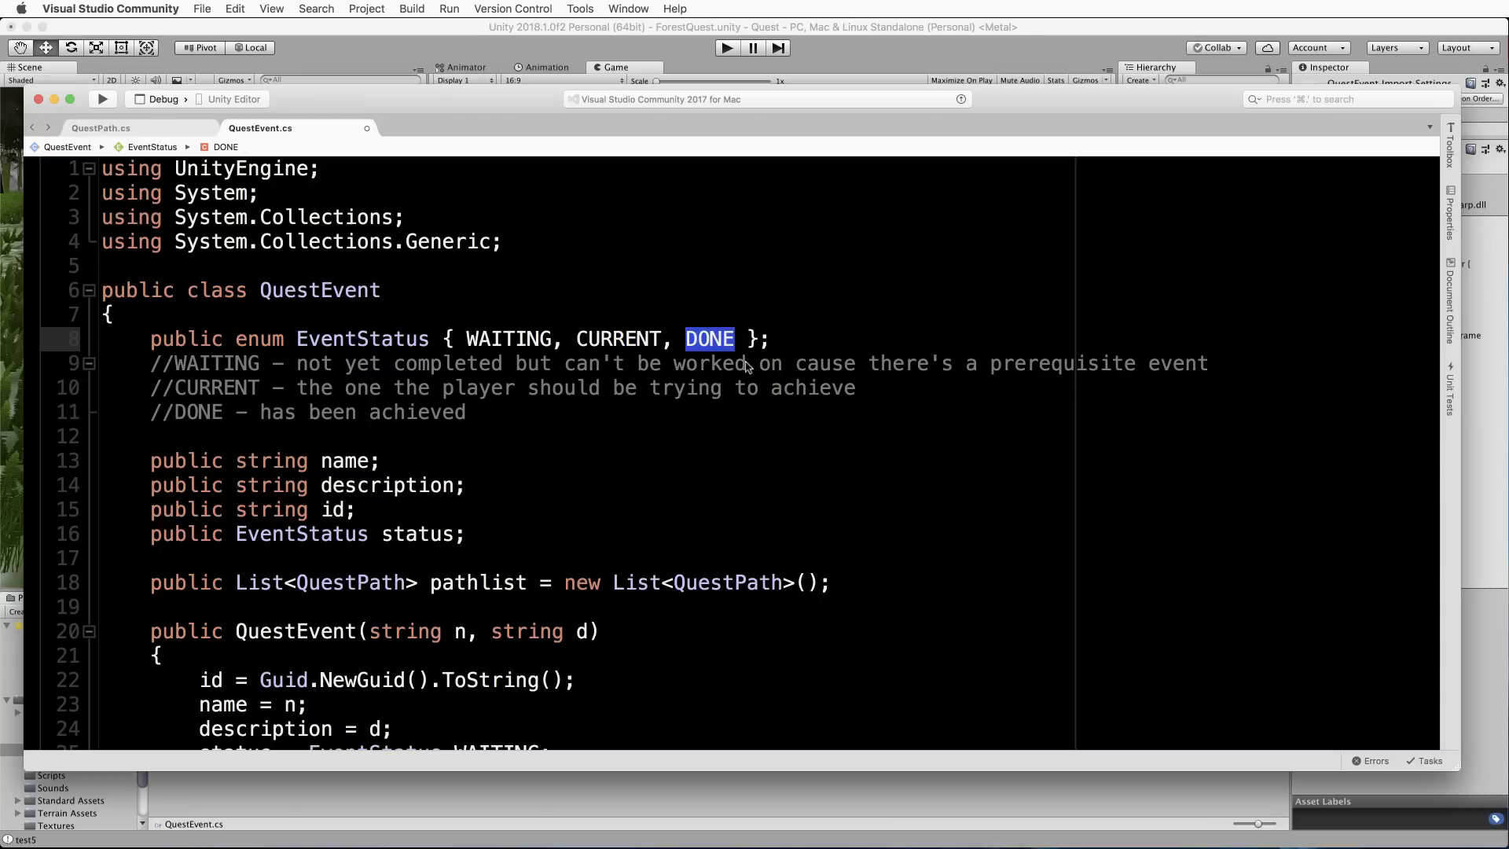
mouse_move(495, 336)
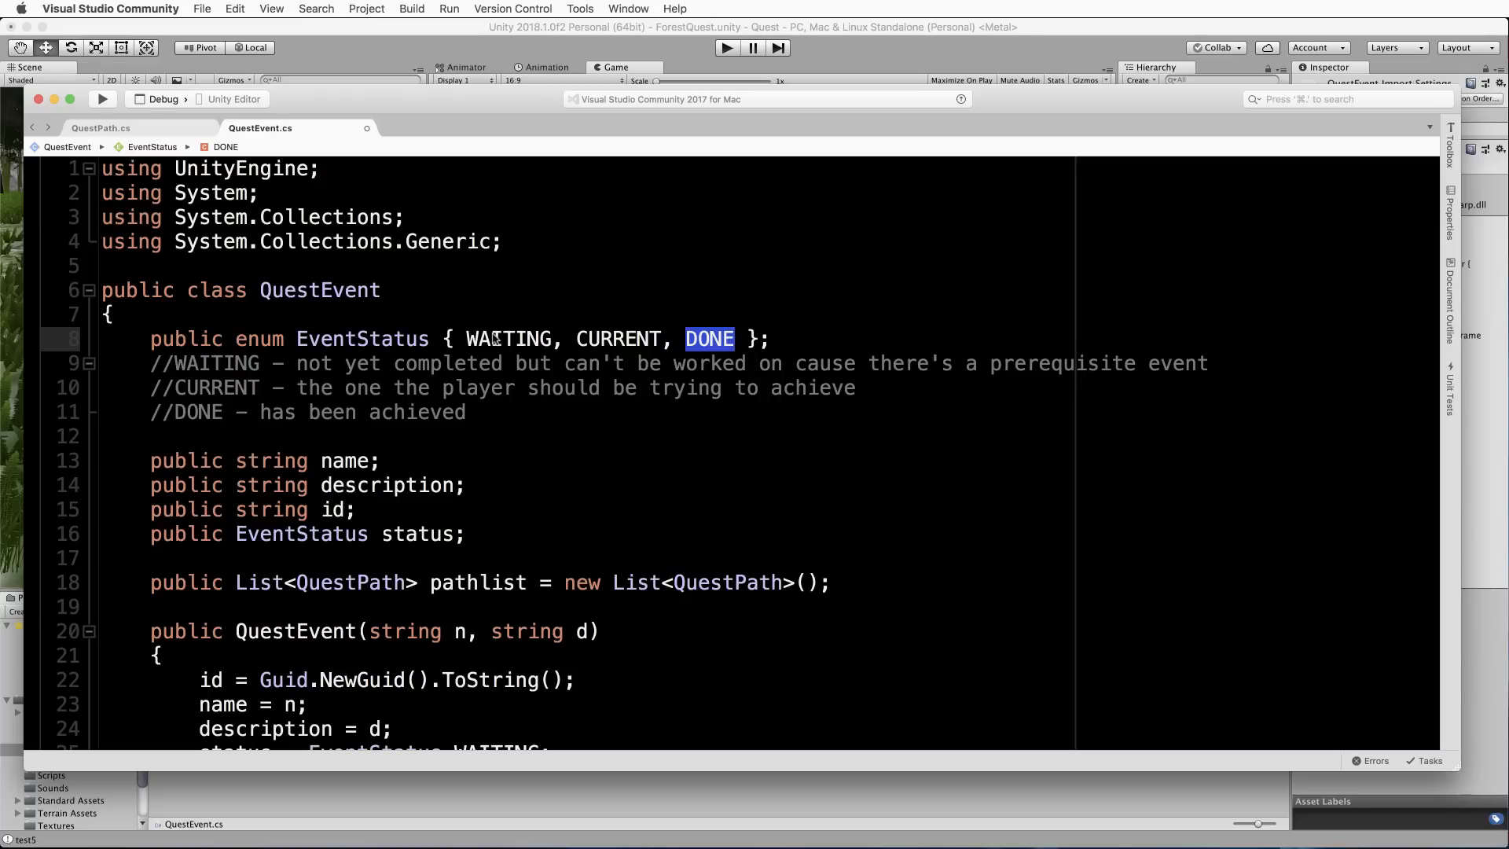
mouse_move(587, 317)
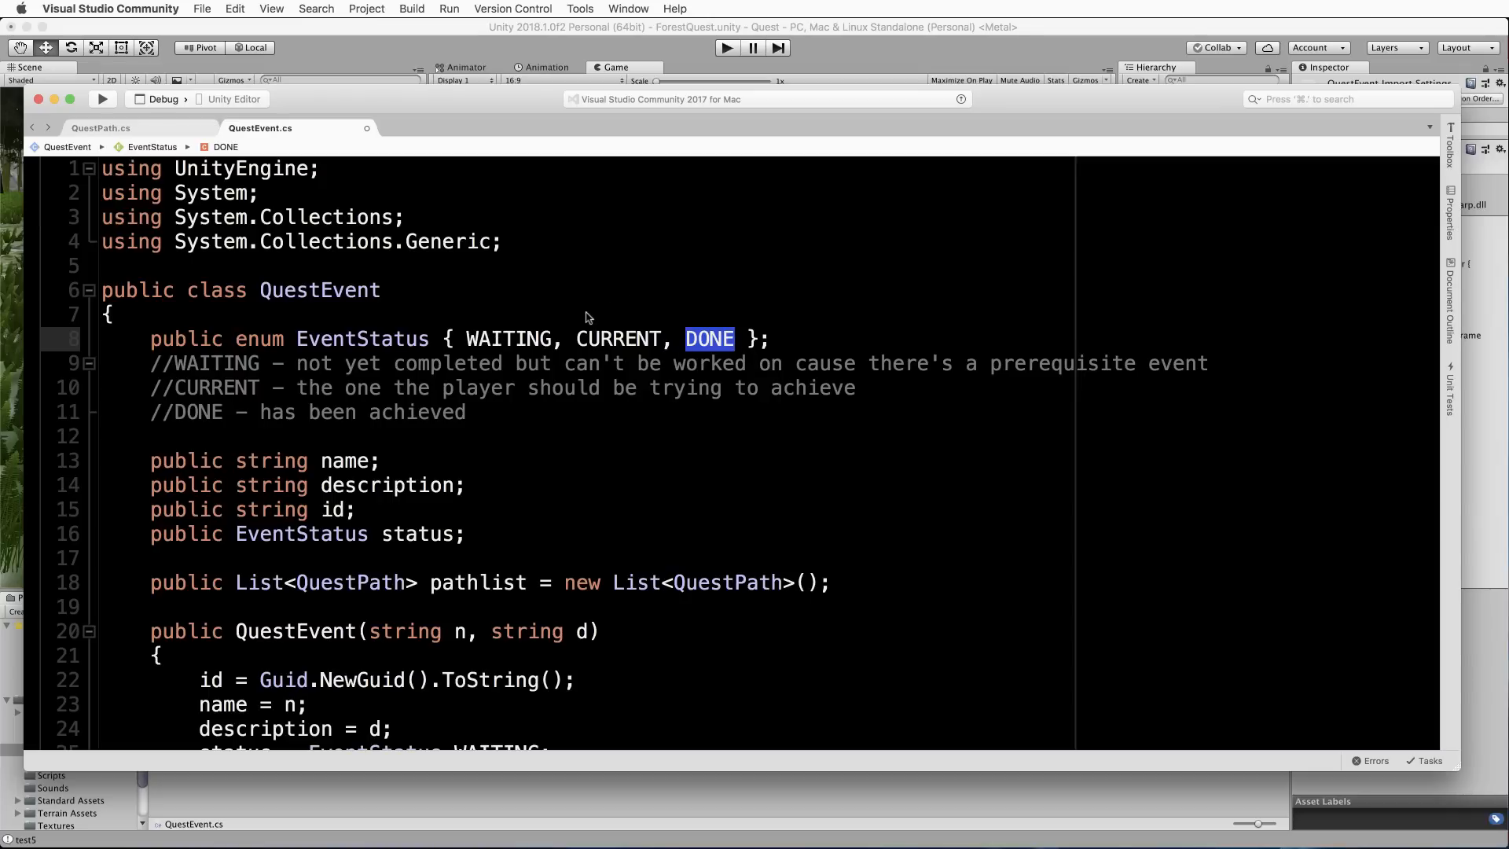
mouse_move(591, 374)
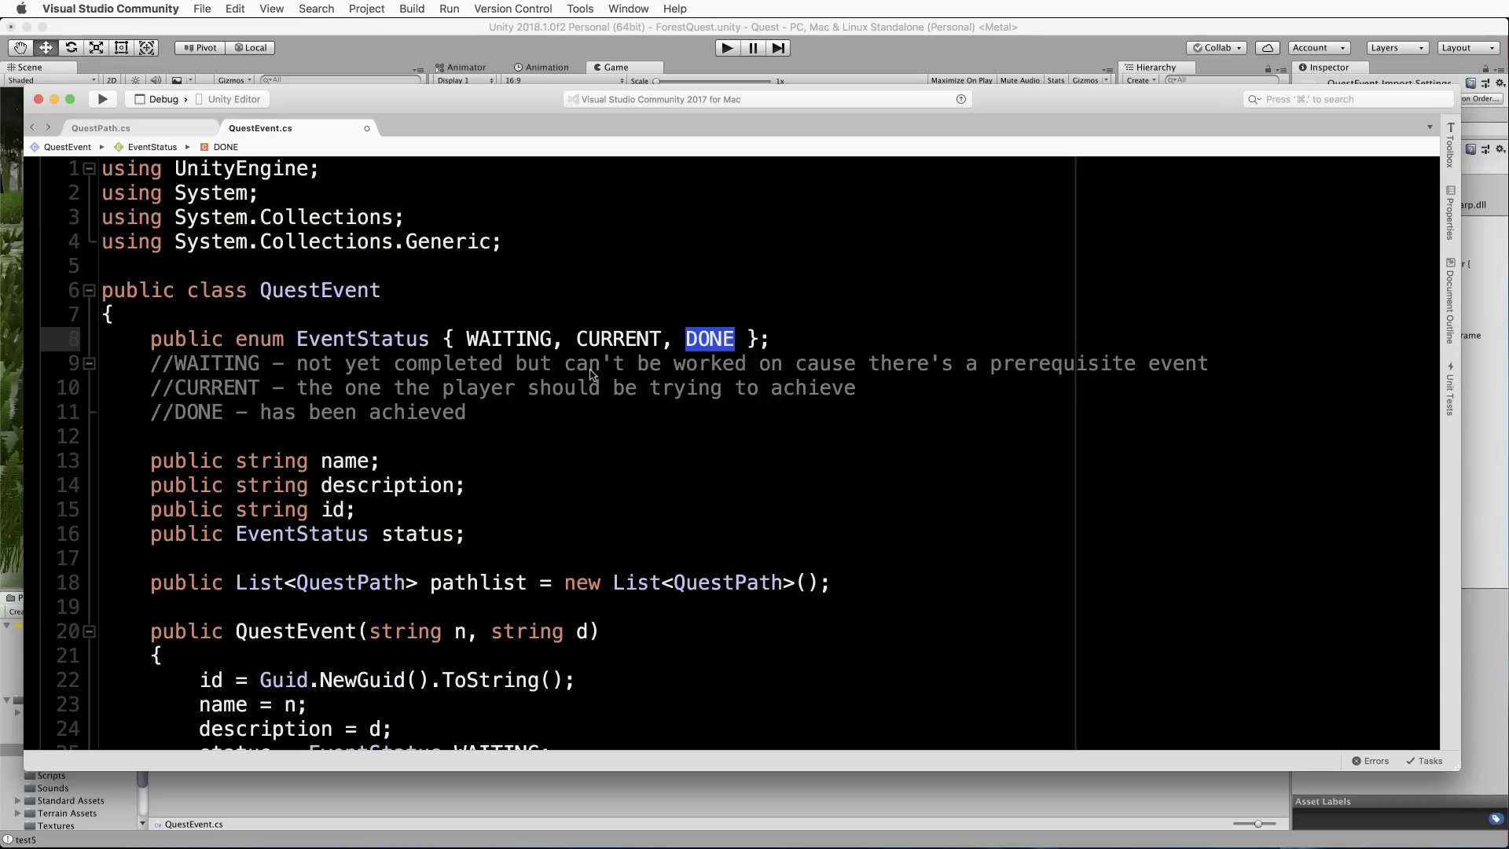
mouse_move(765, 376)
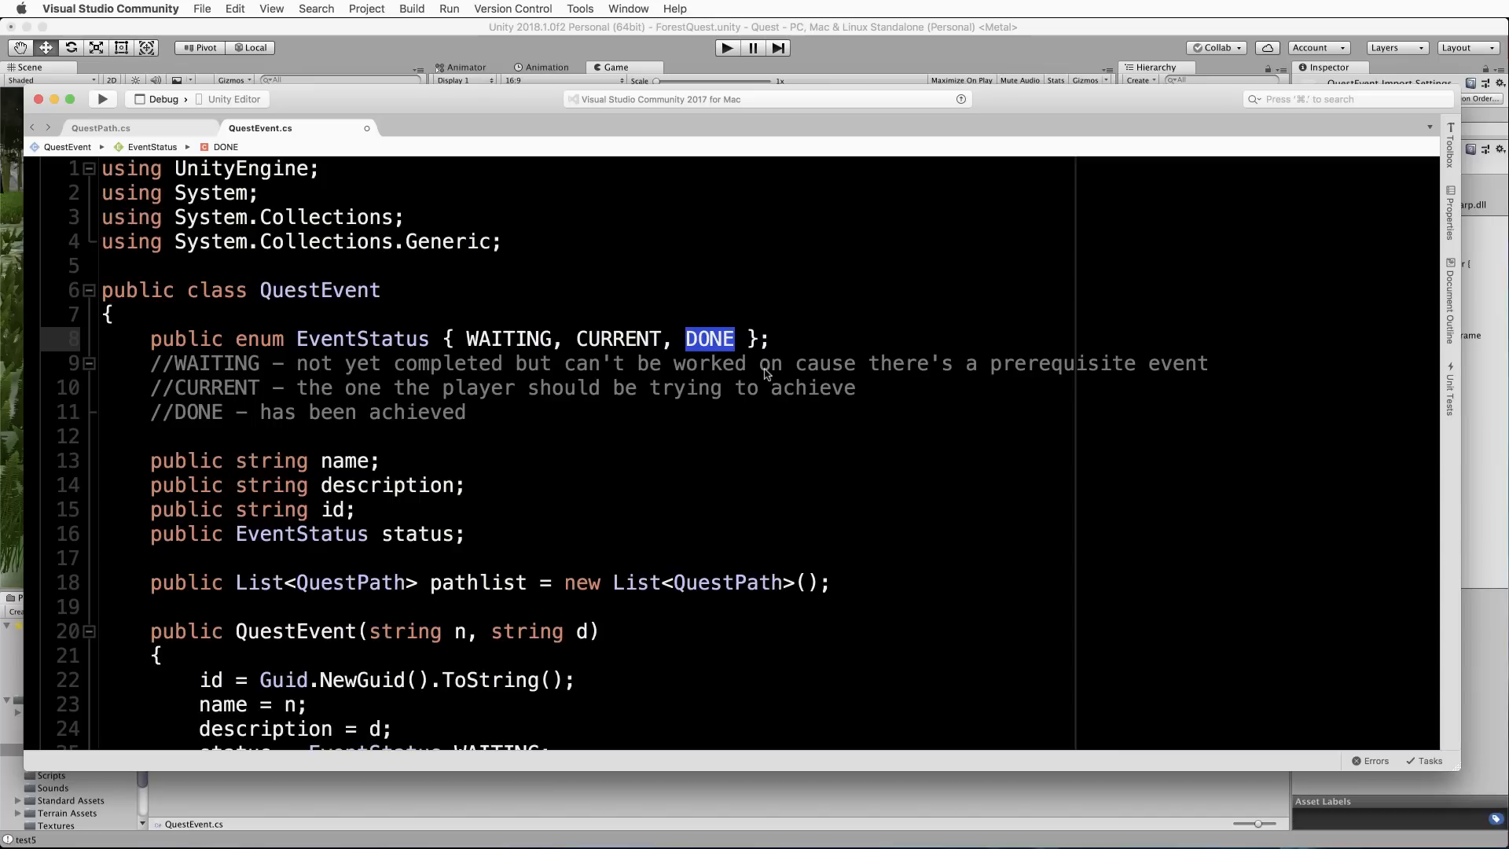
mouse_move(675, 451)
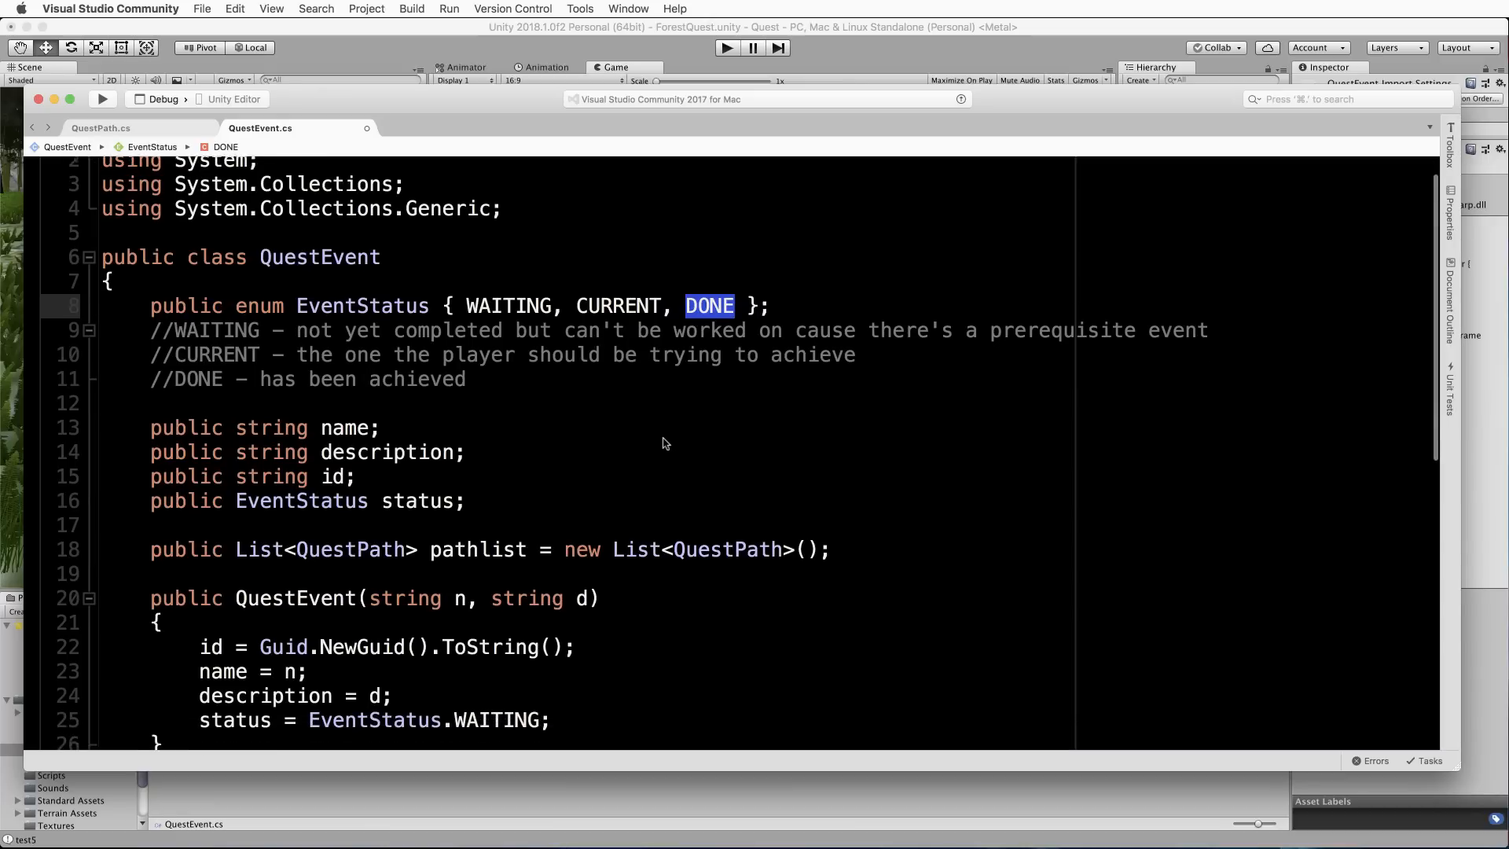
scroll(down, 3)
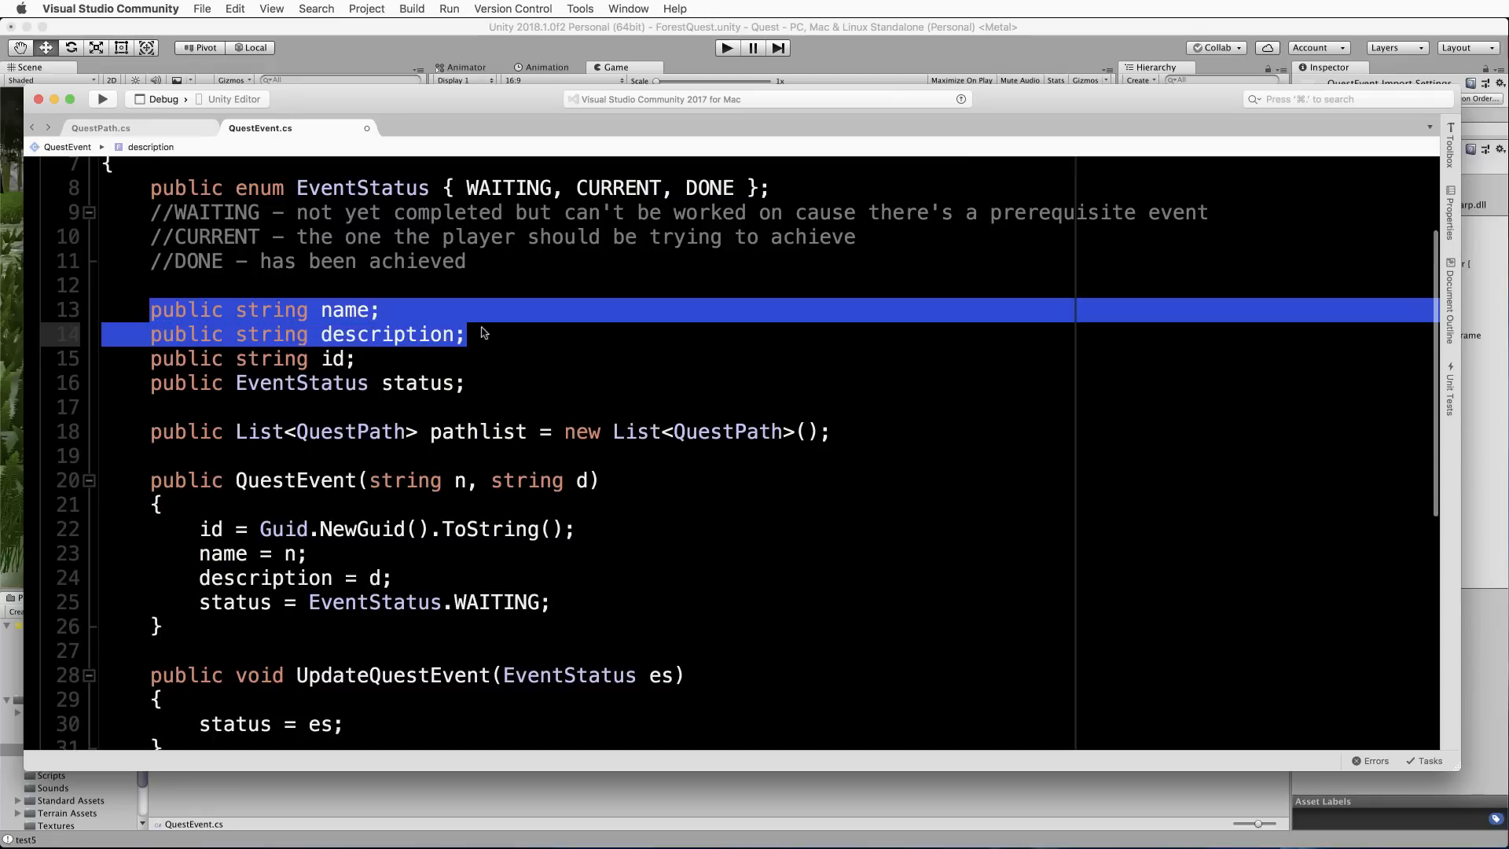
mouse_move(413, 350)
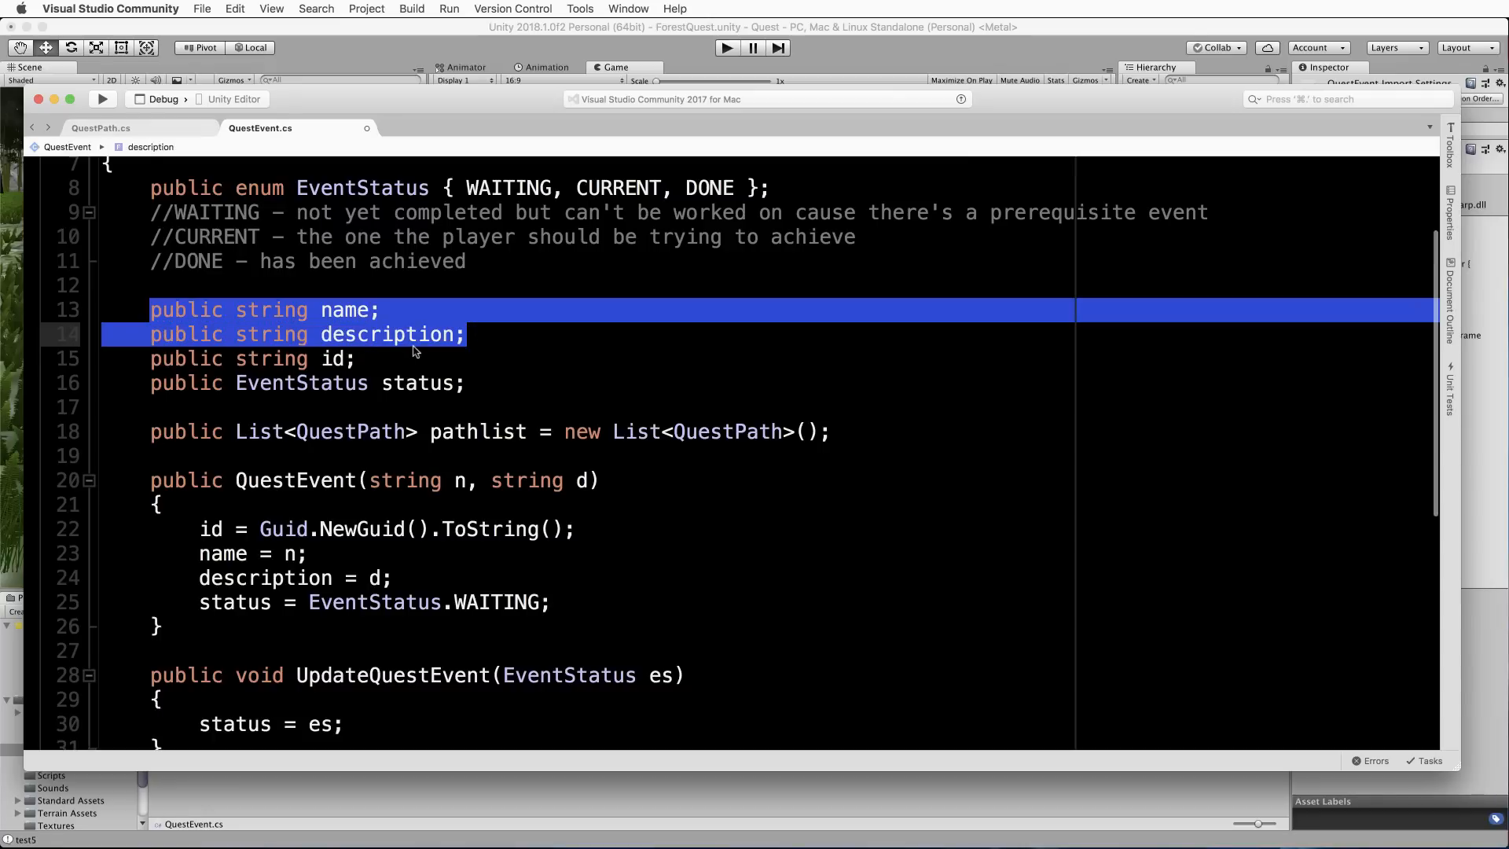
mouse_move(499, 317)
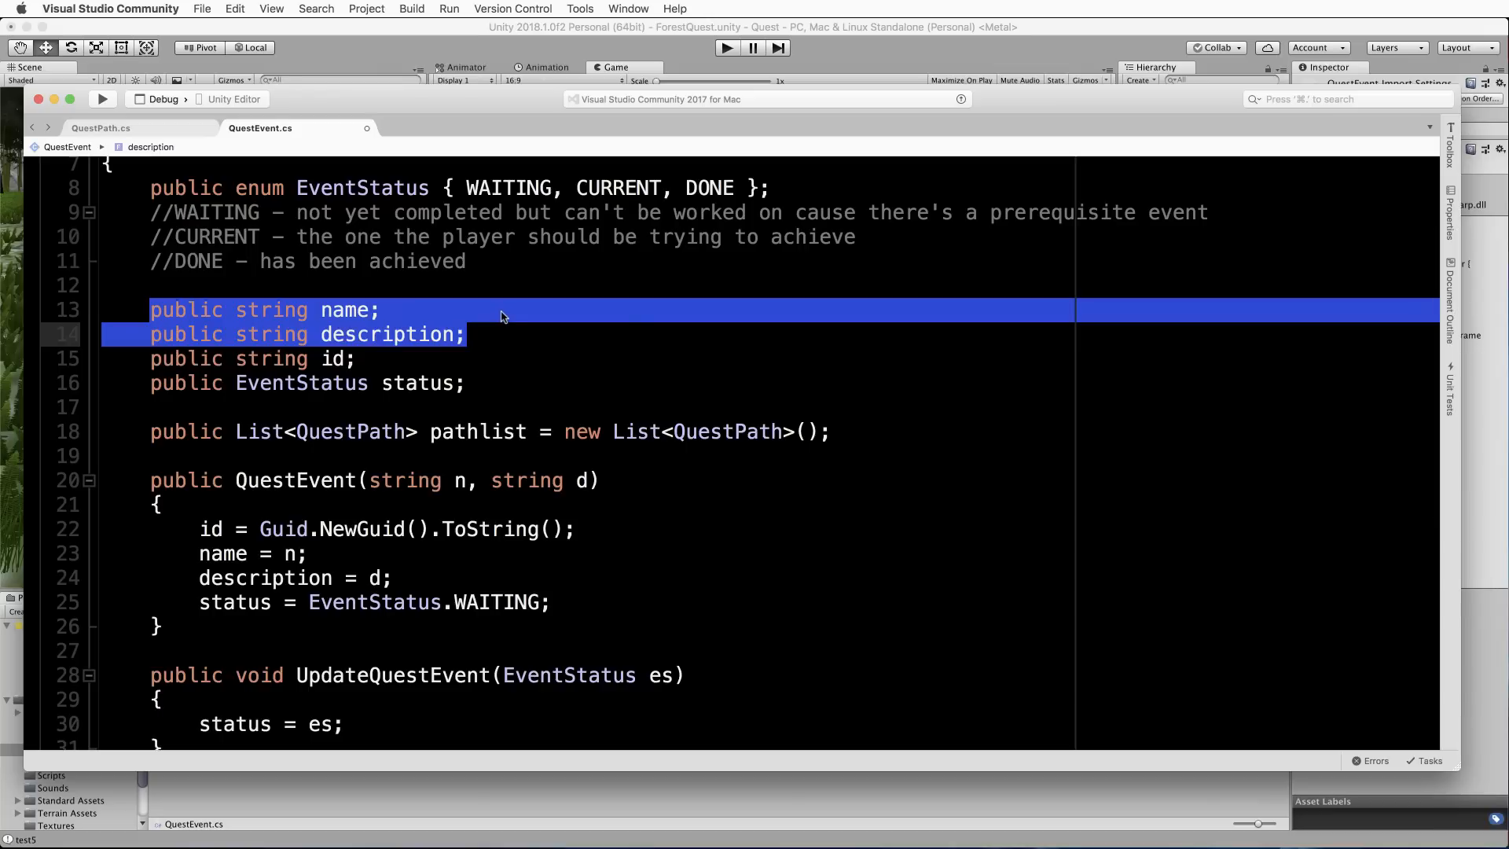
mouse_move(357, 364)
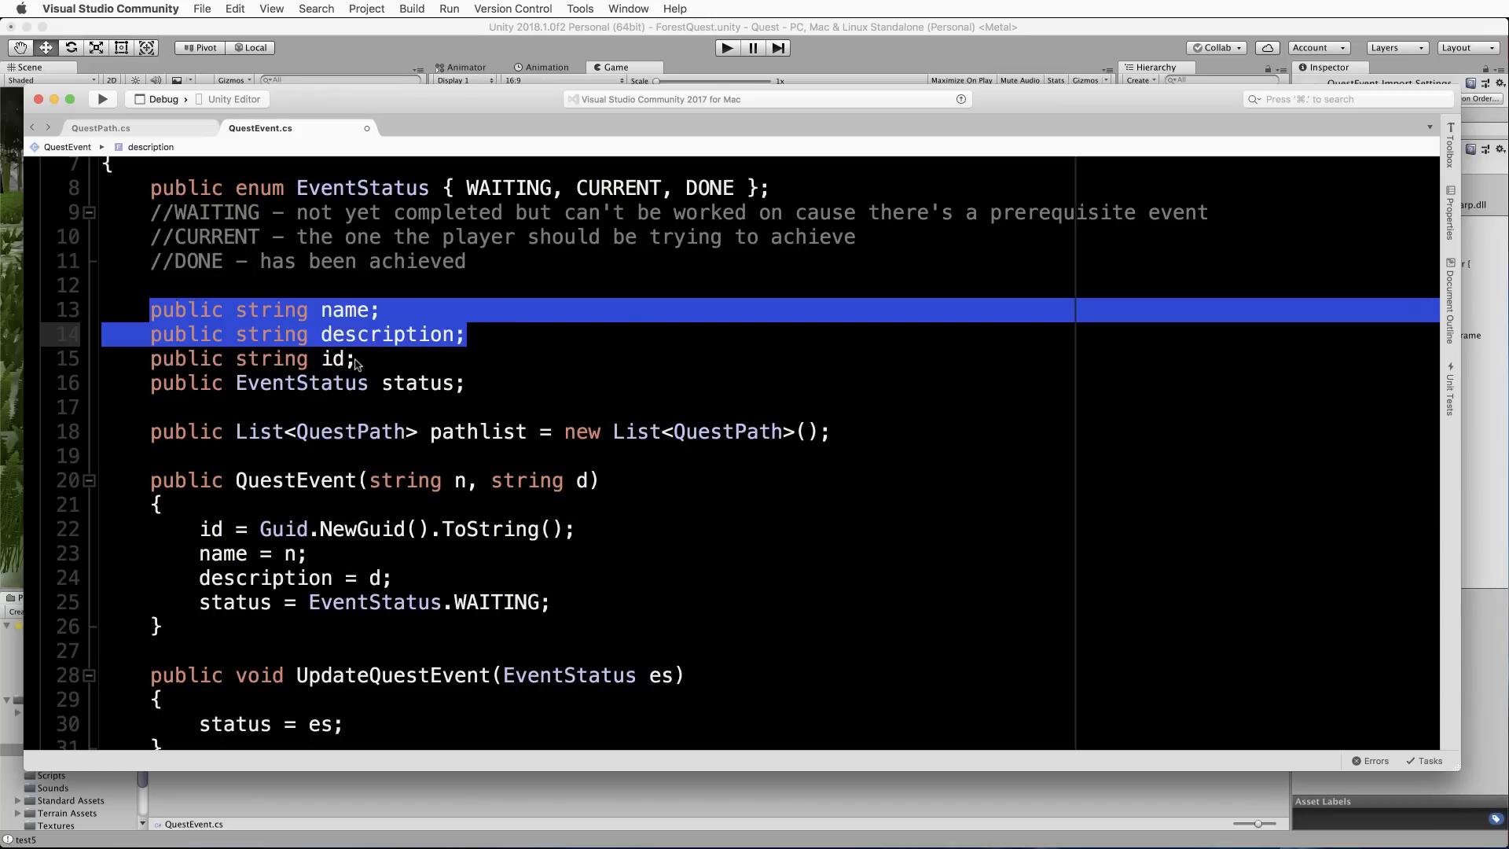
double_click(335, 359)
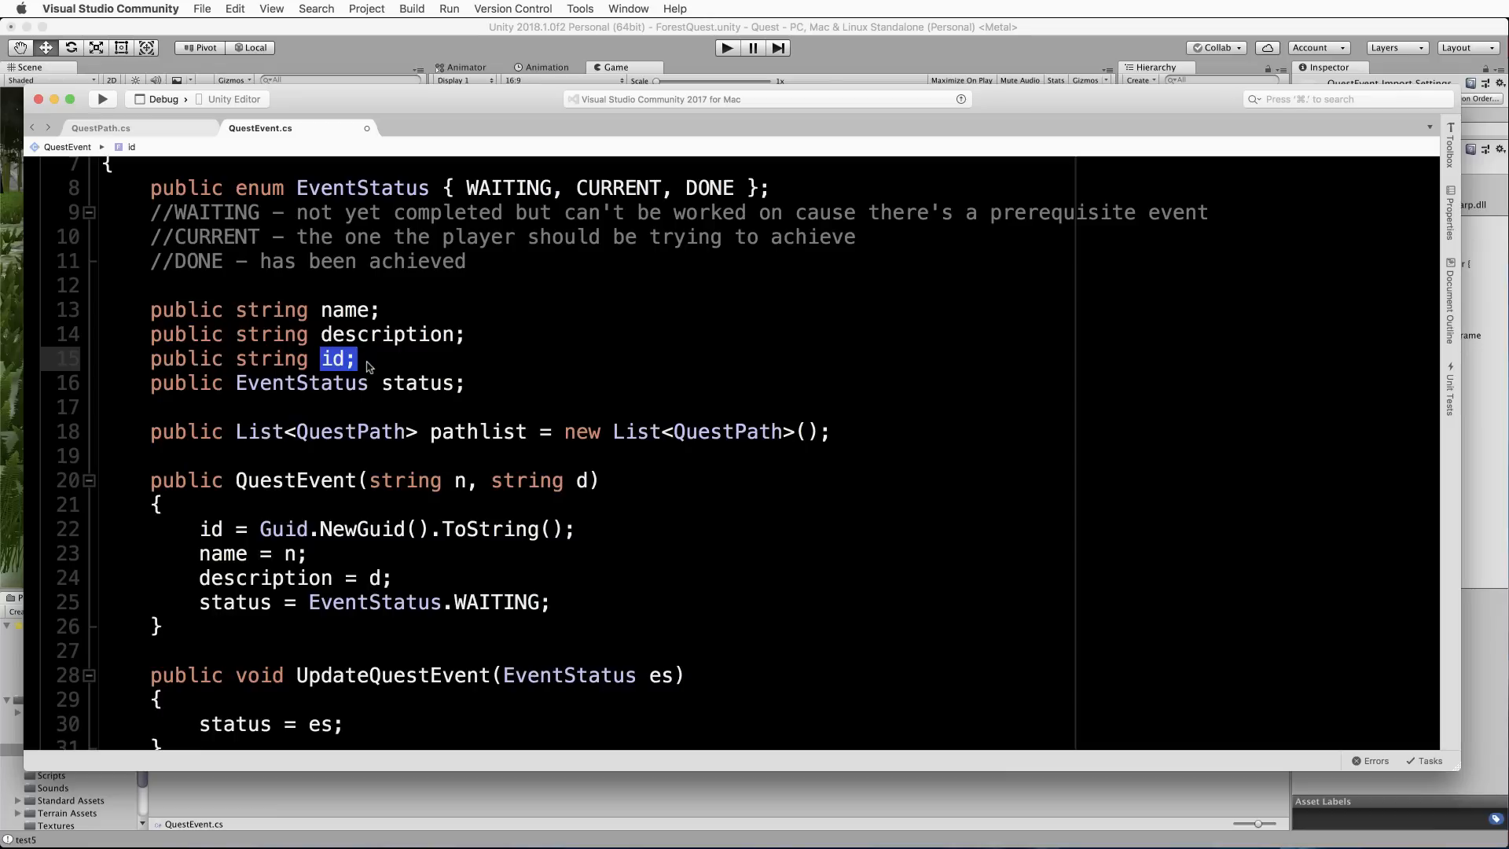
mouse_move(147, 396)
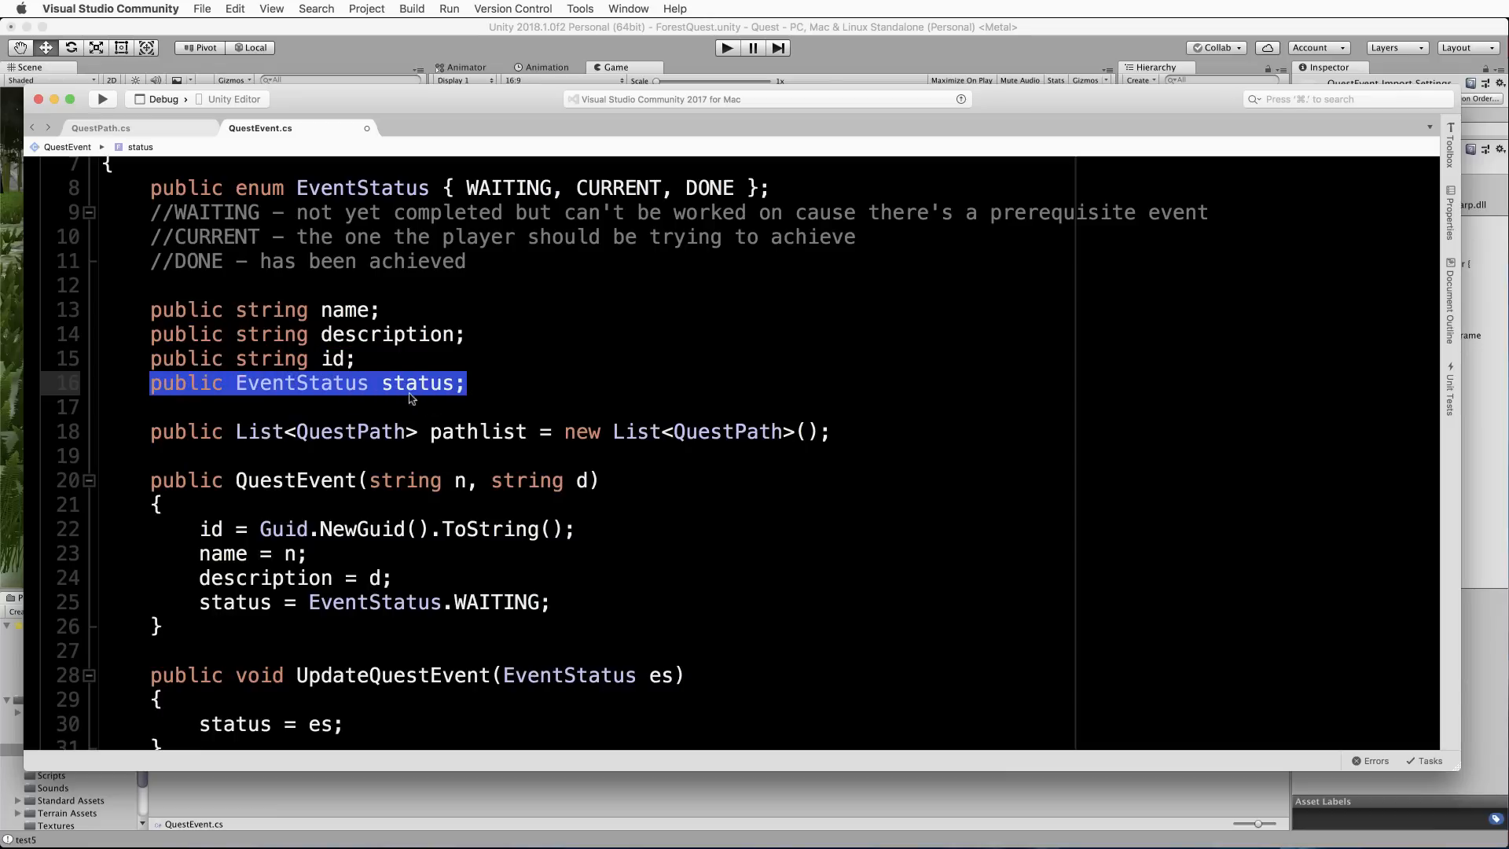
double_click(418, 384)
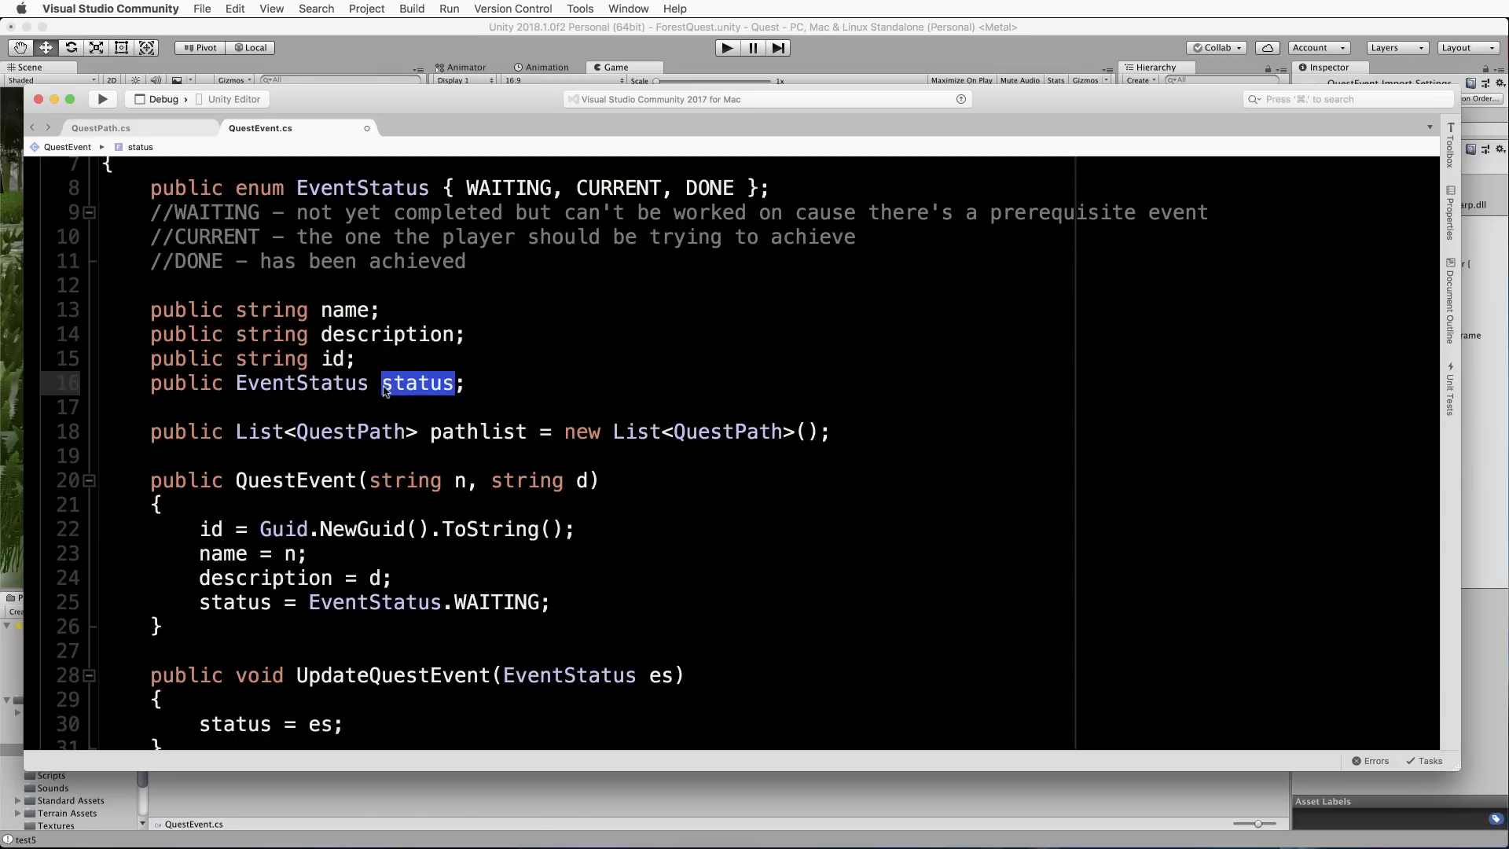
mouse_move(371, 453)
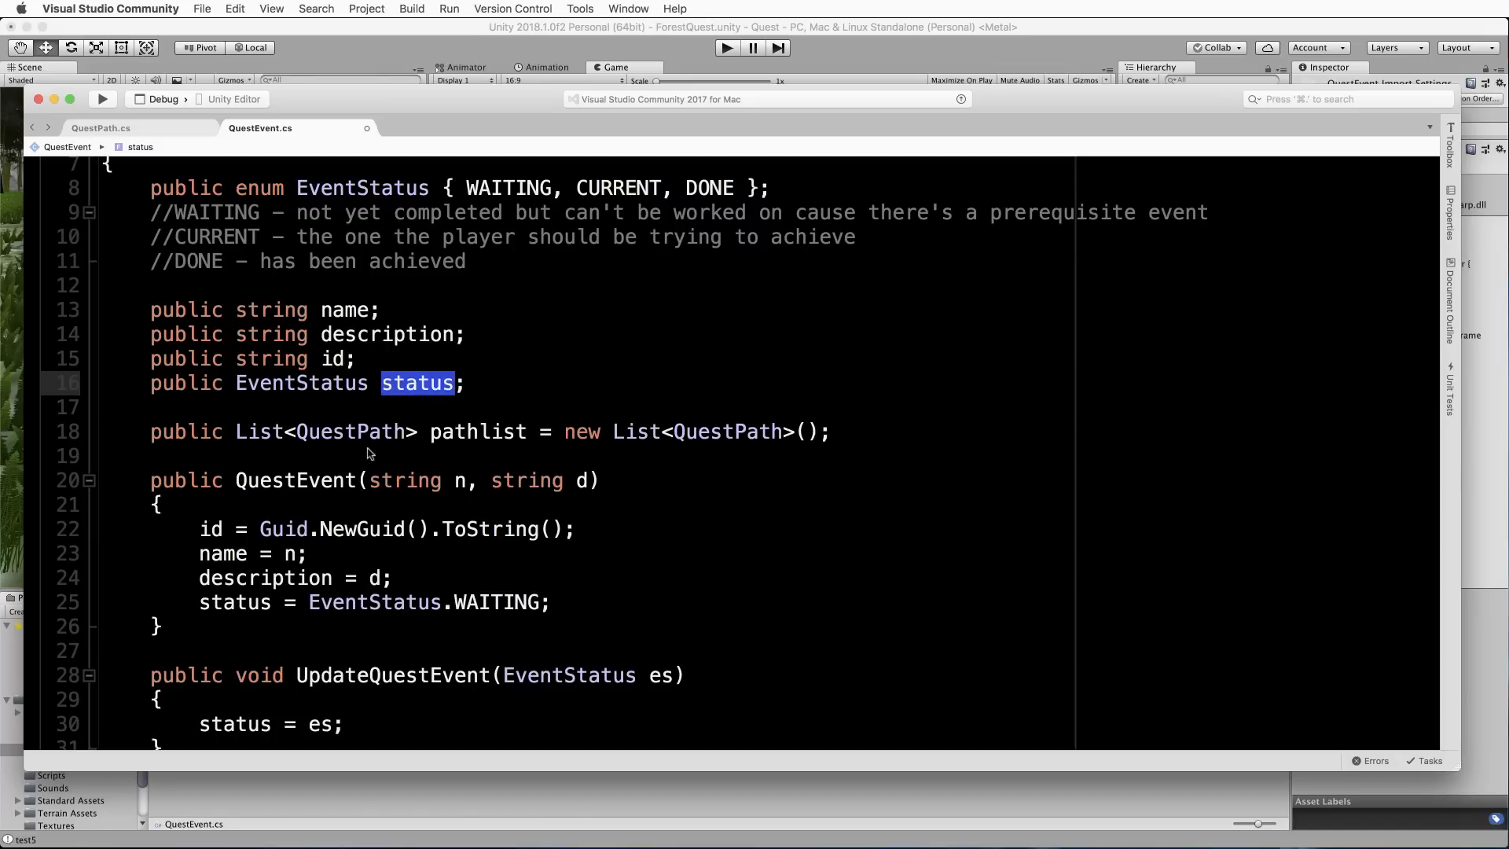
mouse_move(130, 440)
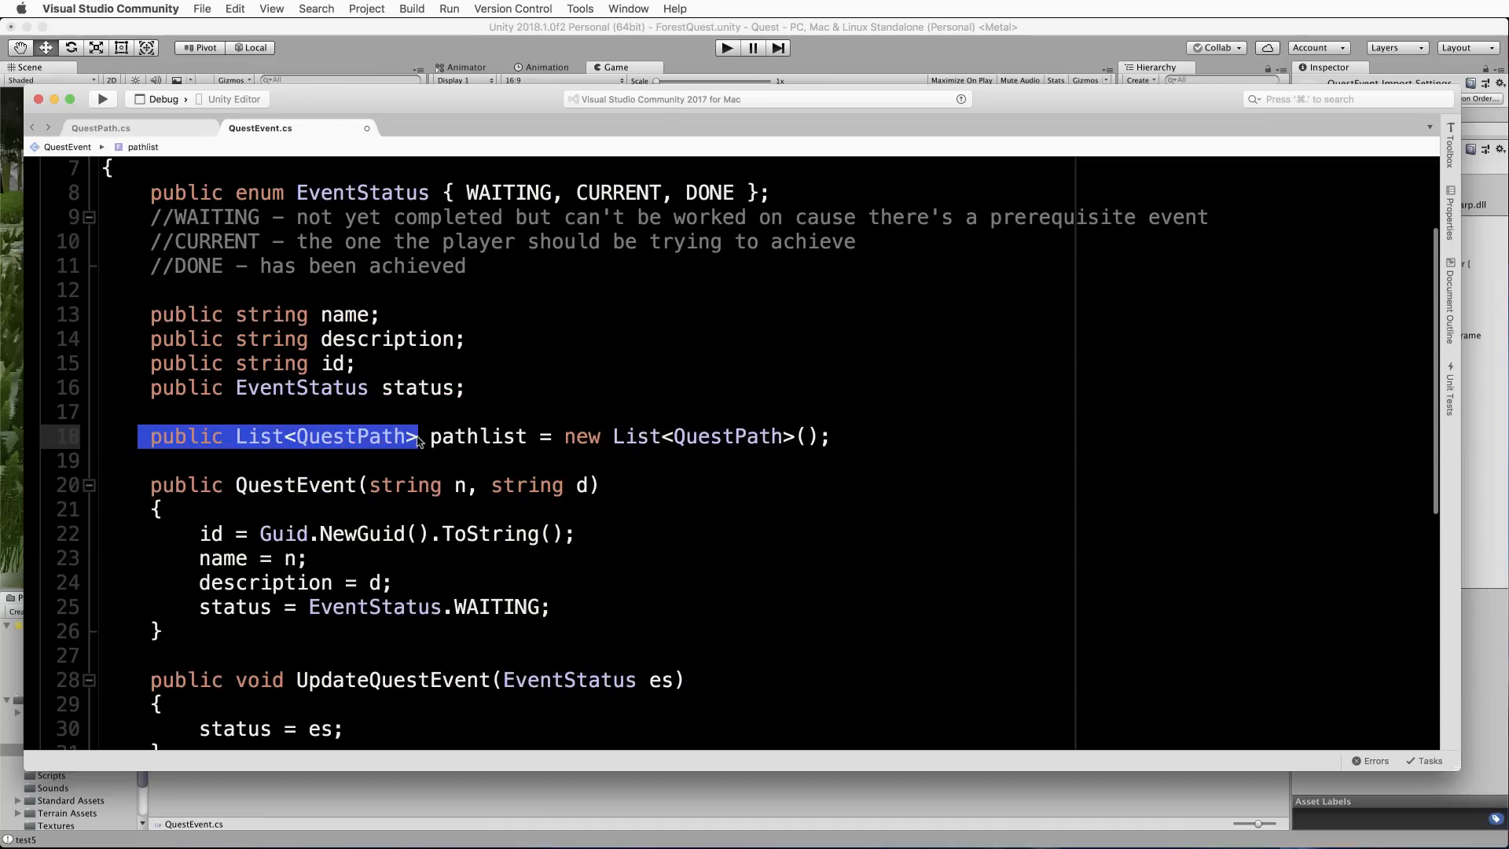
mouse_move(361, 436)
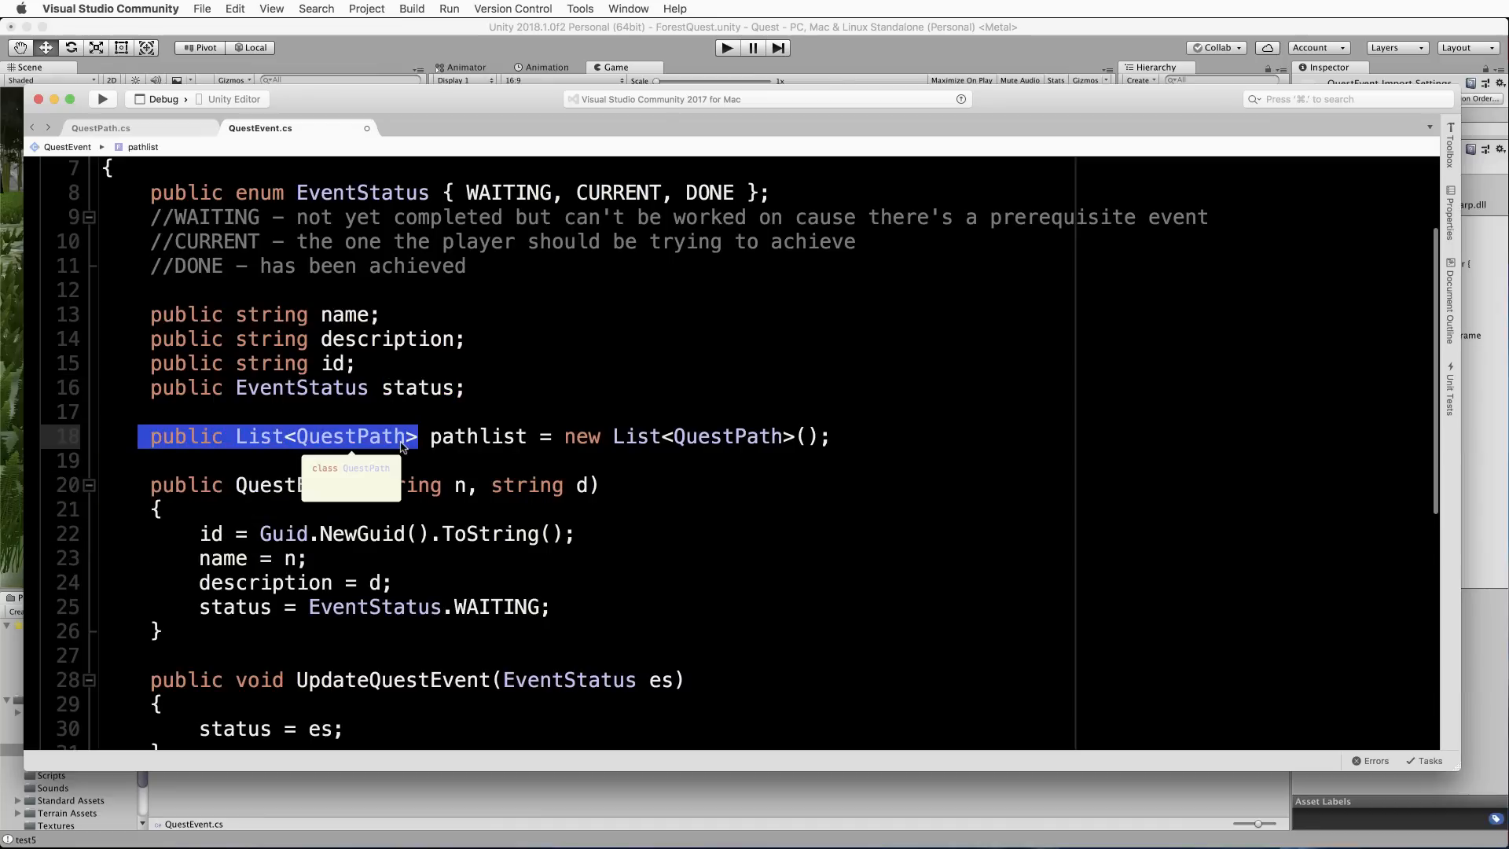
mouse_move(463, 423)
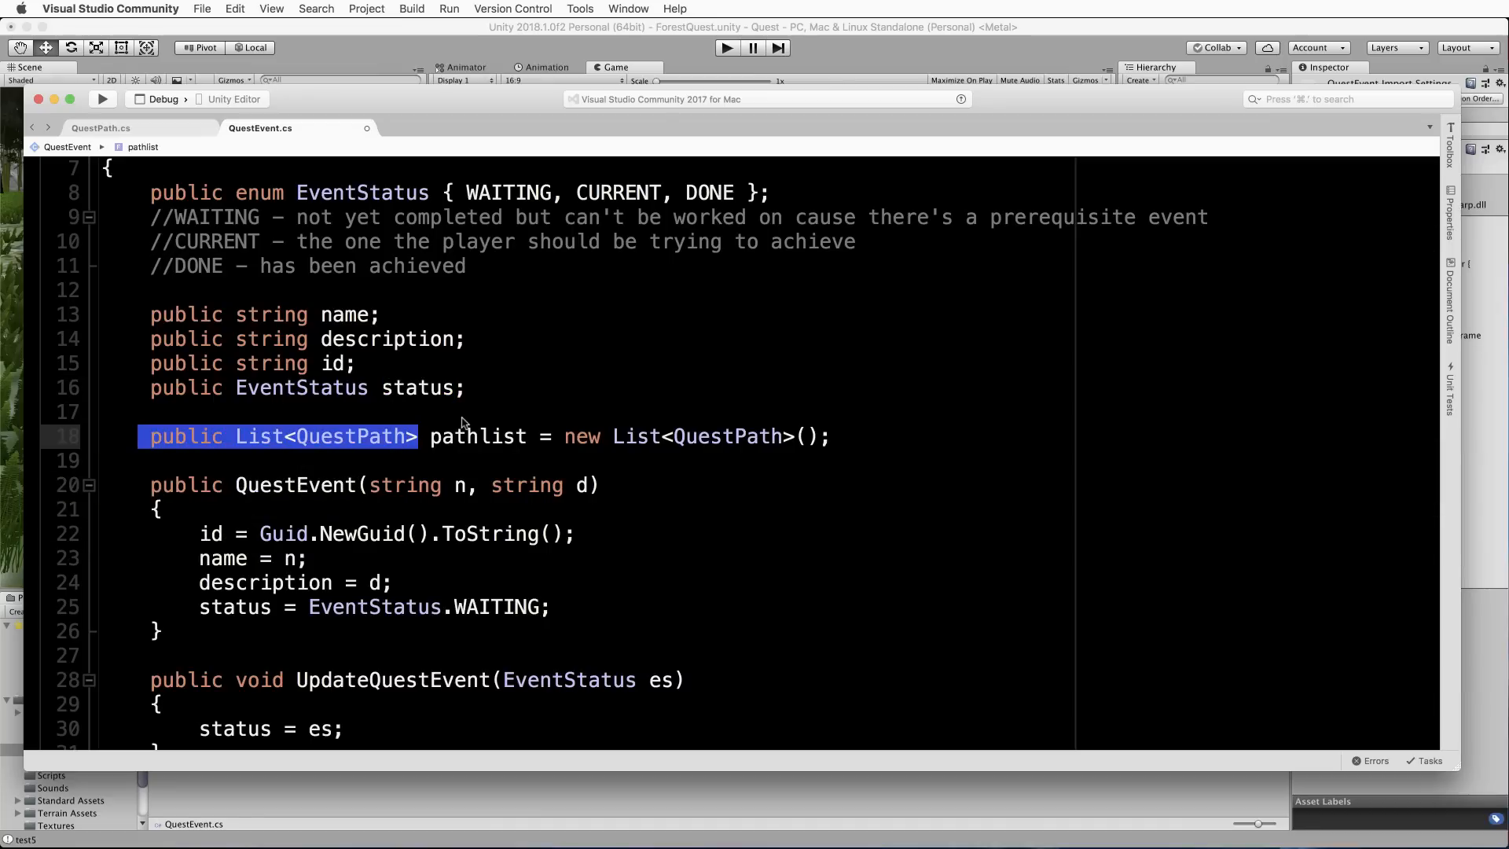
mouse_move(434, 440)
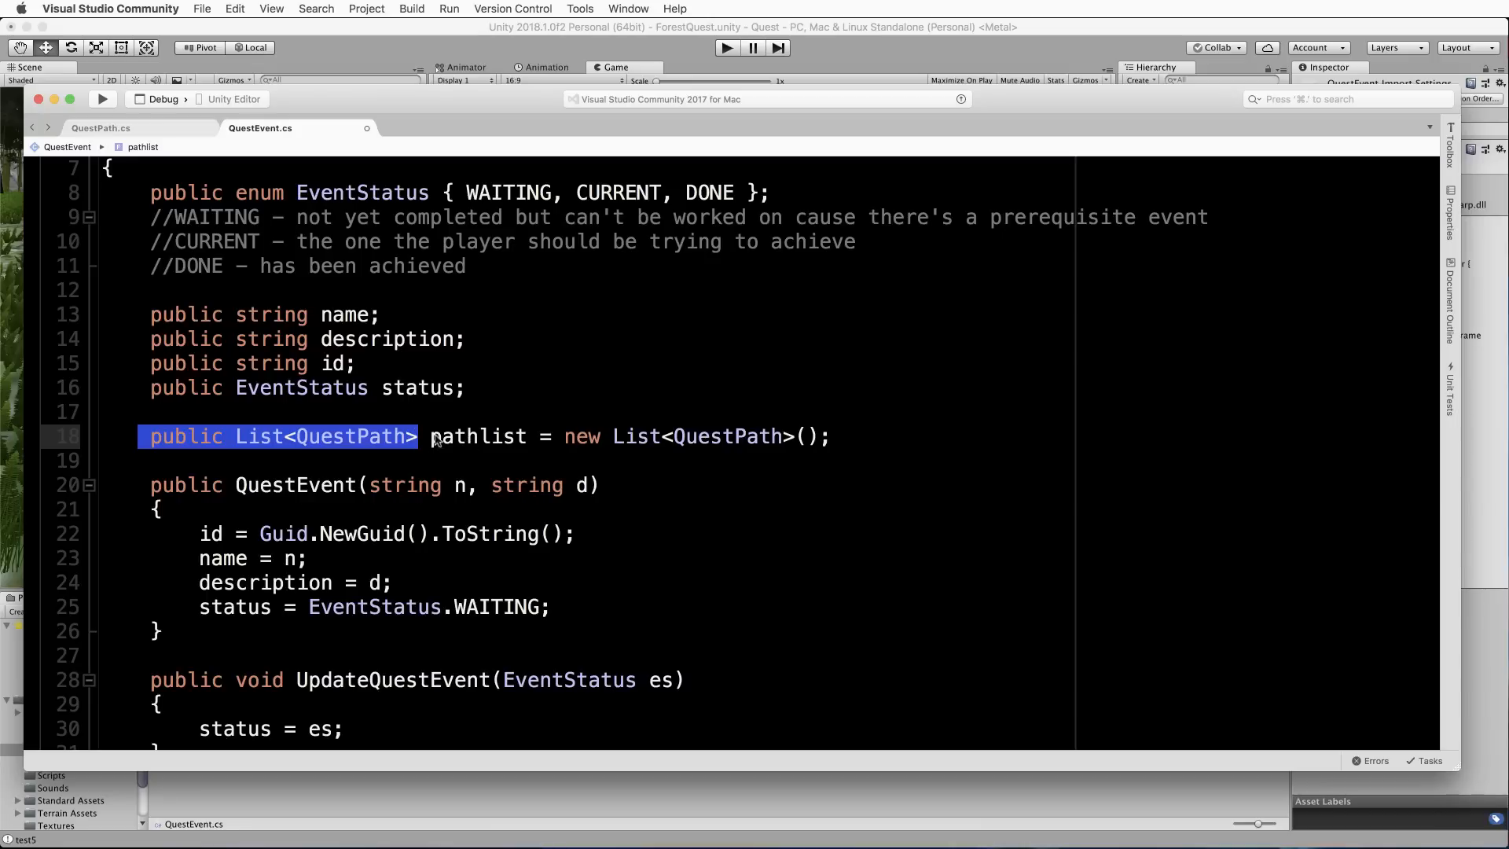
mouse_move(510, 397)
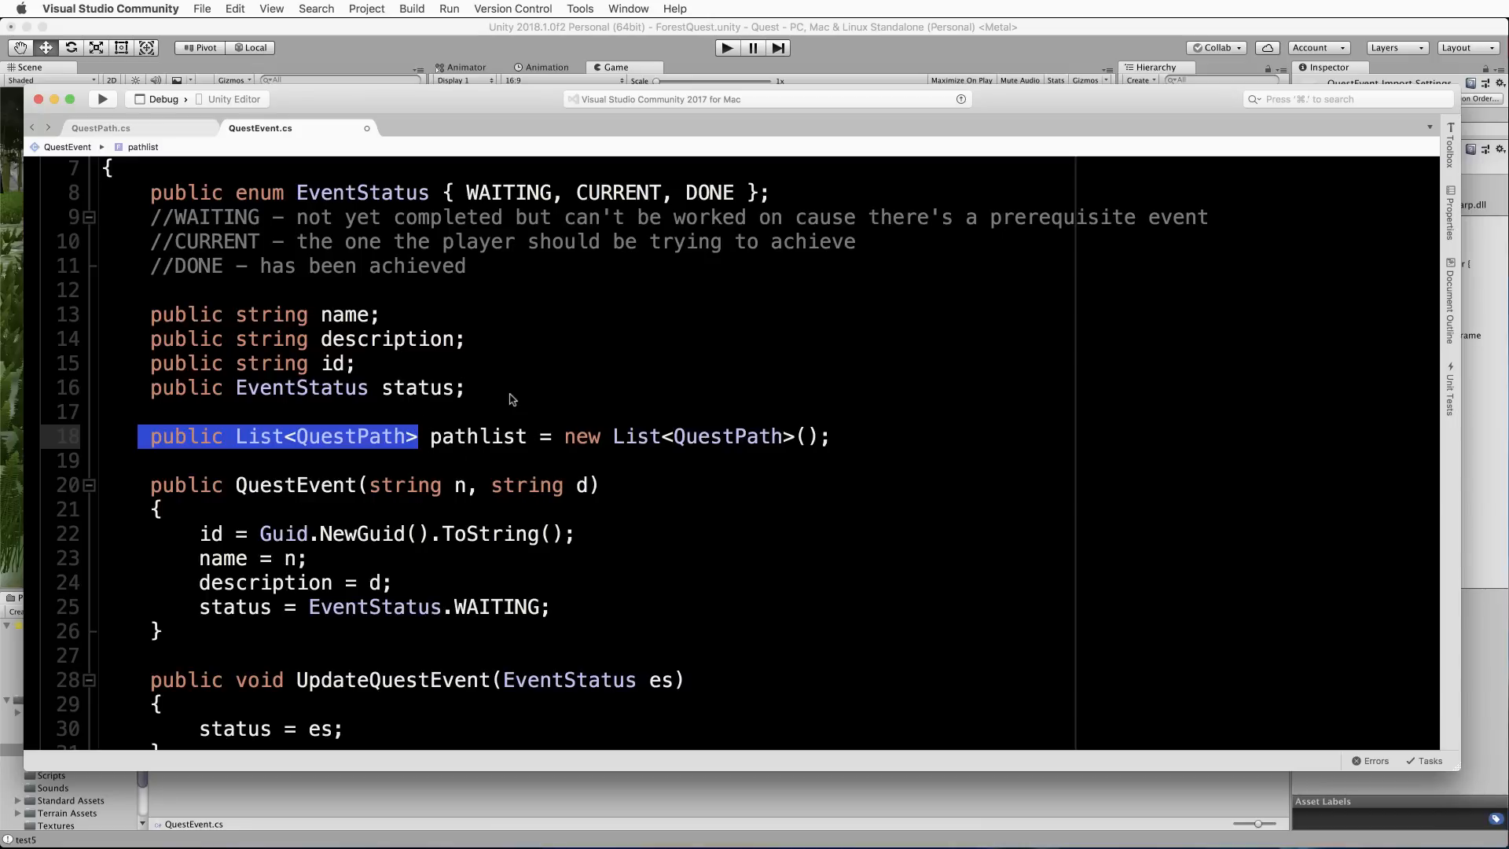
click(430, 435)
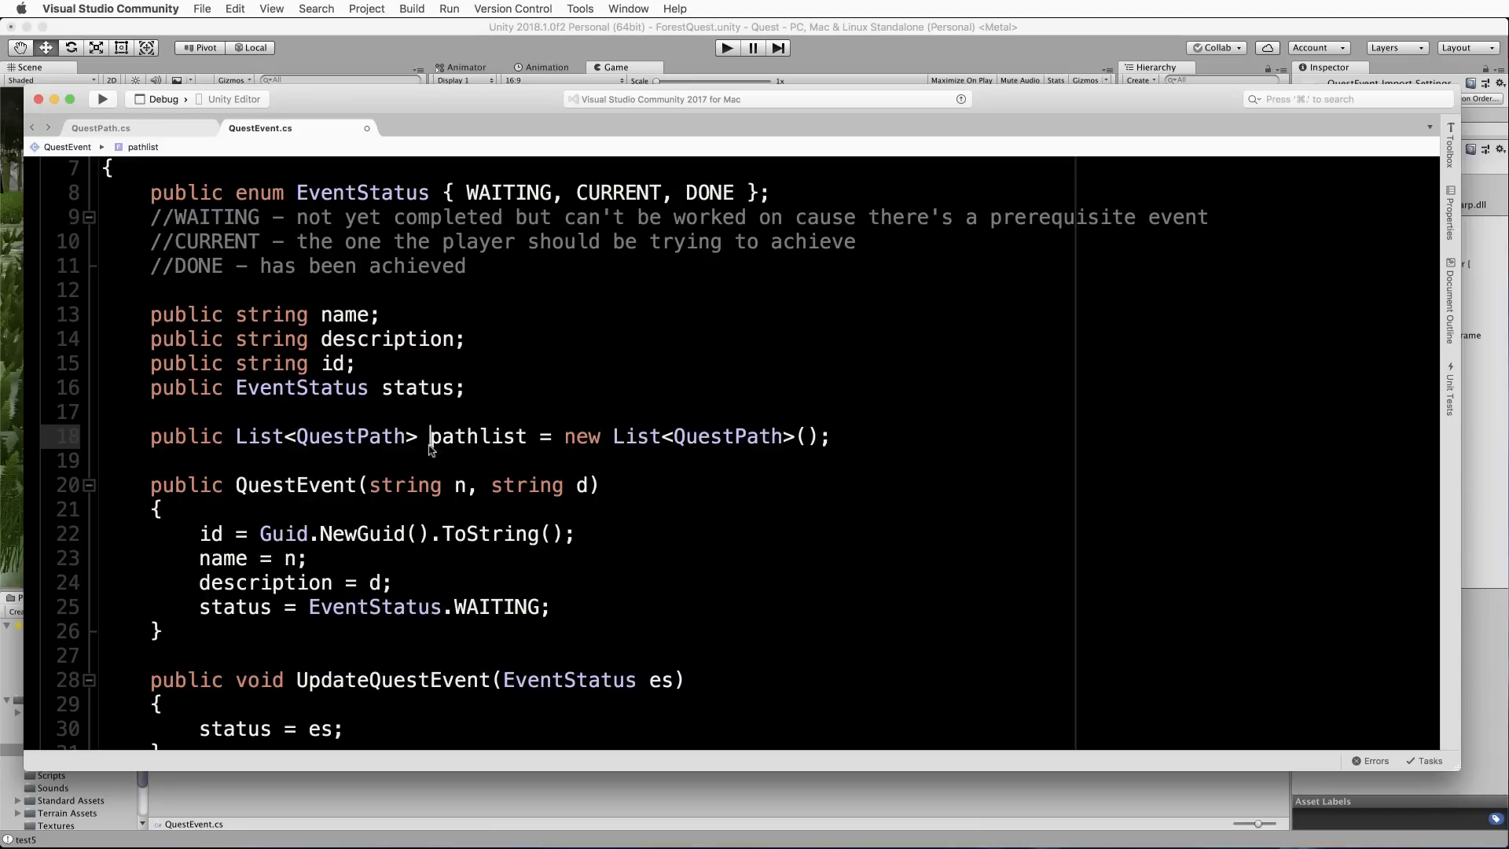
double_click(477, 436)
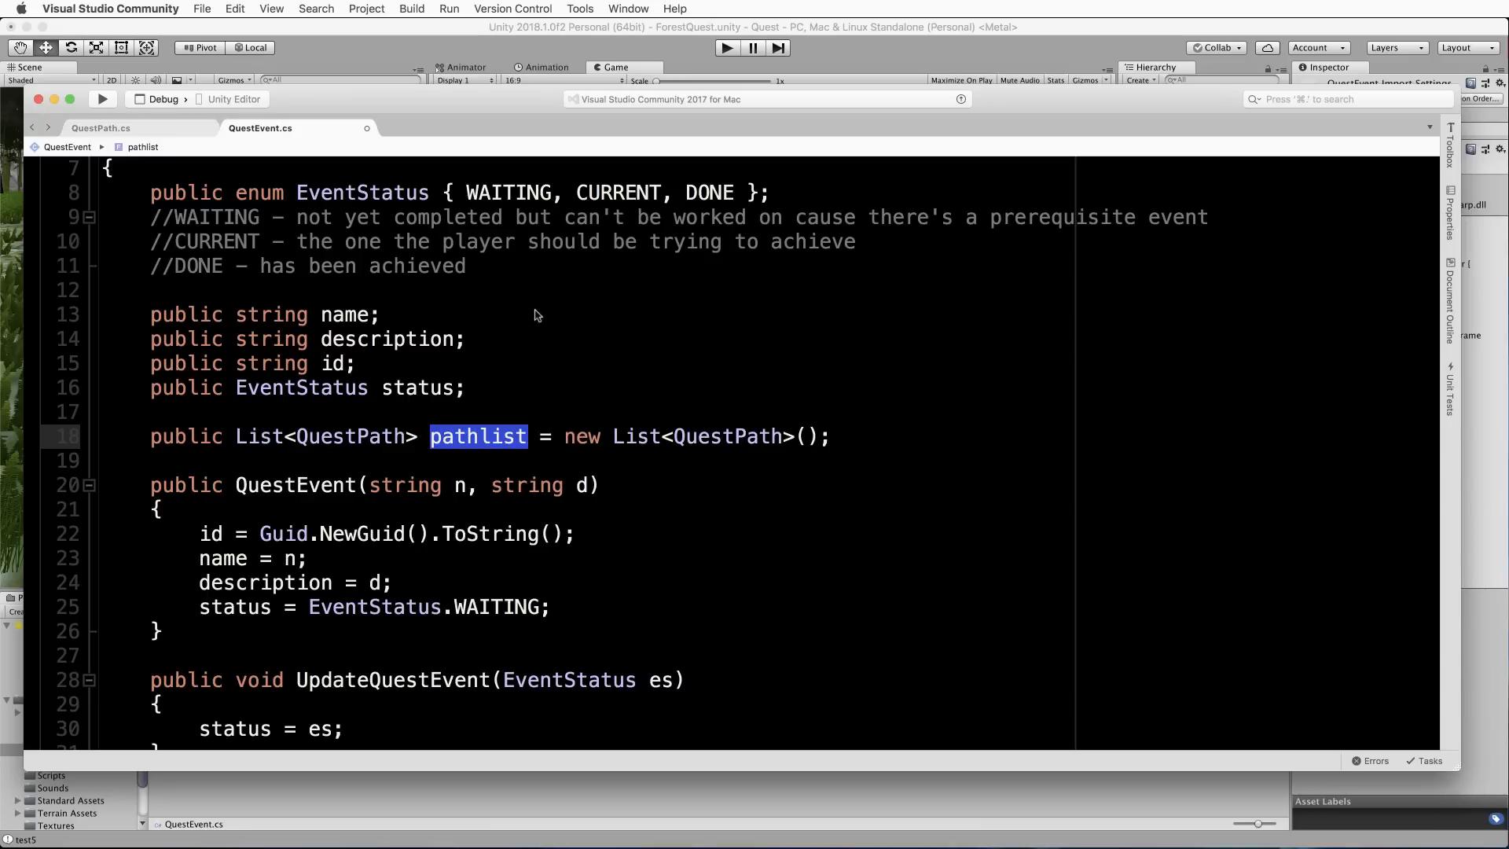
mouse_move(761, 470)
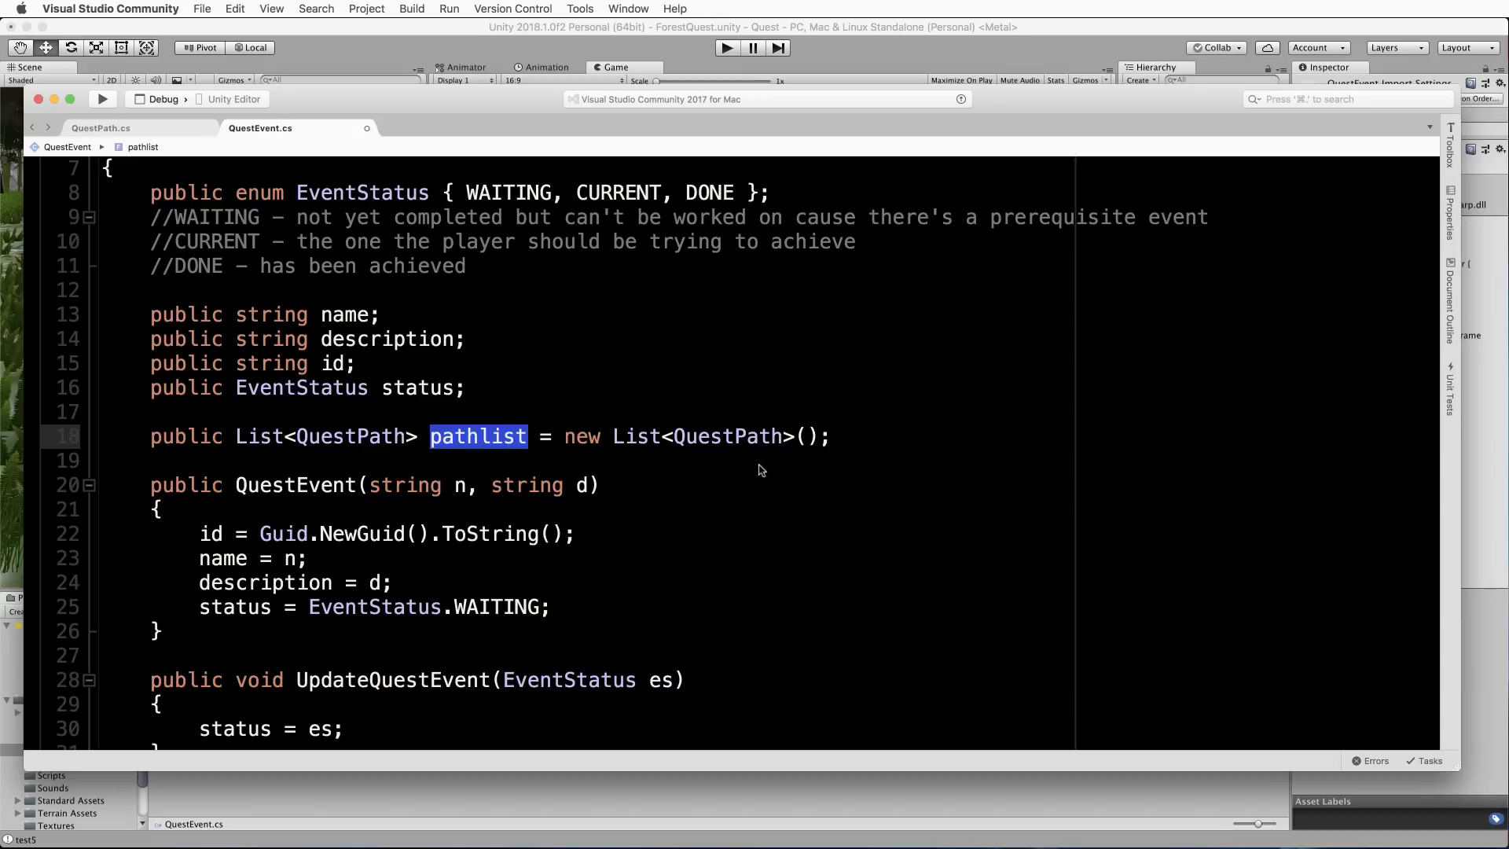
mouse_move(674, 481)
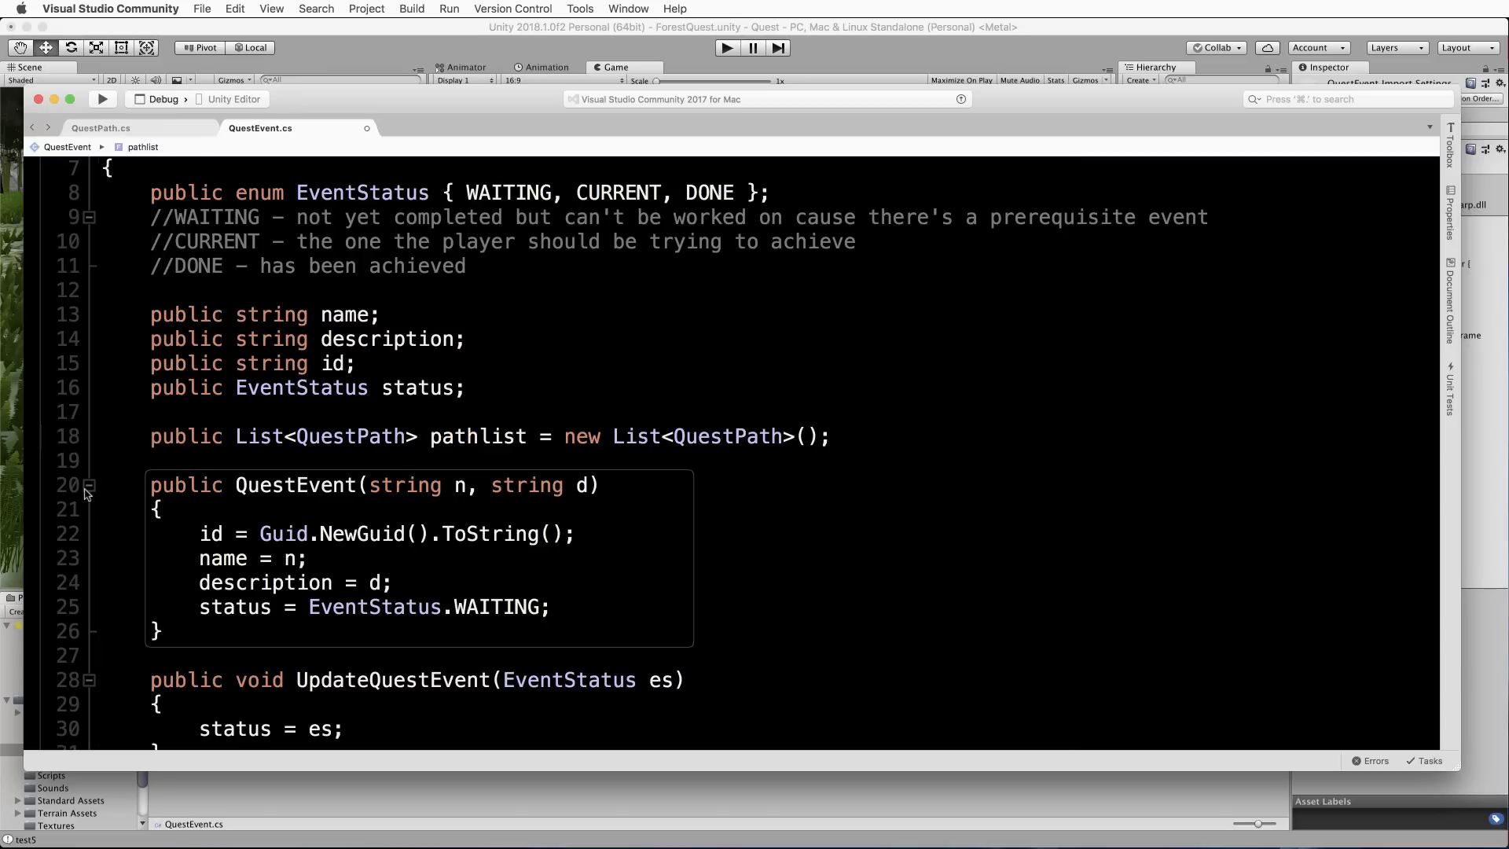
double_click(478, 435)
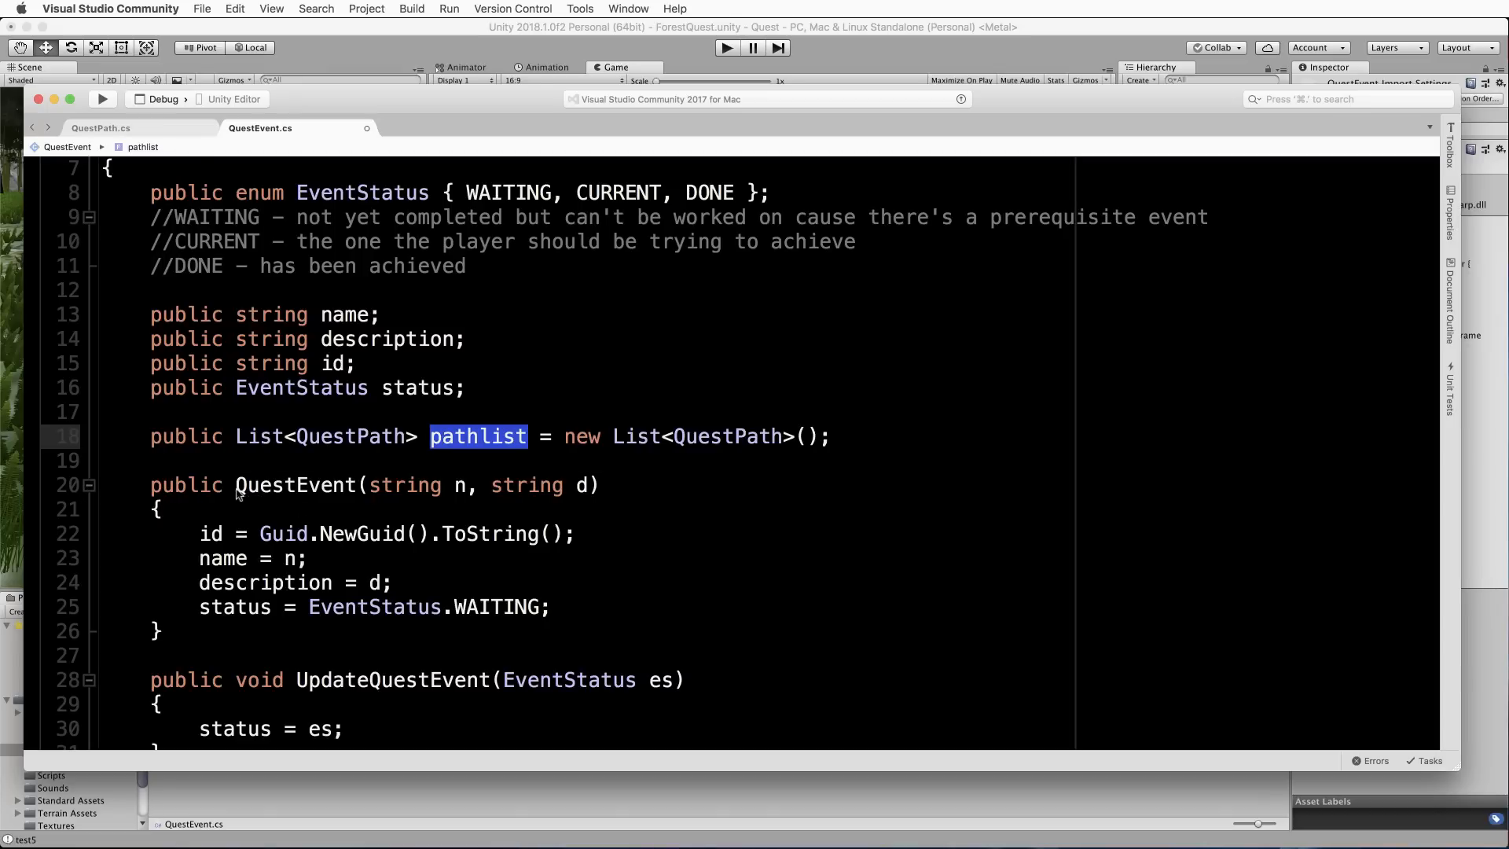
click(465, 485)
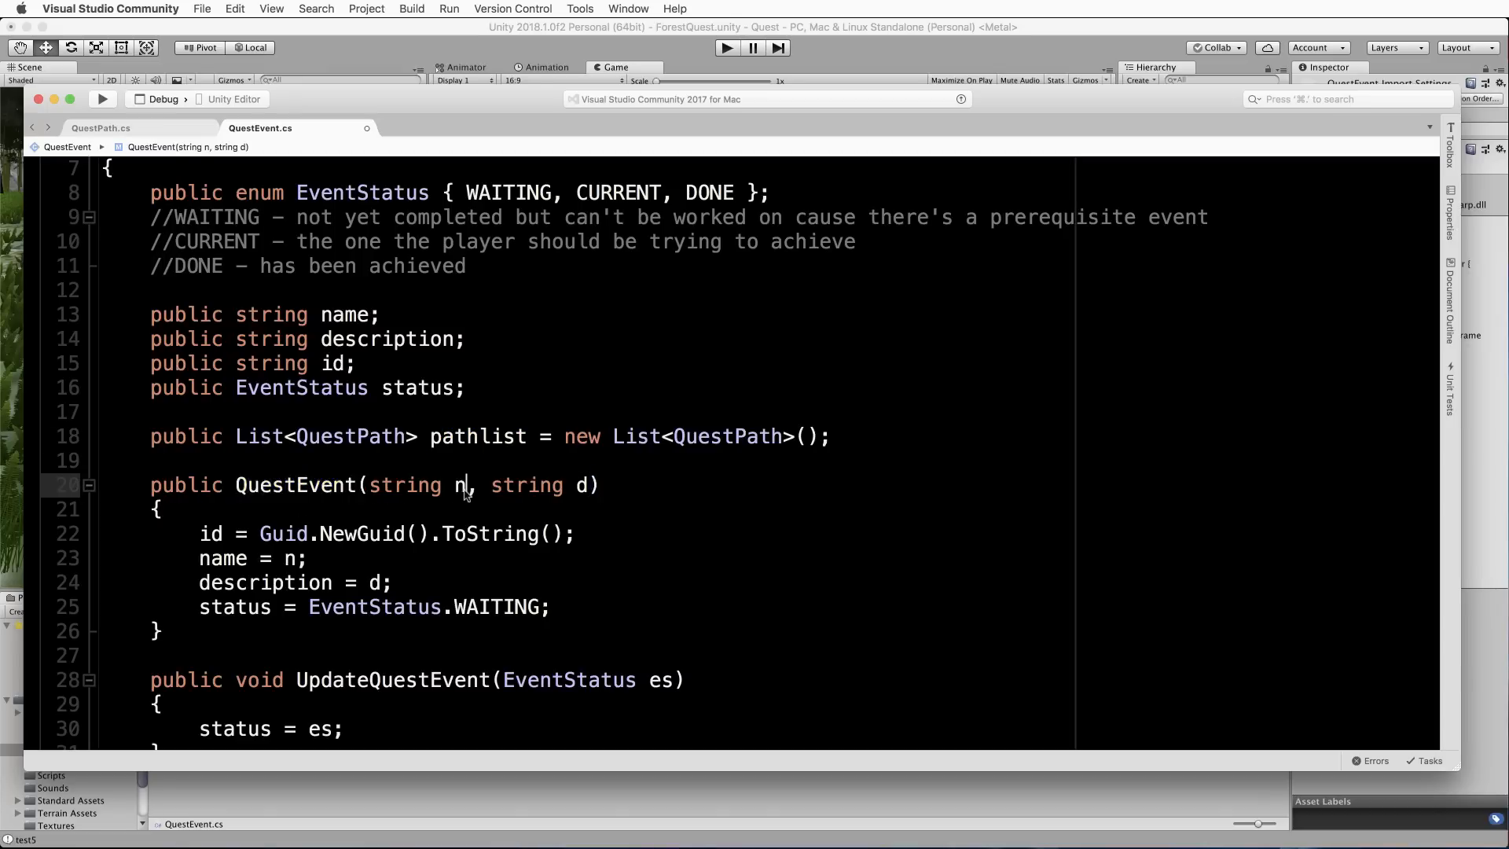
double_click(458, 484)
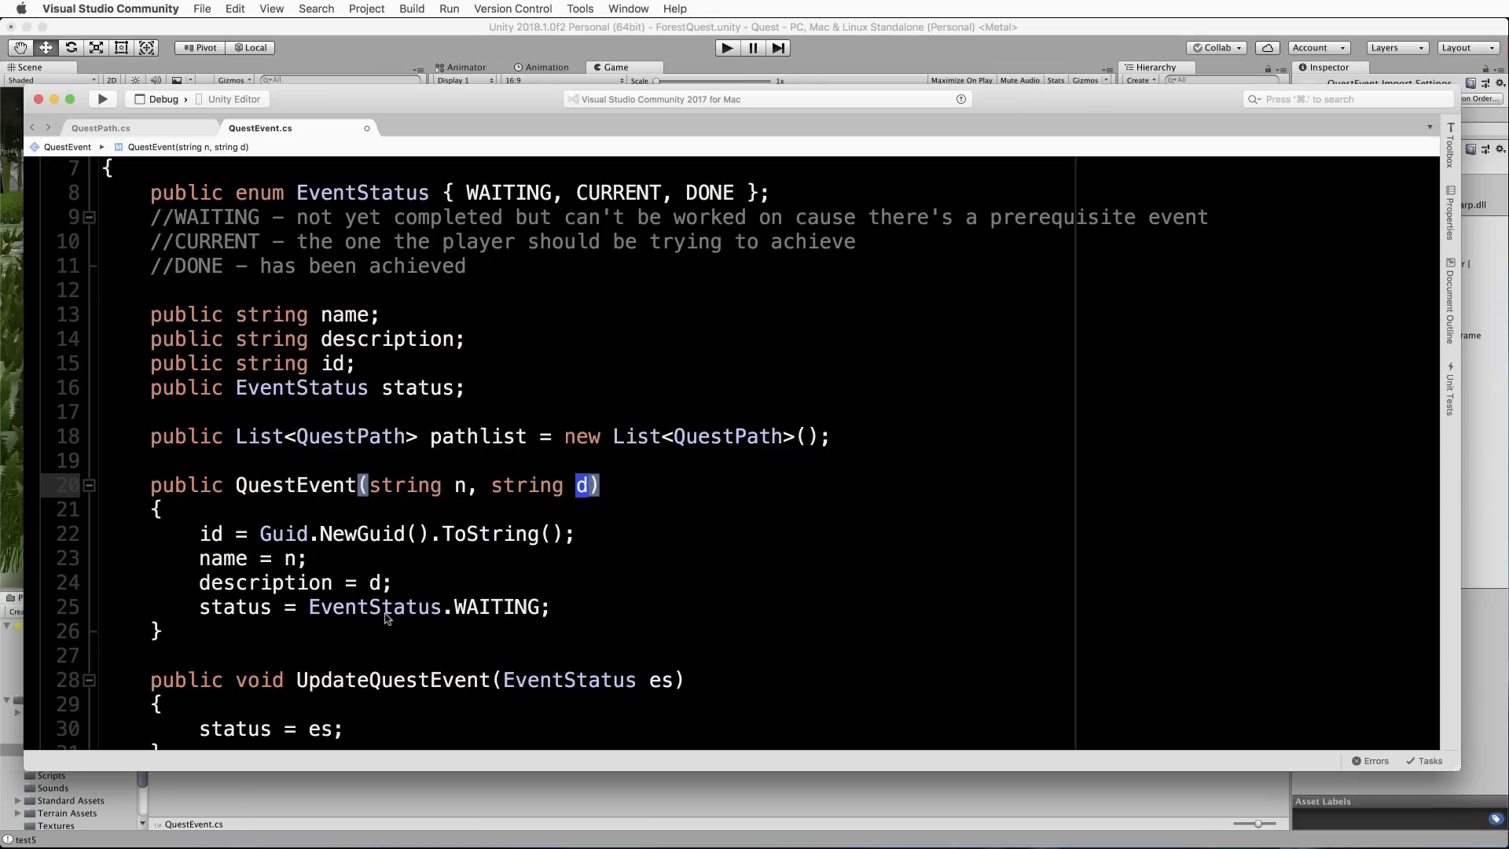
double_click(264, 581)
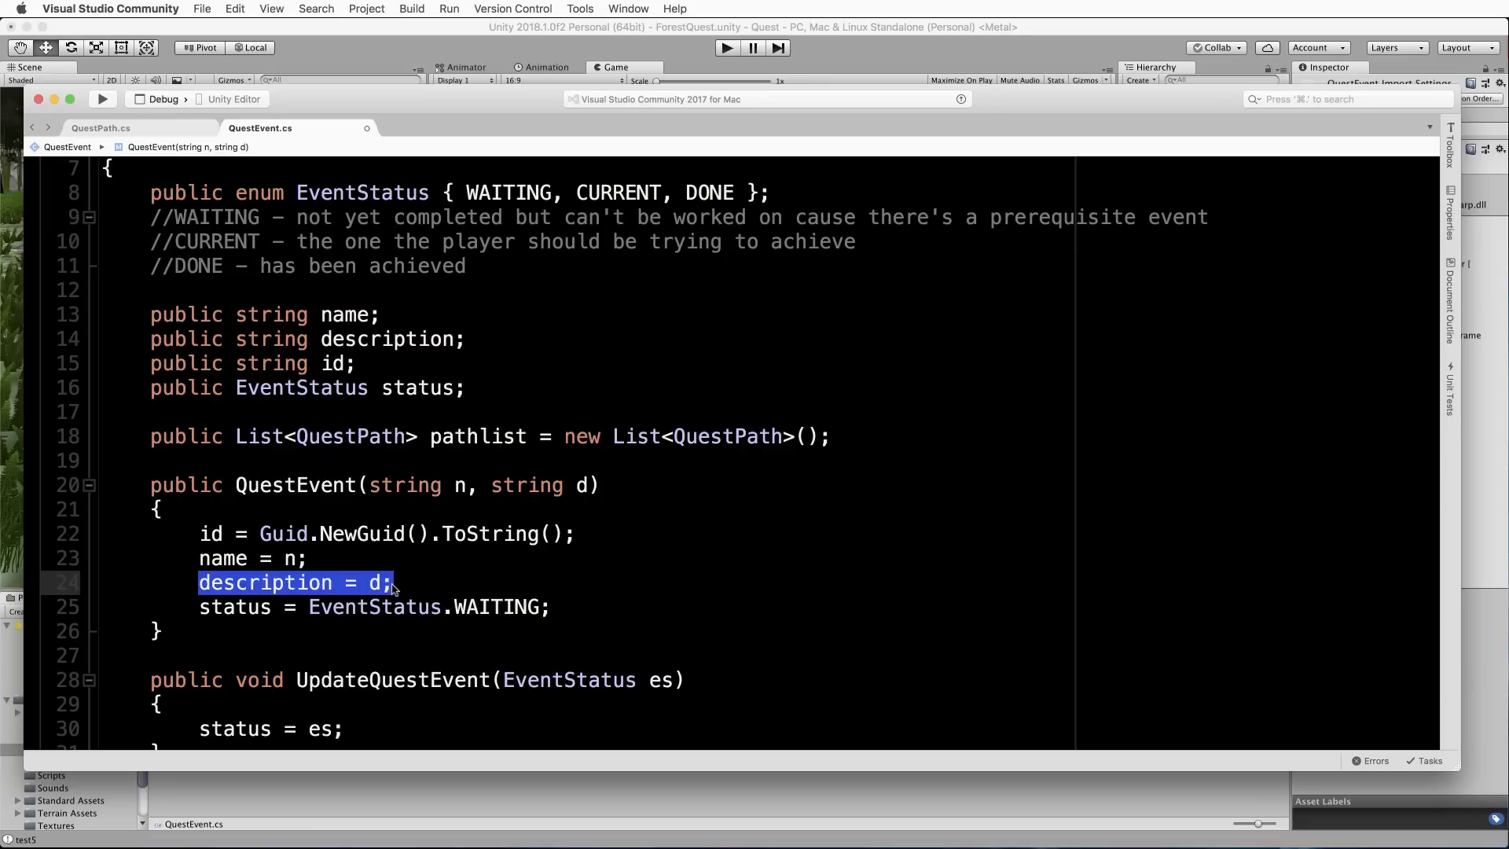
mouse_move(185, 548)
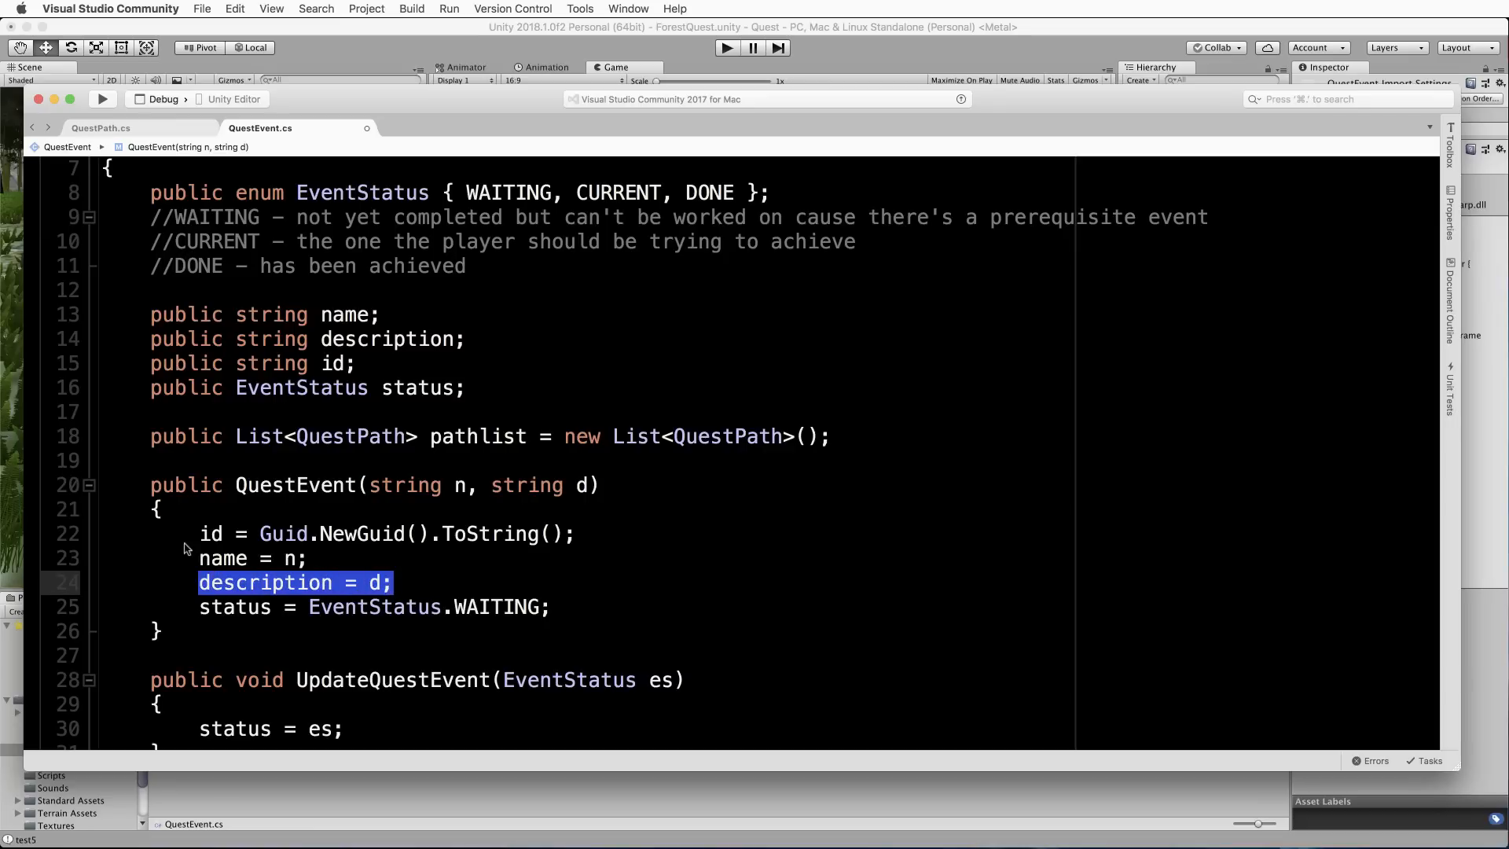
click(200, 533)
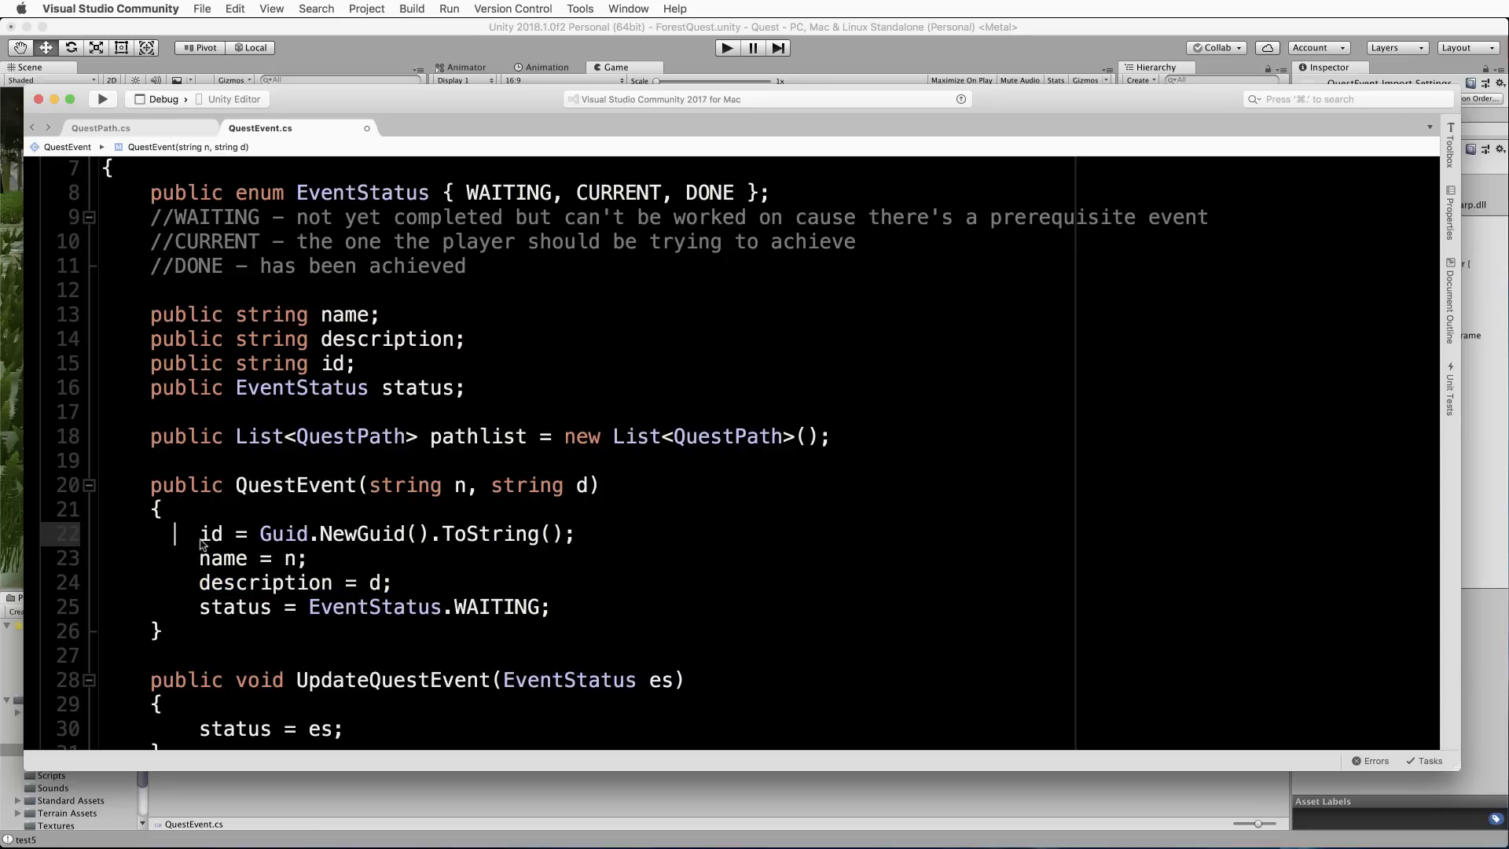
double_click(211, 533)
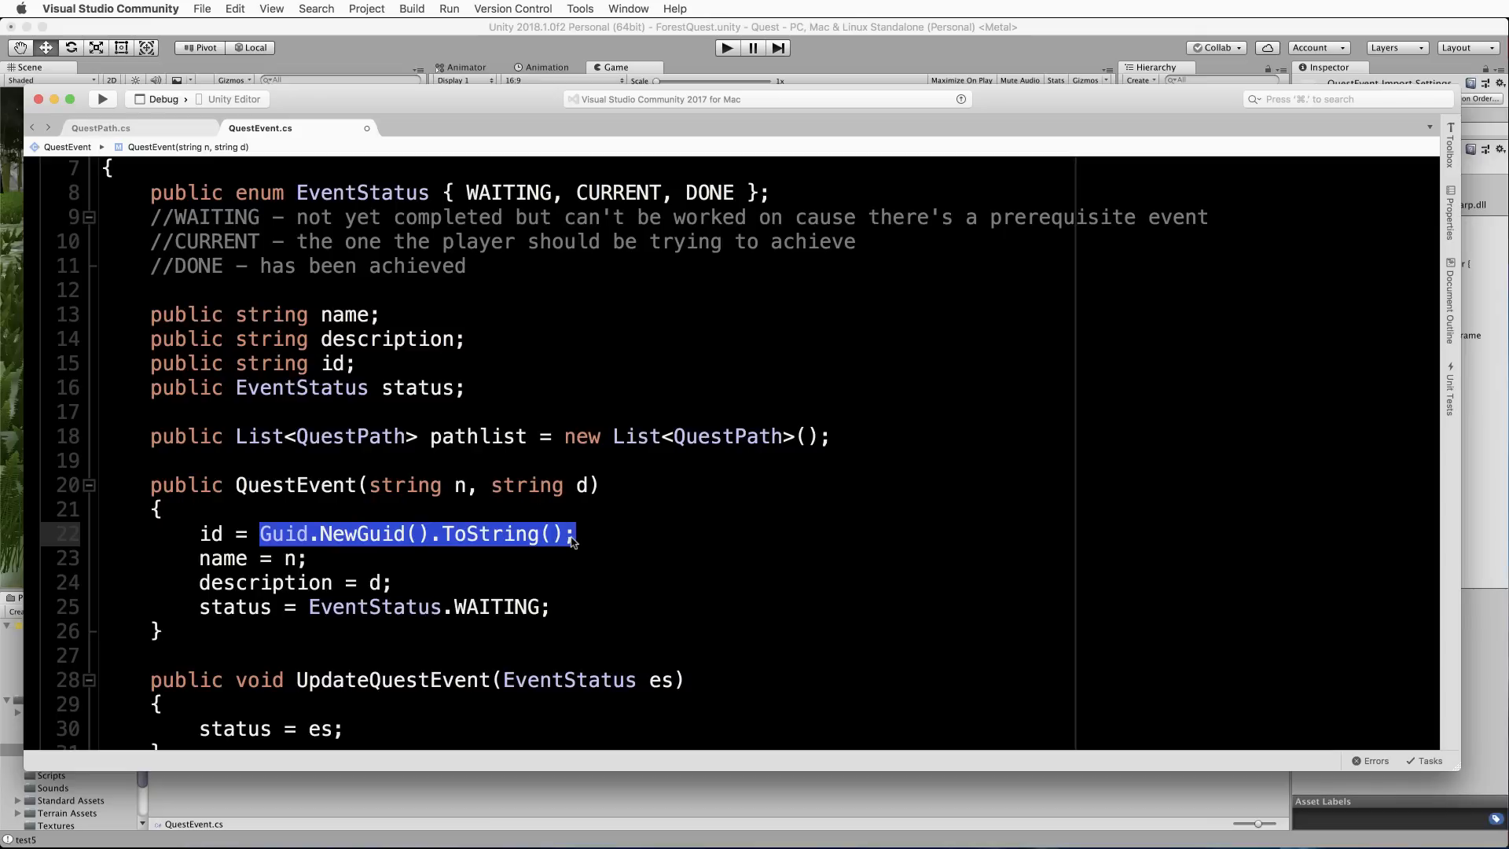
mouse_move(382, 547)
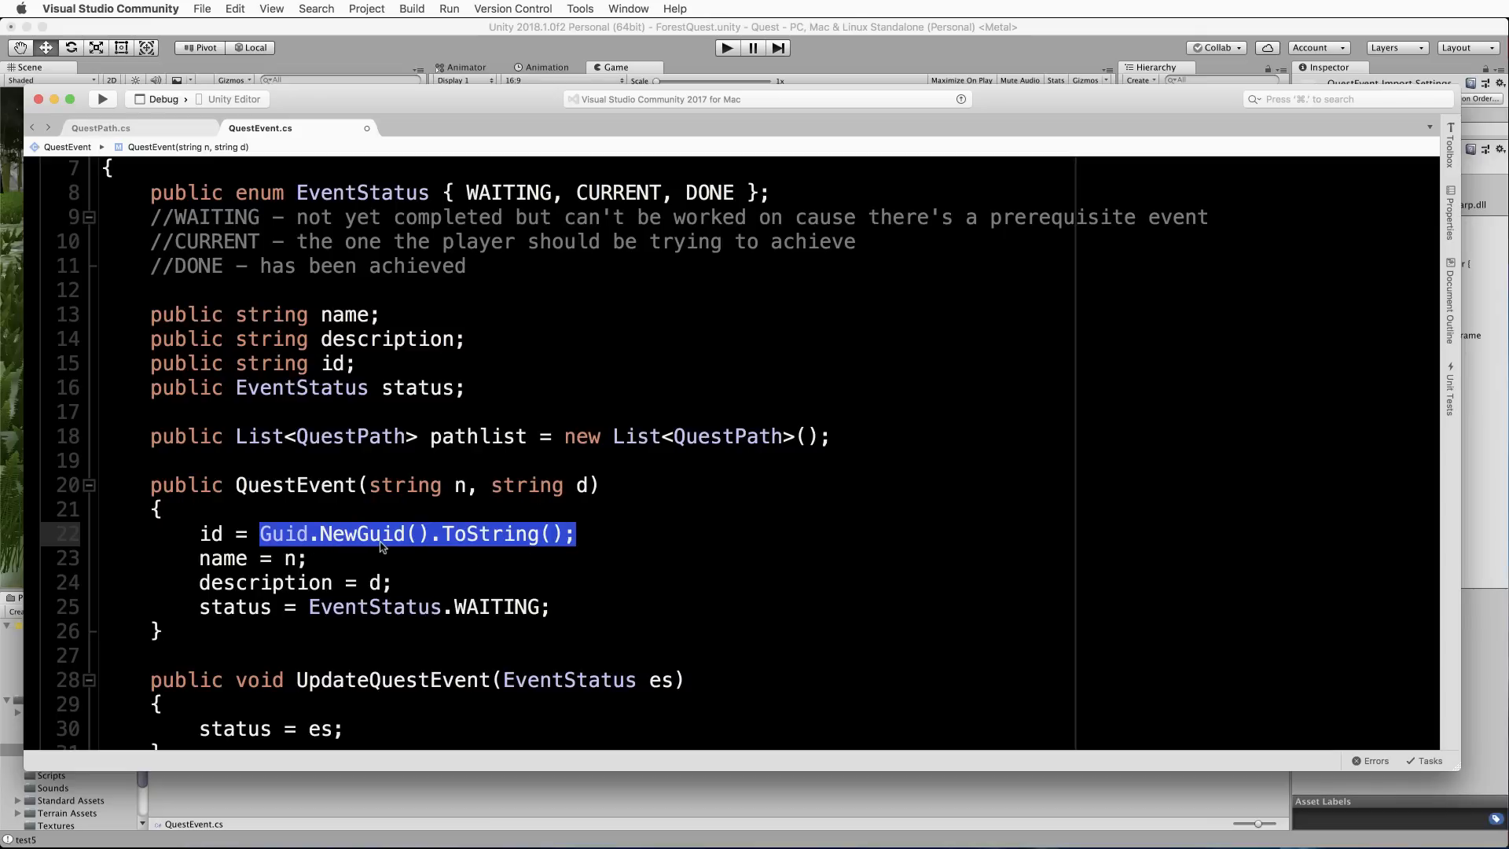
mouse_move(299, 545)
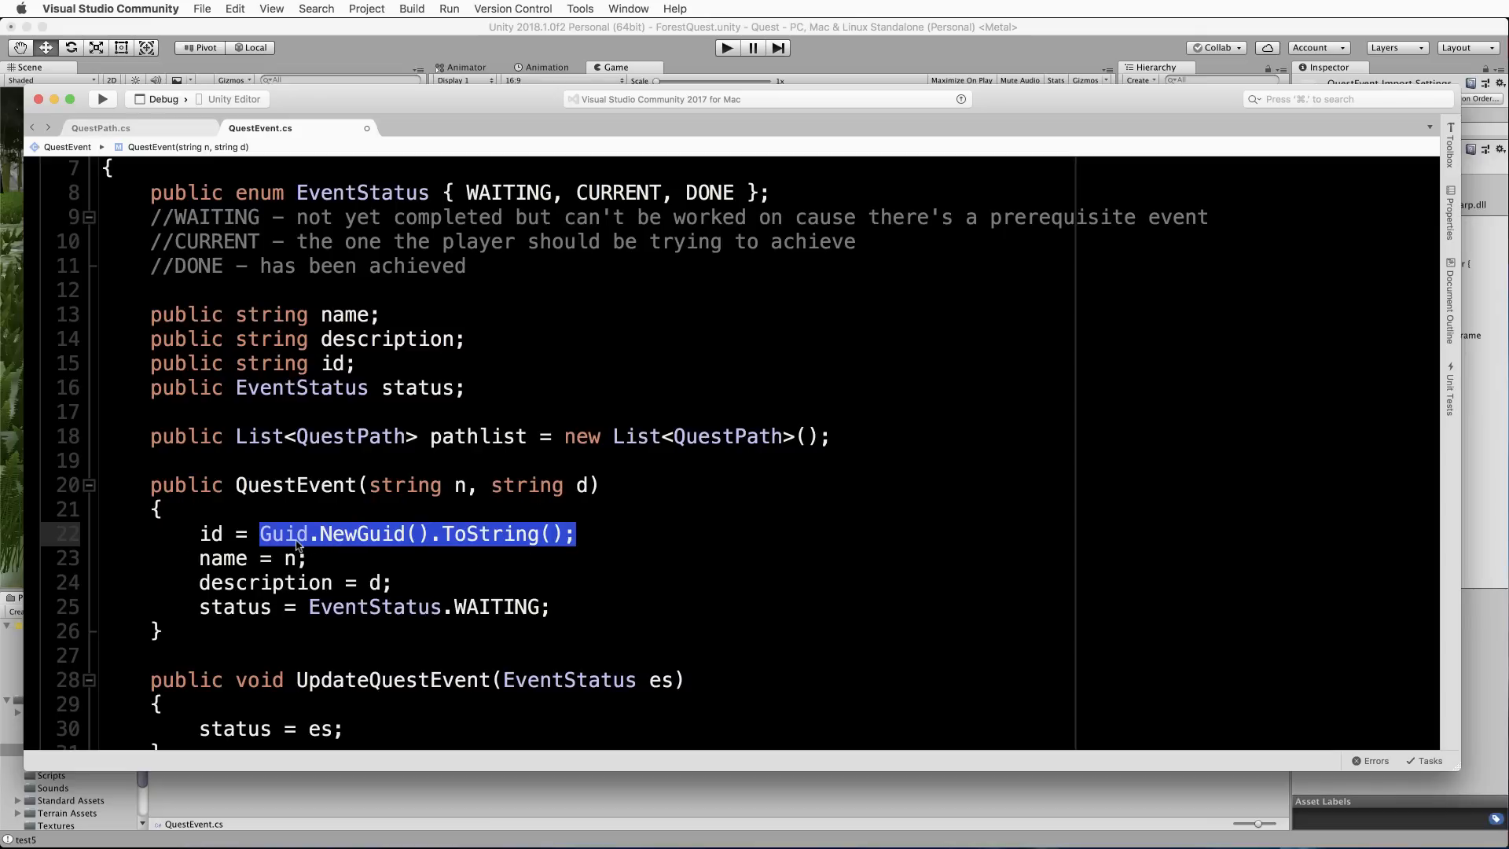
mouse_move(440, 552)
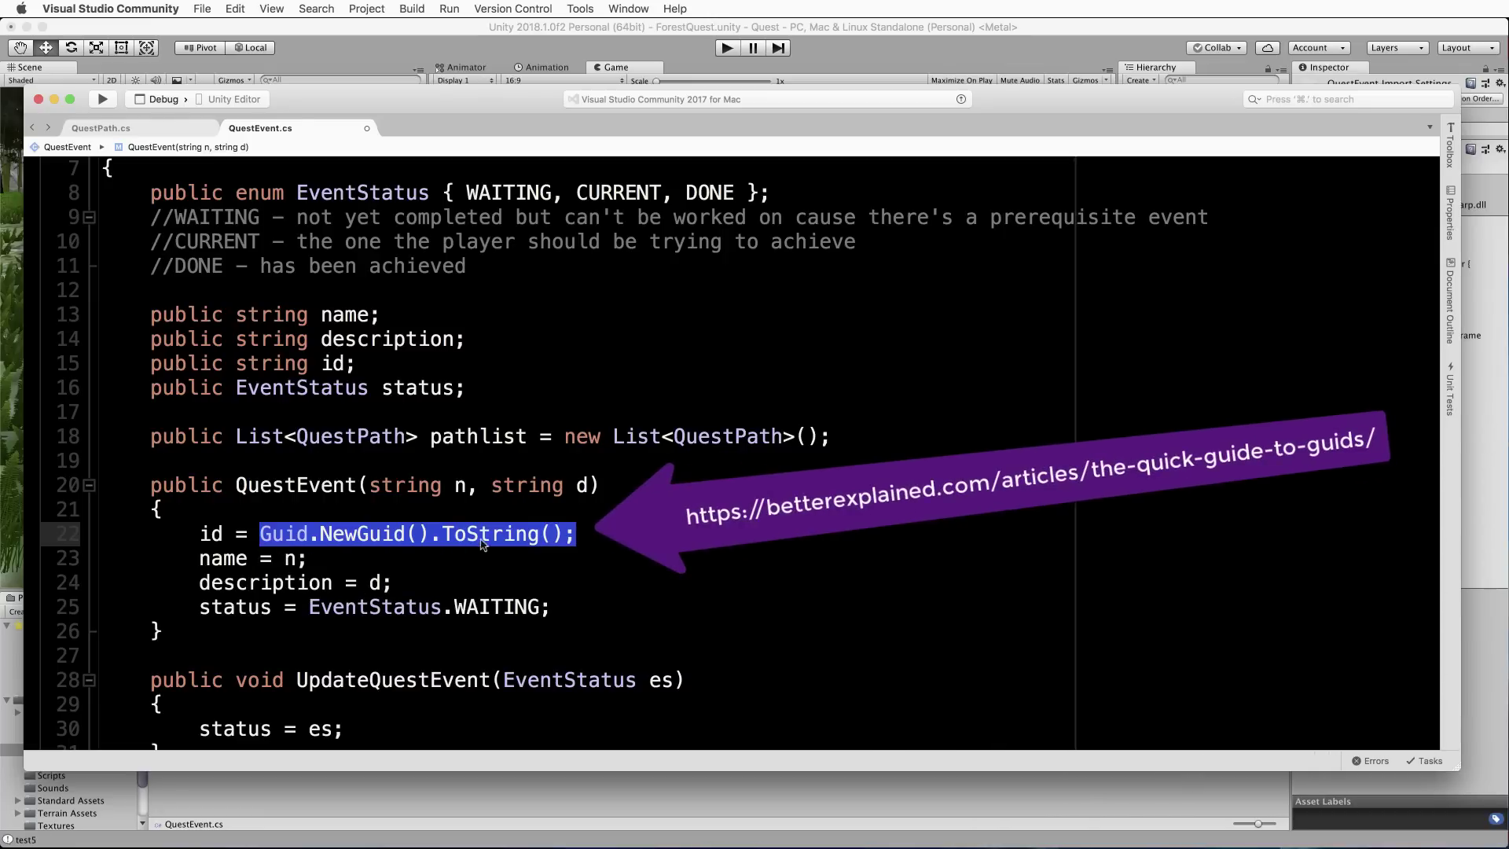
mouse_move(377, 539)
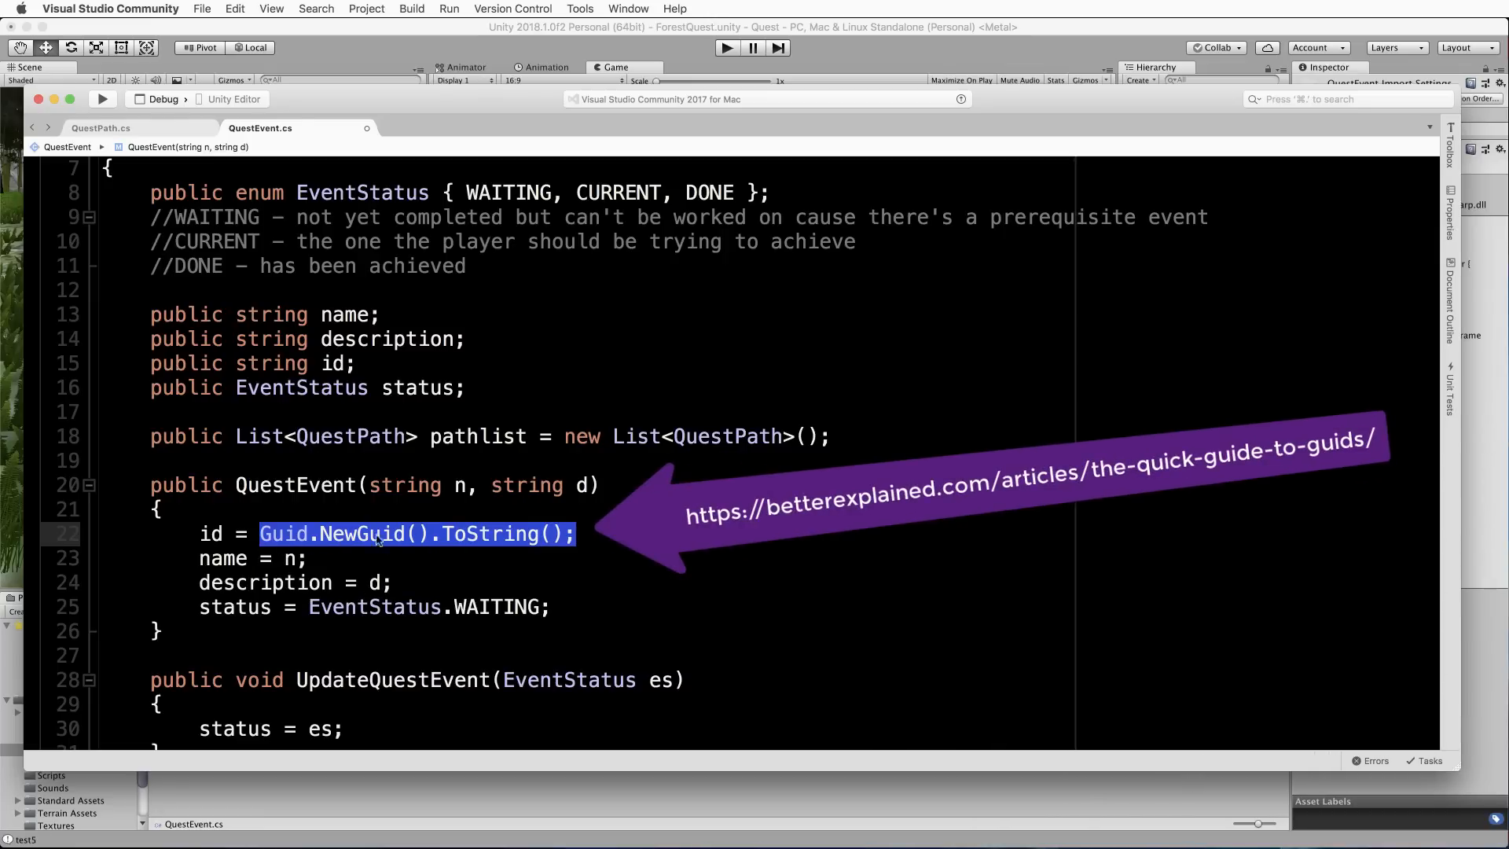
mouse_move(494, 534)
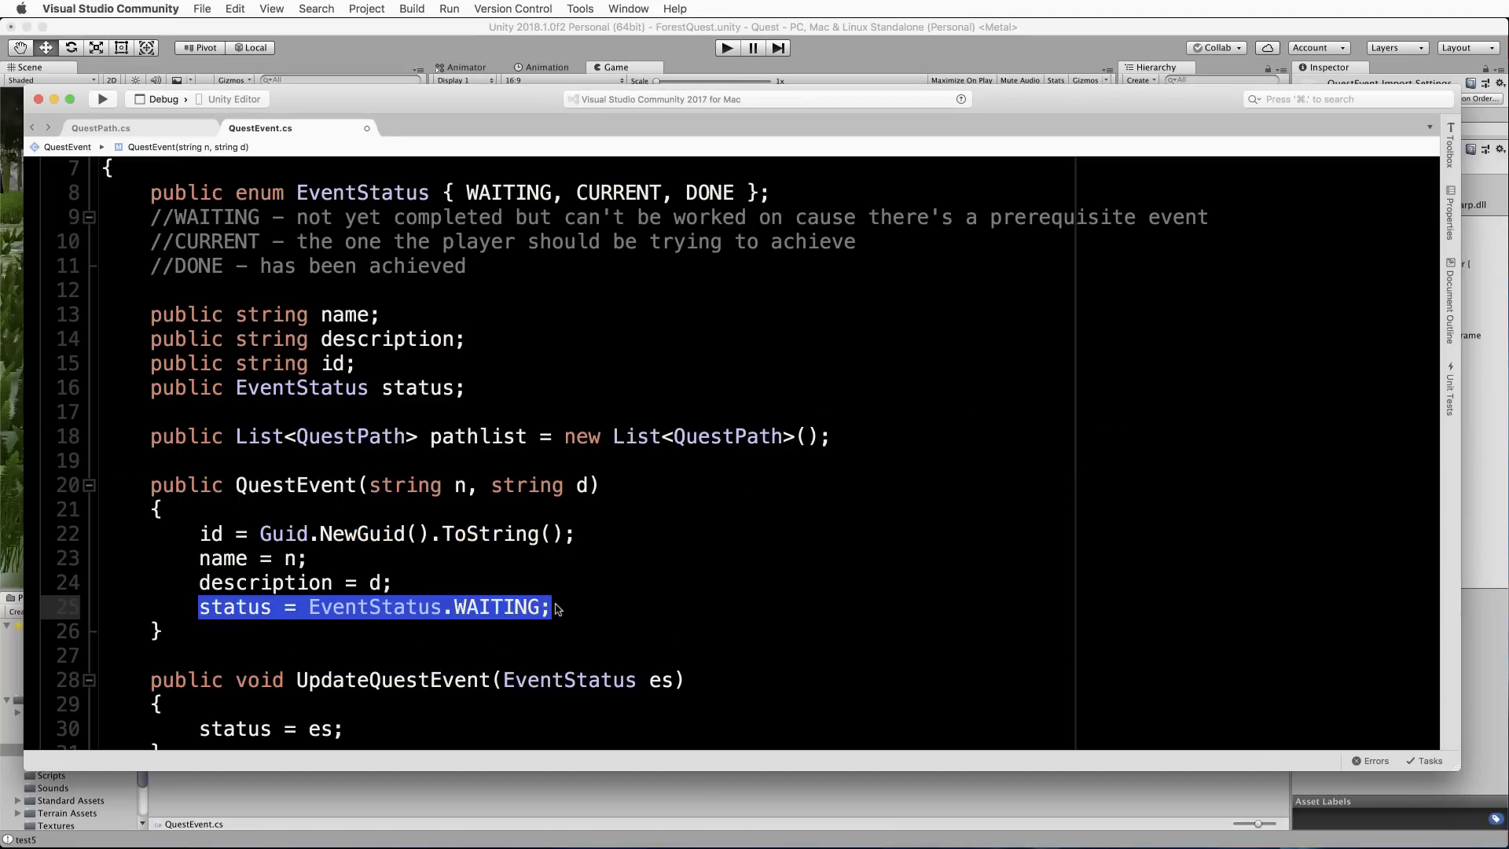
mouse_move(556, 613)
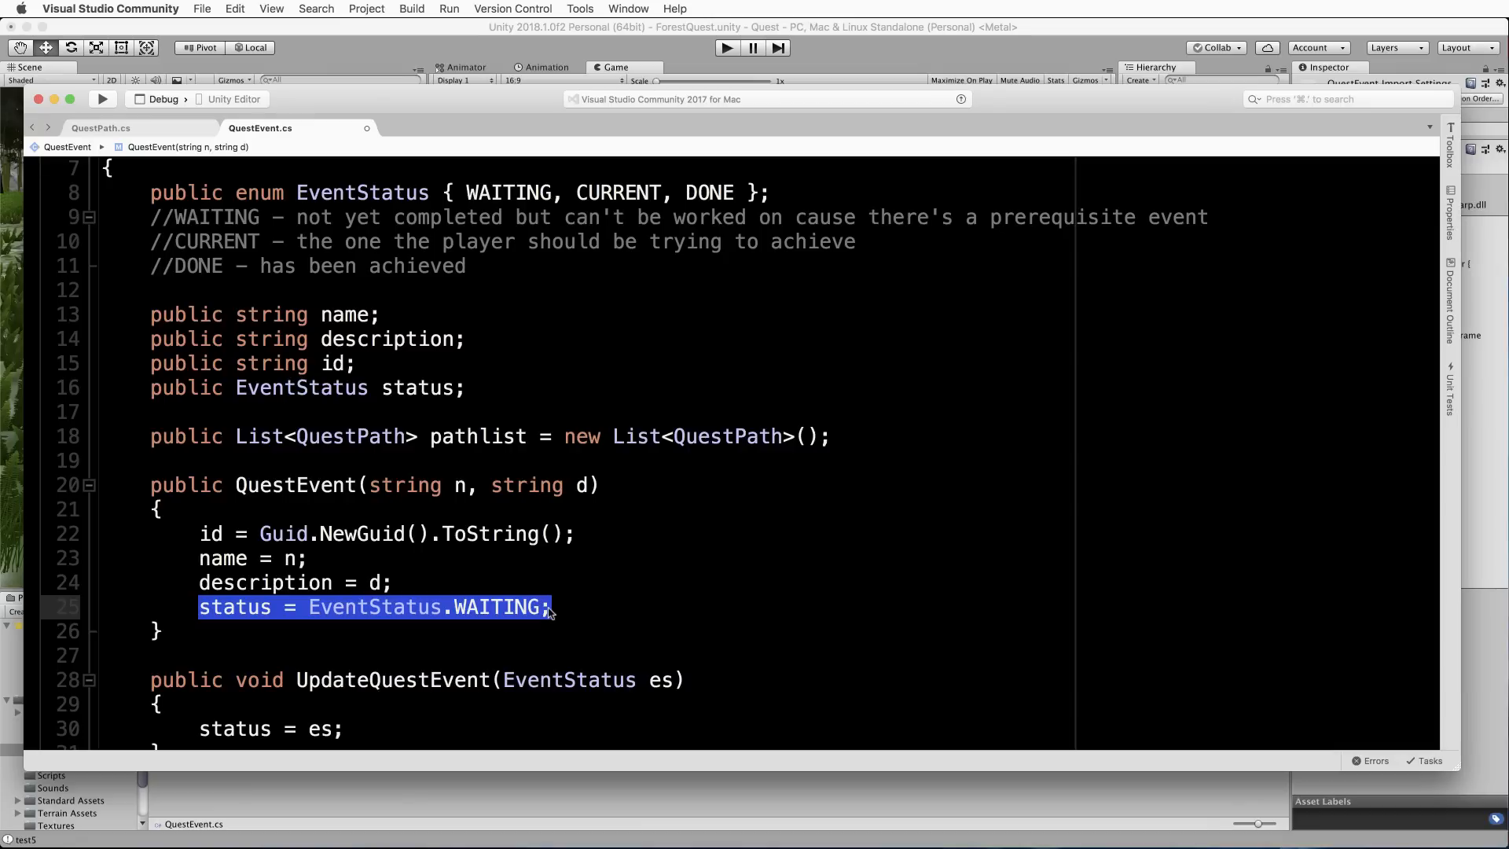
Review the rest of QuestEvent.cs, then open the Quest script from the Quest folder.
scroll(down, 3)
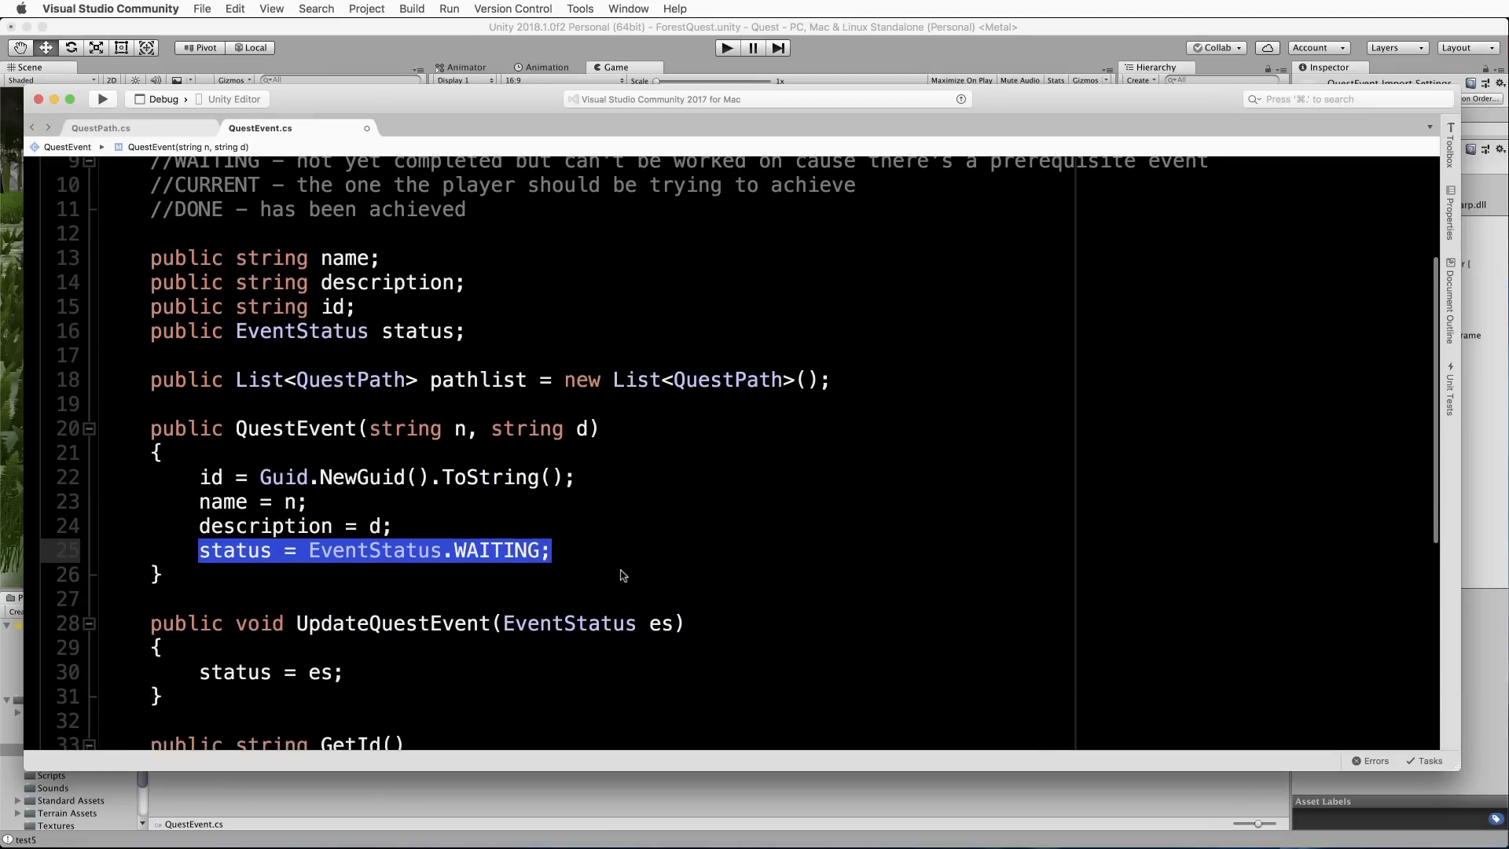
scroll(down, 3)
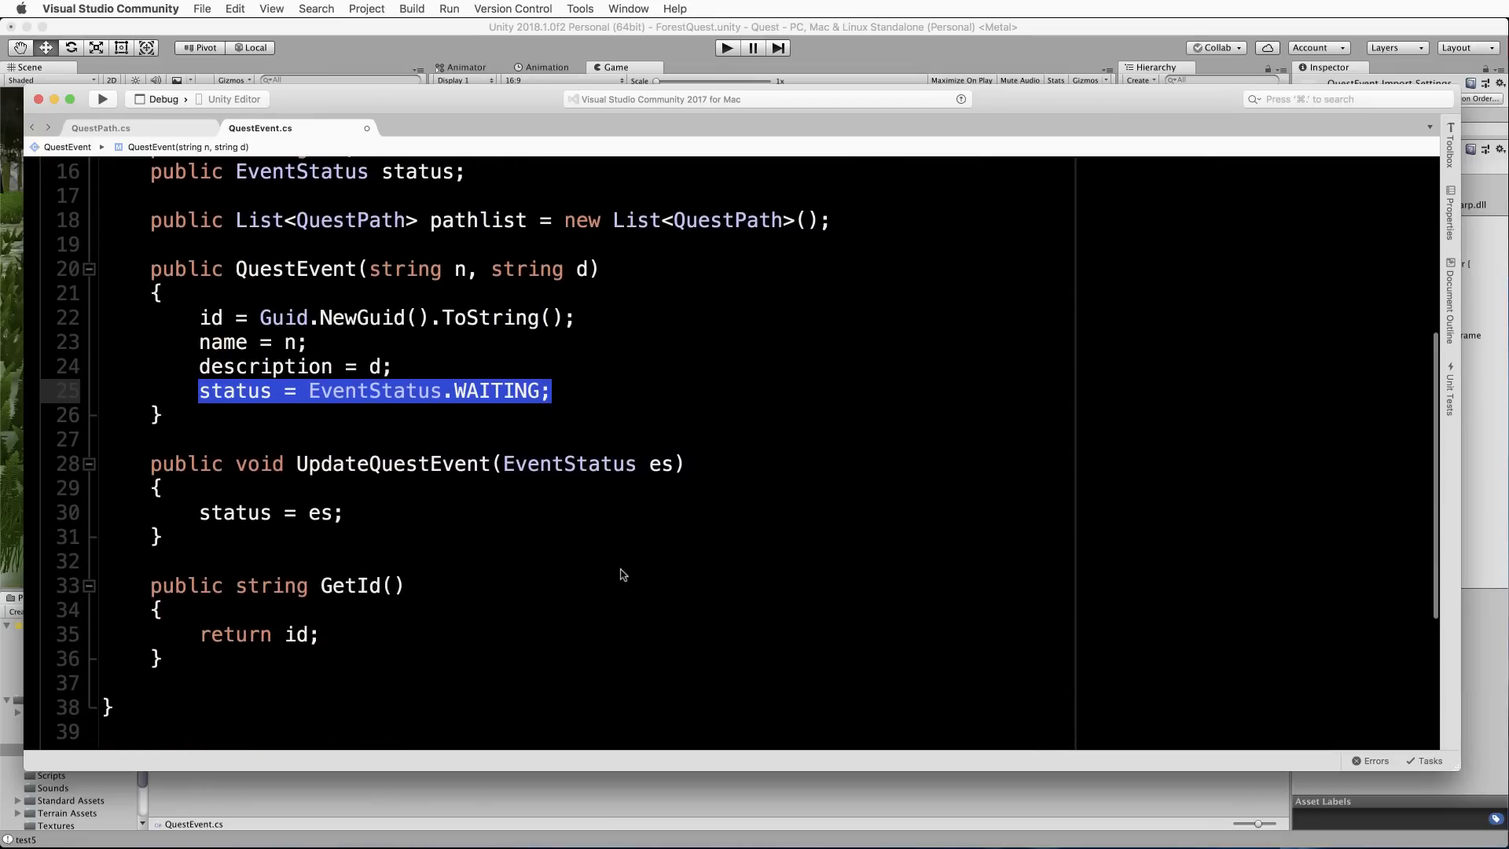
mouse_move(154, 472)
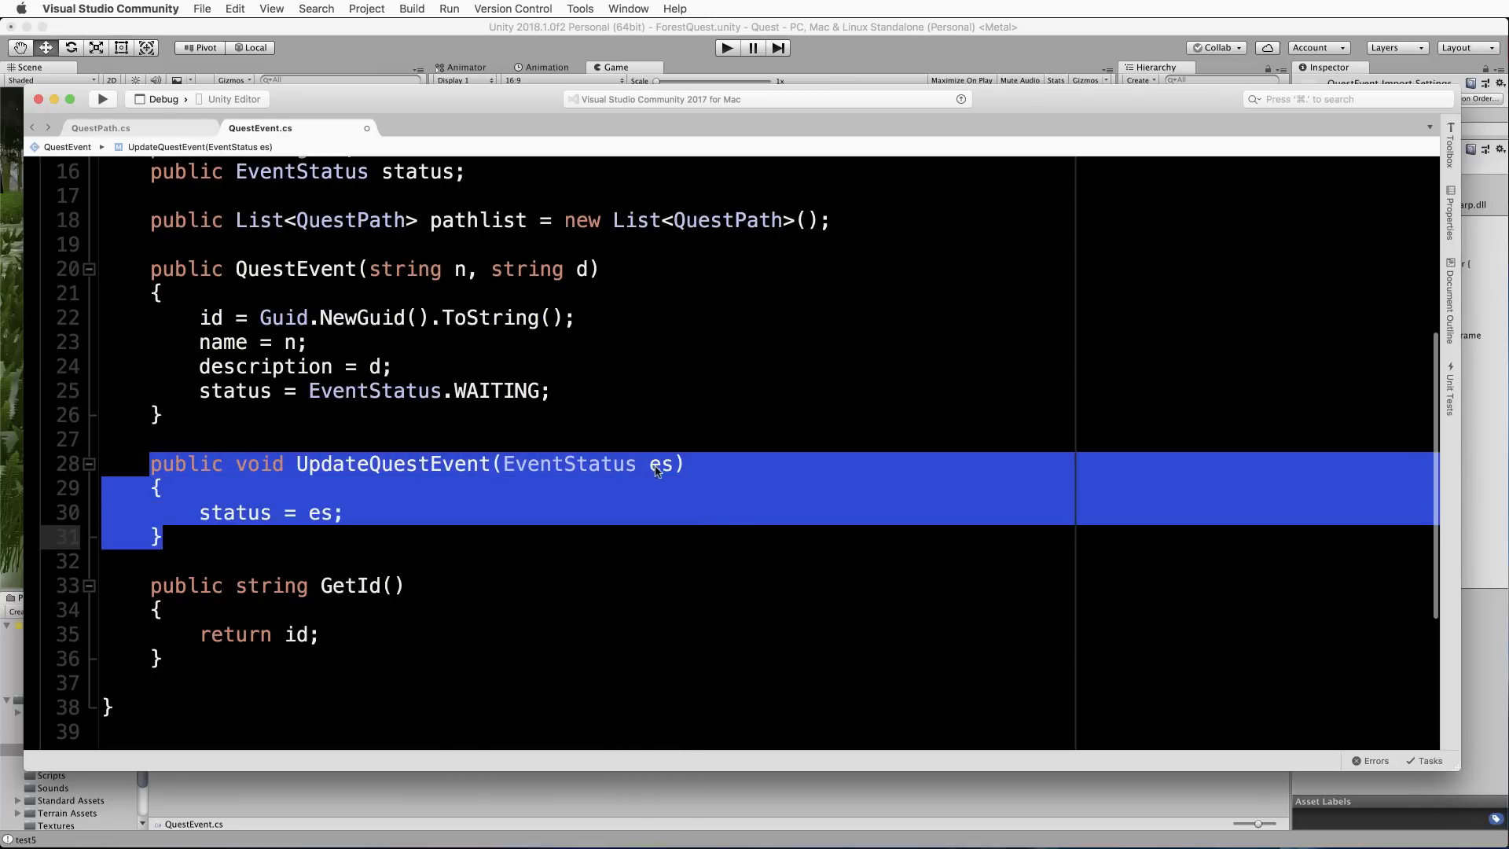
mouse_move(639, 470)
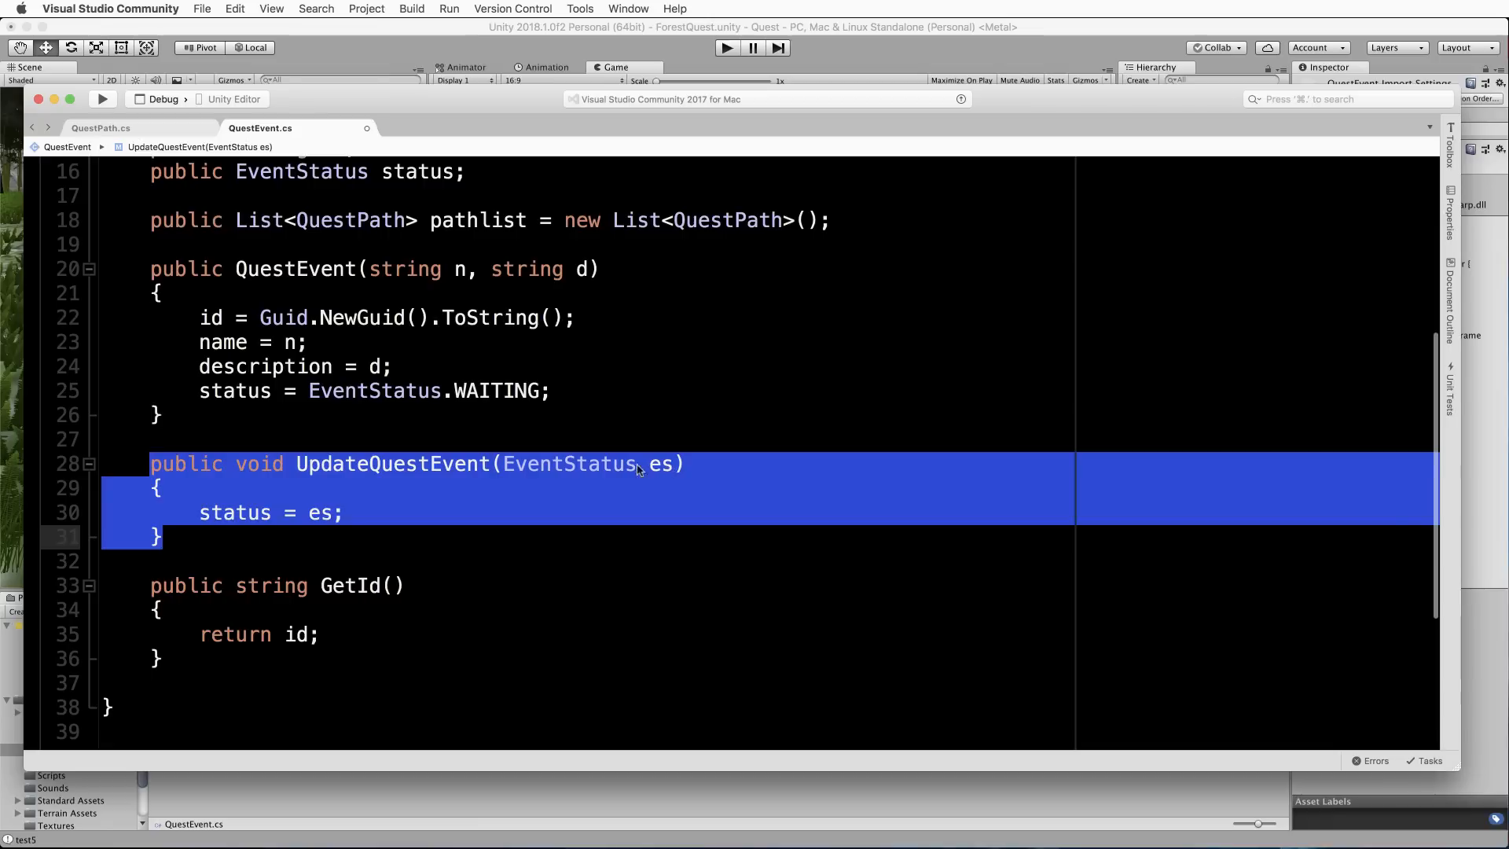
mouse_move(281, 521)
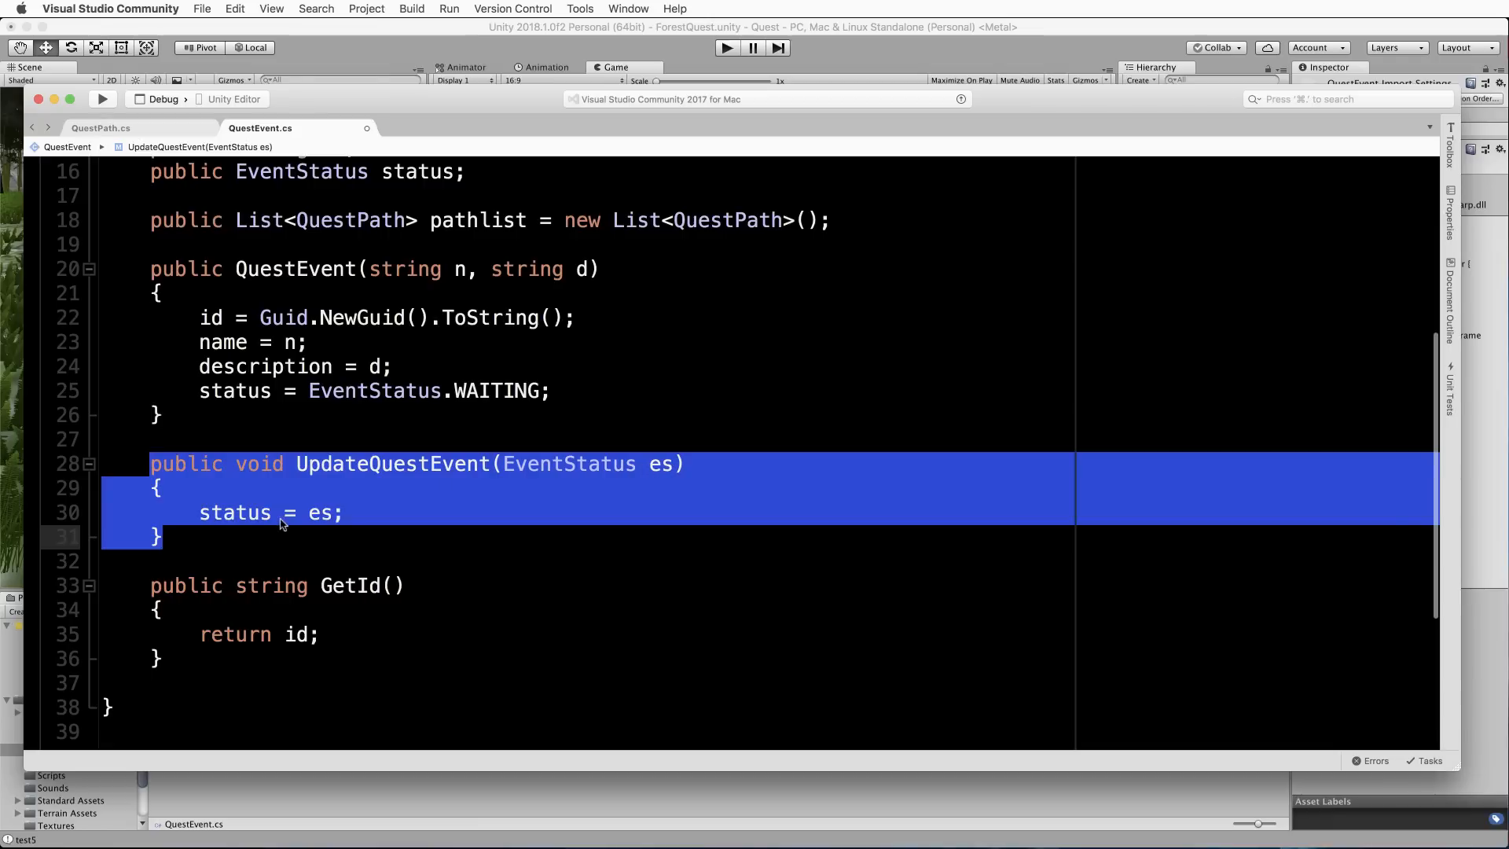
mouse_move(228, 520)
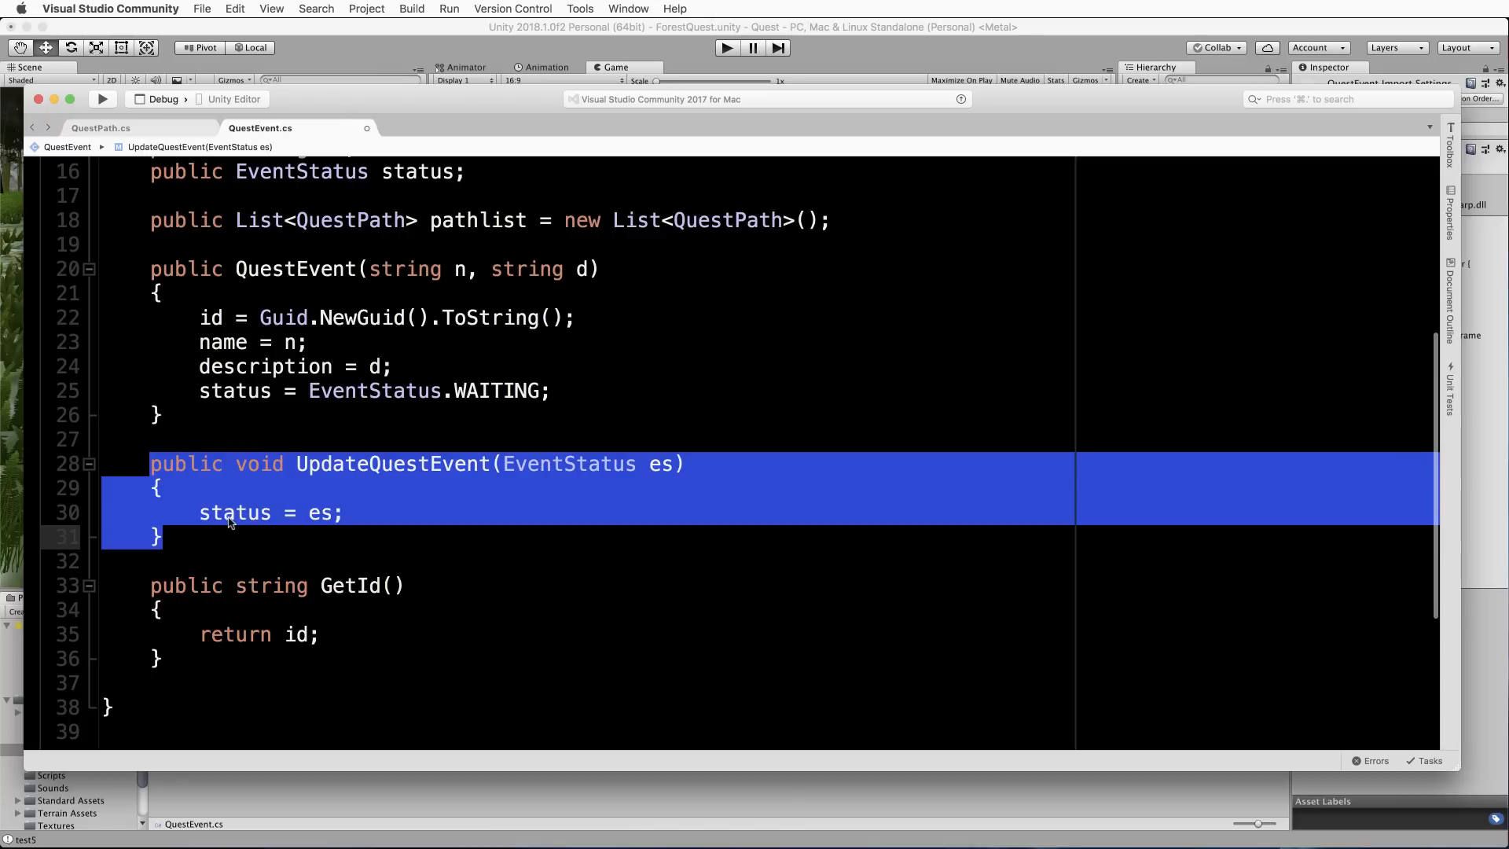
mouse_move(157, 604)
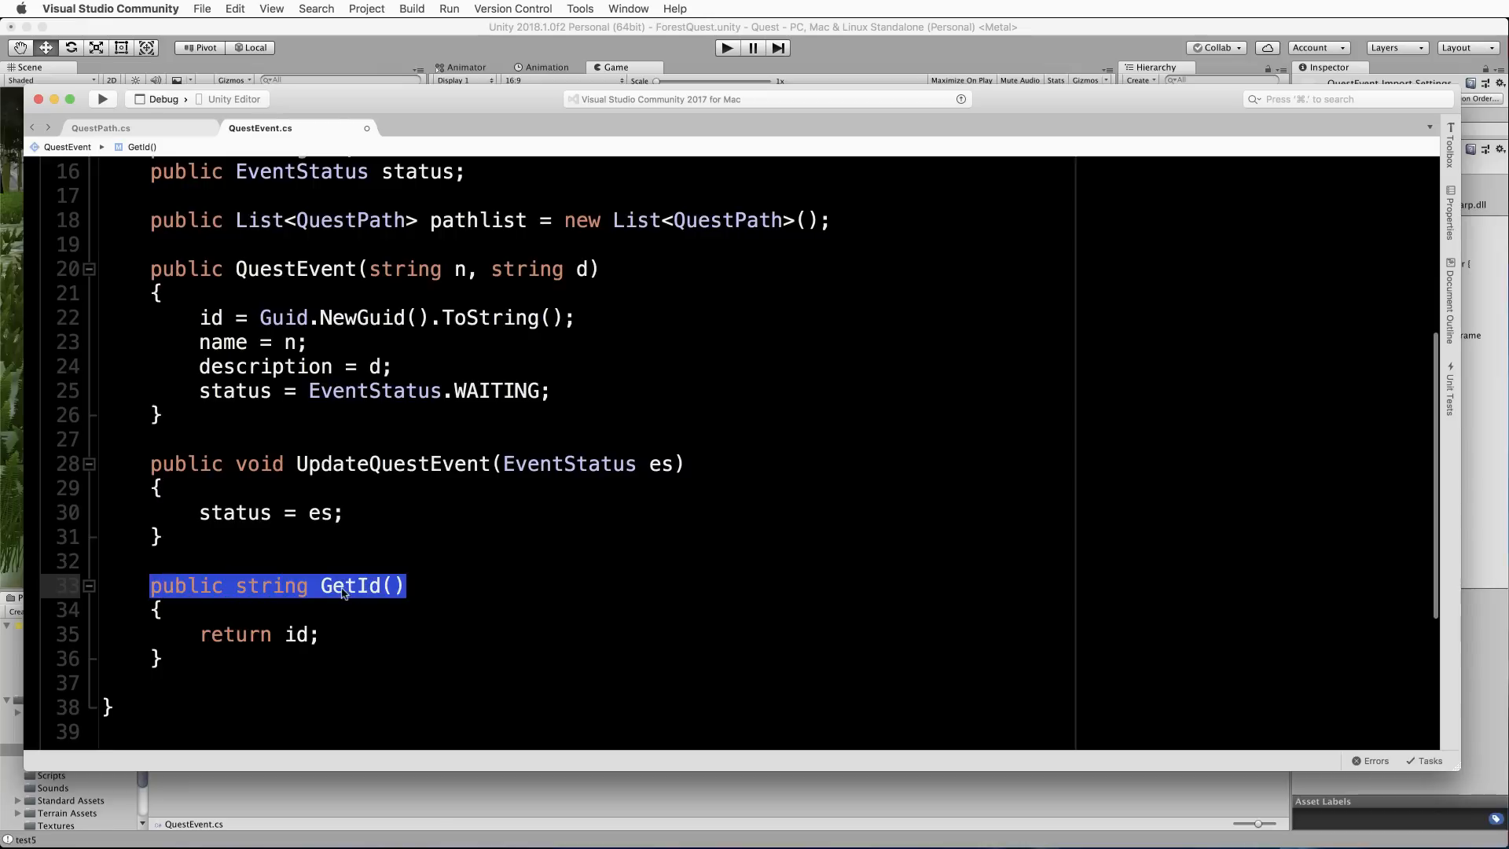
mouse_move(296, 663)
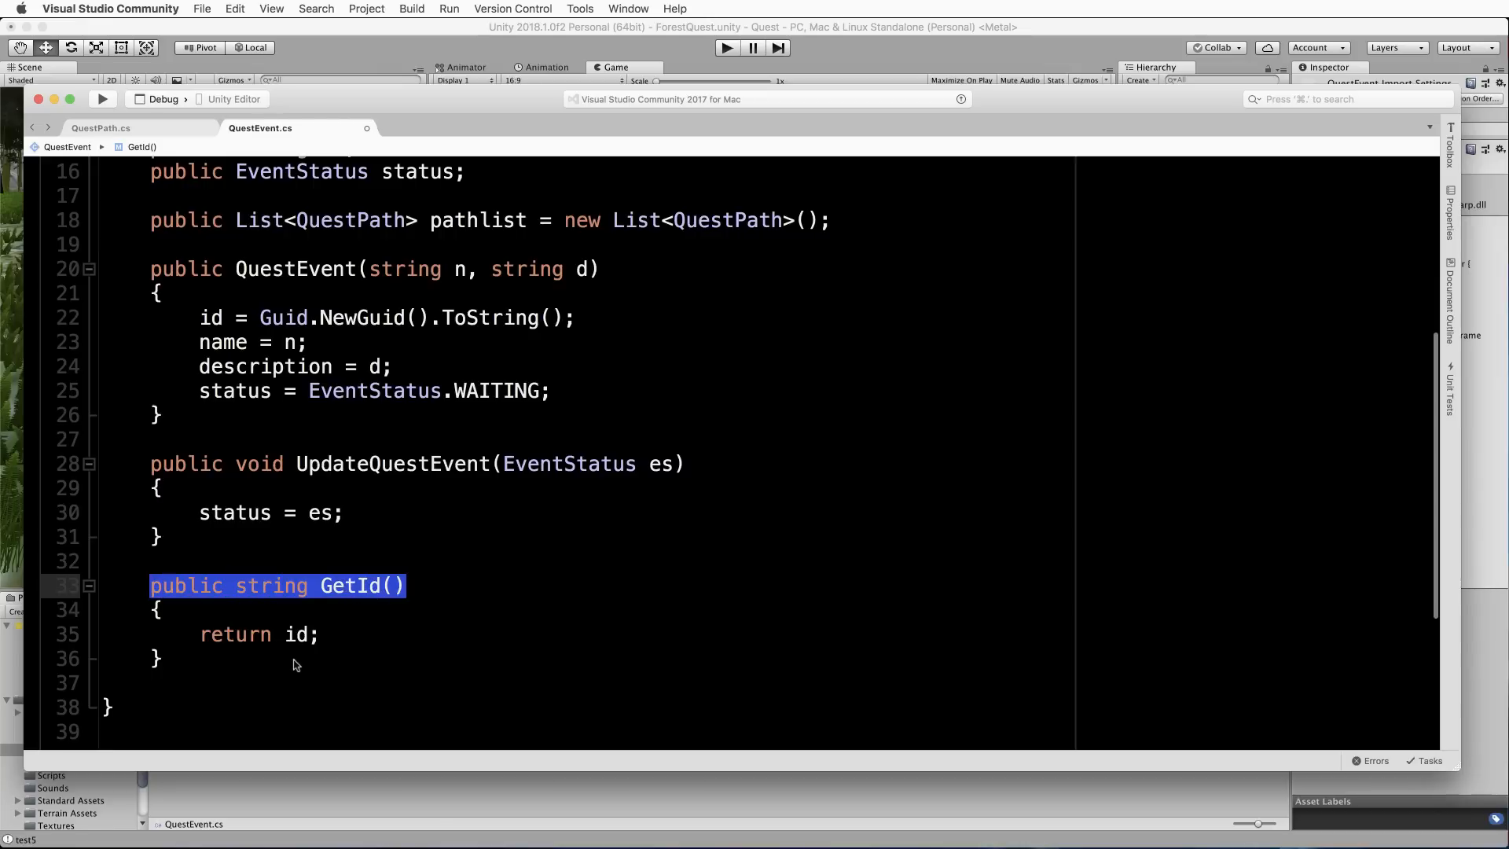
mouse_move(201, 325)
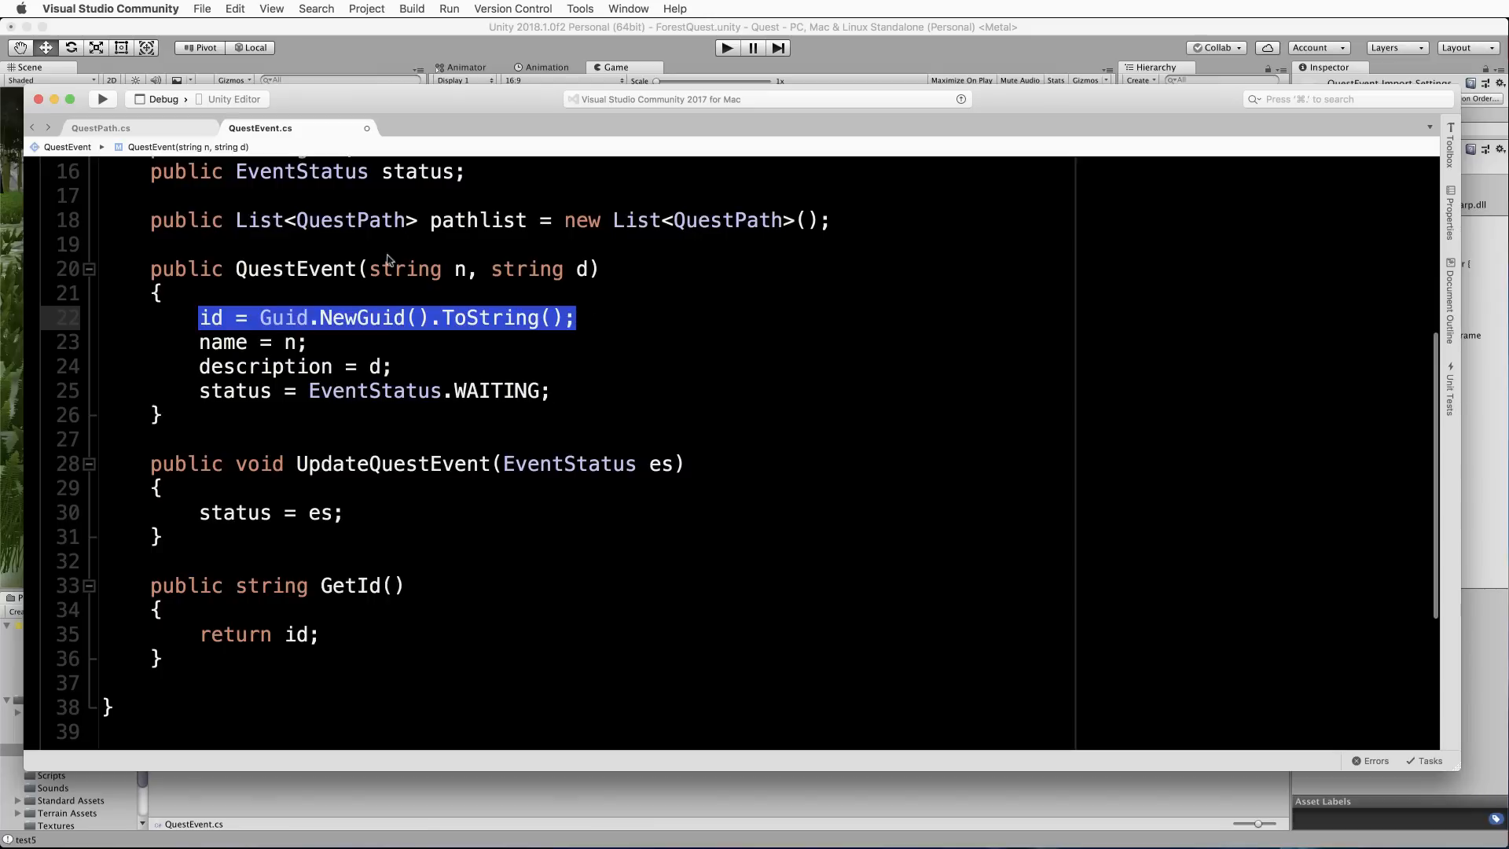
mouse_move(289, 138)
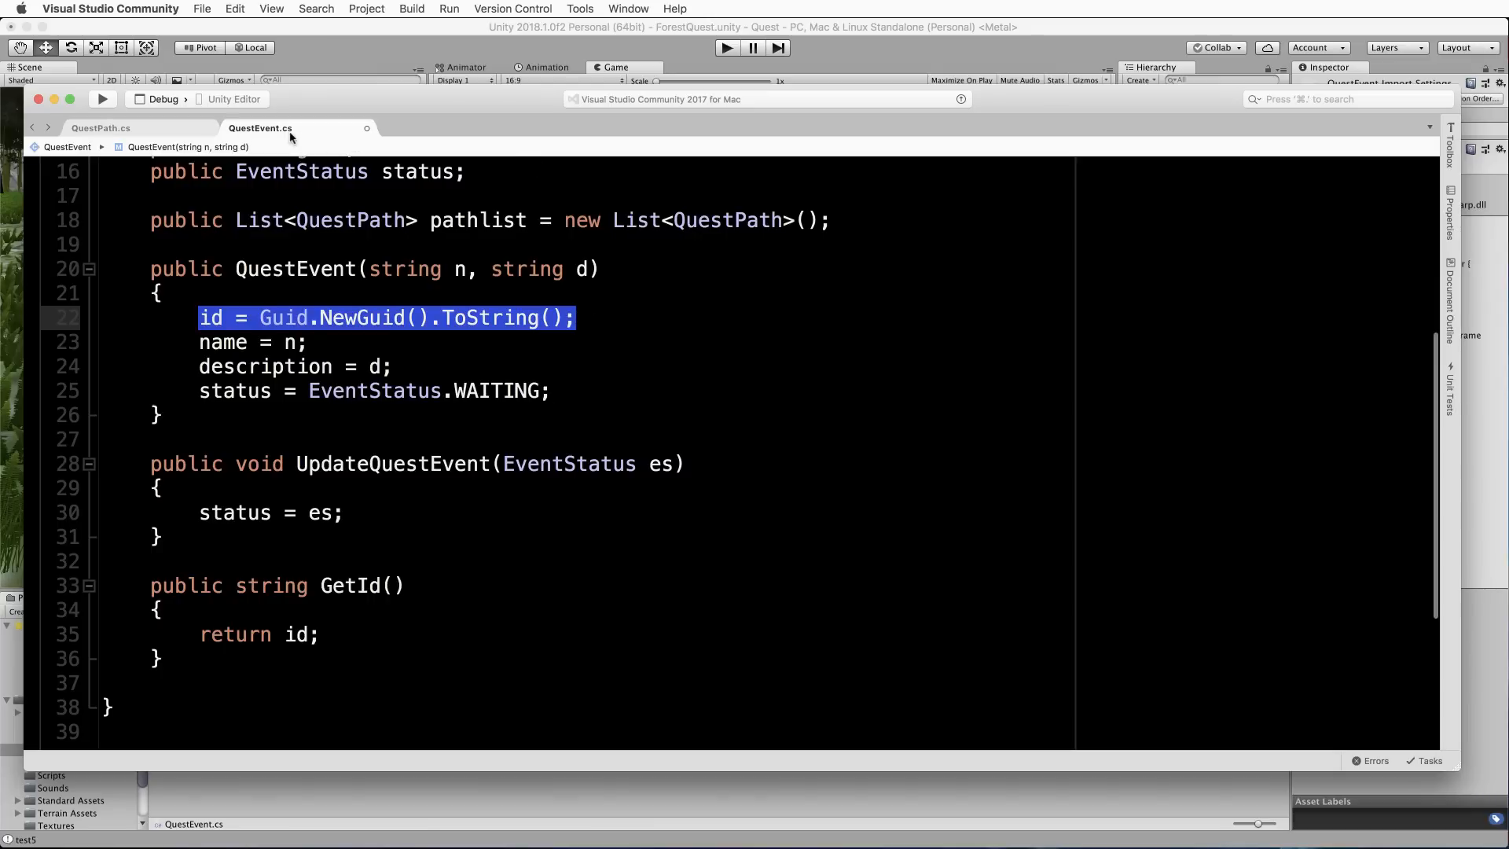
mouse_move(707, 359)
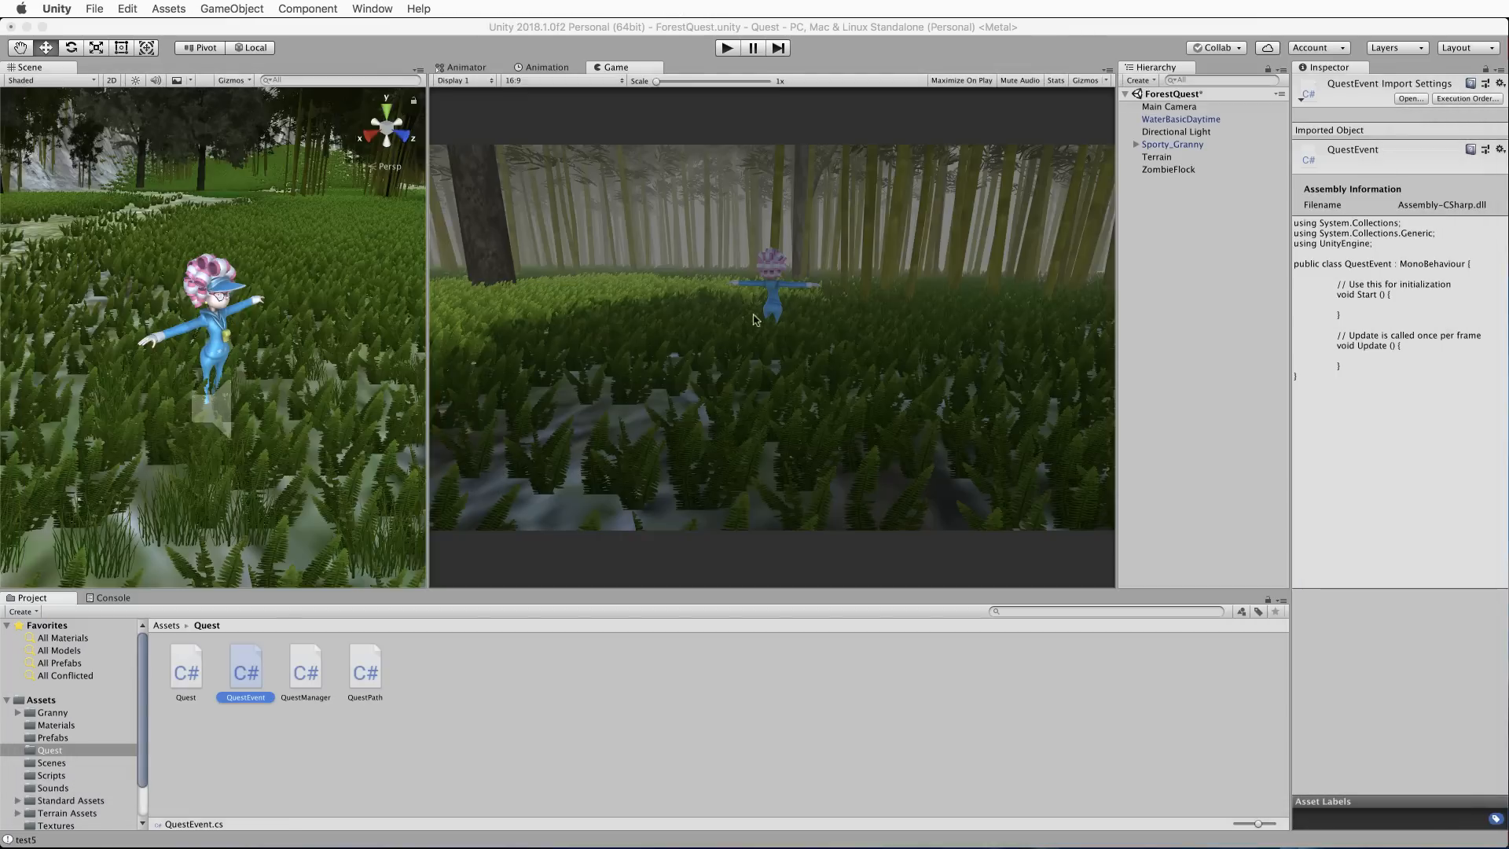
click(186, 665)
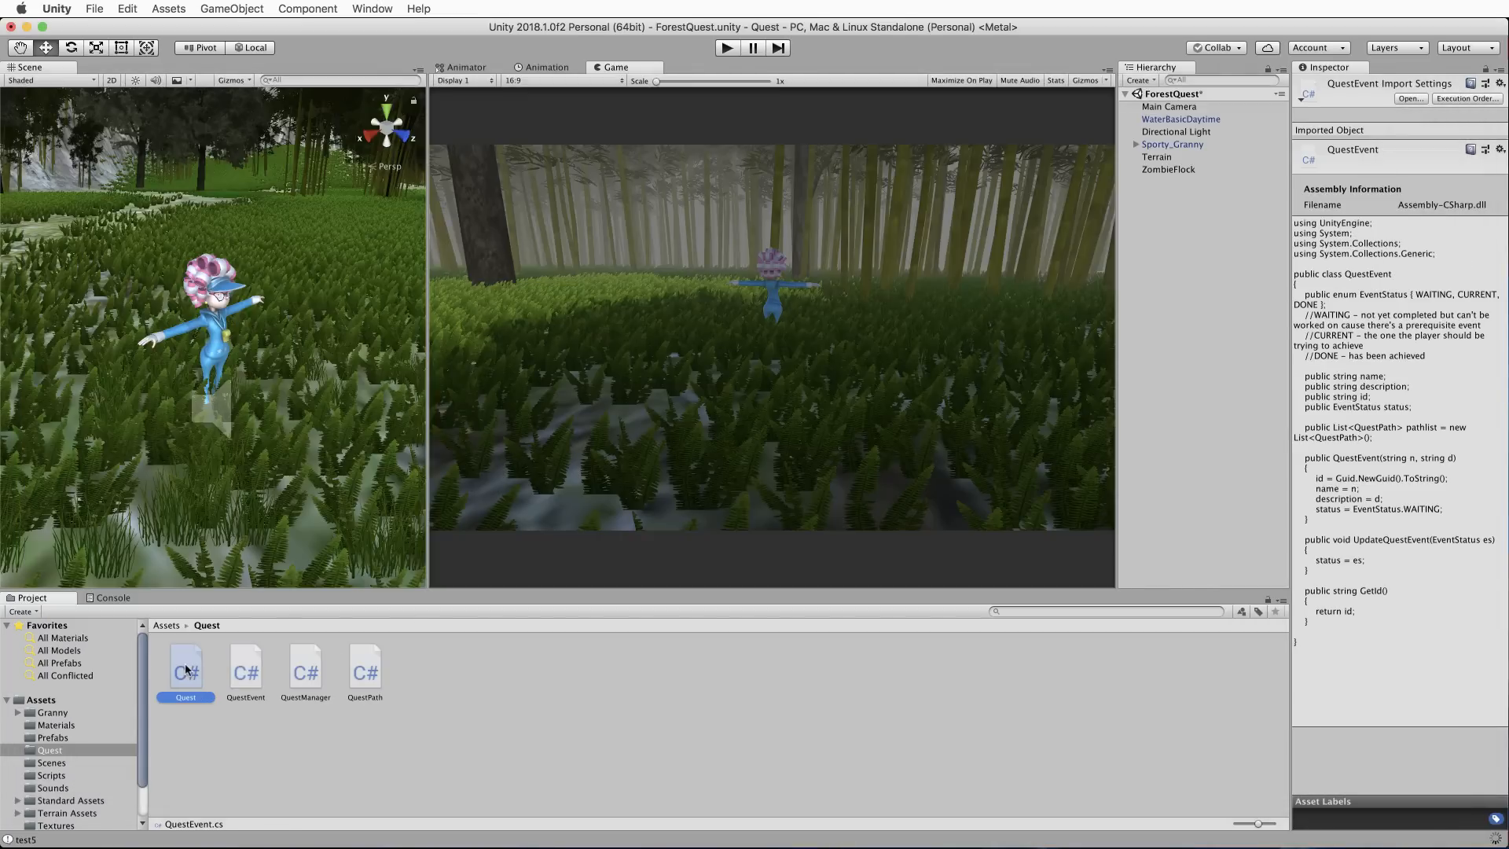
double_click(186, 669)
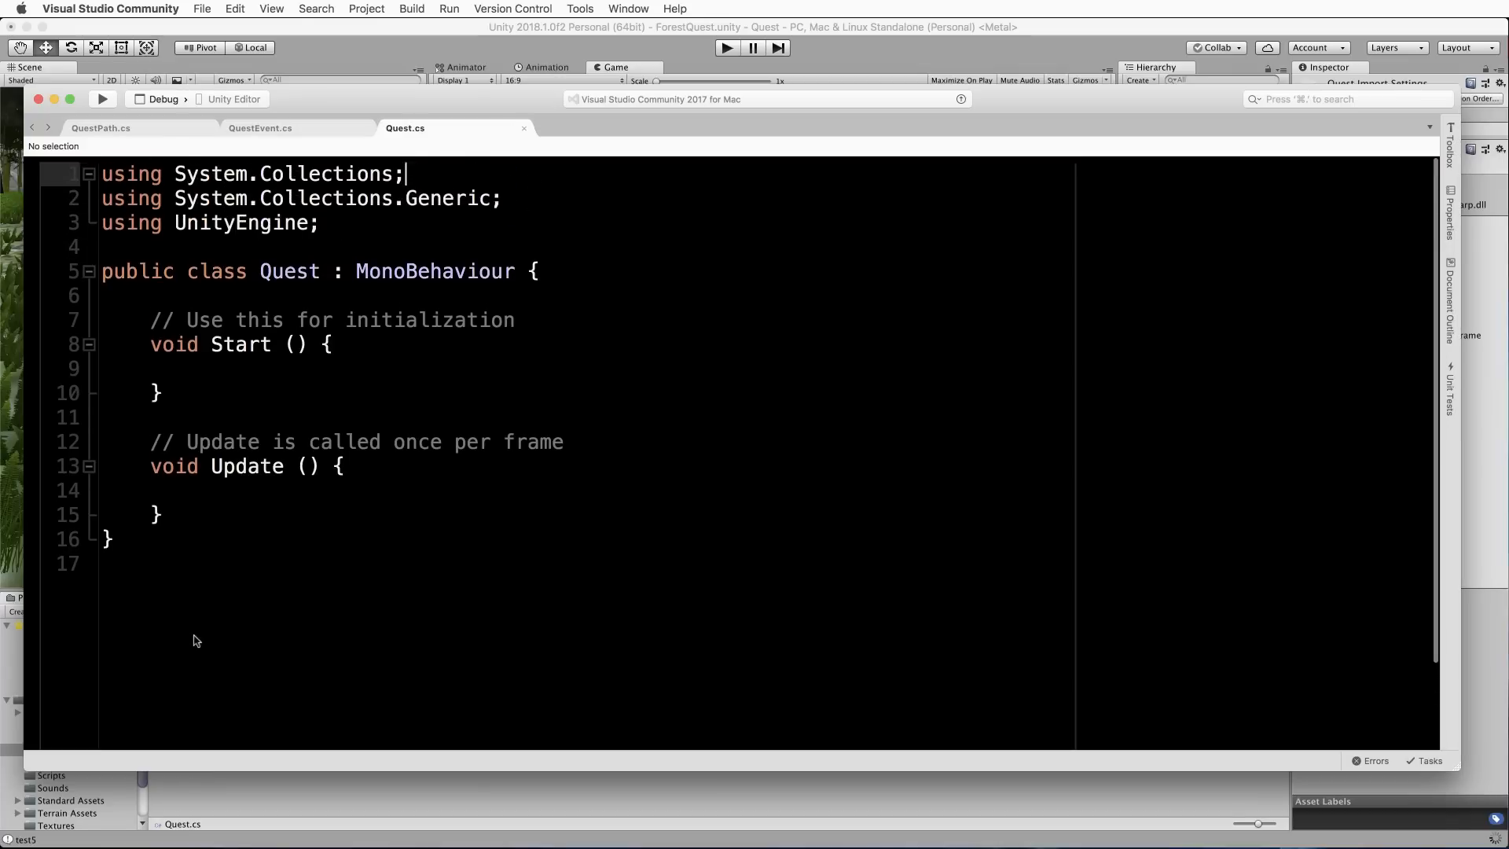
key(cmd+a)
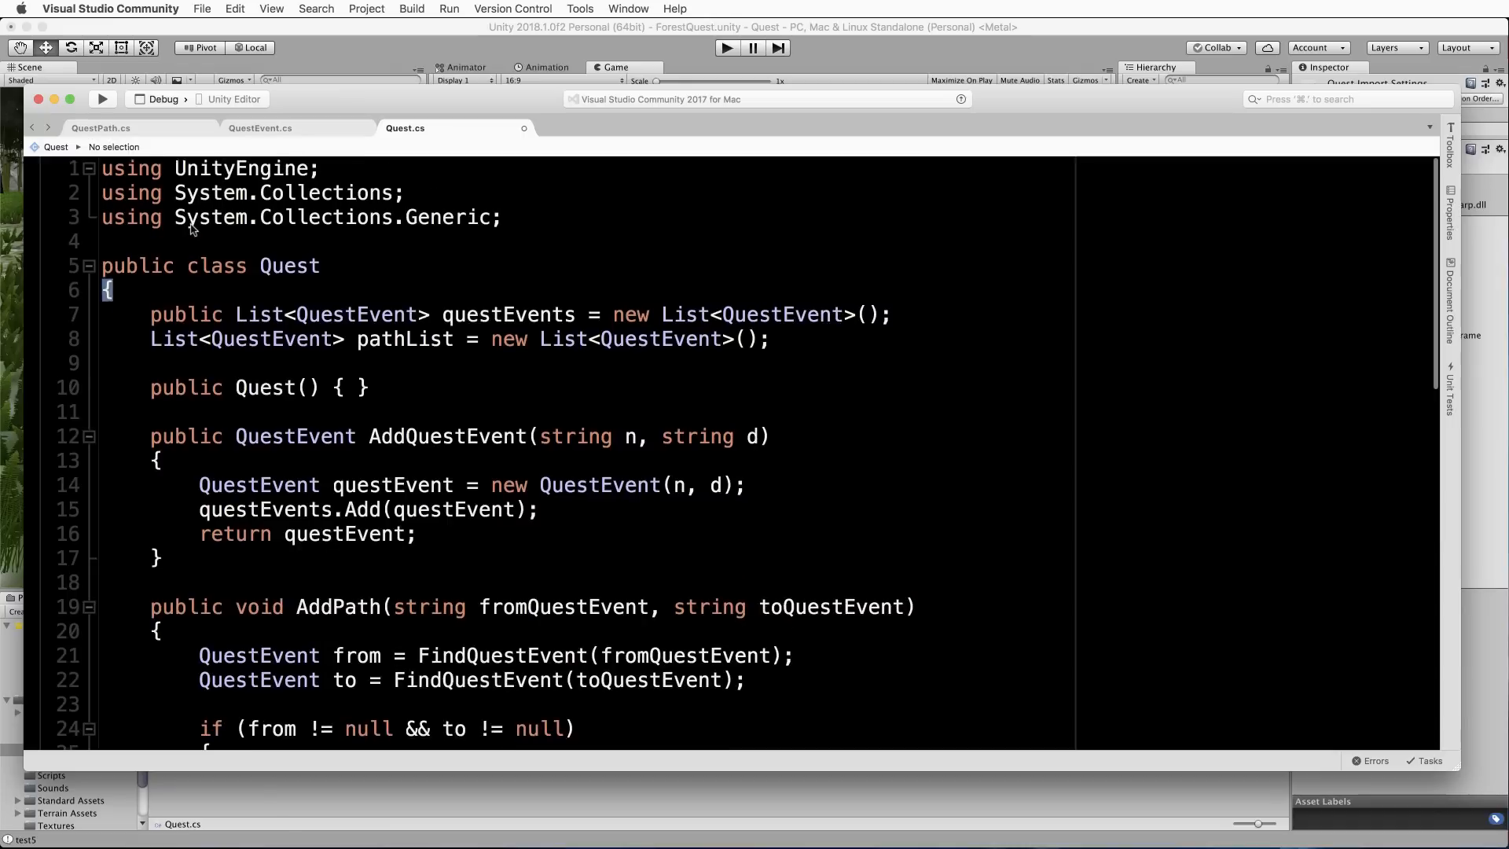
mouse_move(539, 277)
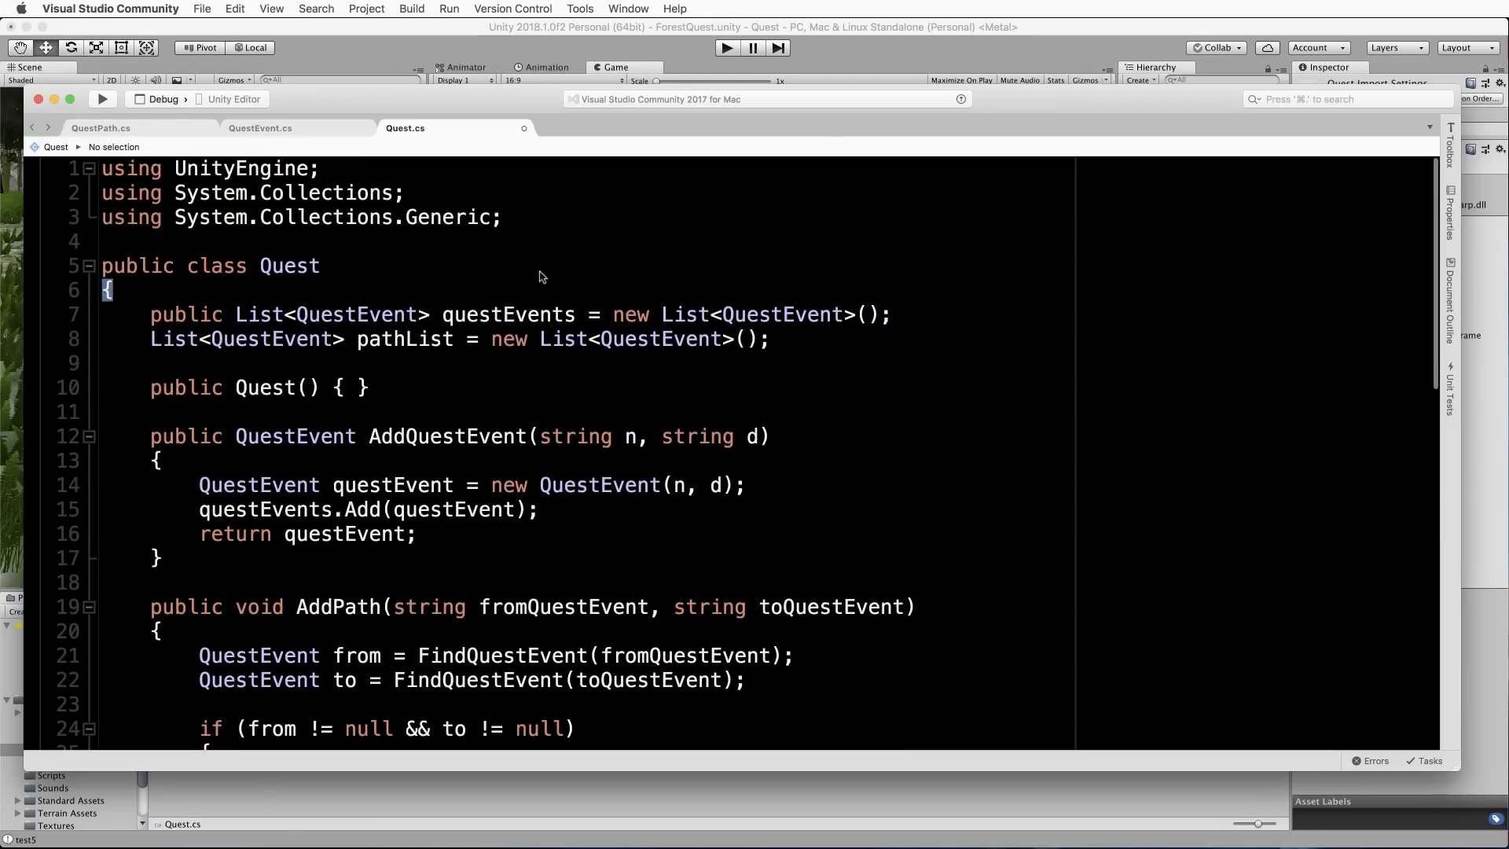
mouse_move(307, 224)
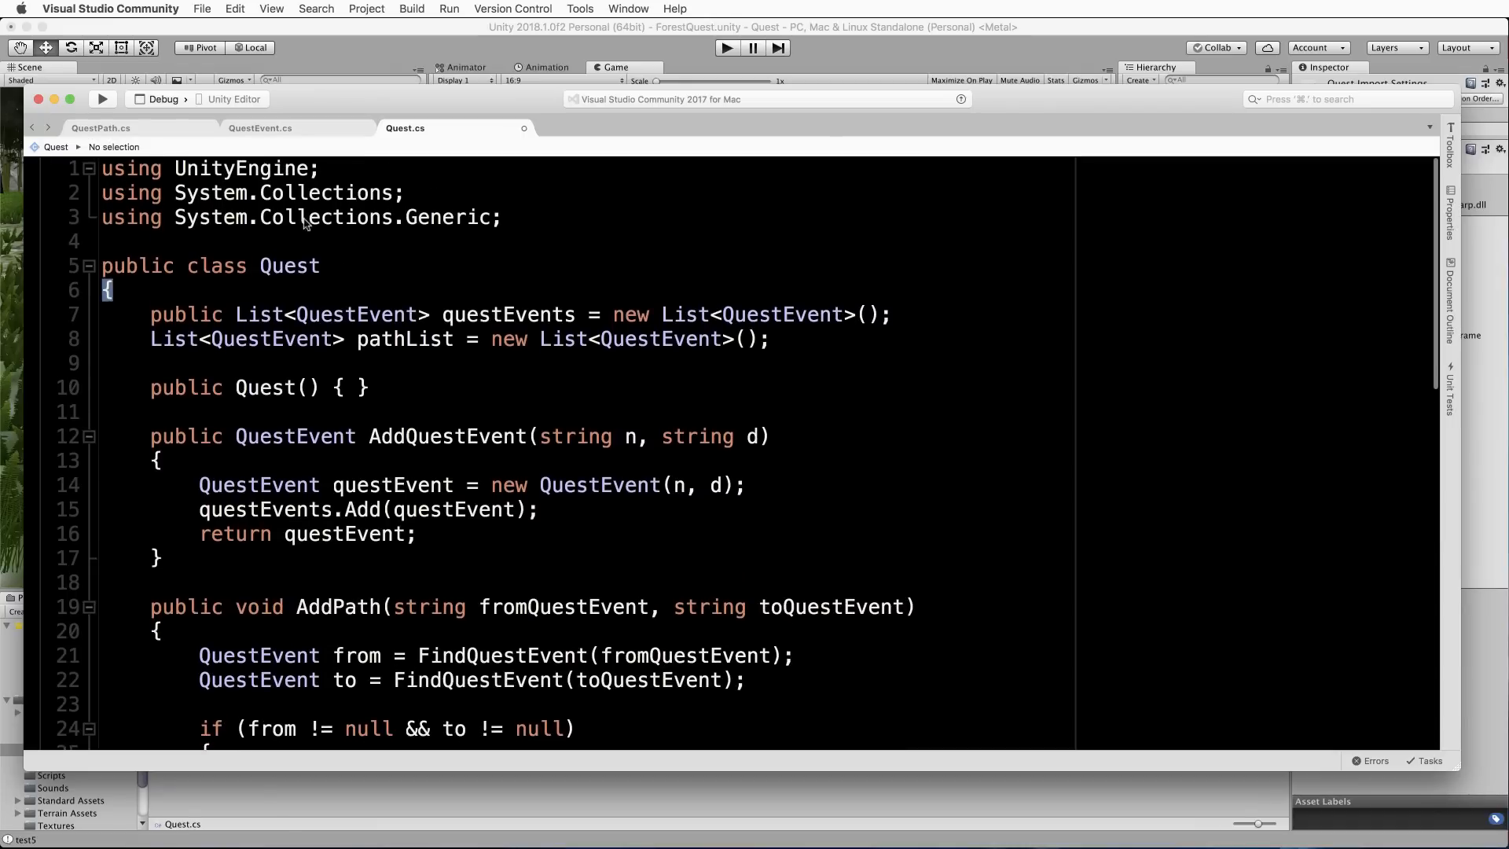
mouse_move(433, 278)
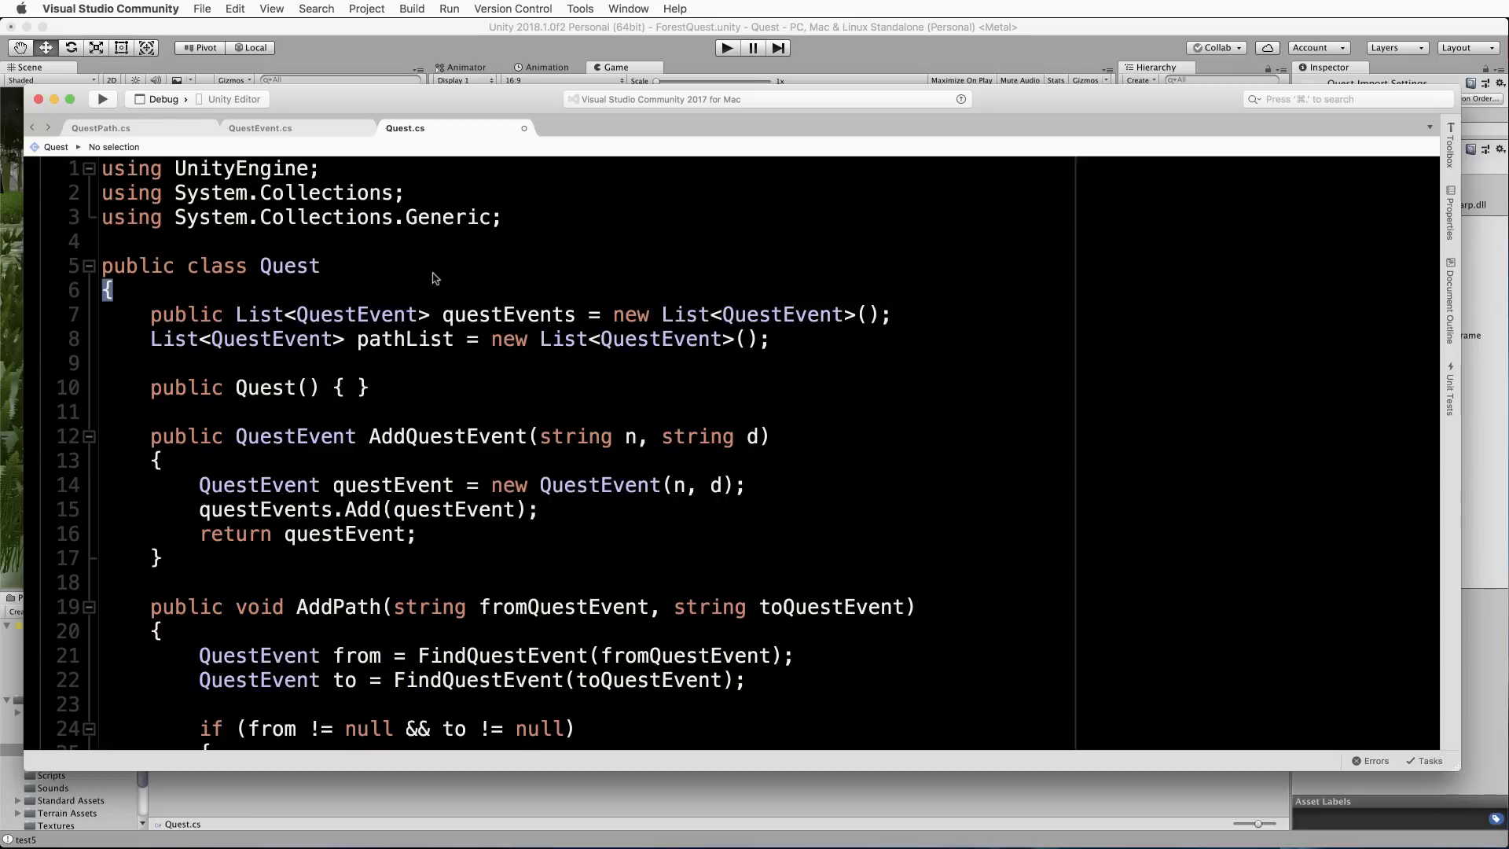
double_click(287, 265)
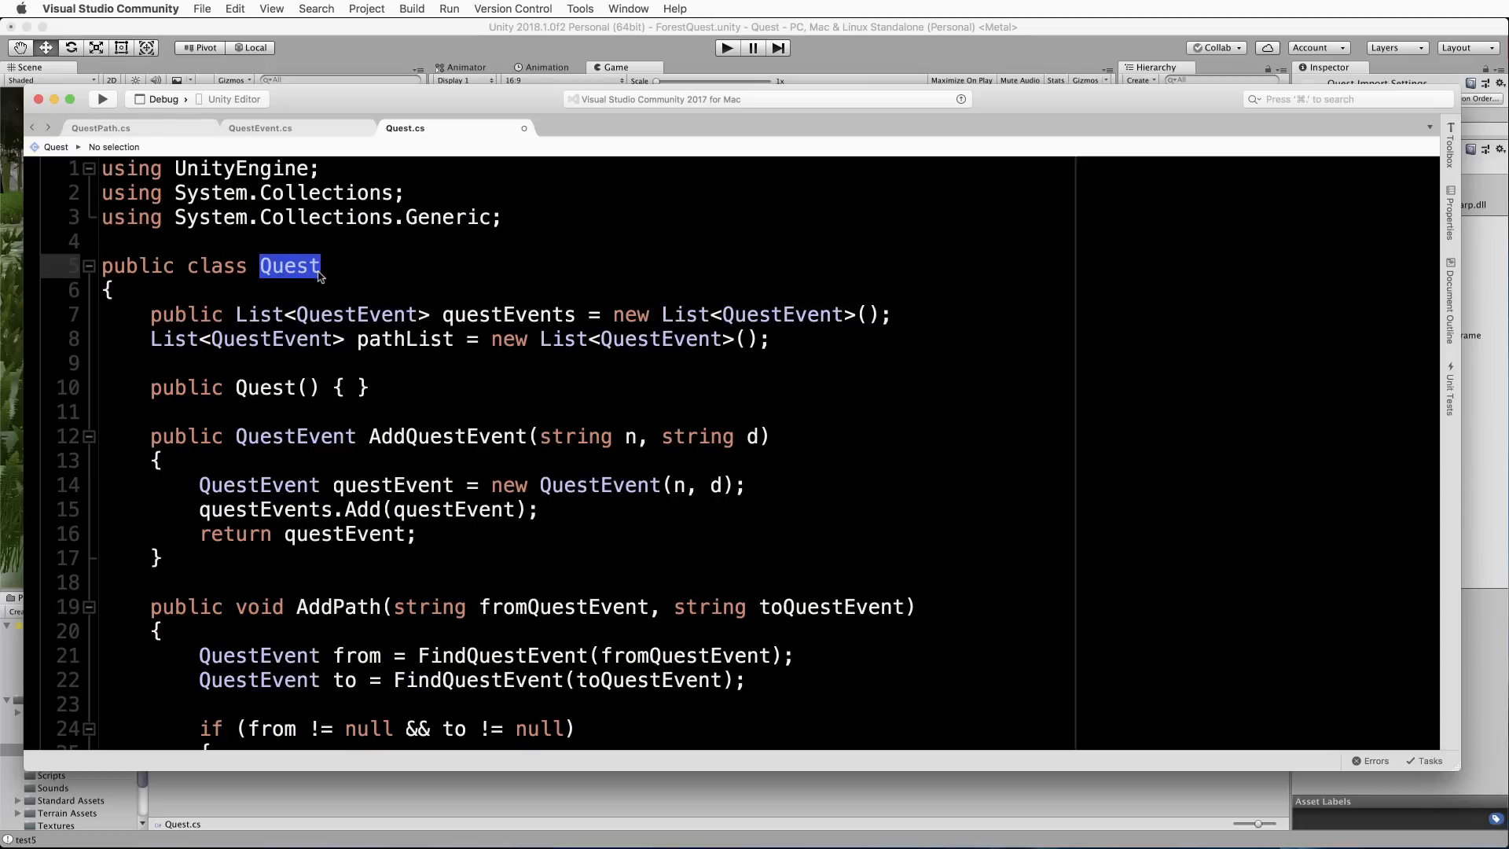
mouse_move(446, 286)
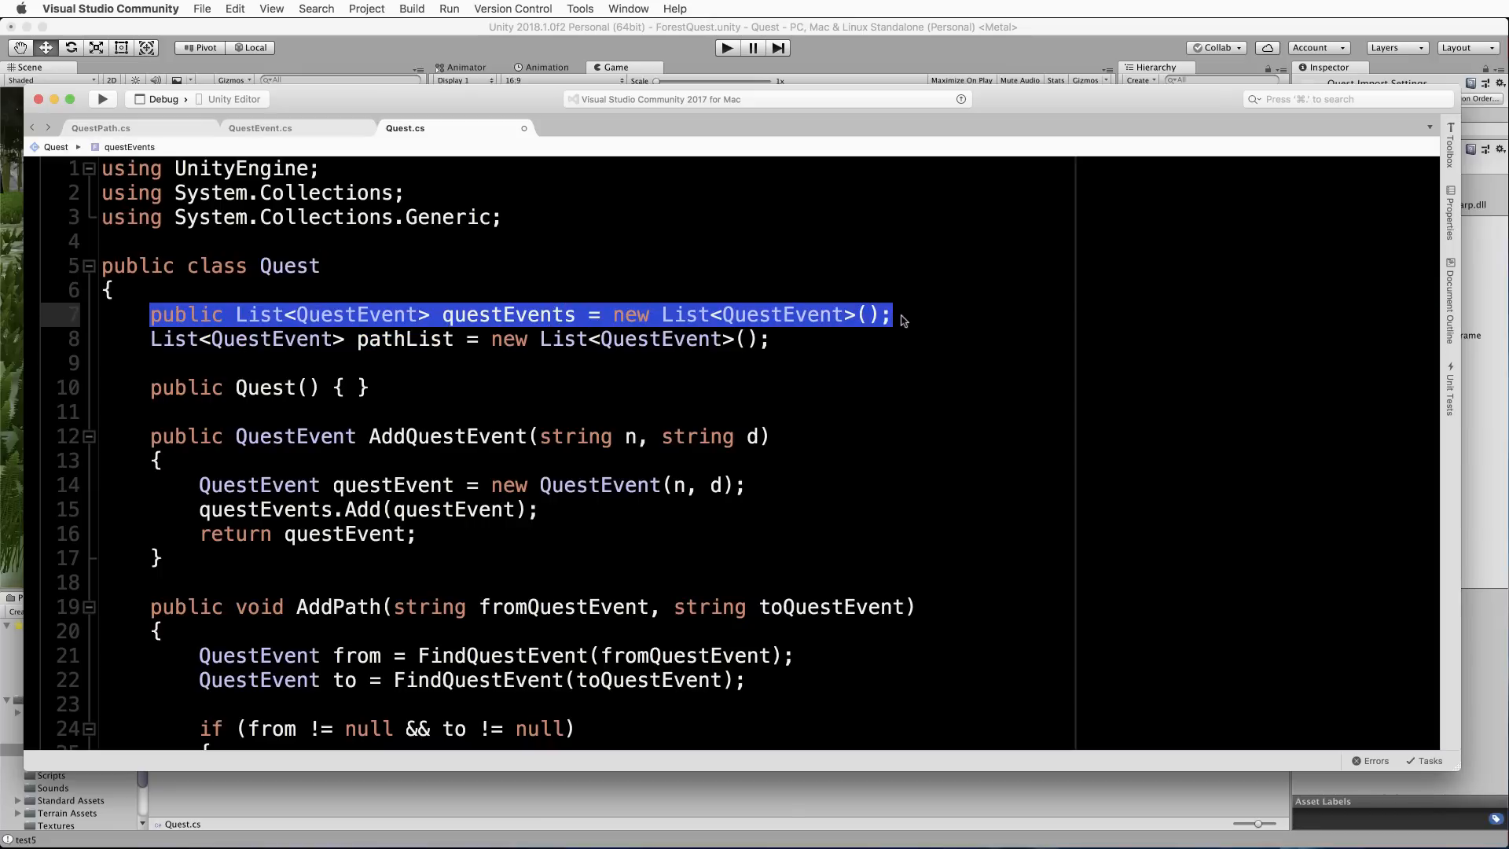
mouse_move(153, 349)
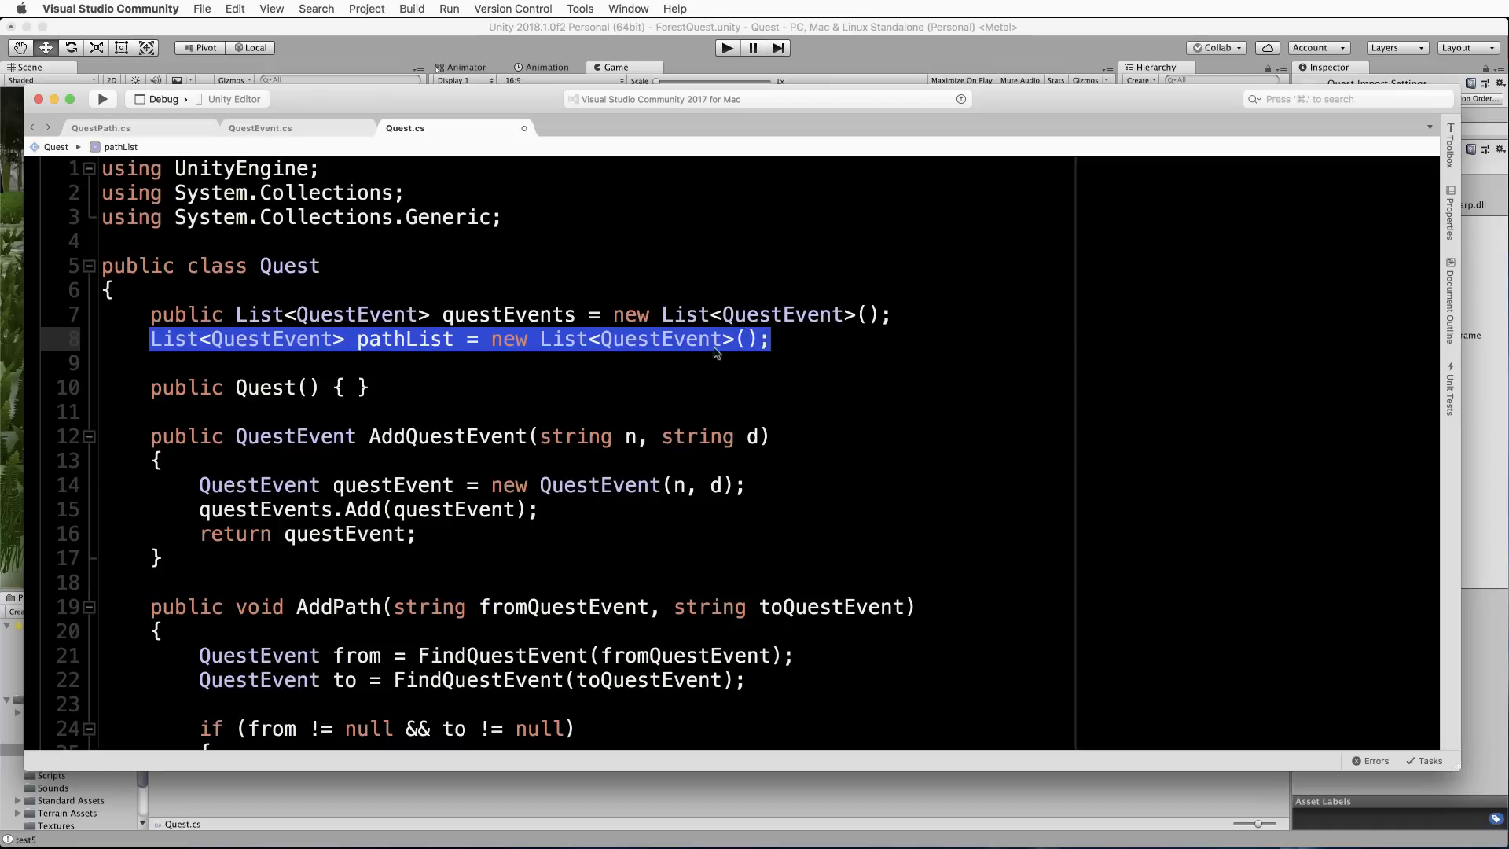
mouse_move(374, 348)
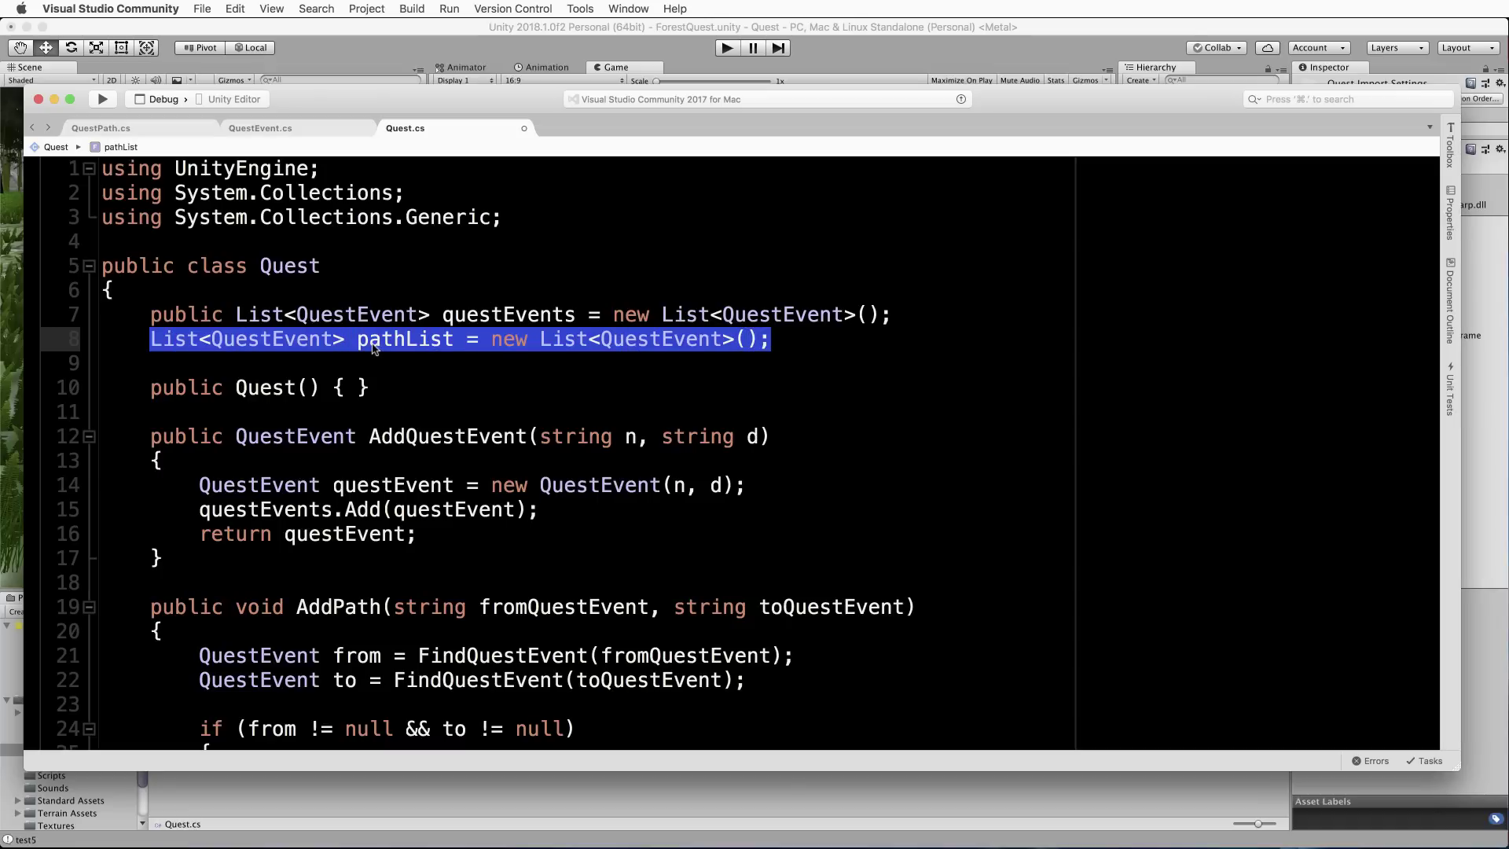
mouse_move(432, 349)
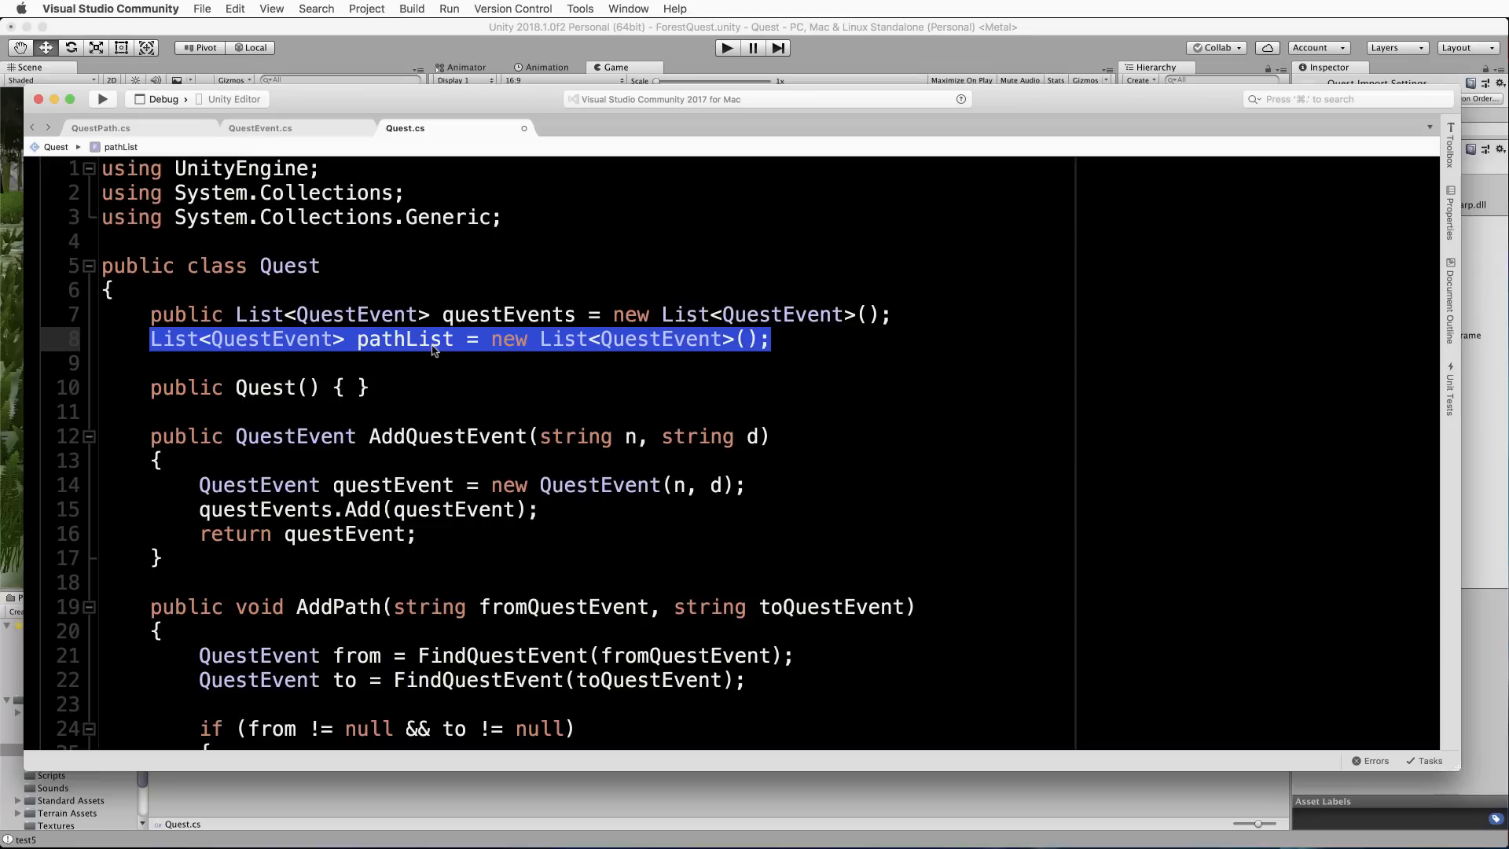
mouse_move(383, 349)
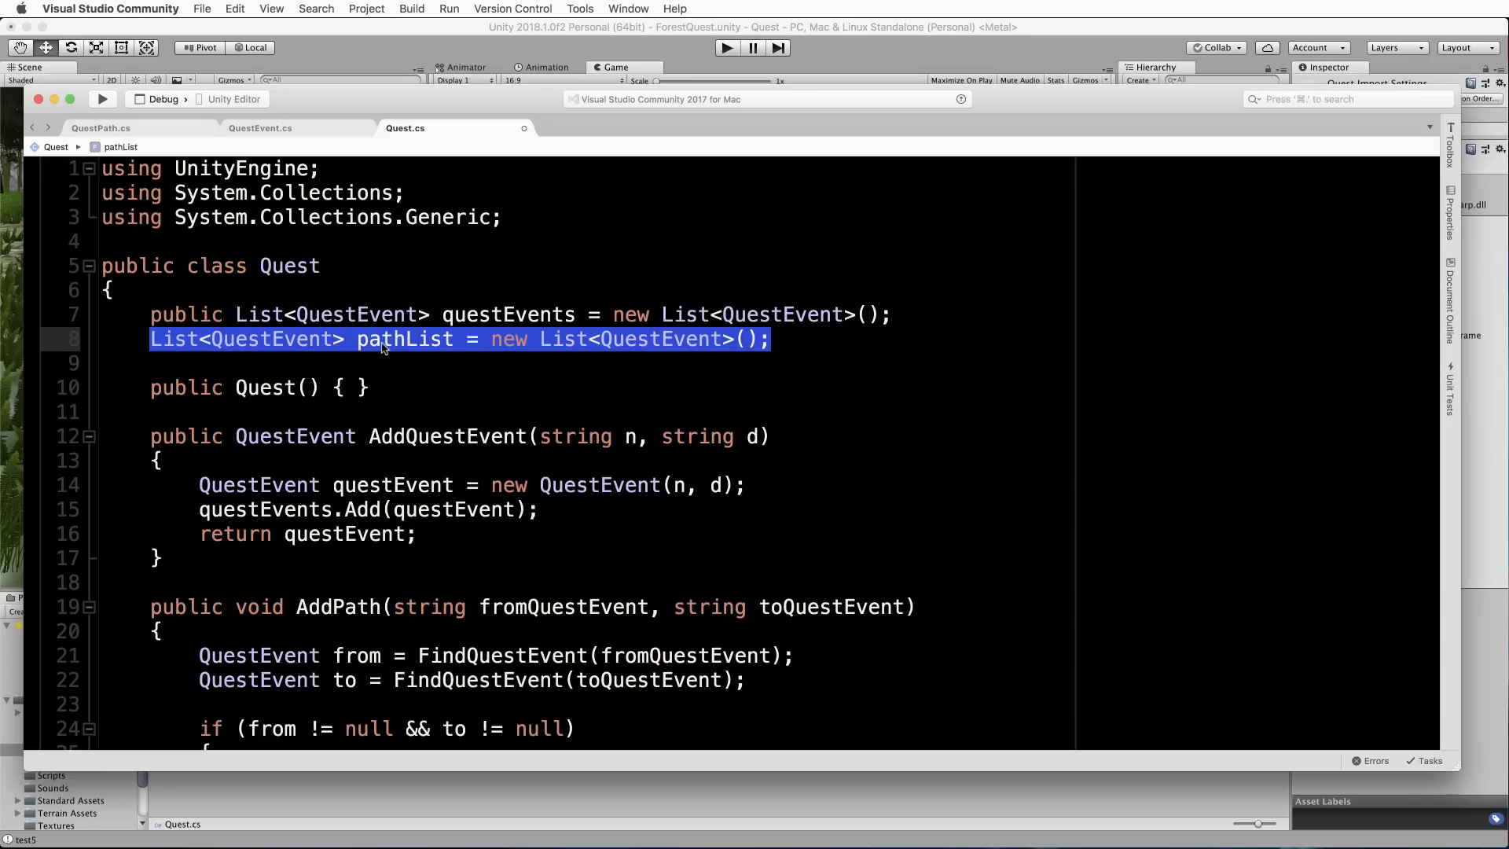
mouse_move(402, 332)
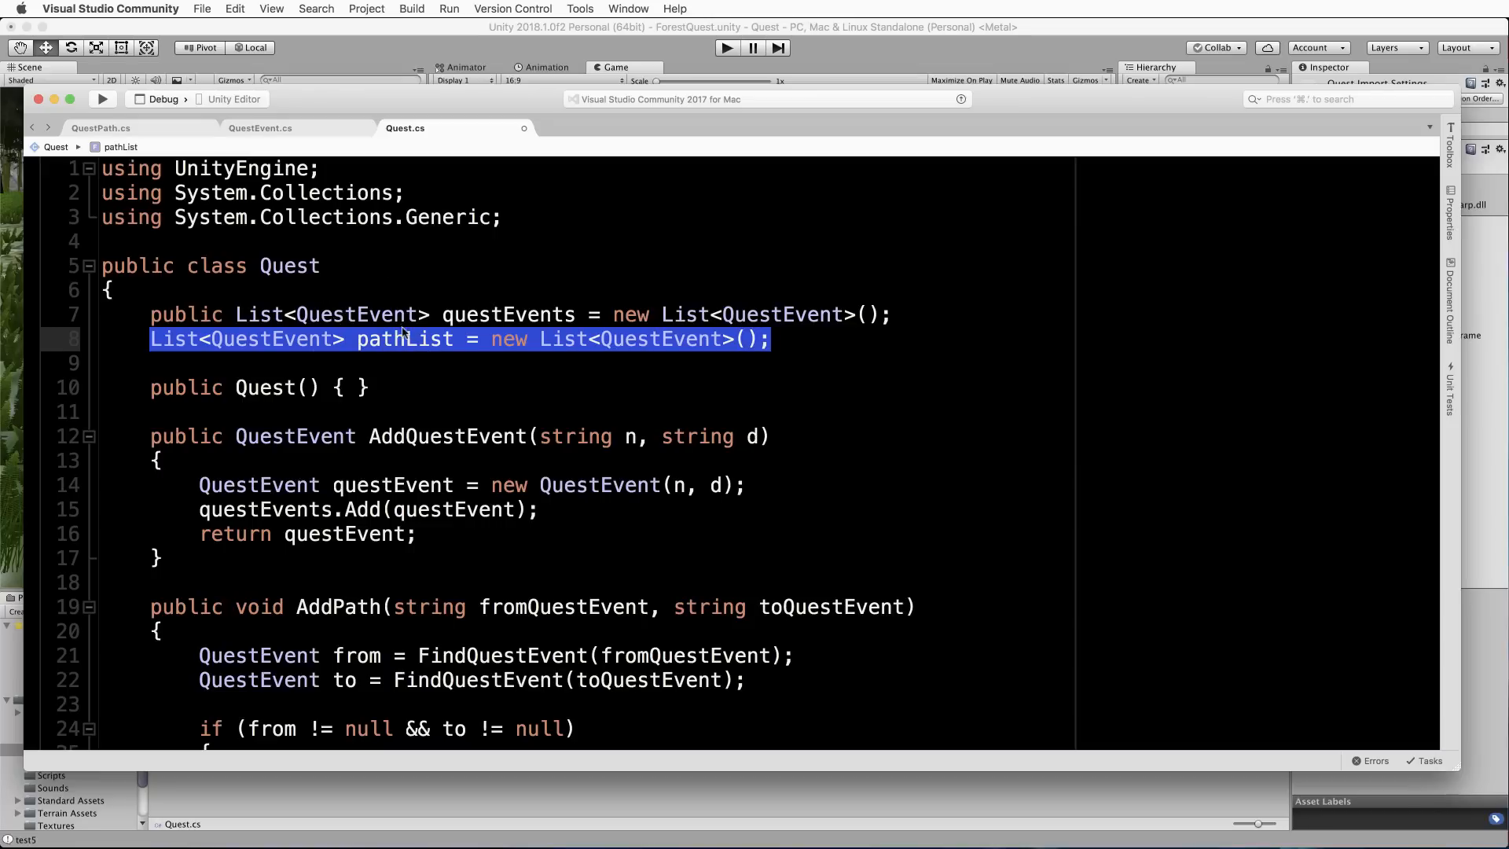
mouse_move(403, 340)
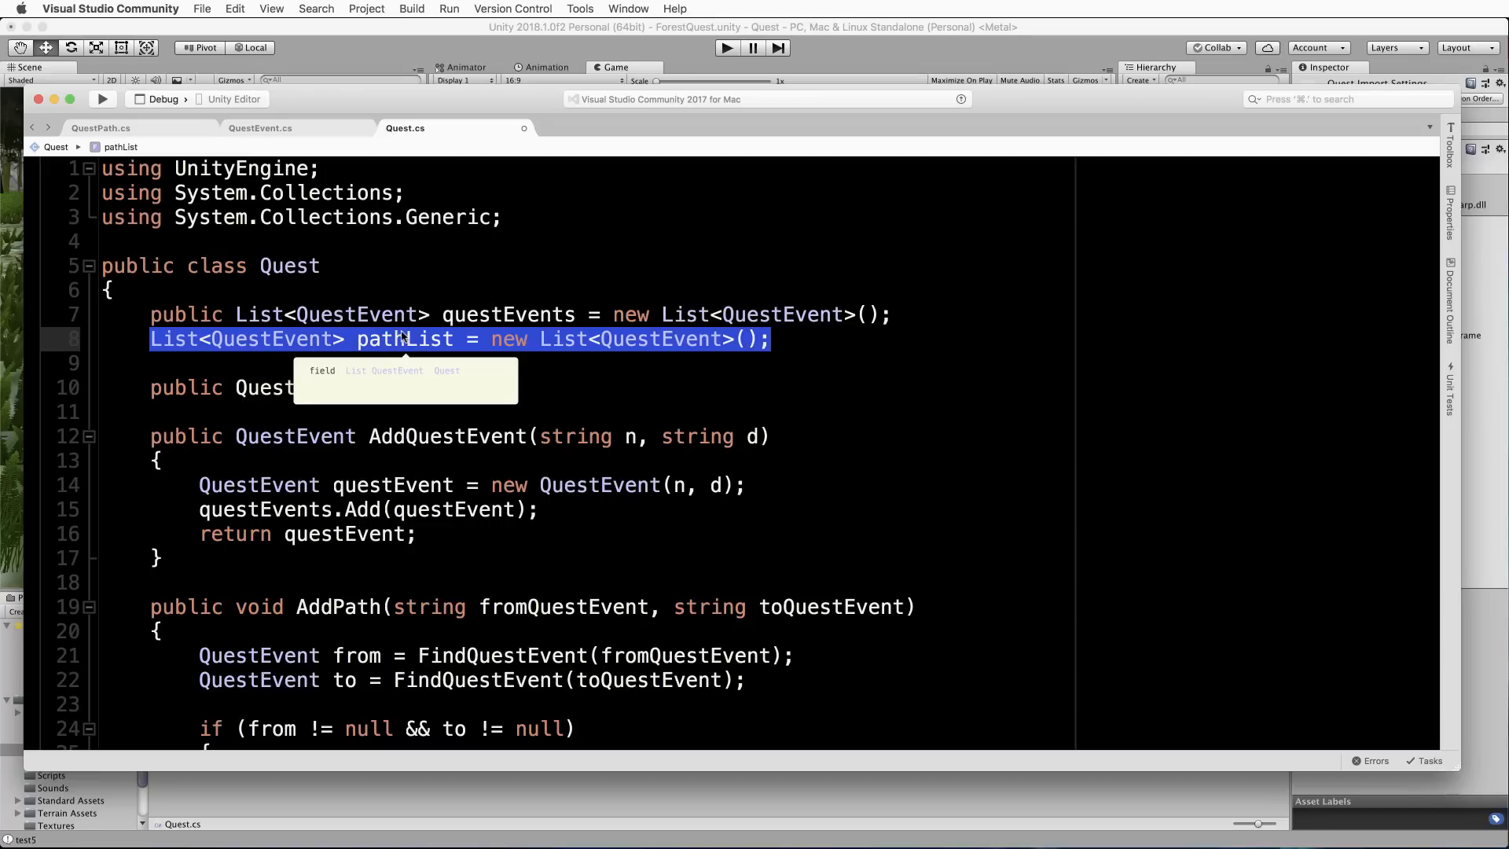
mouse_move(833, 362)
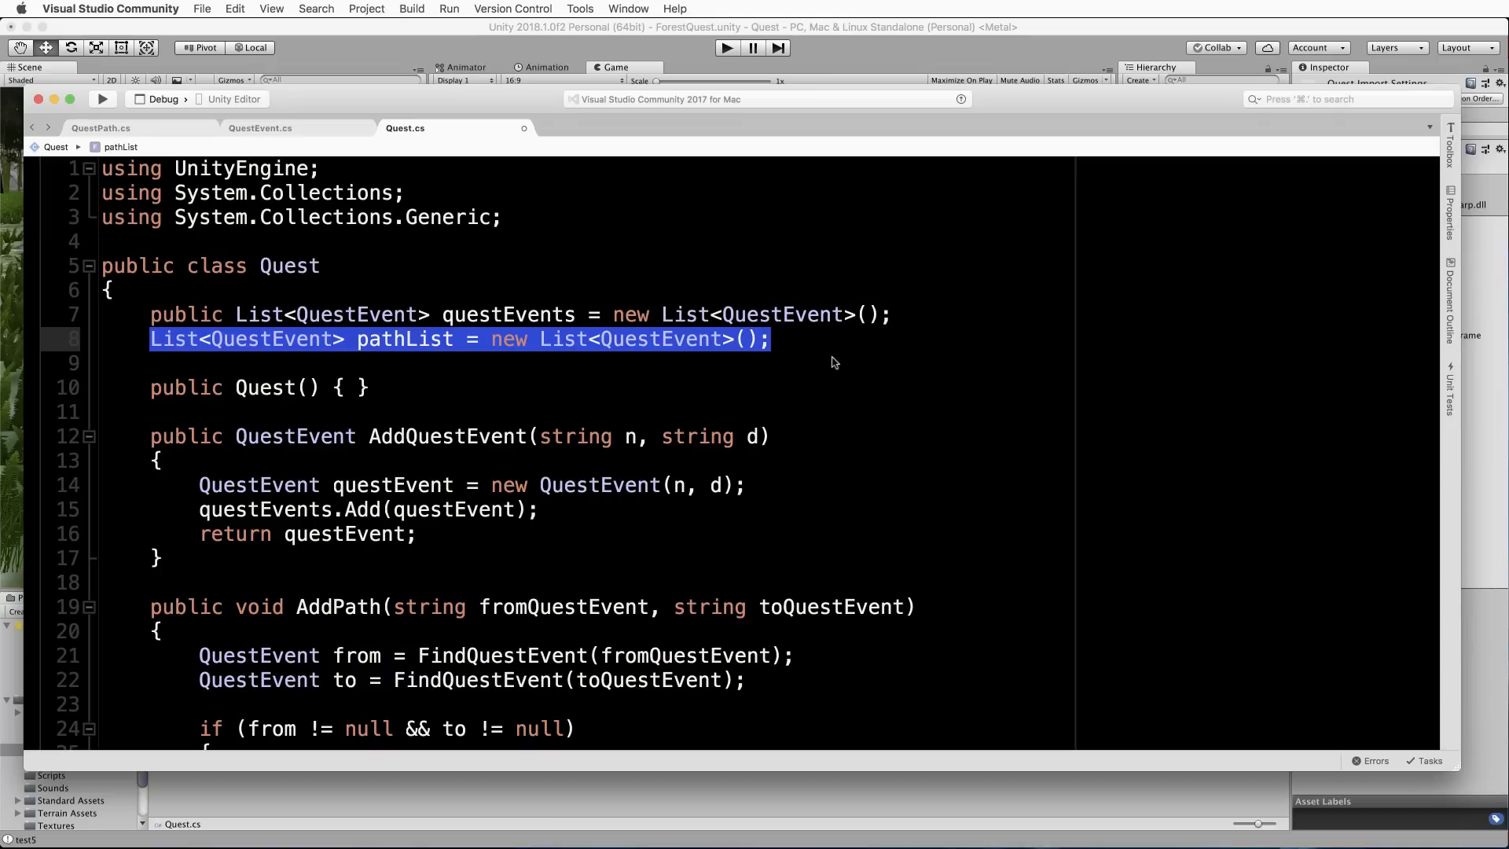
mouse_move(392, 303)
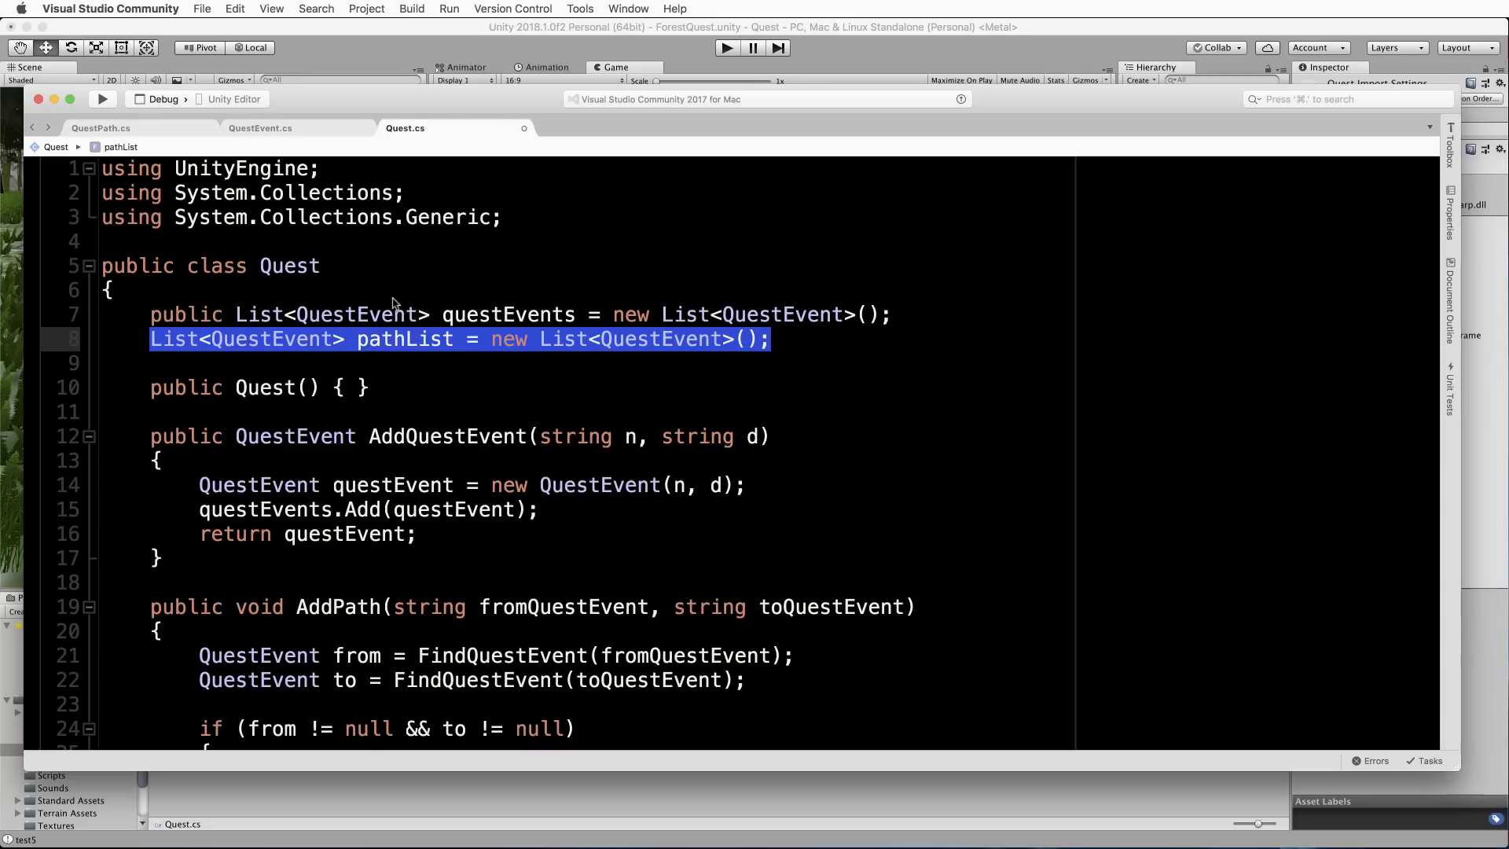
mouse_move(390, 362)
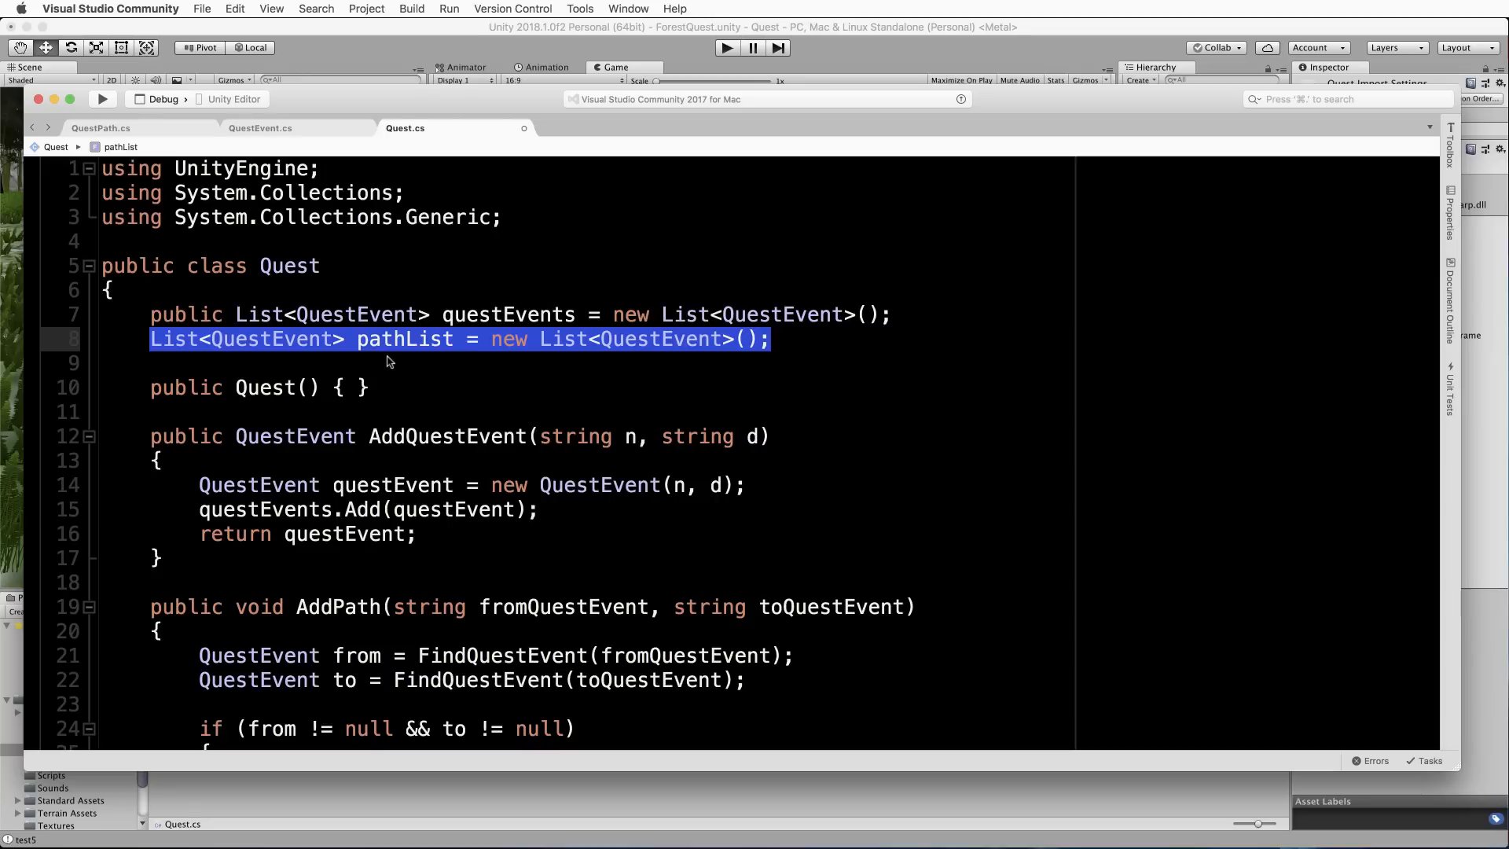
mouse_move(135, 396)
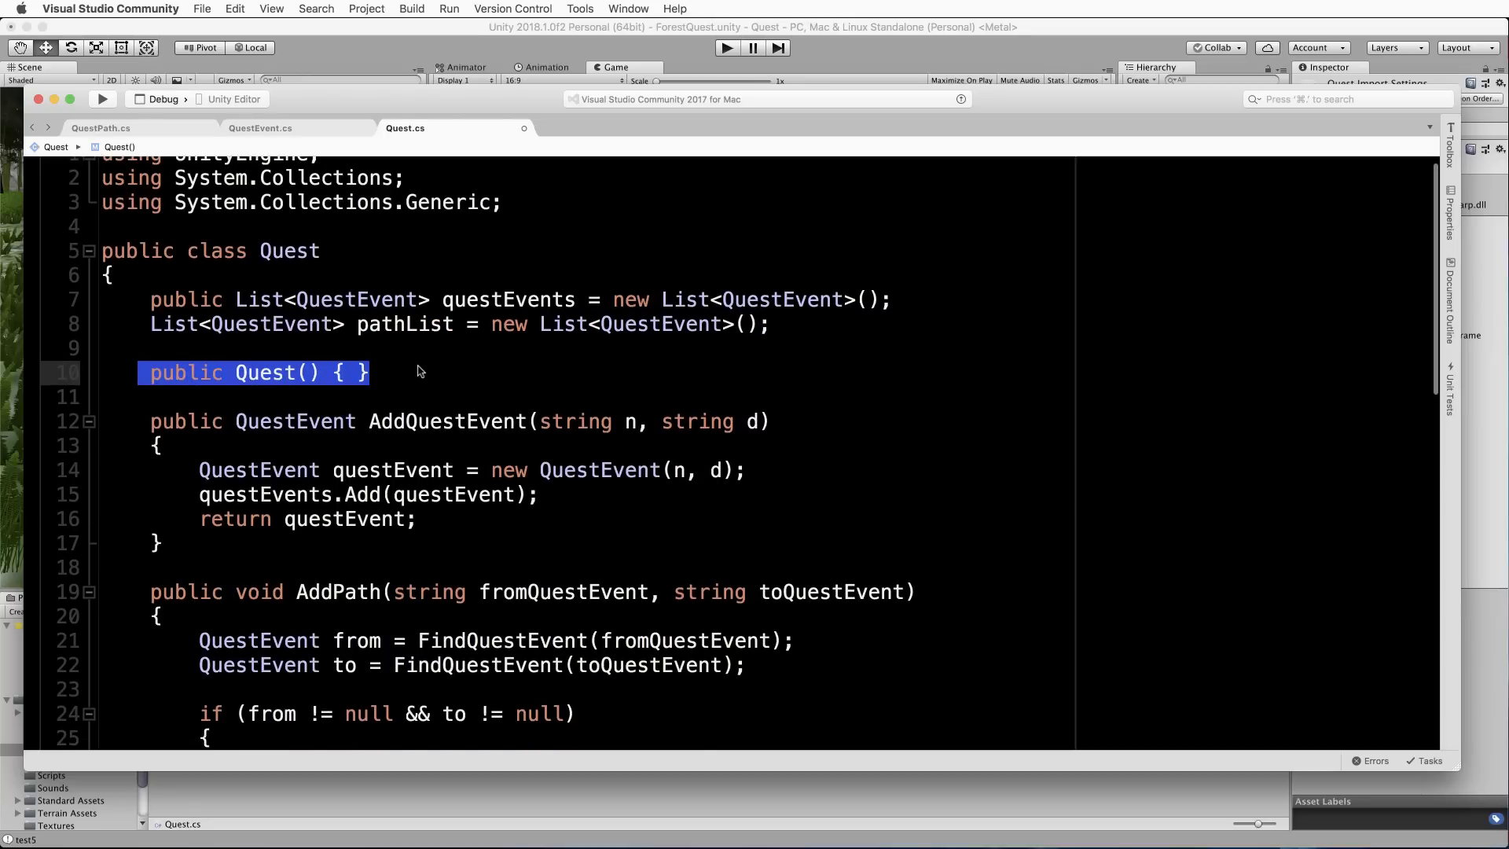
scroll(down, 3)
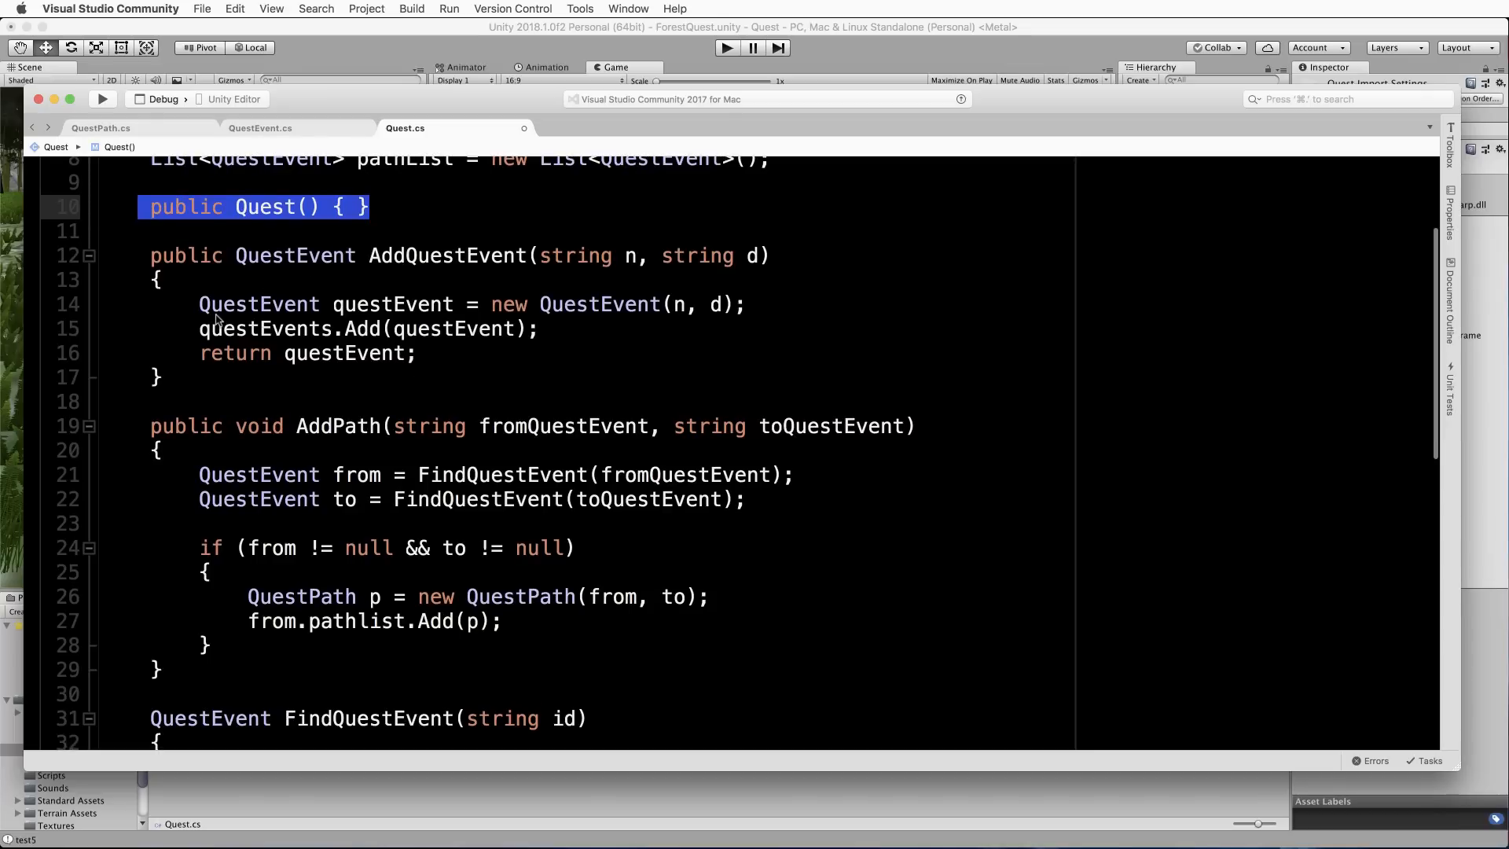
mouse_move(150, 266)
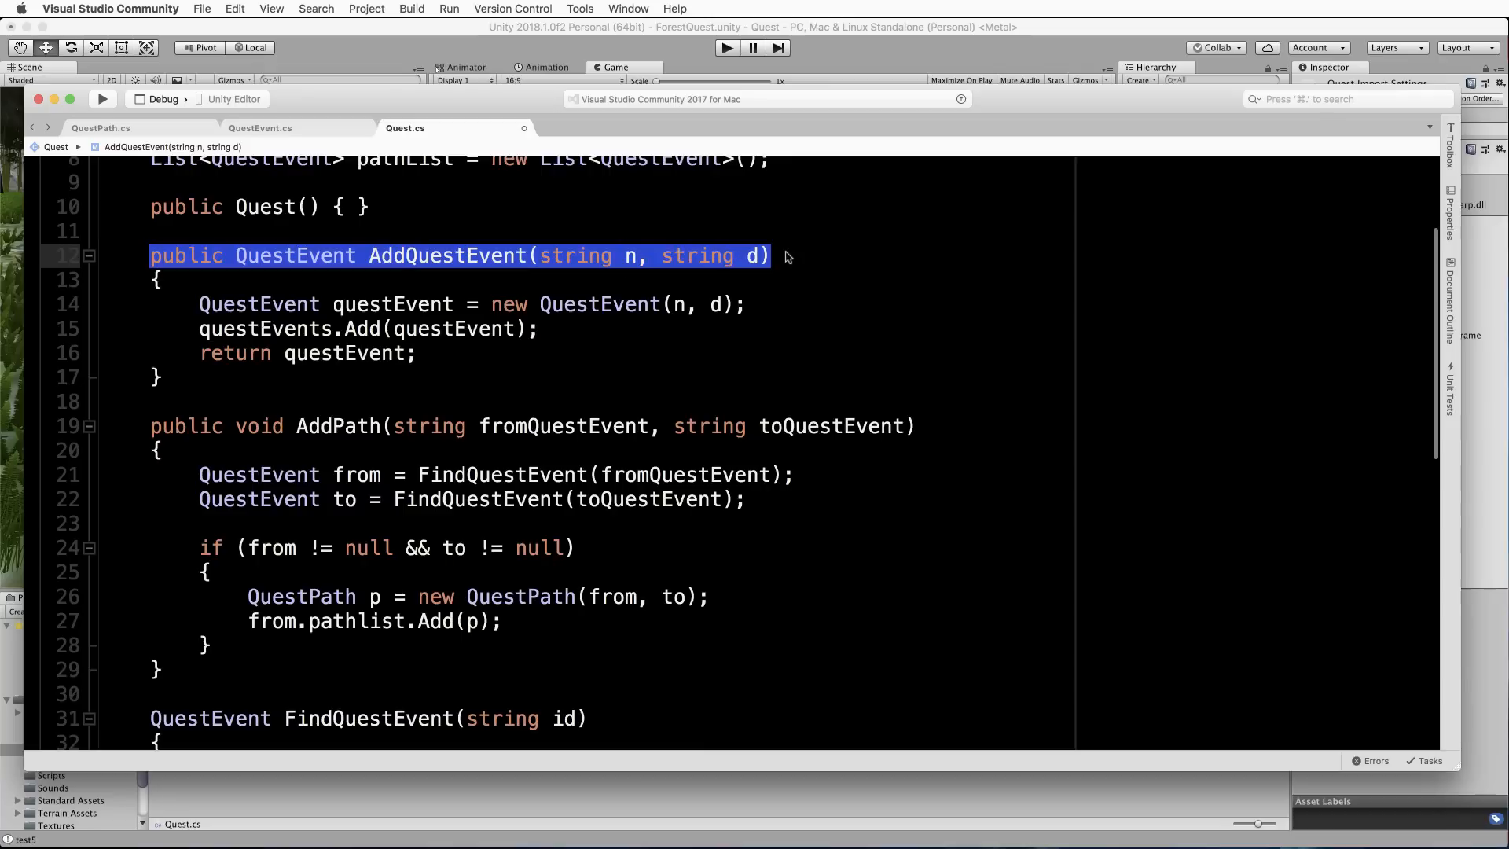
mouse_move(498, 289)
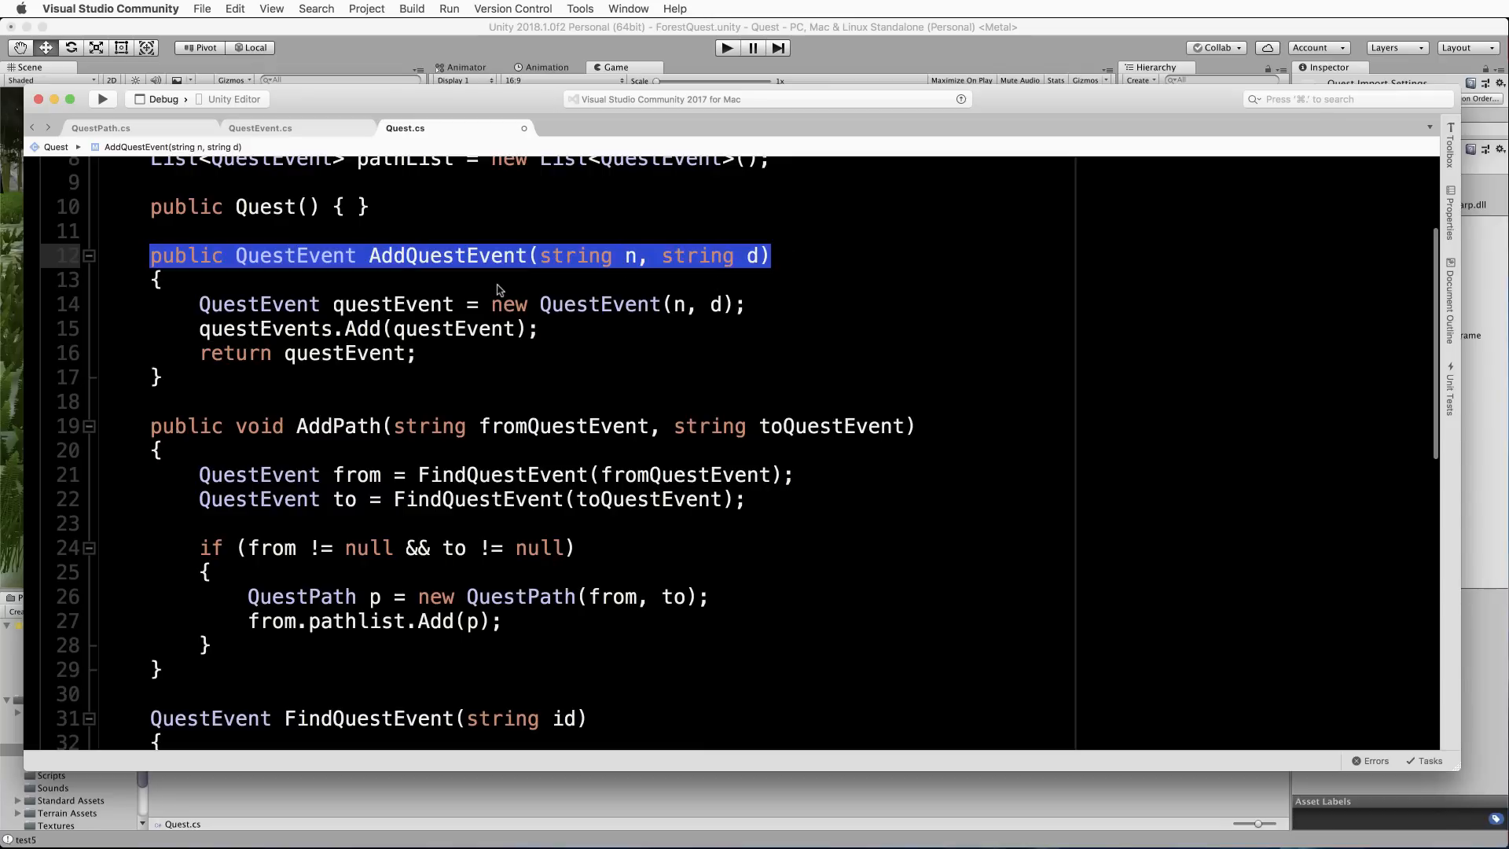
mouse_move(507, 281)
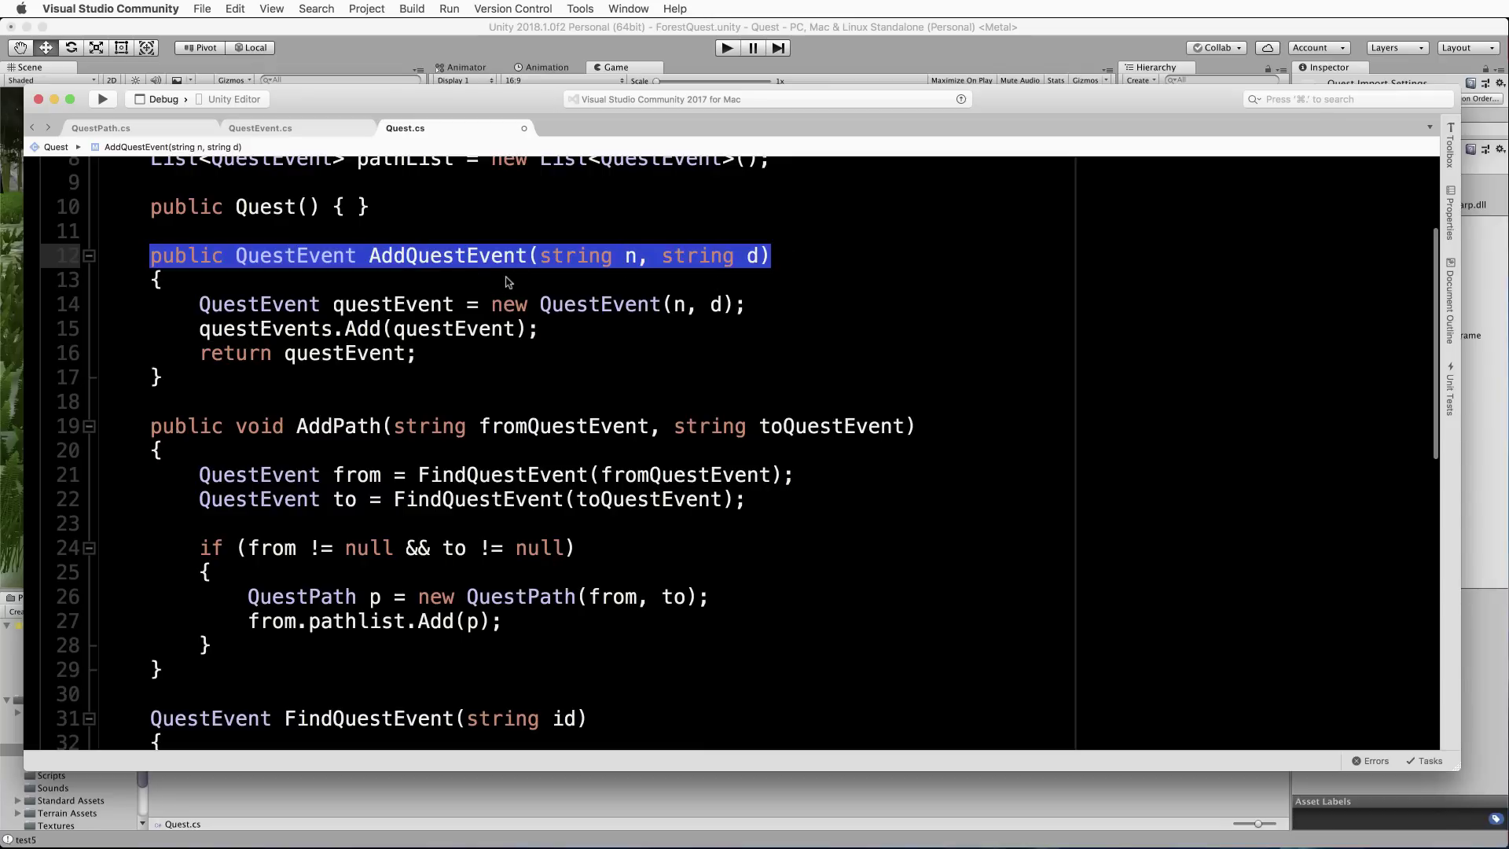
click(572, 231)
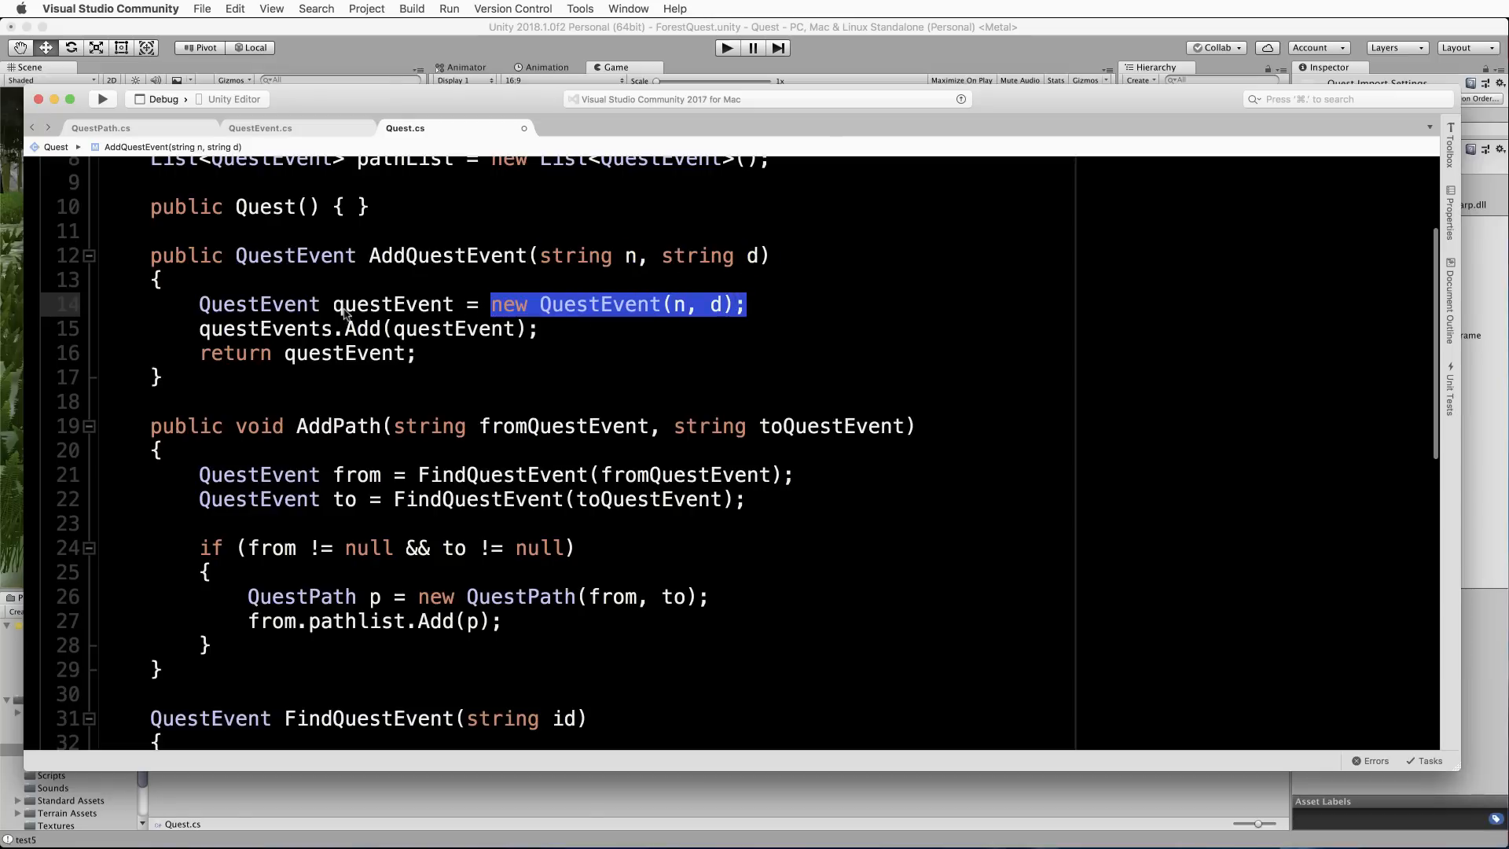
mouse_move(190, 258)
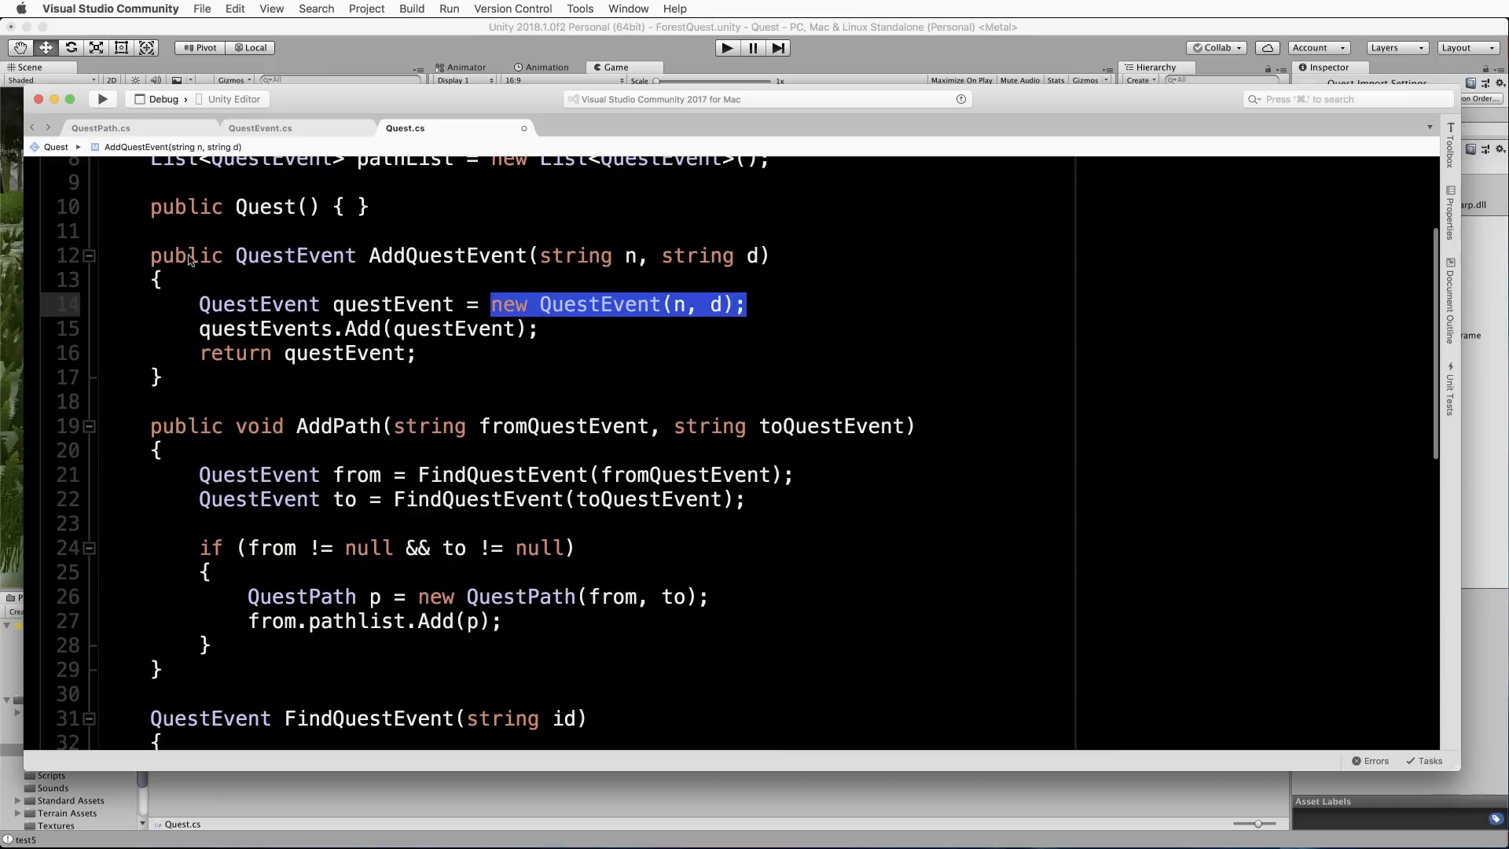
double_click(264, 328)
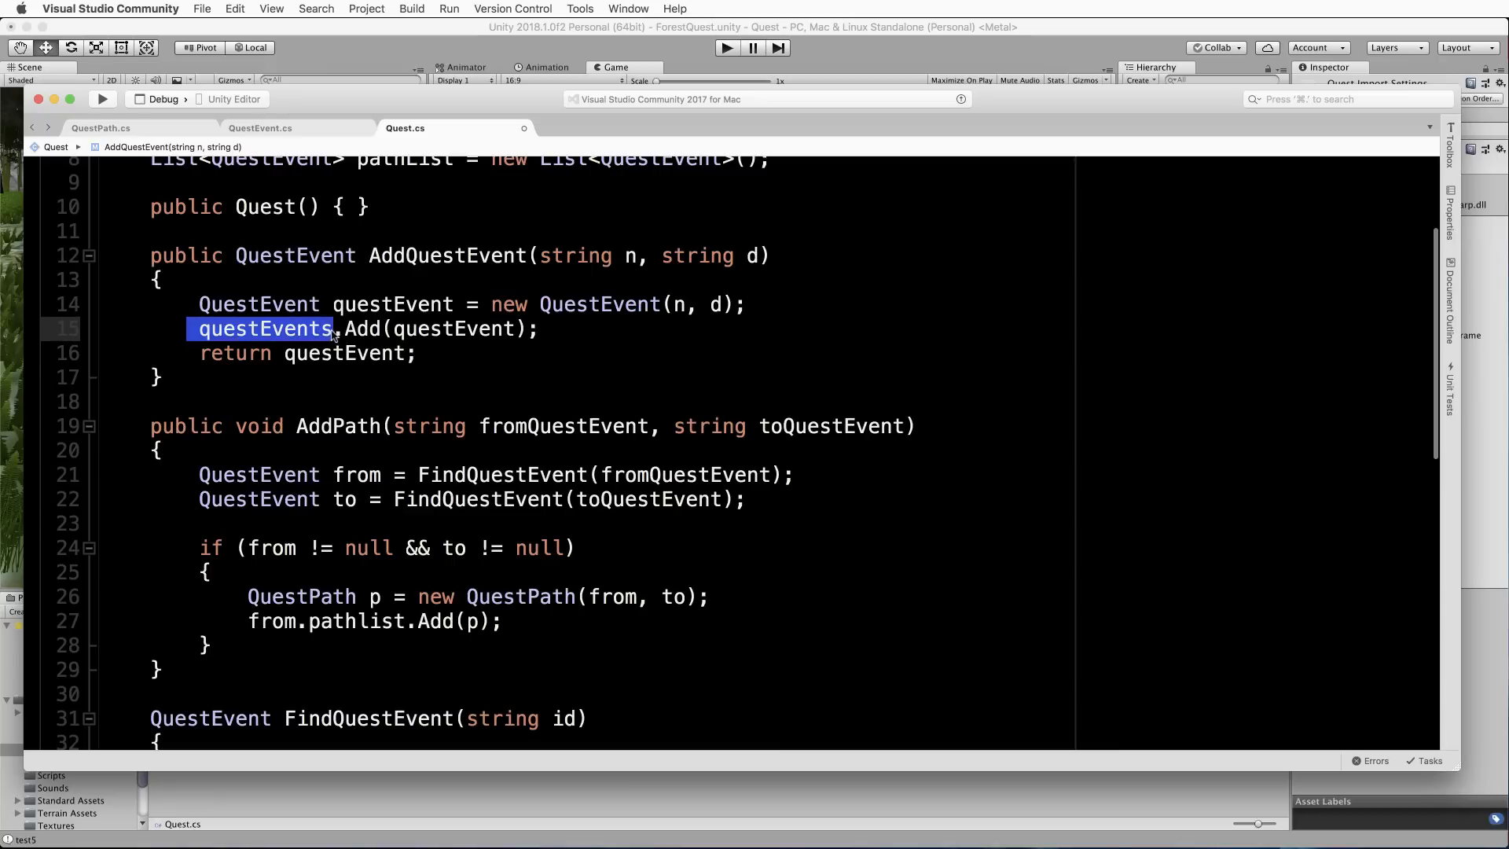
mouse_move(478, 345)
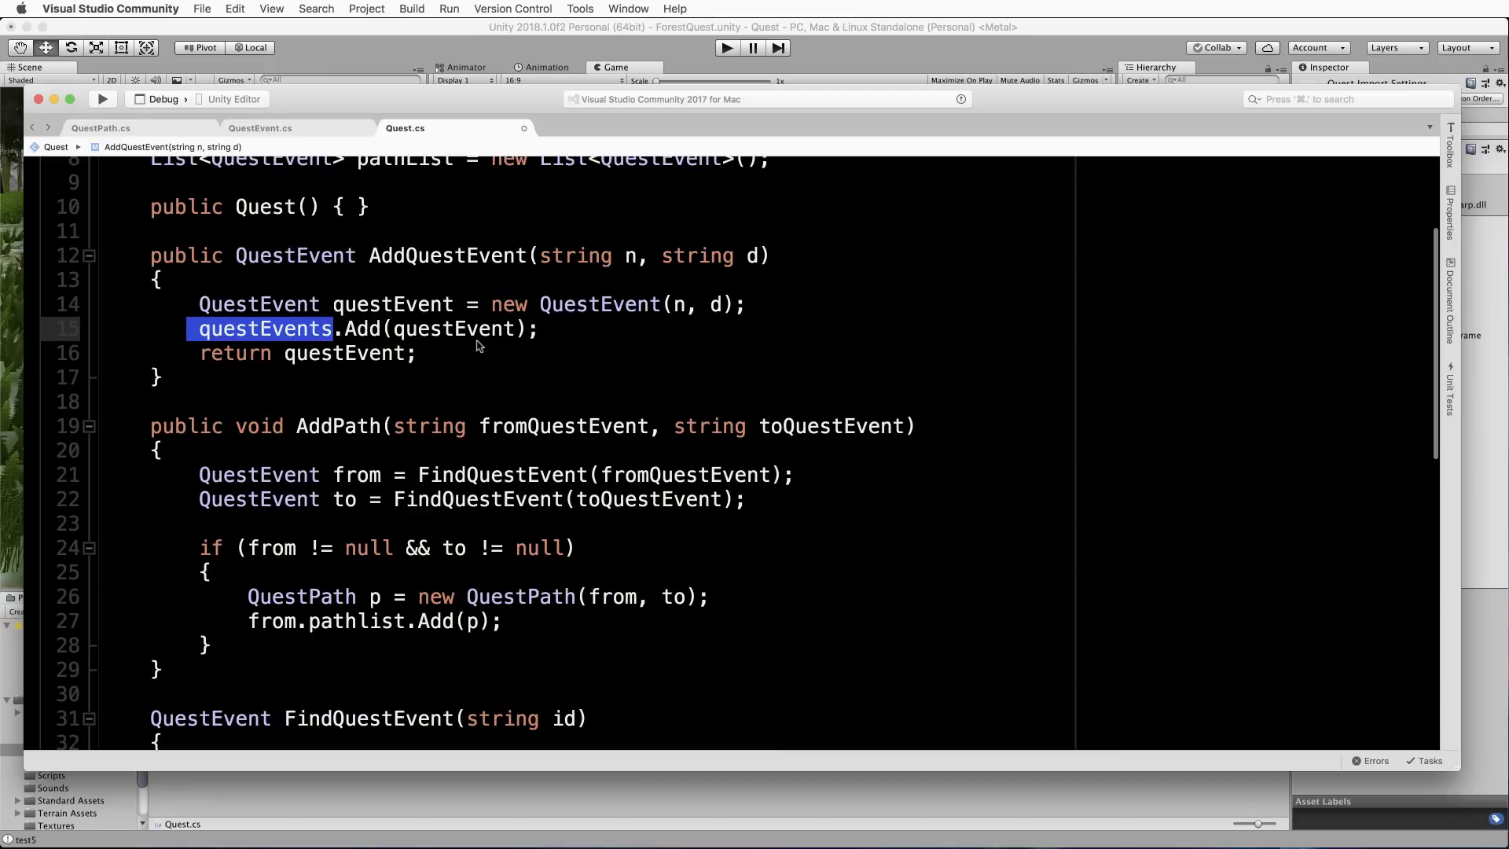
mouse_move(311, 362)
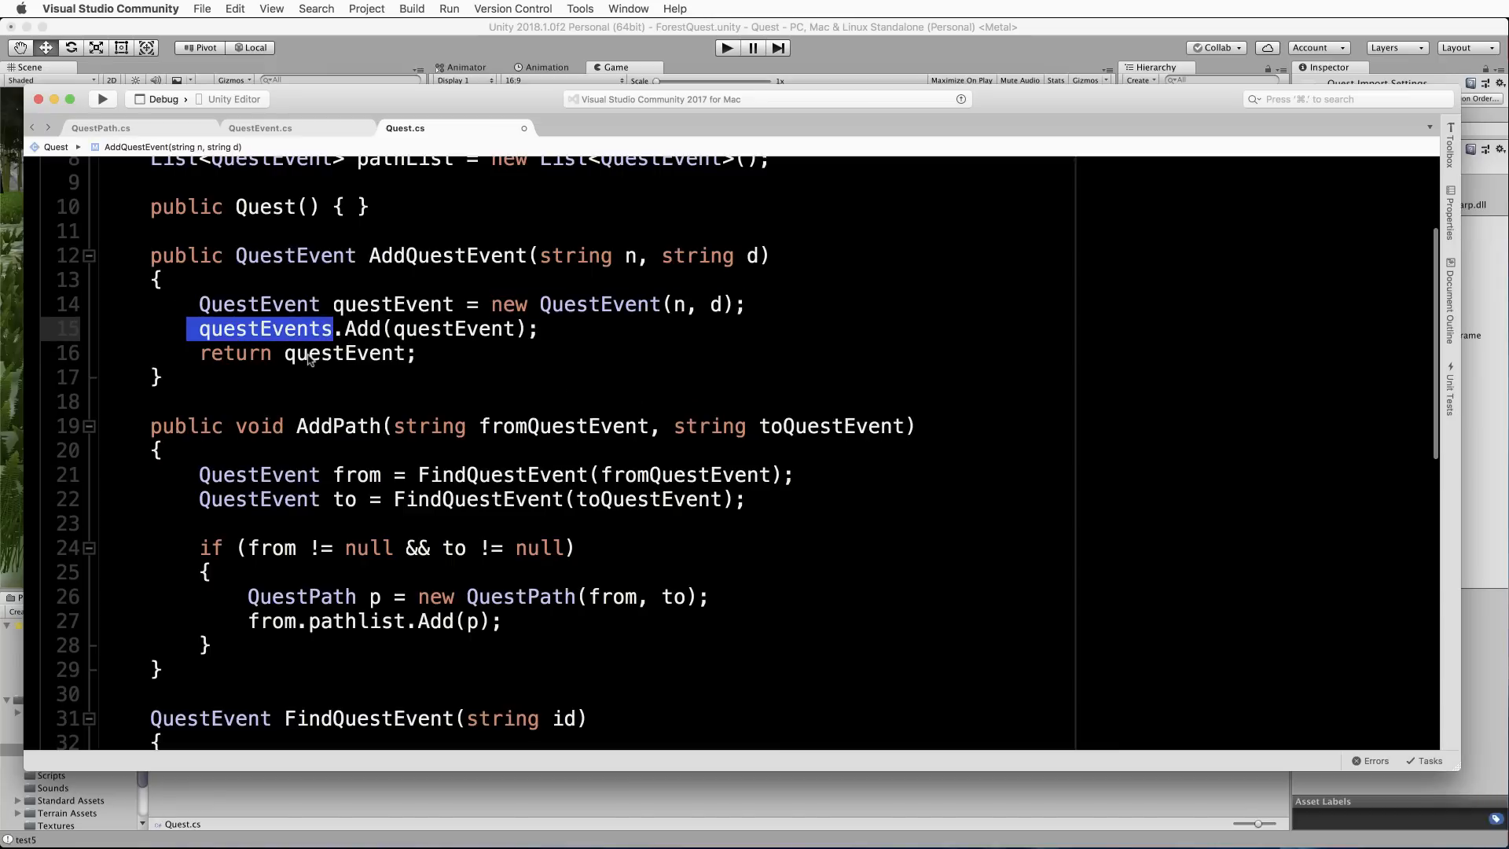
mouse_move(344, 363)
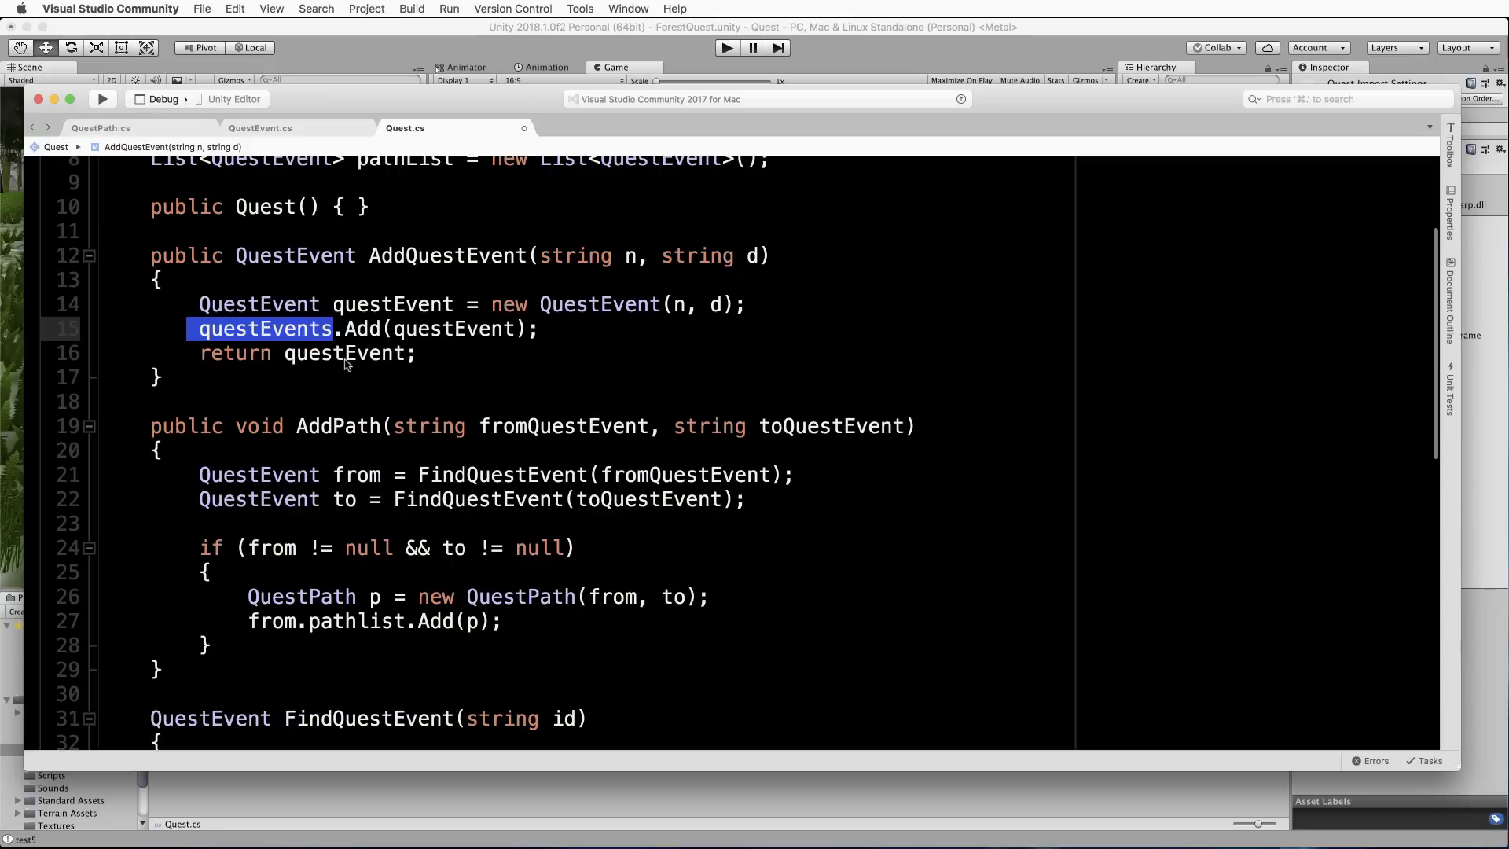
double_click(346, 354)
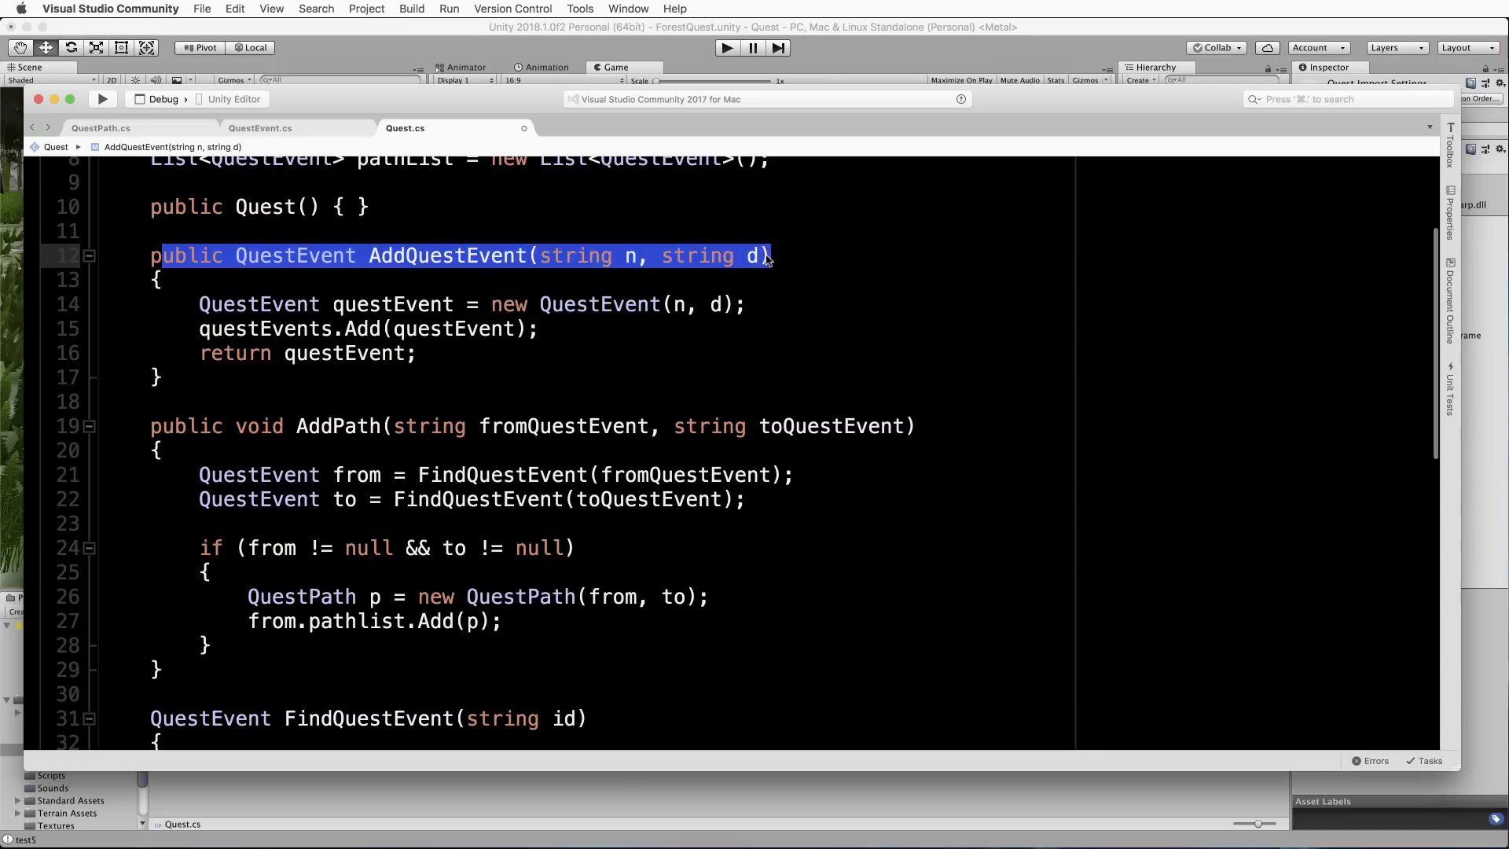
mouse_move(662, 341)
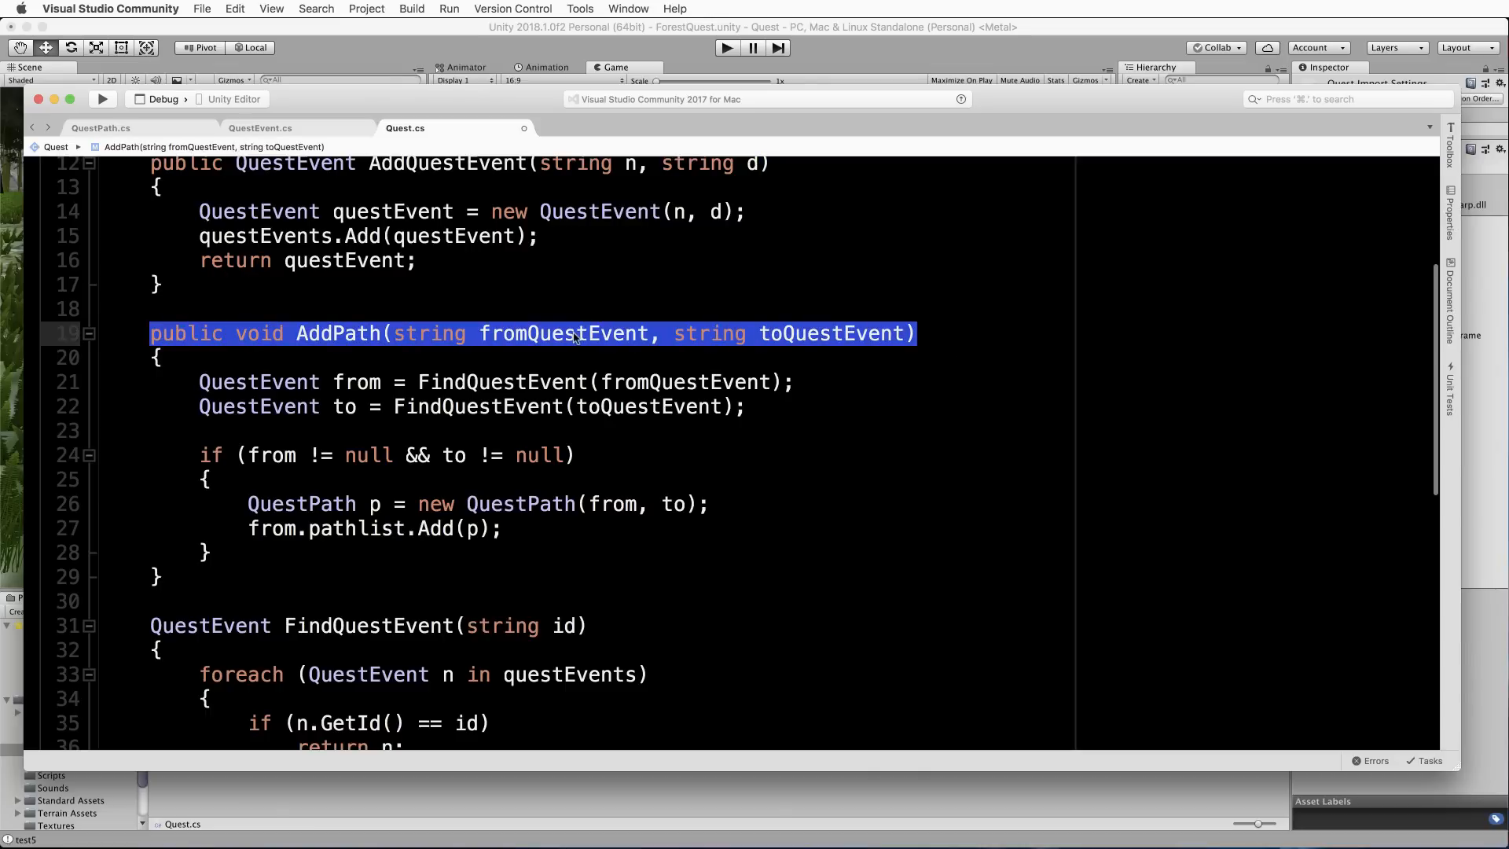
mouse_move(811, 217)
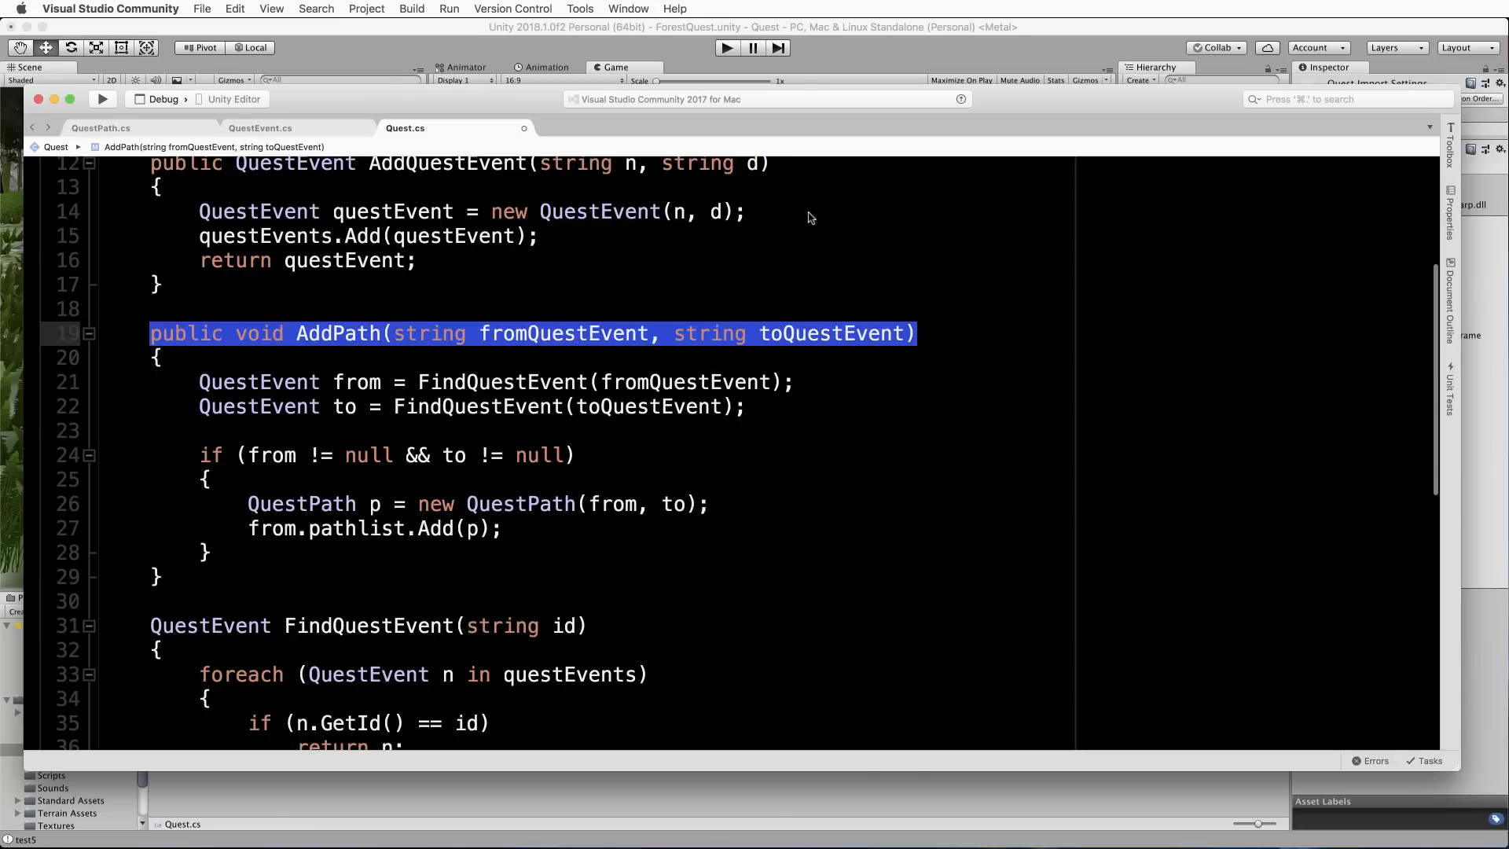
mouse_move(920, 340)
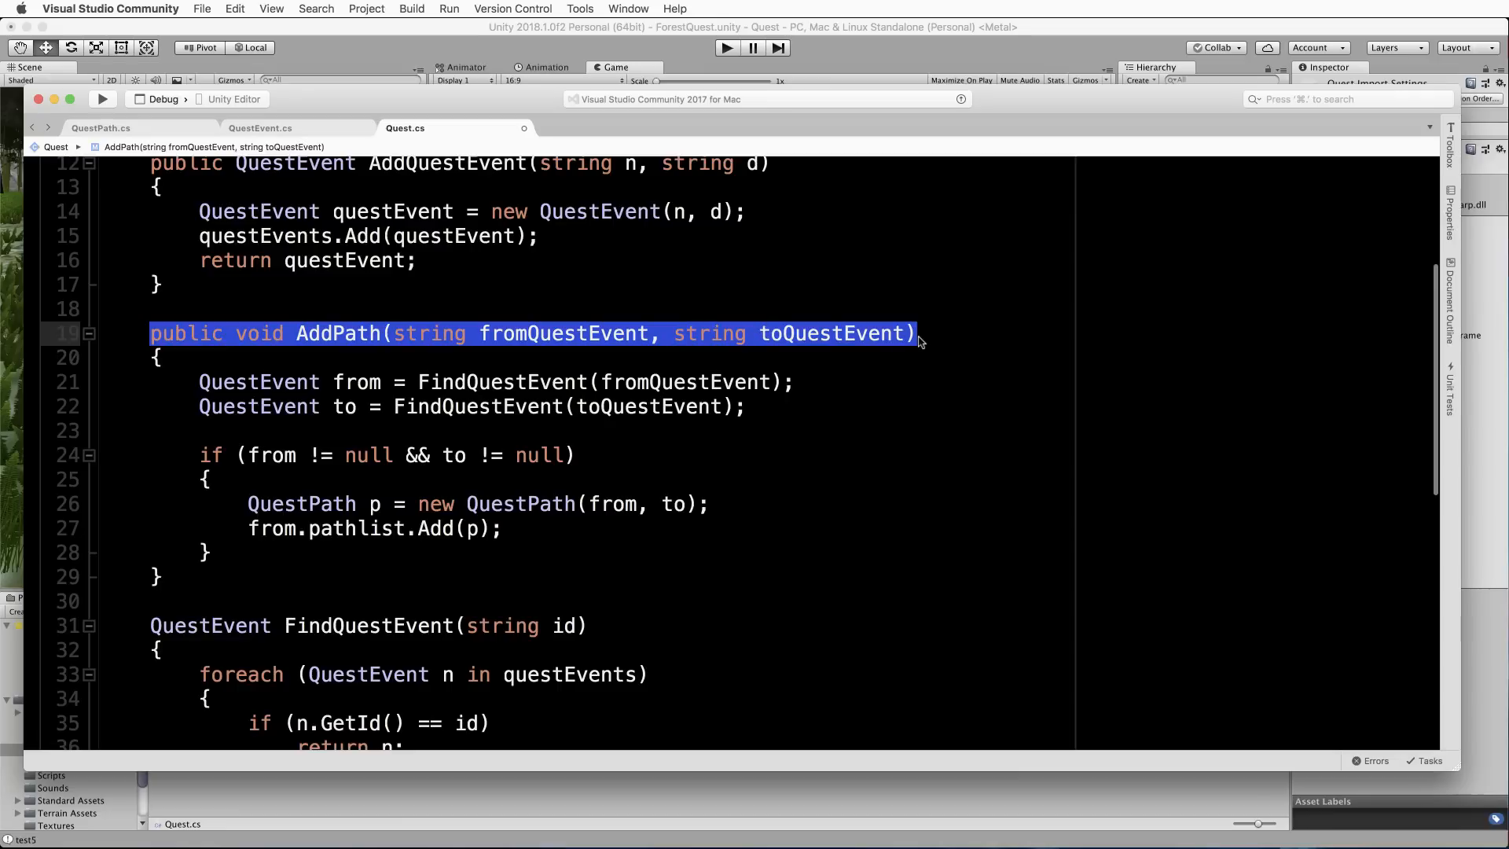
mouse_move(646, 327)
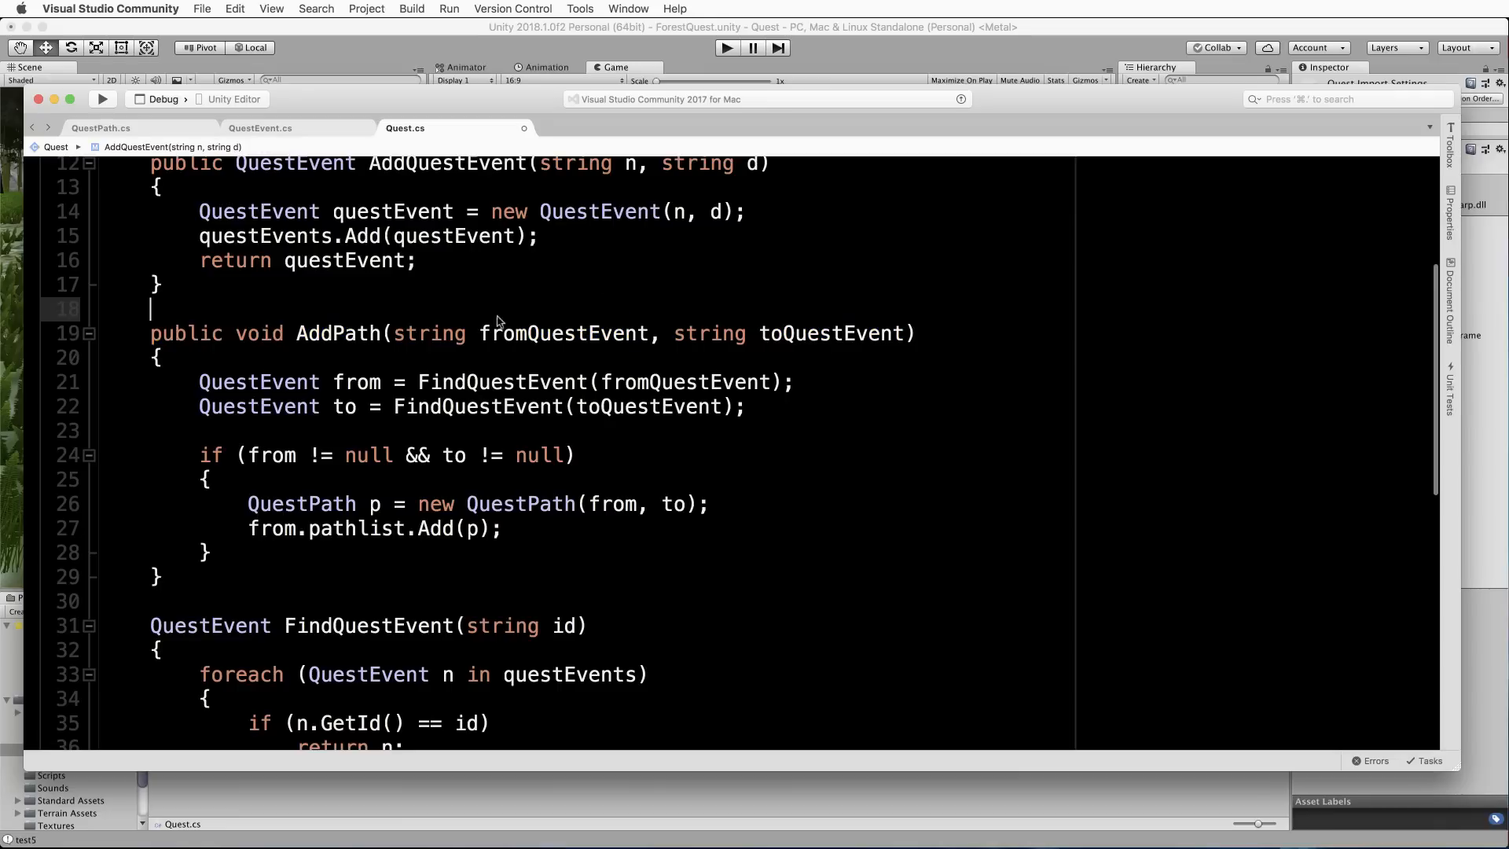
mouse_move(457, 344)
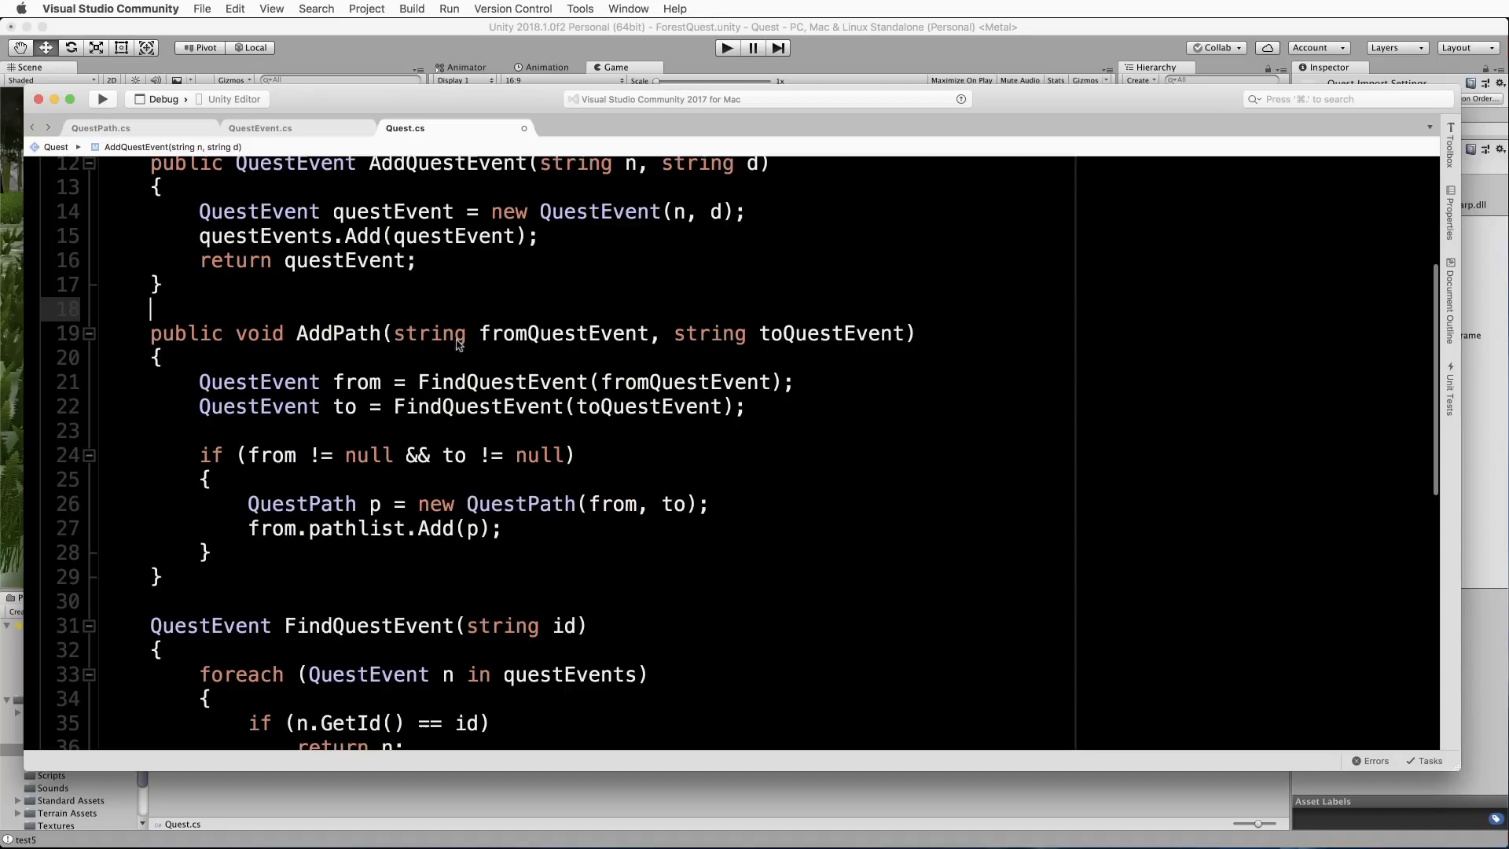
double_click(427, 333)
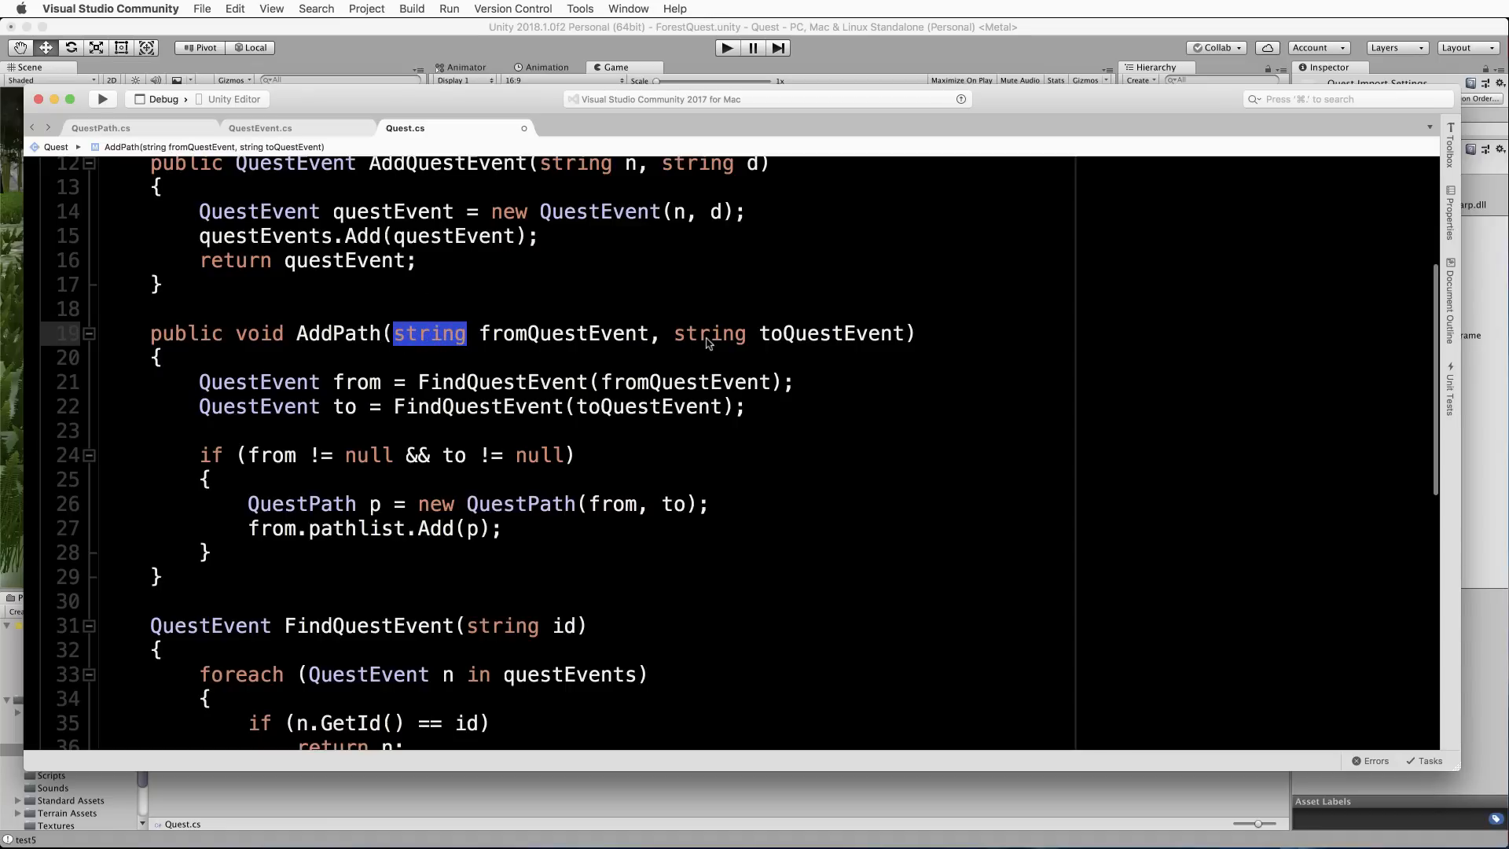
double_click(709, 333)
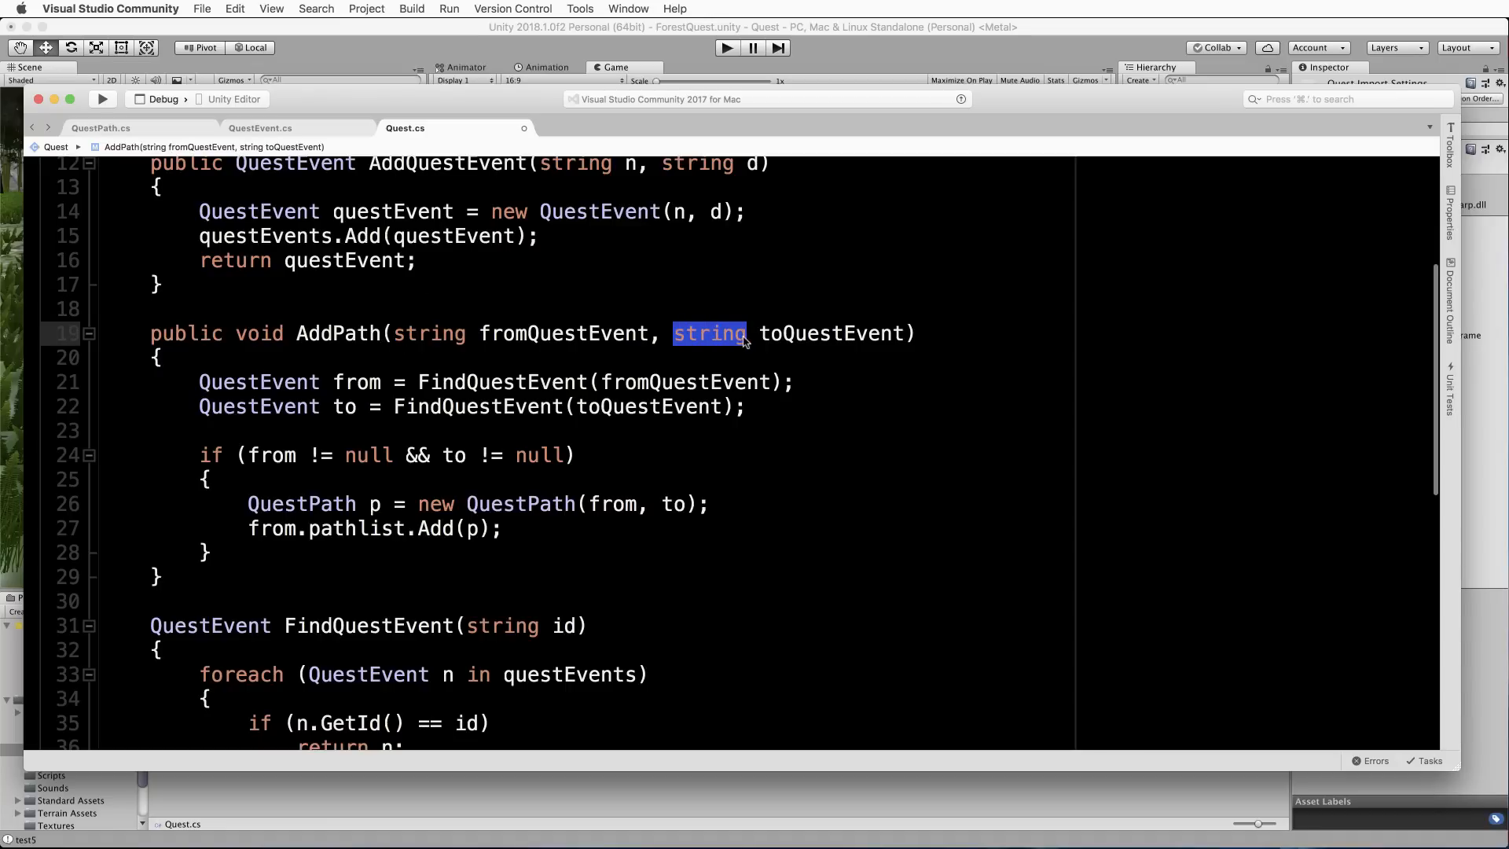
mouse_move(449, 272)
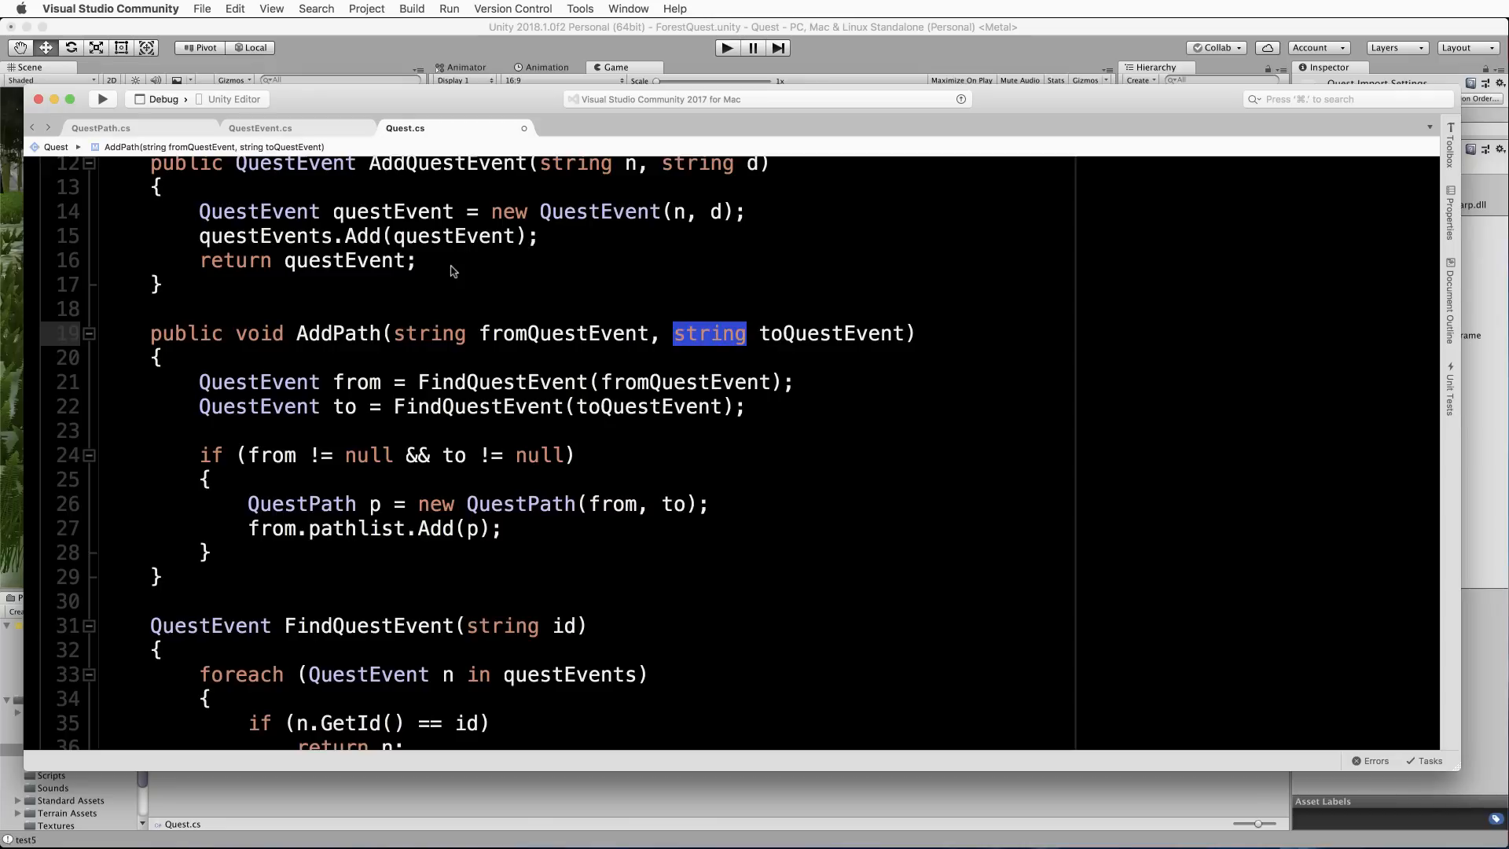
mouse_move(470, 334)
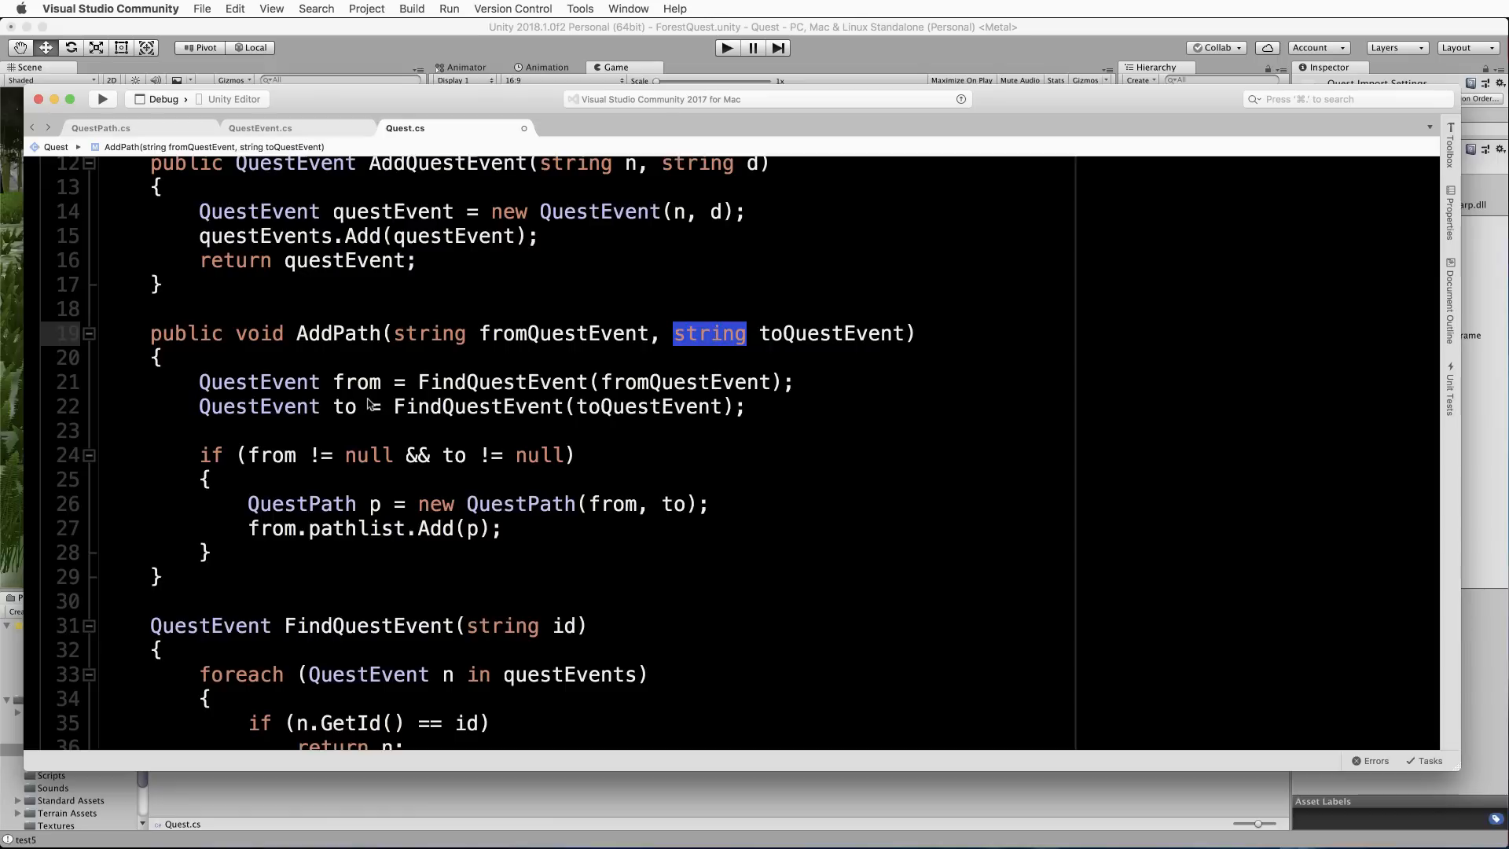
mouse_move(258, 380)
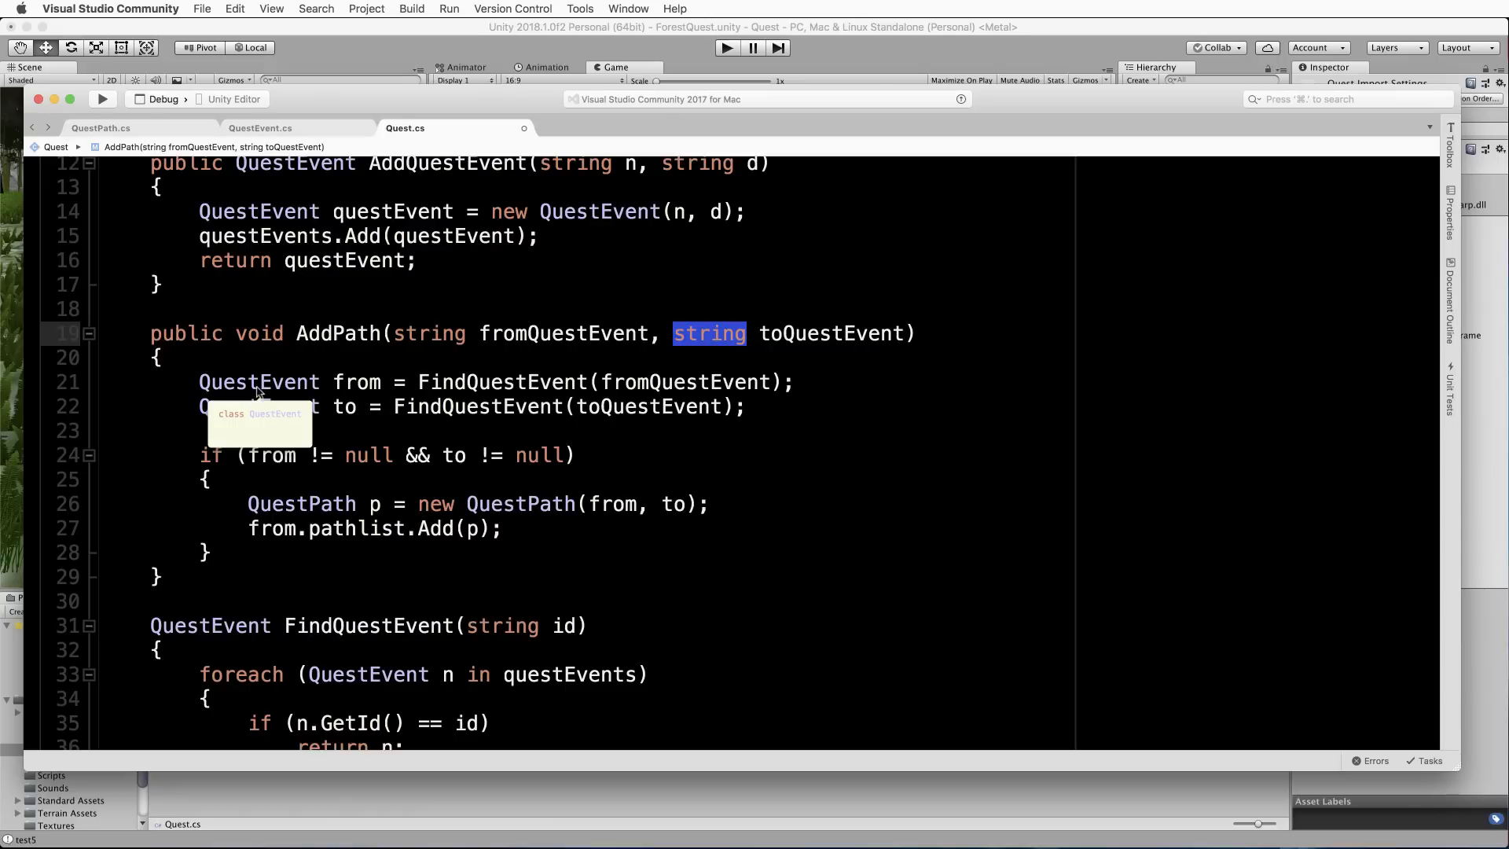
mouse_move(190, 388)
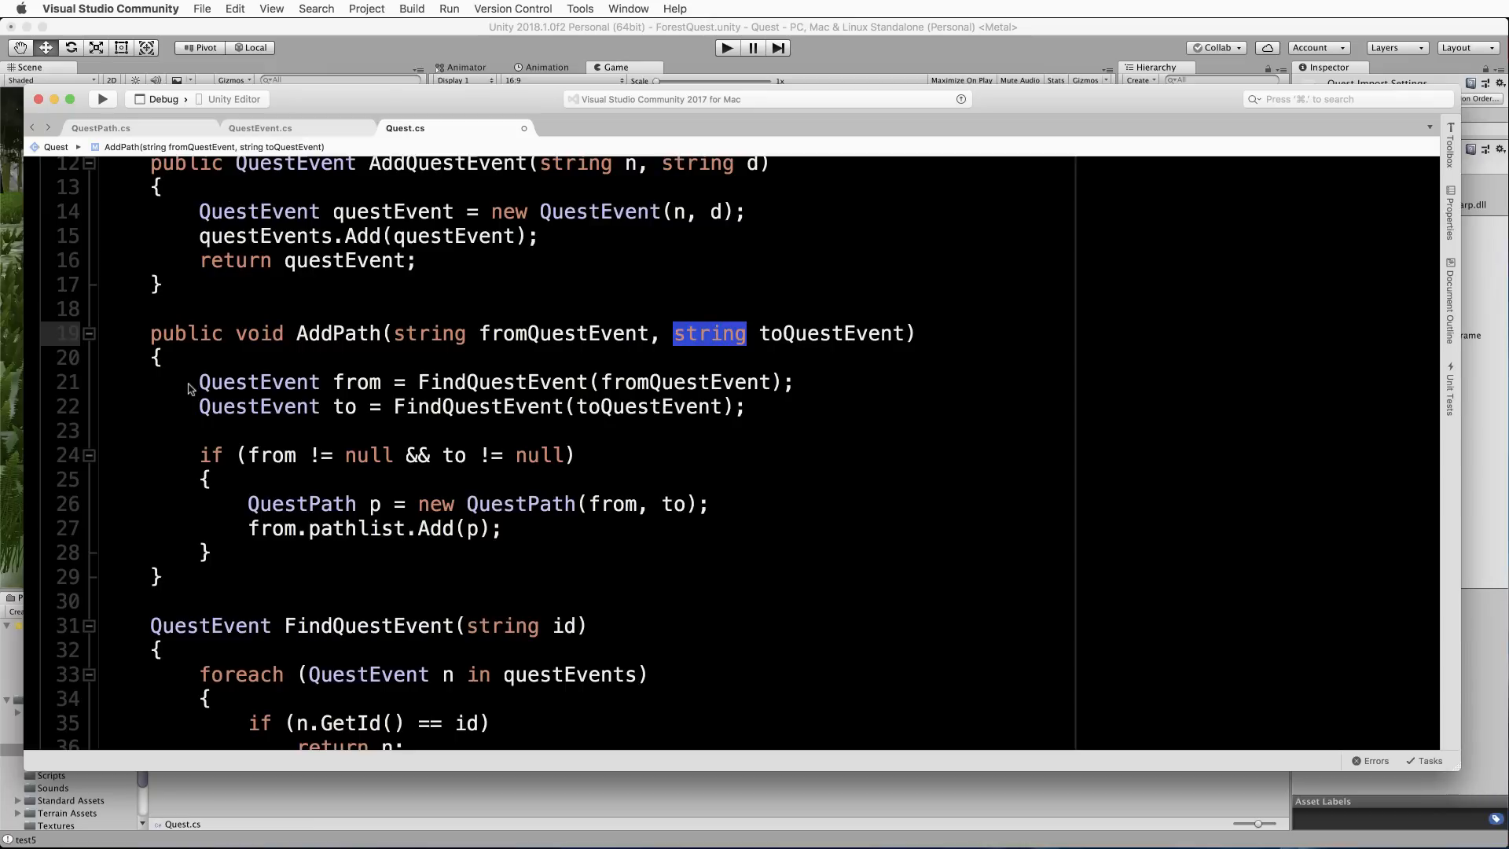
mouse_move(434, 341)
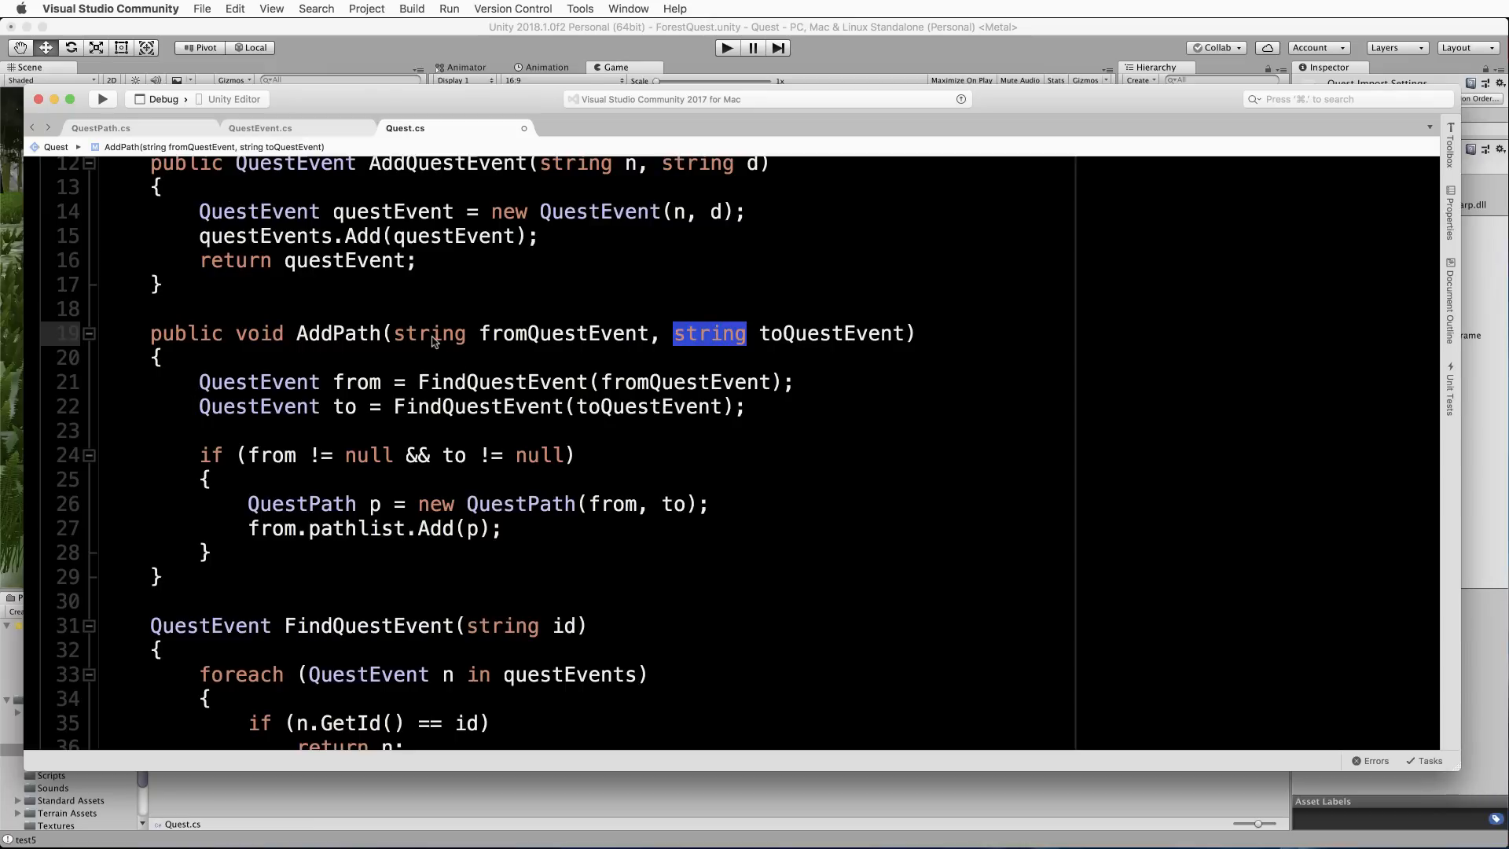
mouse_move(530, 339)
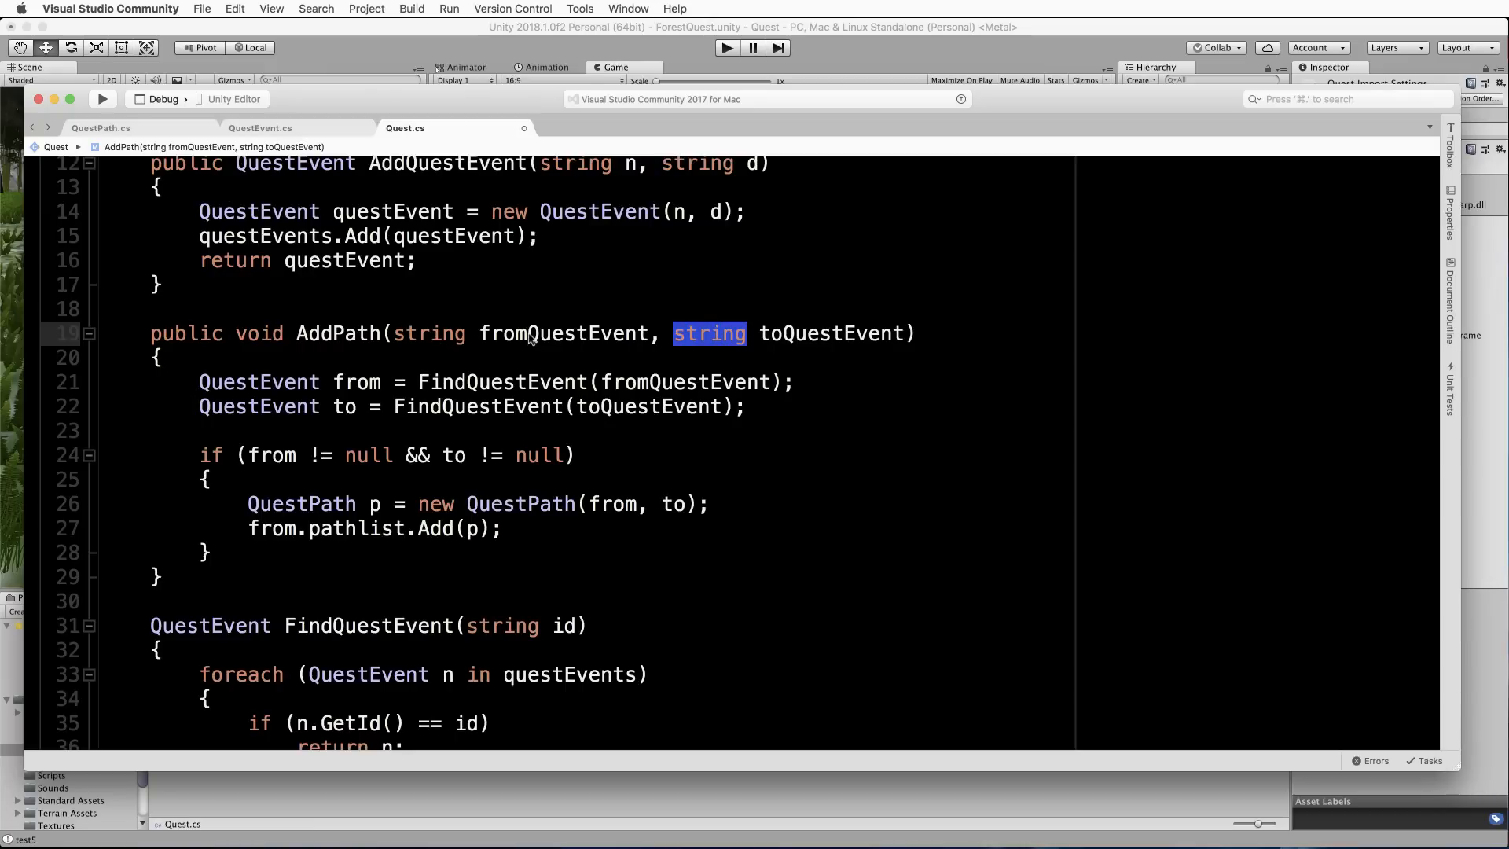
mouse_move(415, 391)
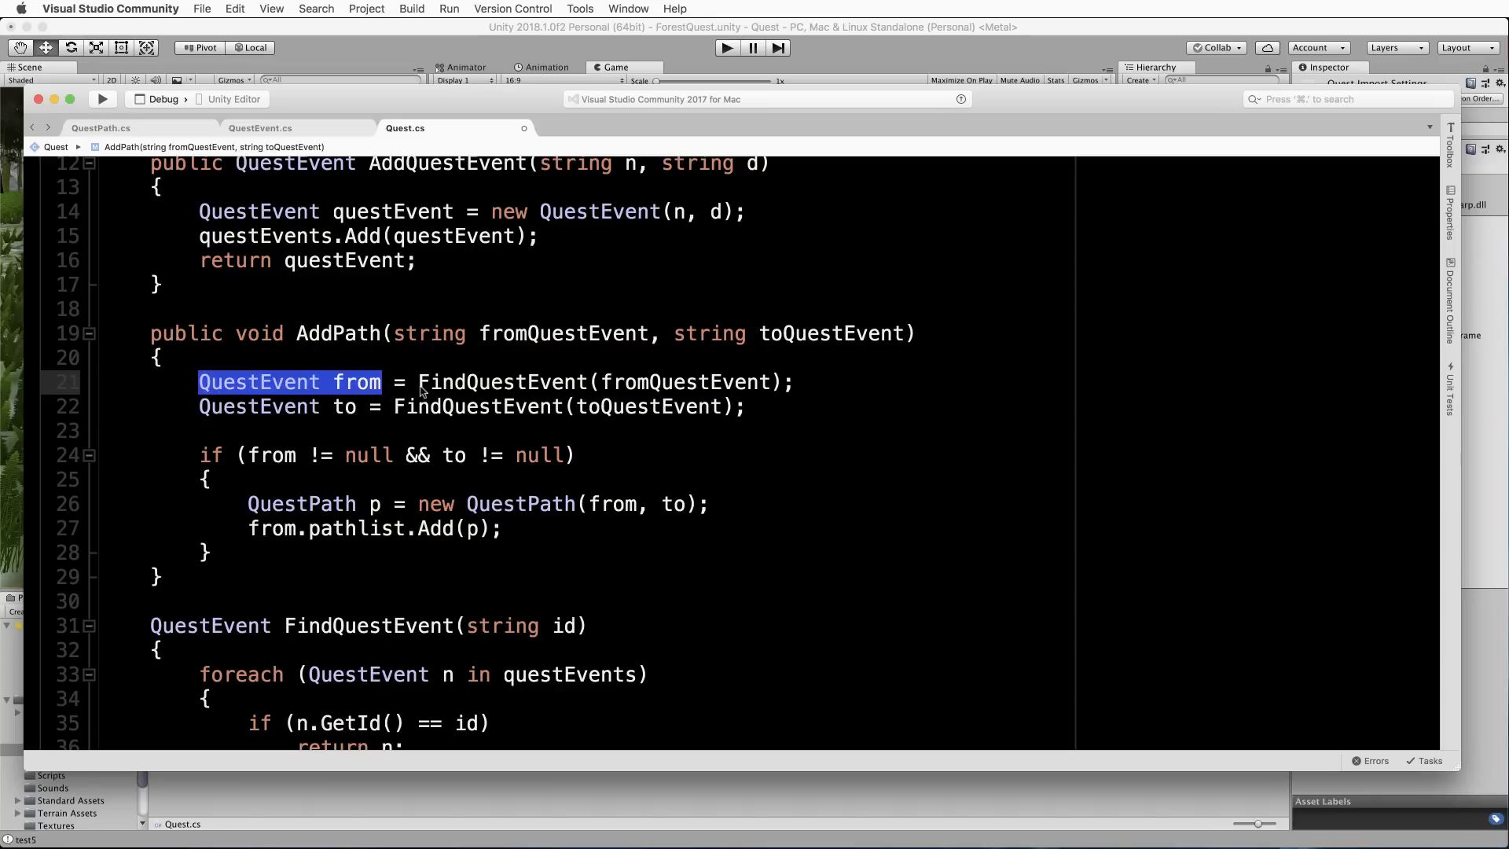
double_click(500, 382)
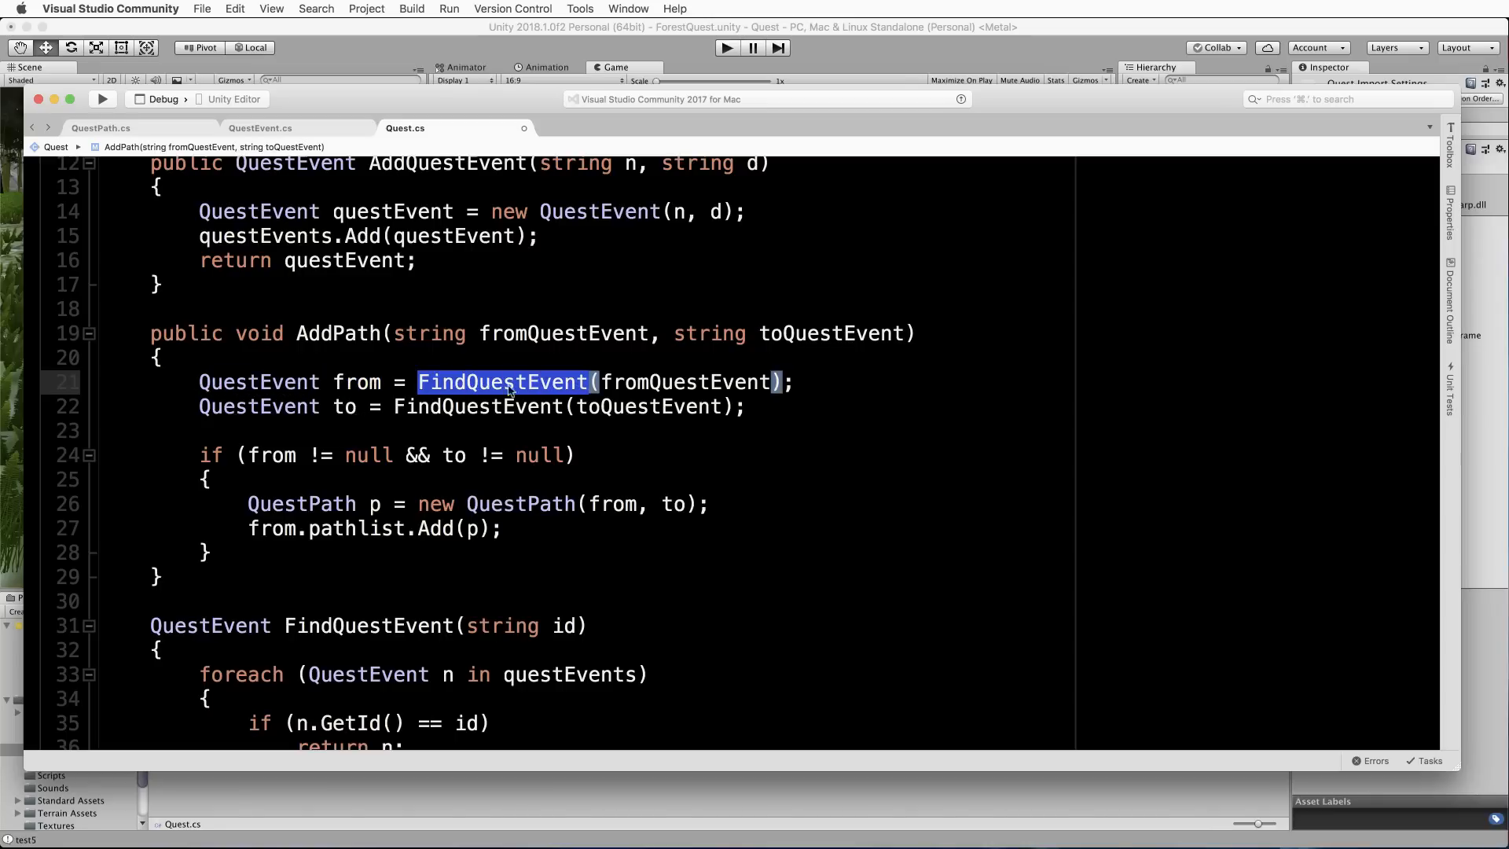
scroll(down, 3)
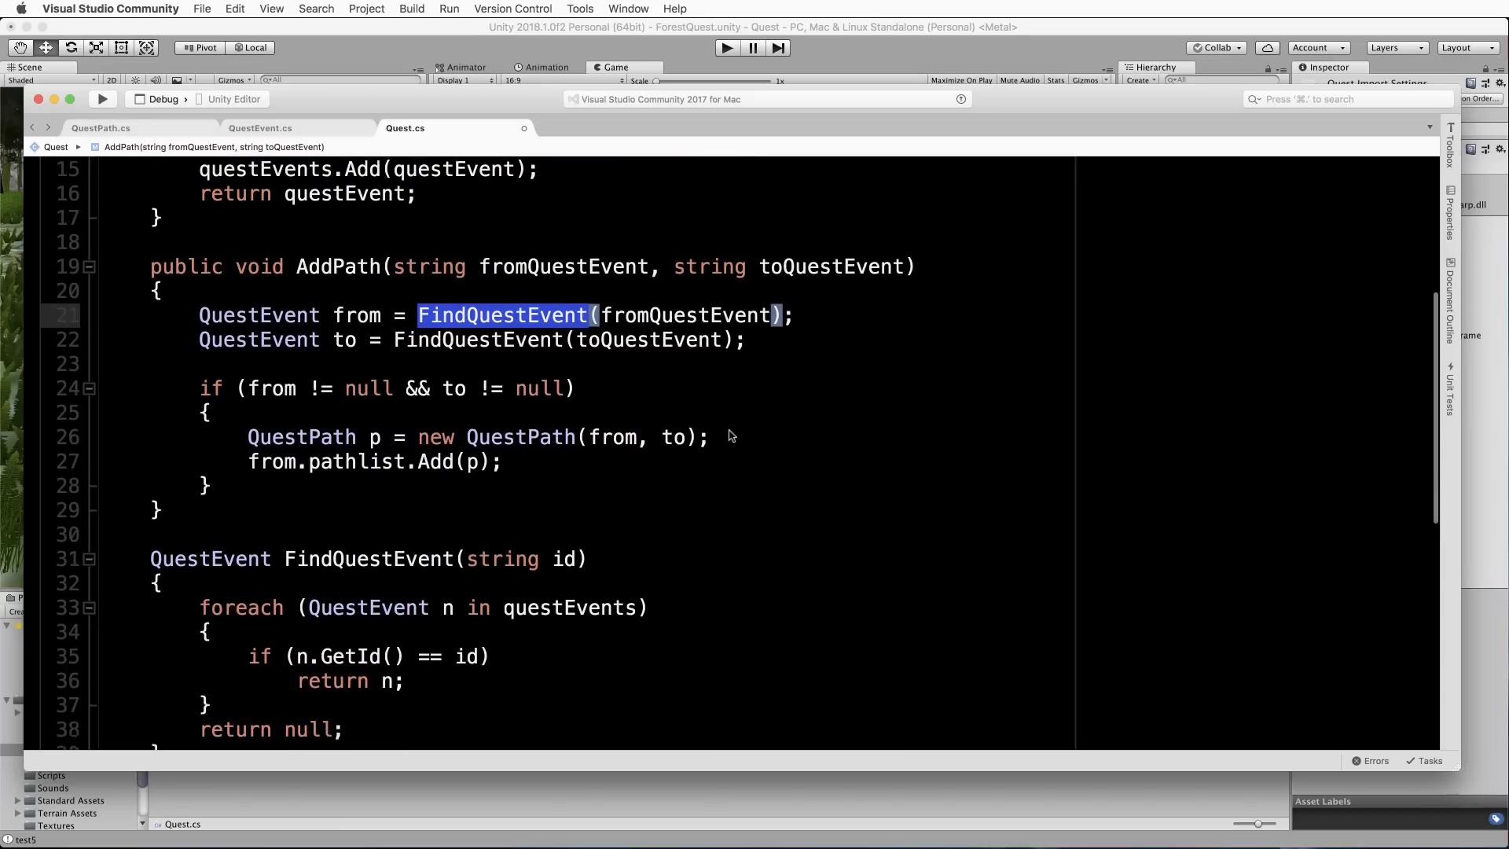
scroll(down, 3)
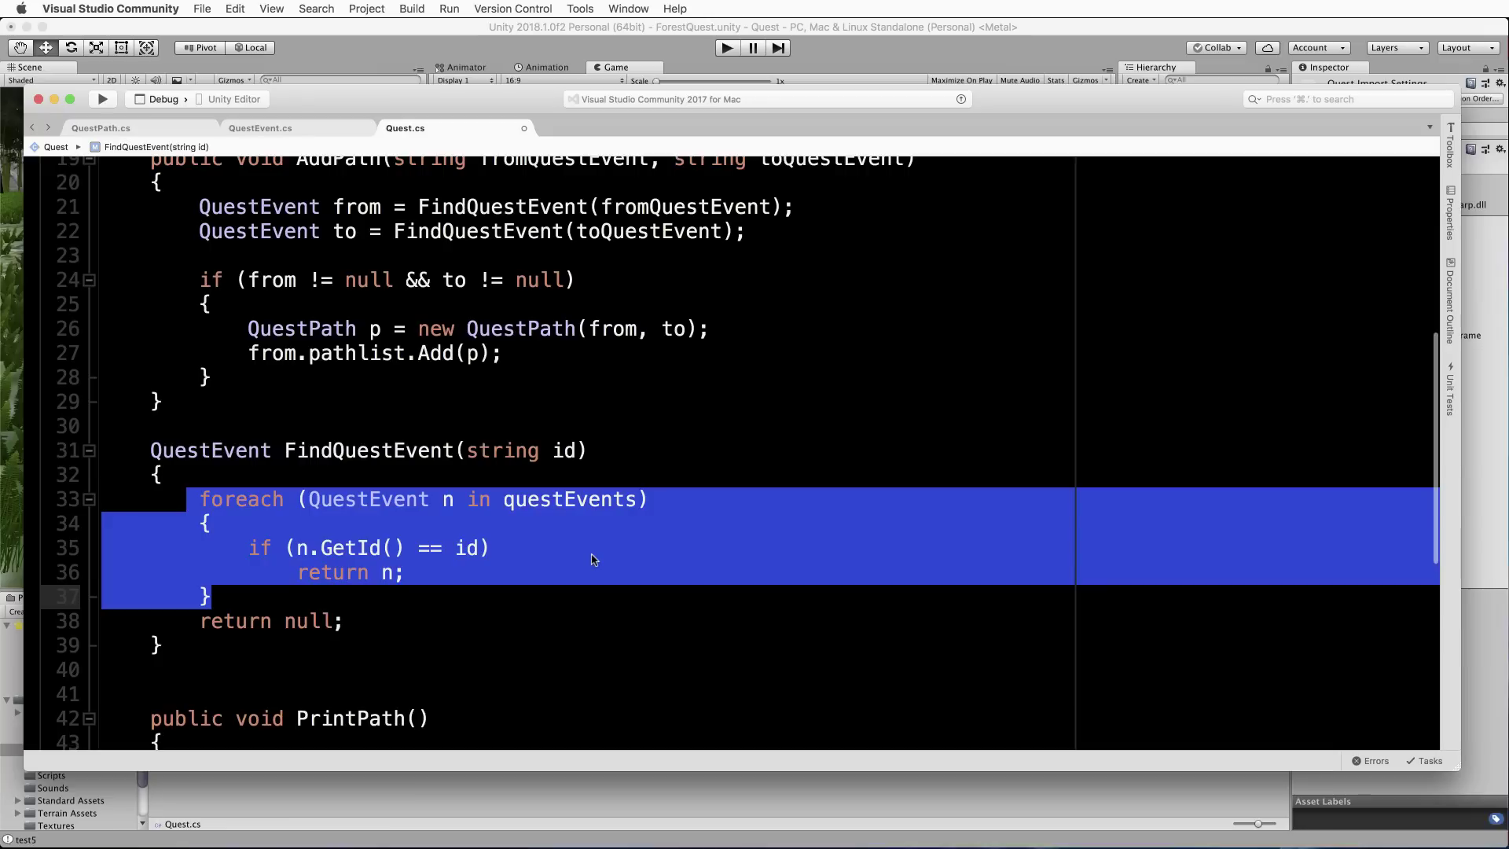
mouse_move(345, 566)
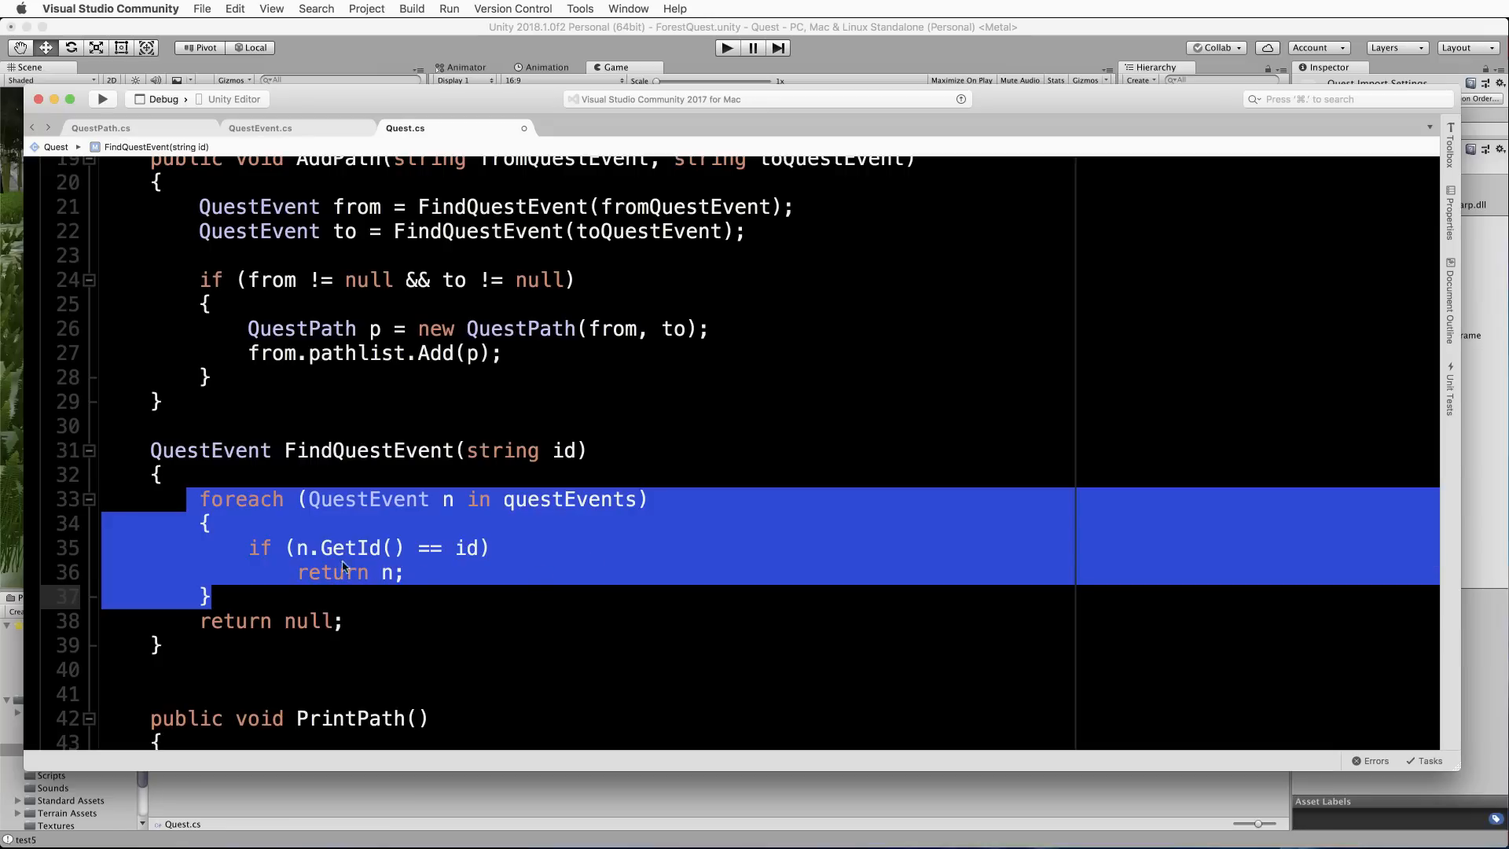
mouse_move(346, 557)
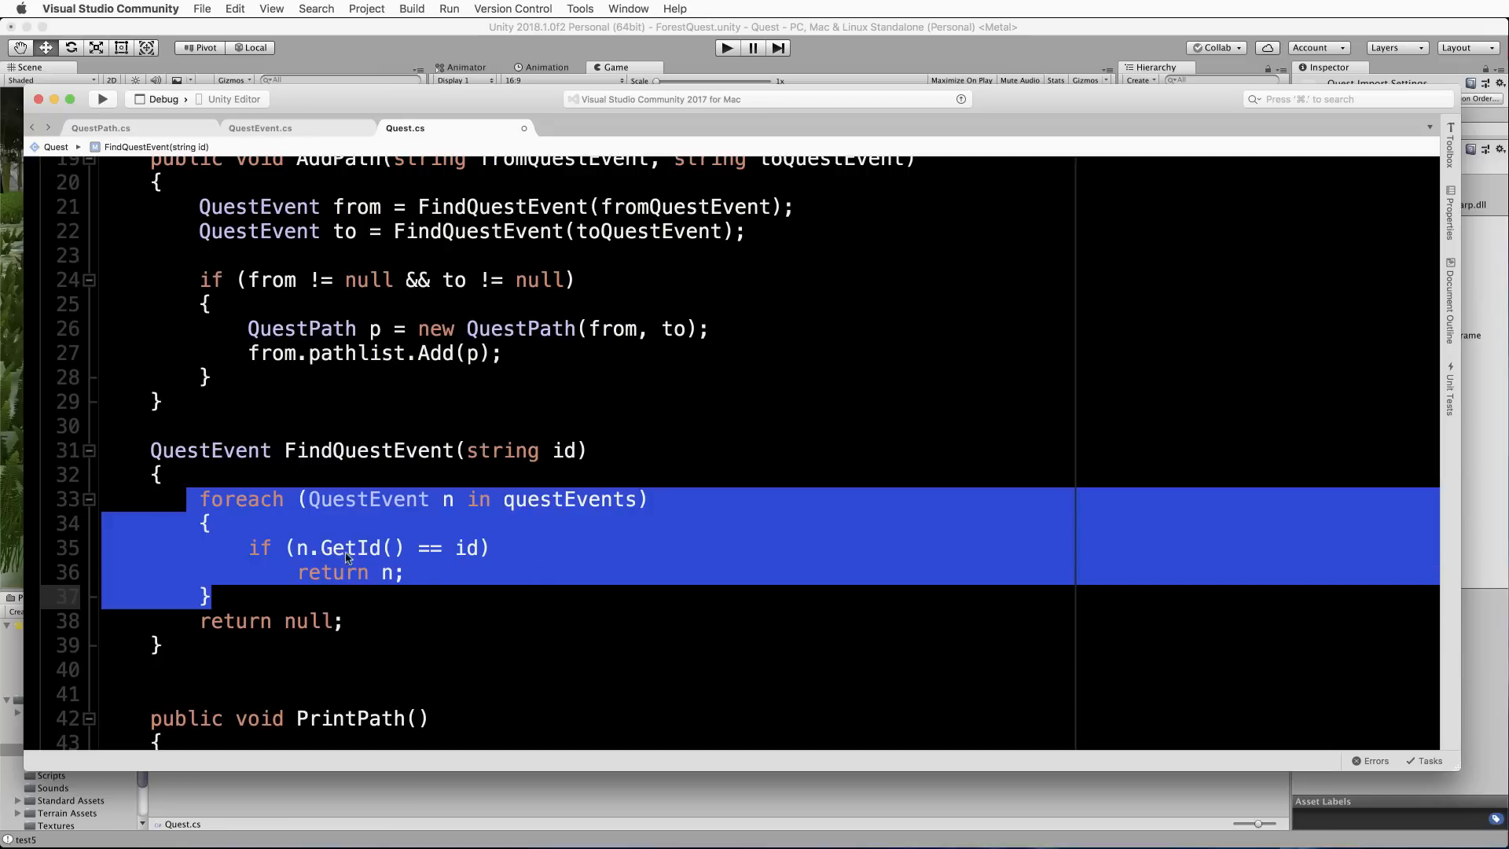
mouse_move(475, 552)
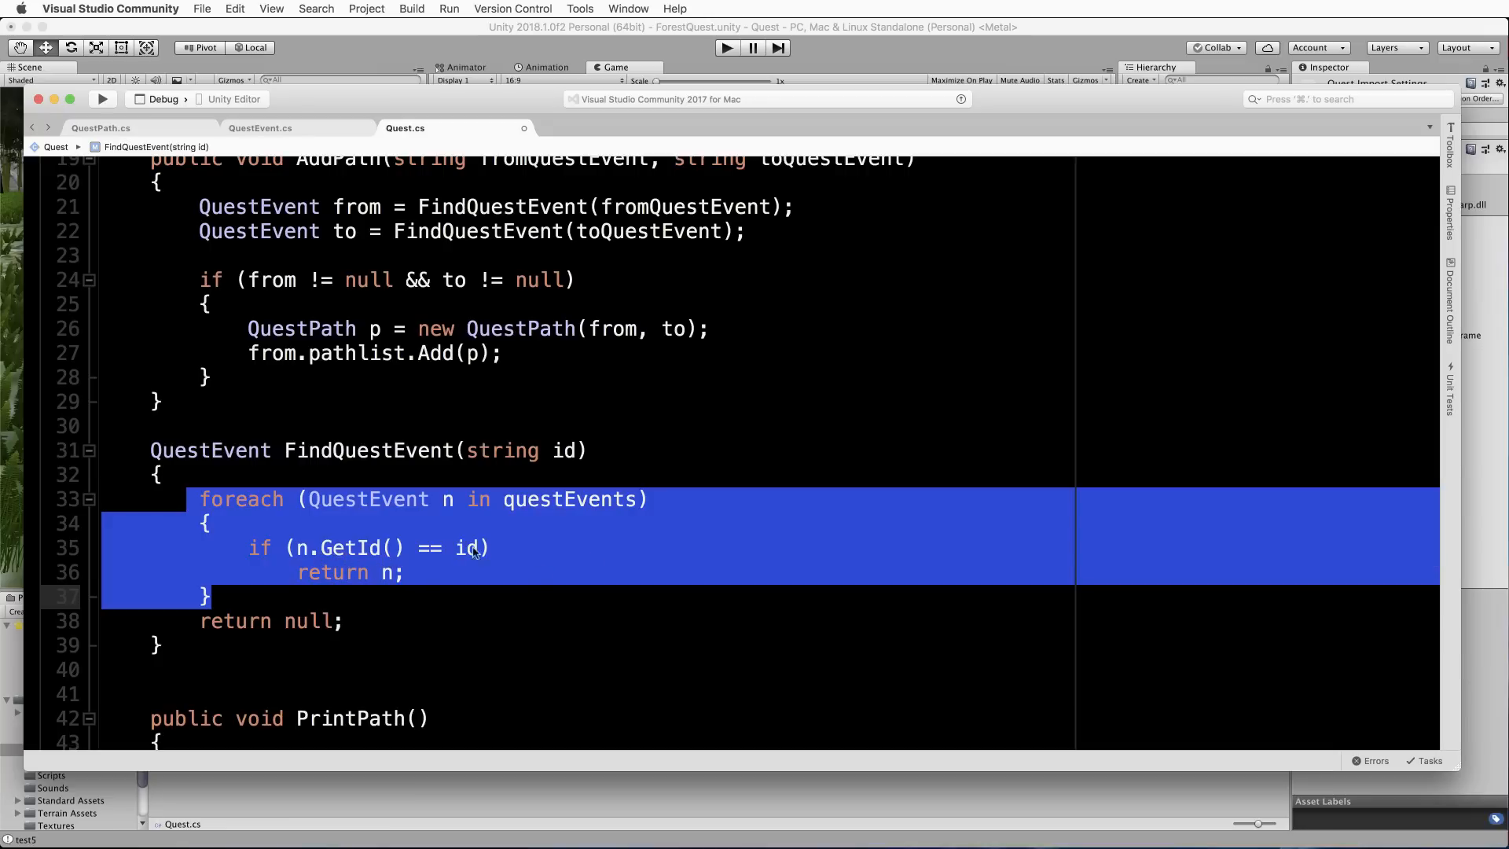
mouse_move(548, 432)
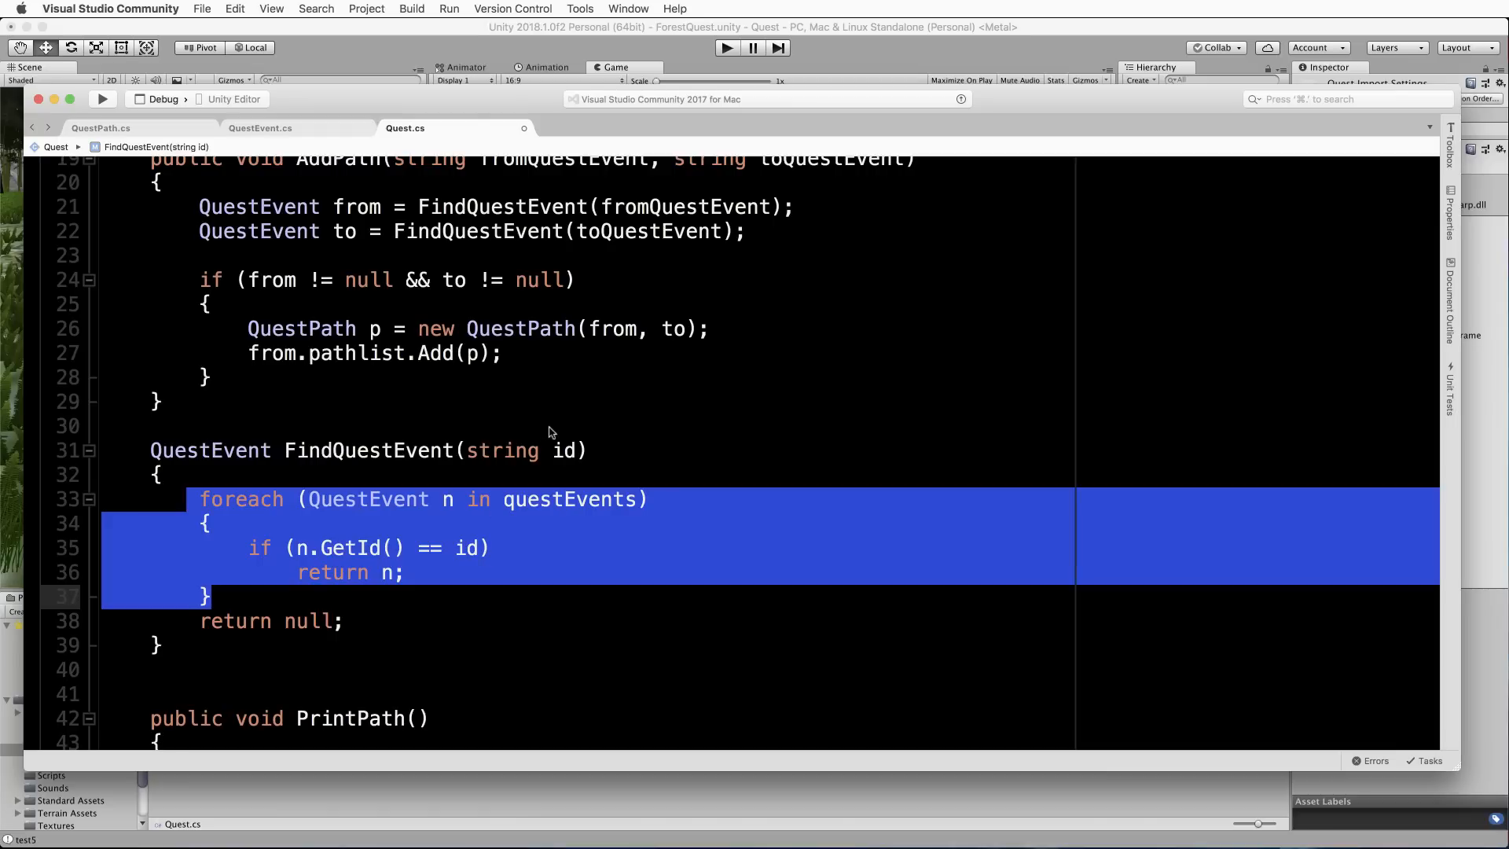
mouse_move(481, 507)
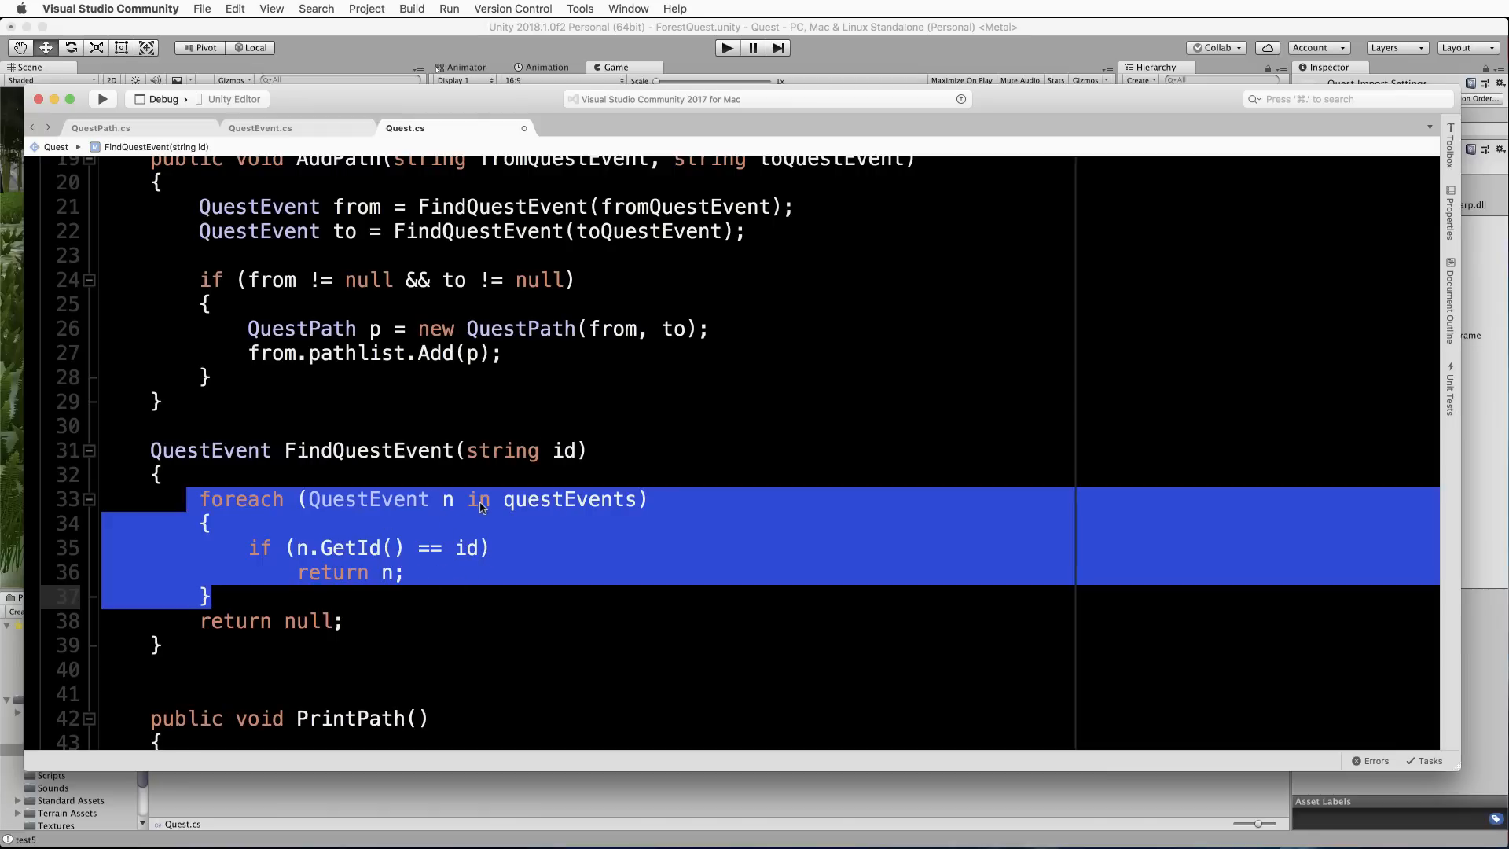
mouse_move(352, 421)
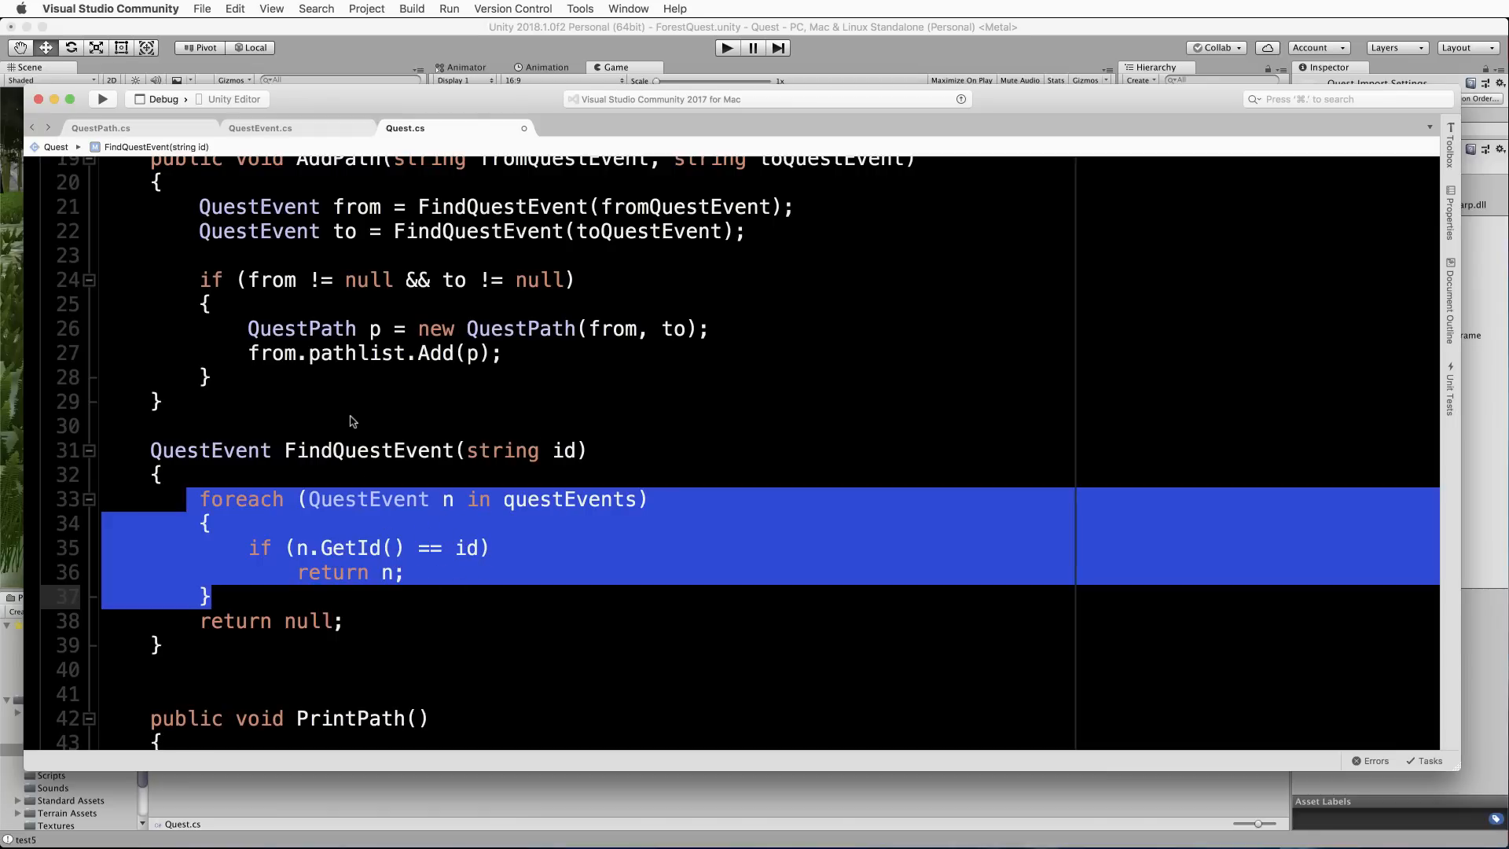
scroll(up, 3)
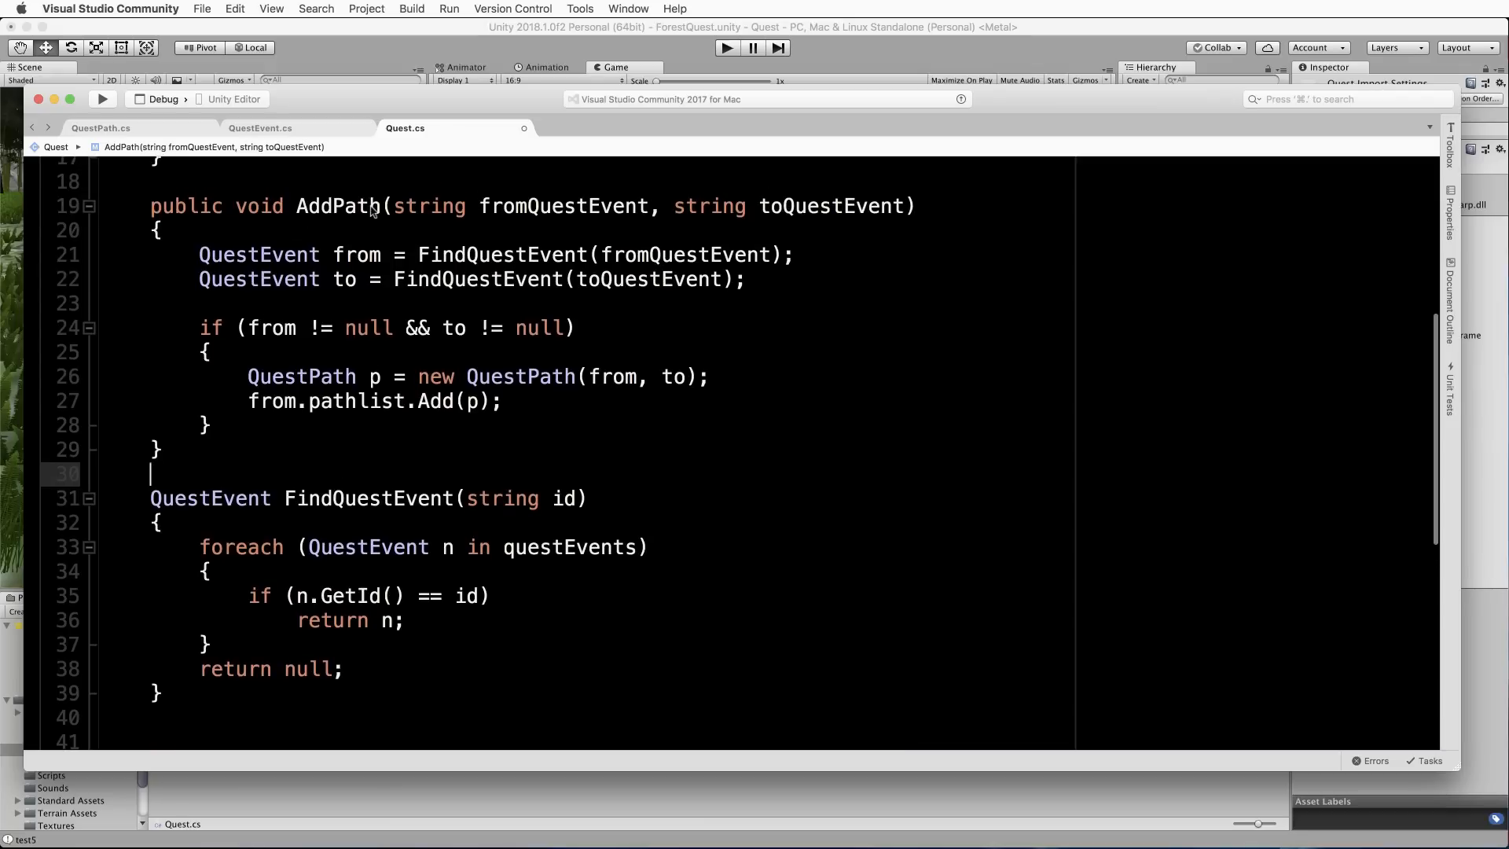
mouse_move(470, 215)
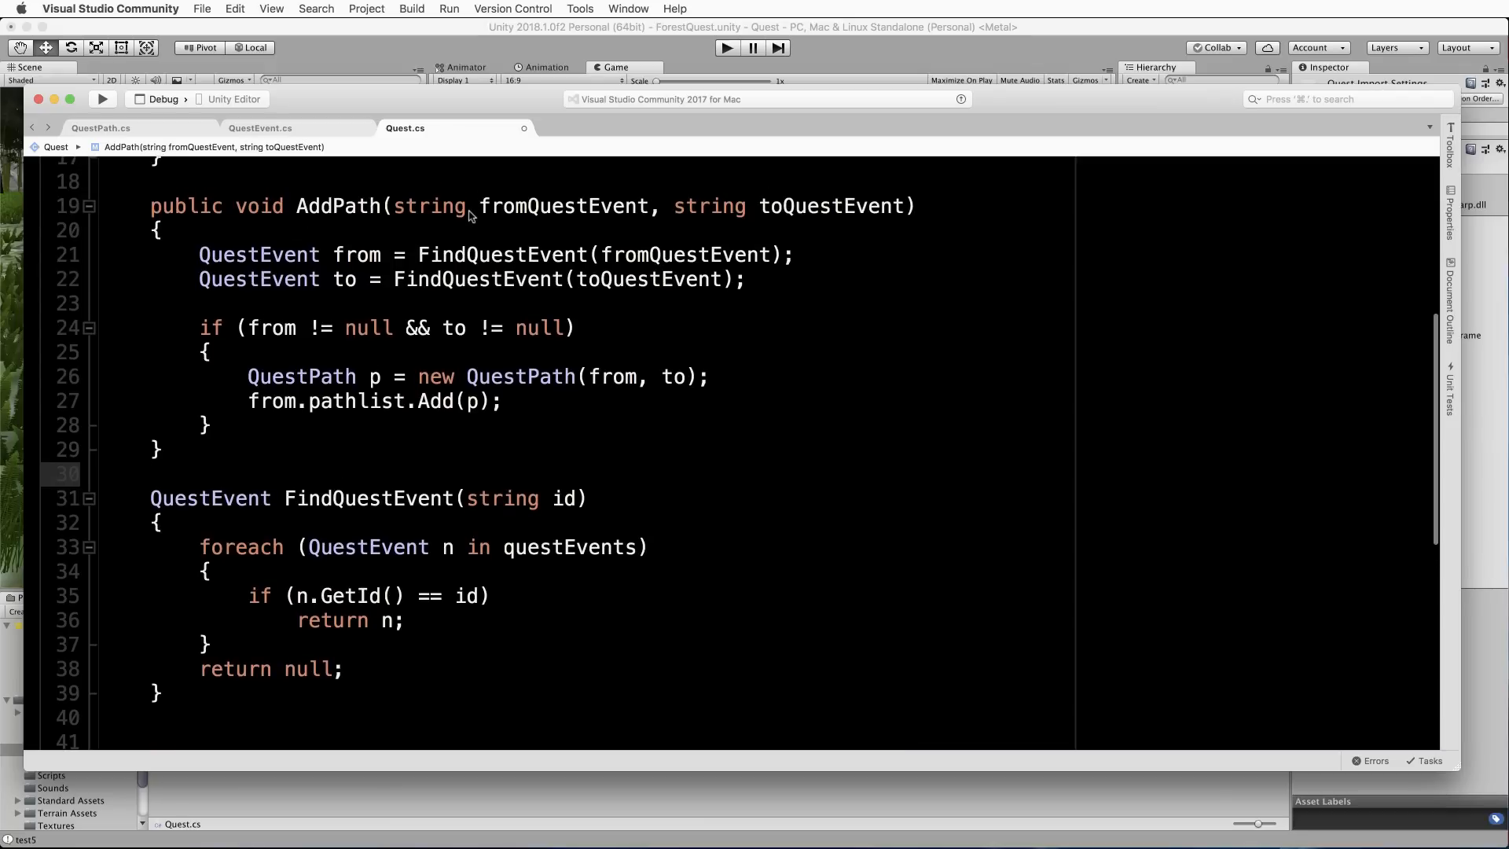
mouse_move(431, 205)
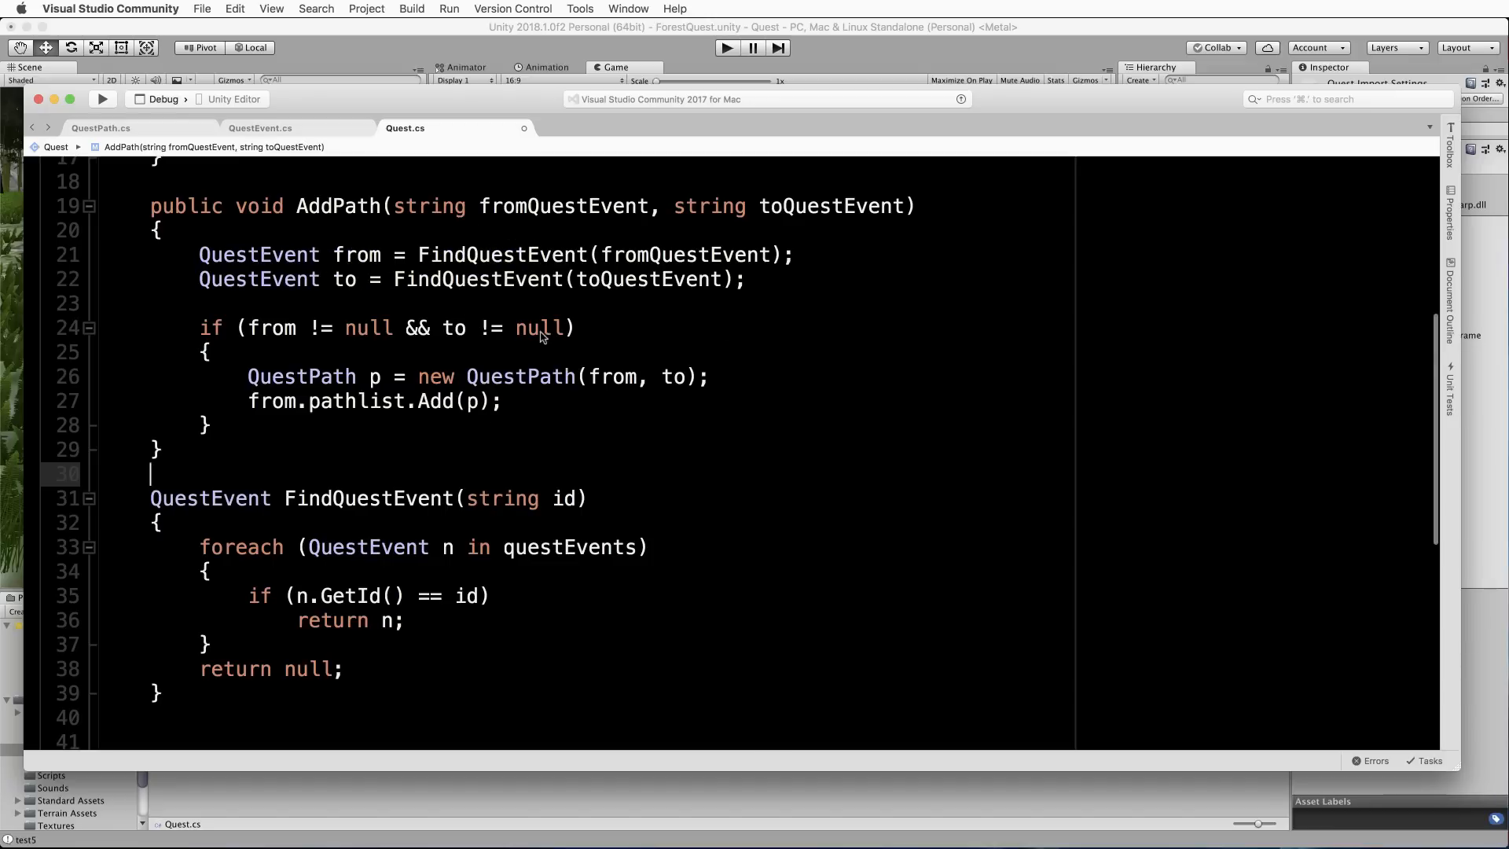
Scroll to the PrintPath method and highlight the n.name argument it logs.
scroll(down, 3)
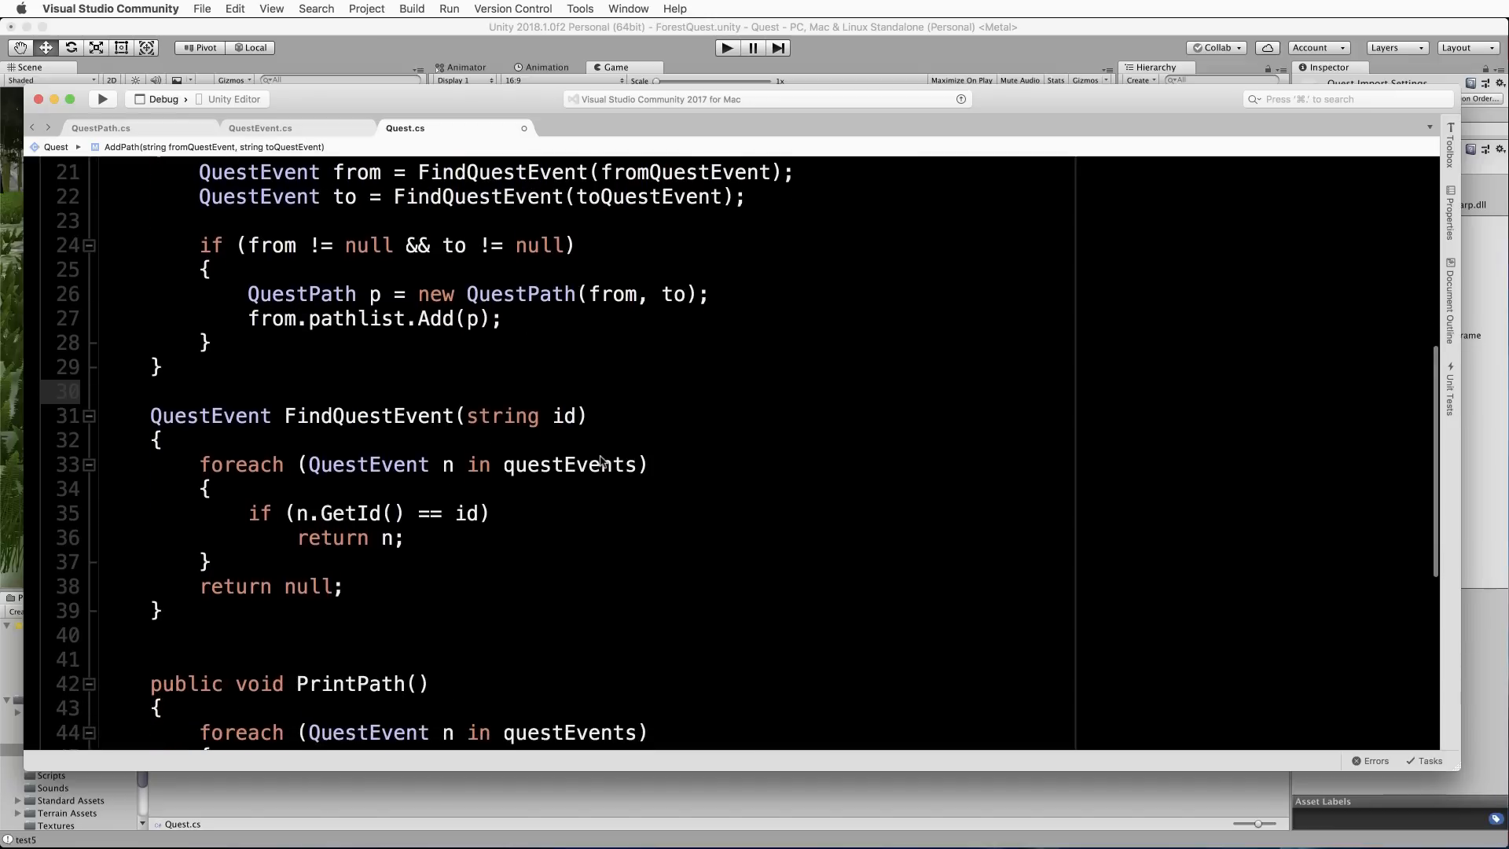
scroll(down, 3)
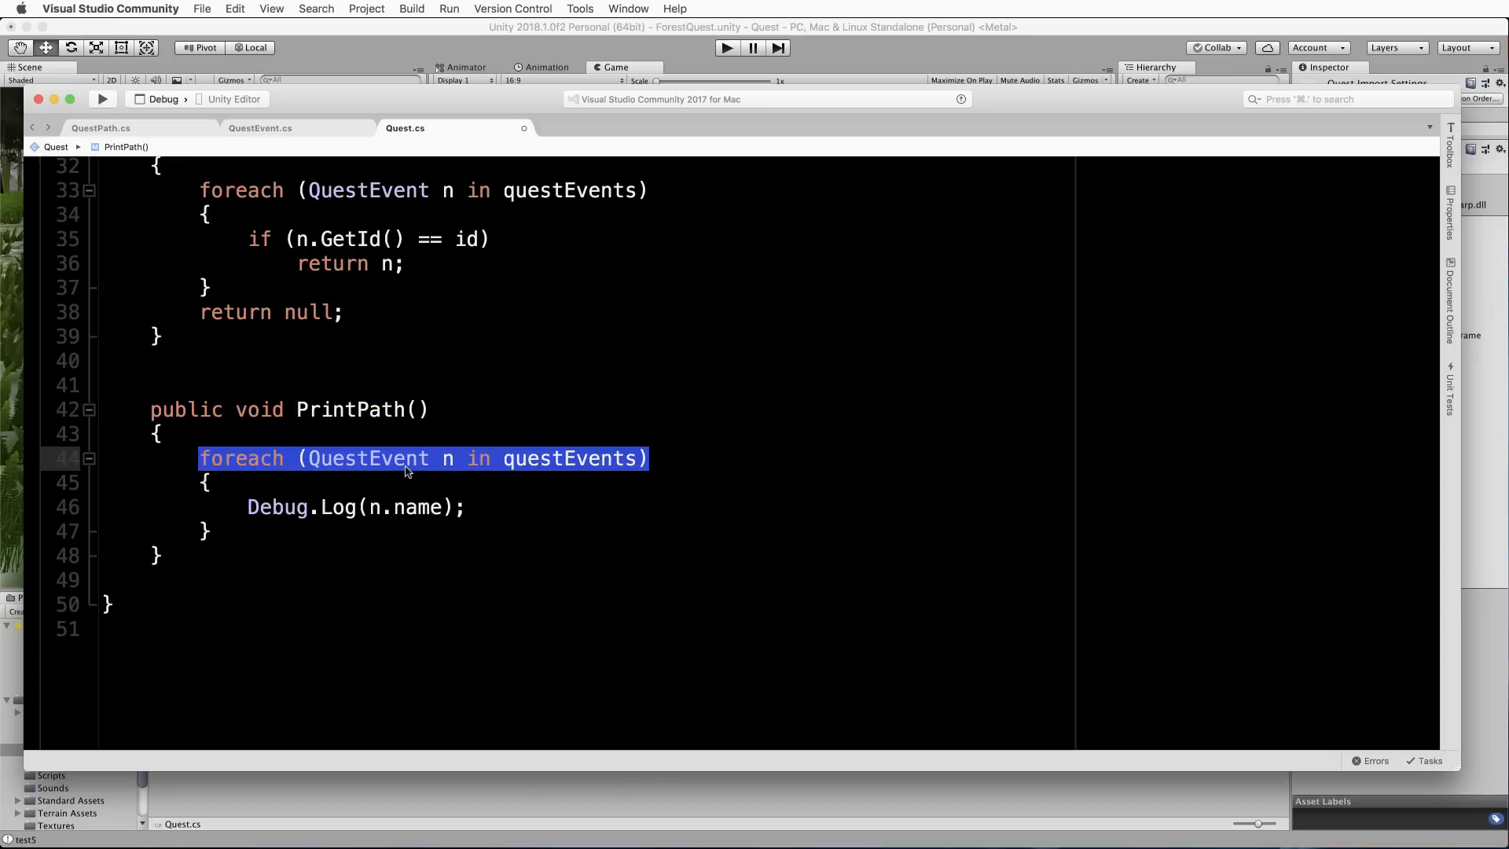
double_click(406, 507)
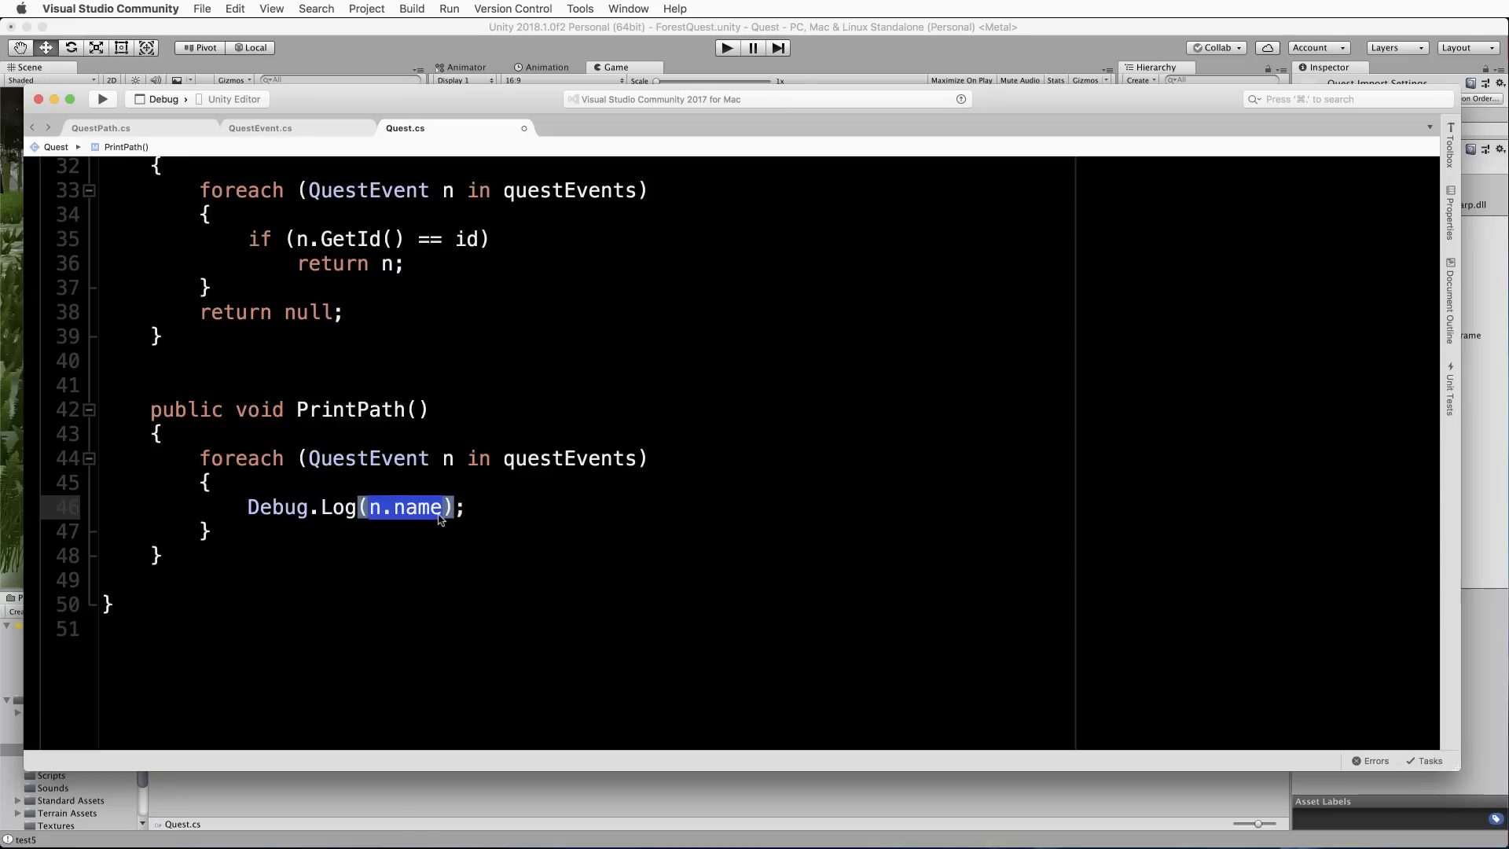
mouse_move(487, 519)
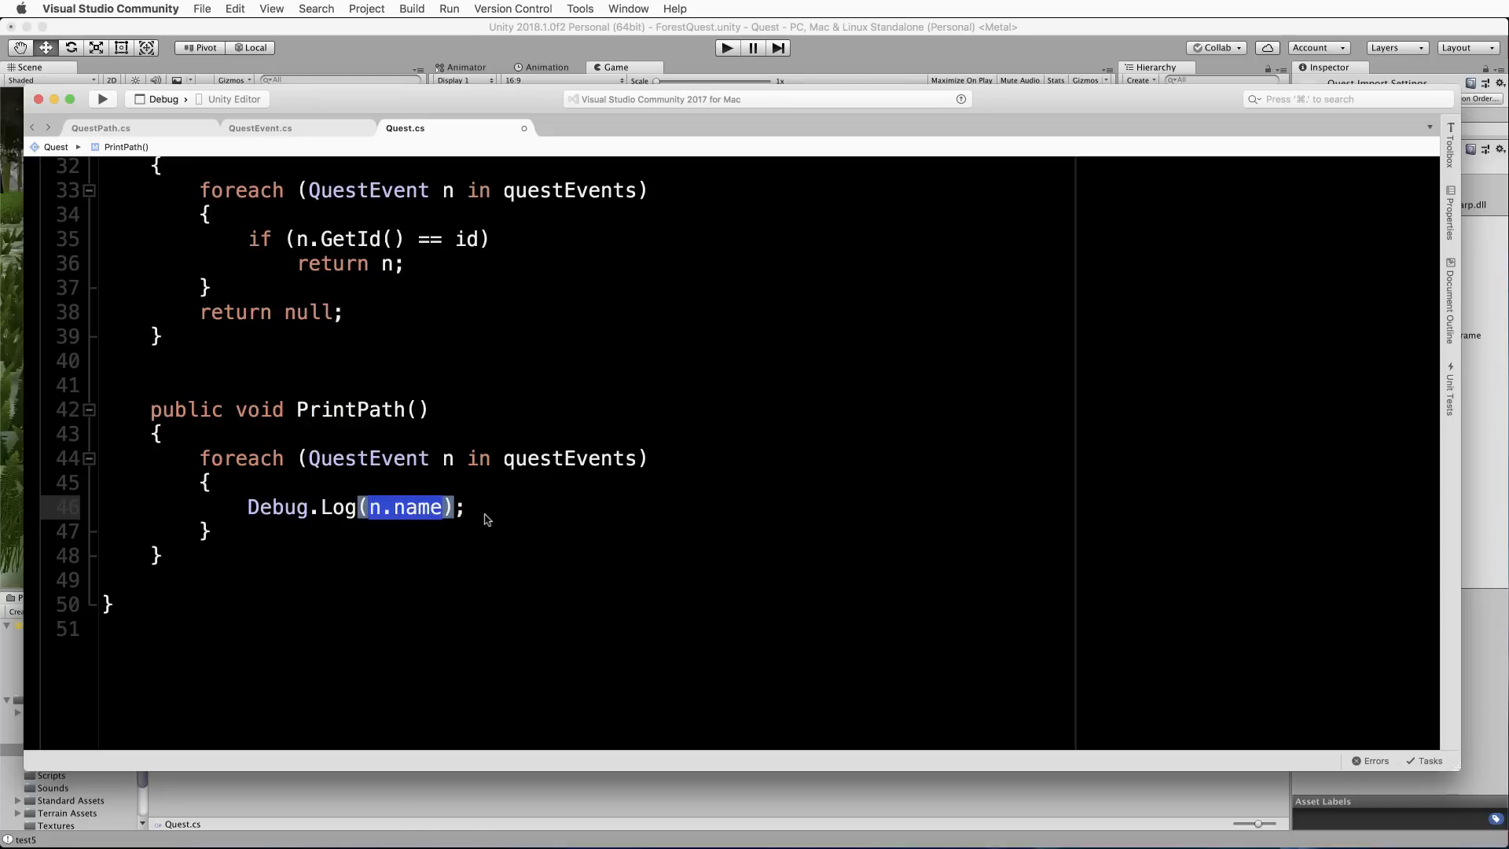
mouse_move(464, 160)
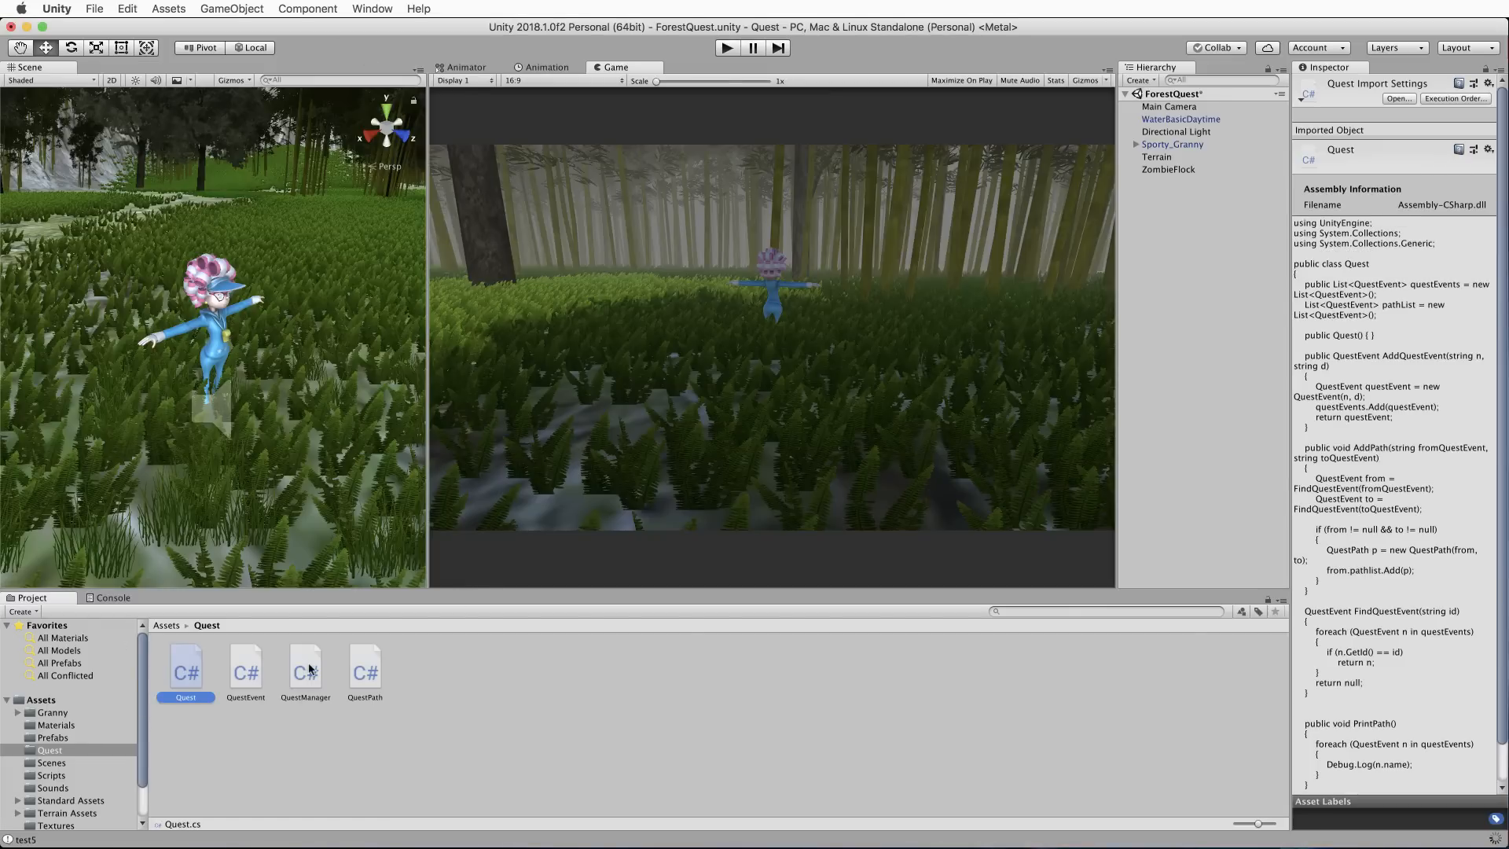
double_click(305, 669)
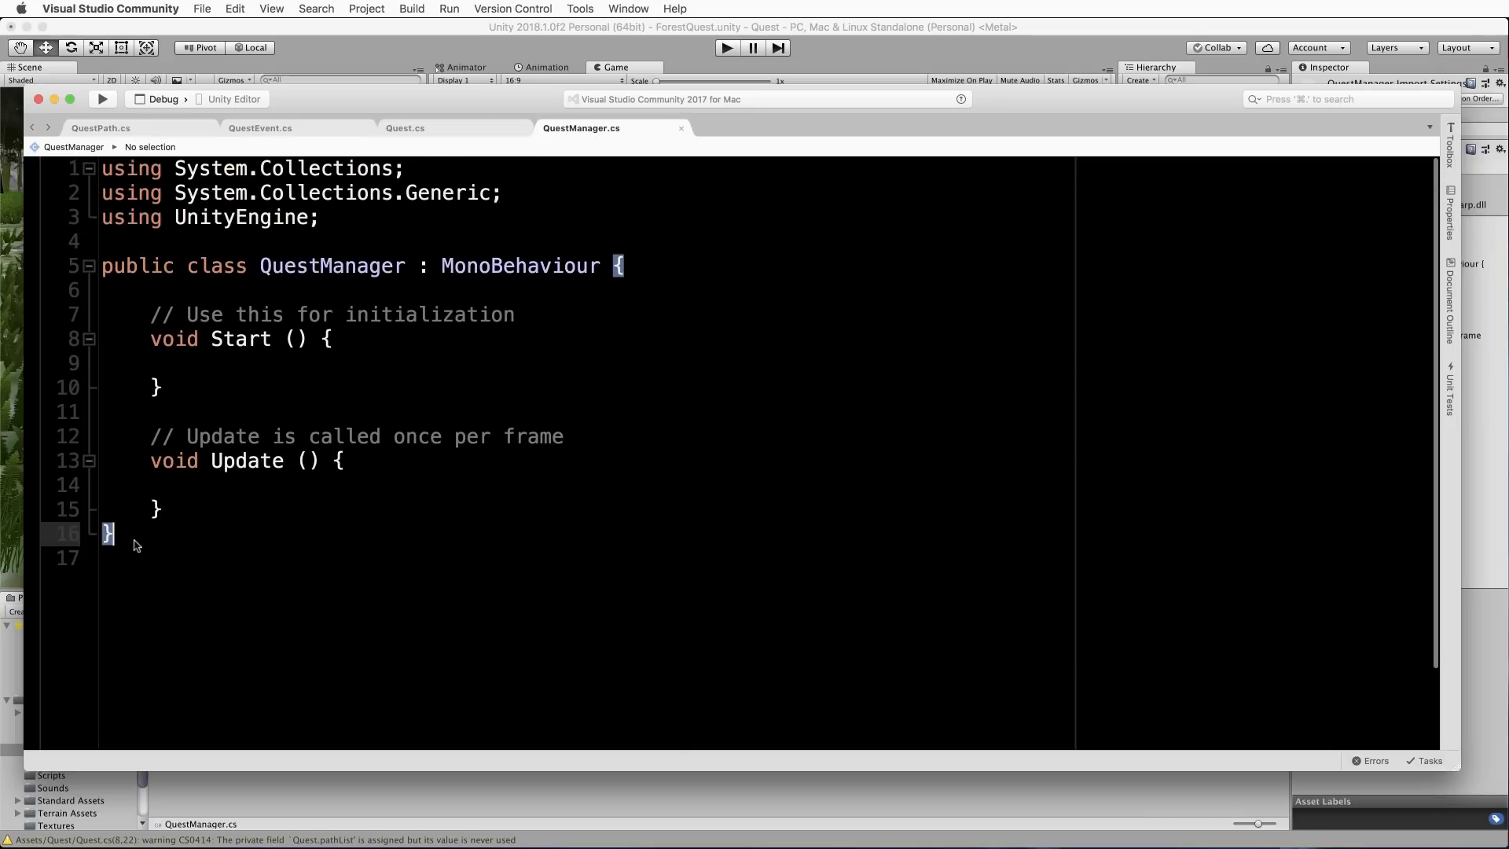
key(cmd+a)
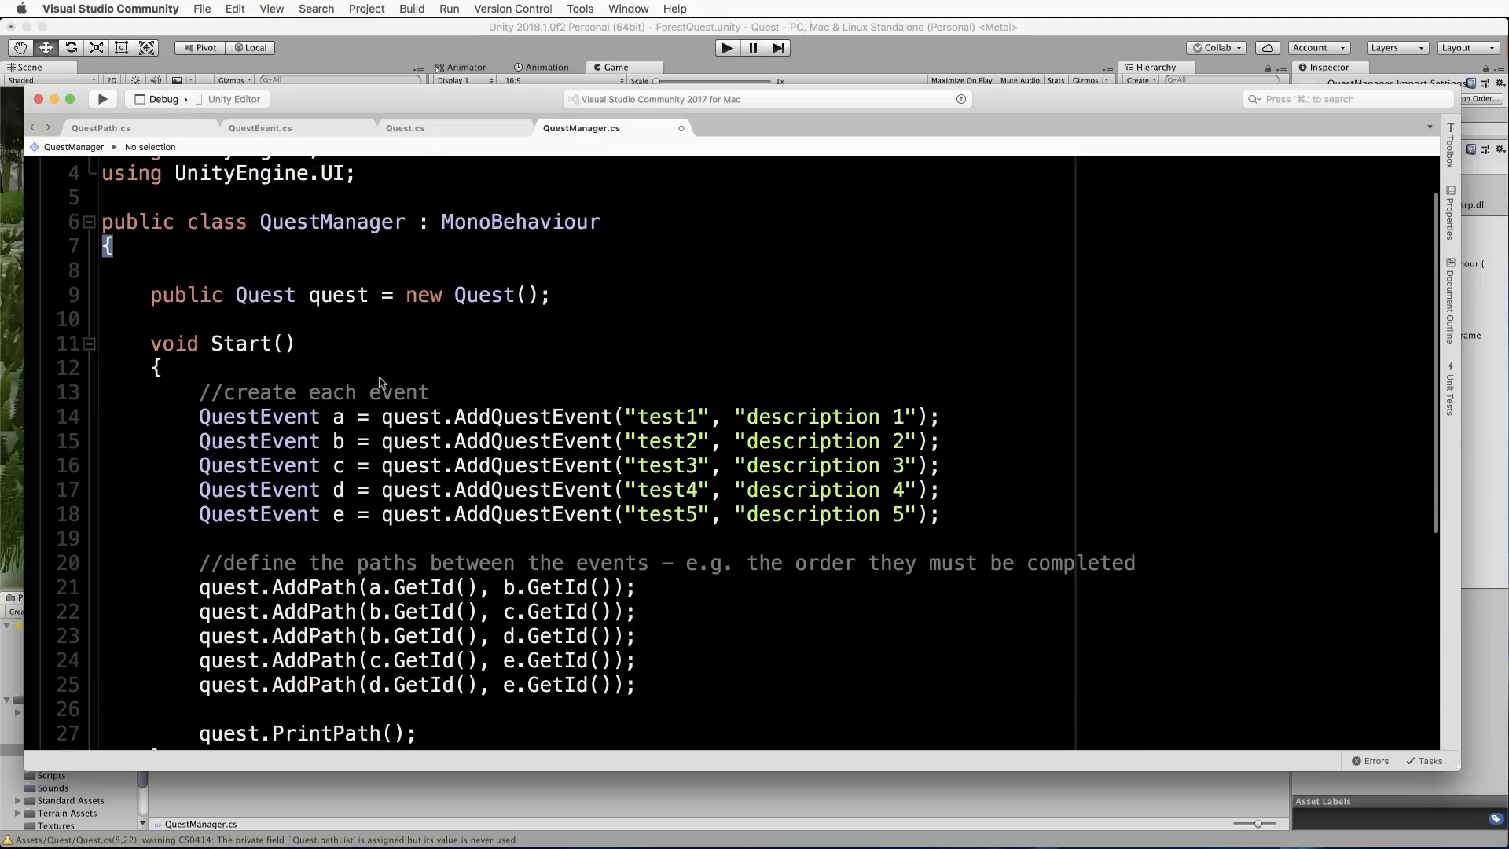
scroll(up, 3)
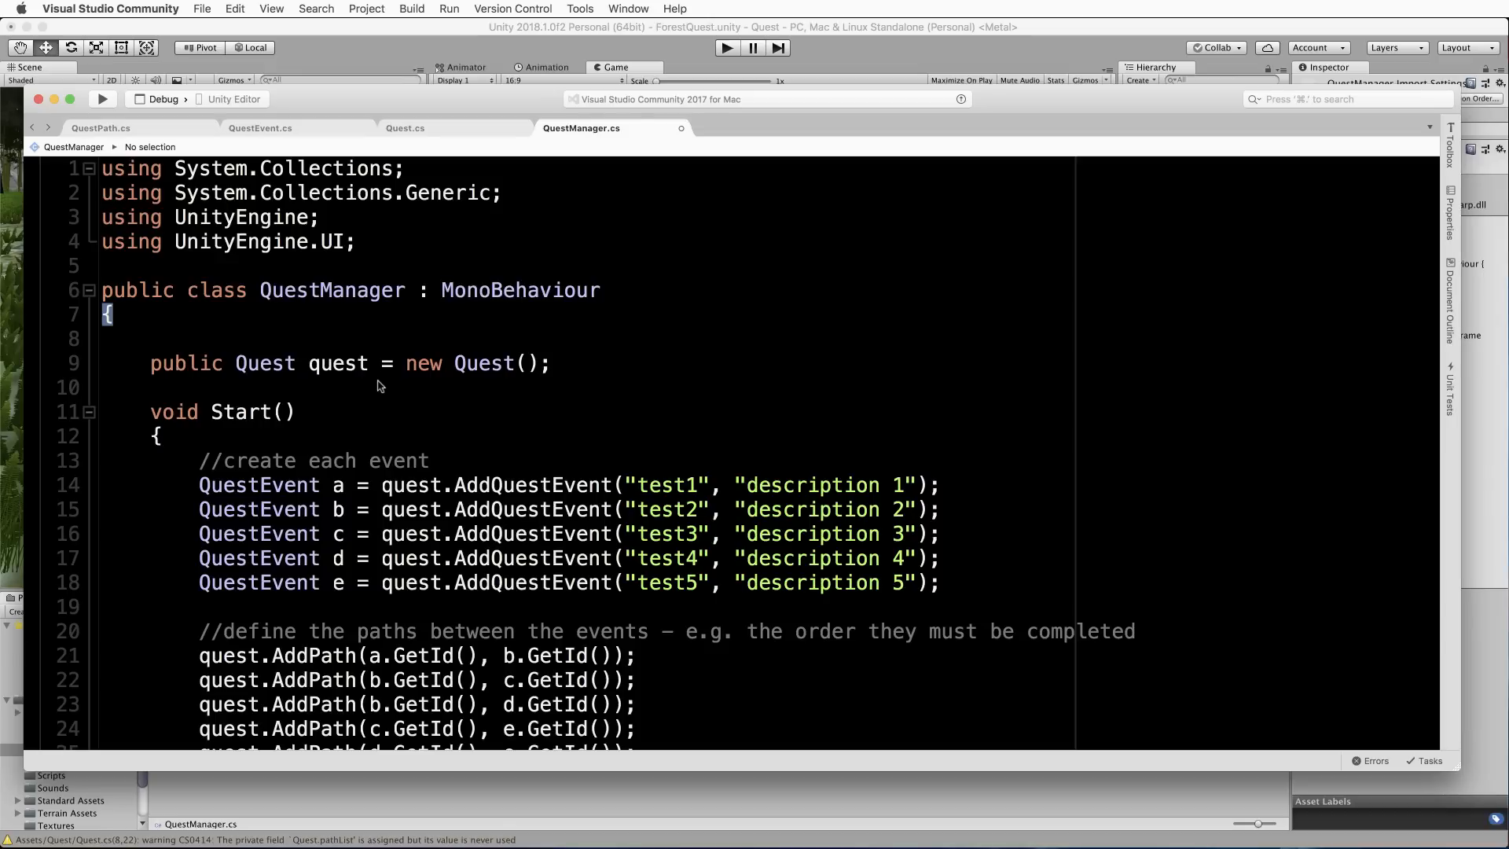
mouse_move(413, 348)
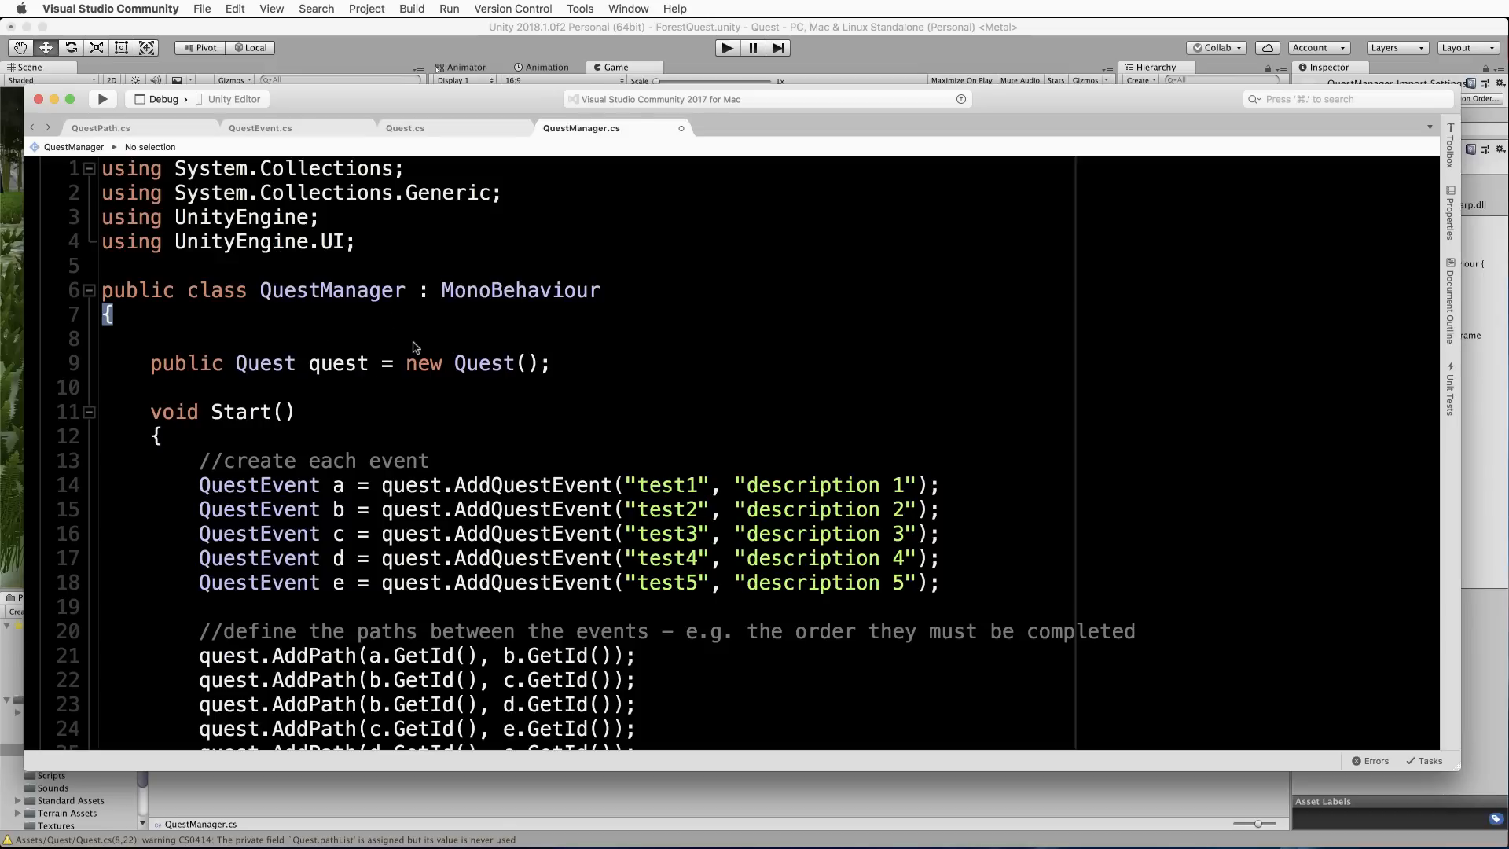
mouse_move(149, 374)
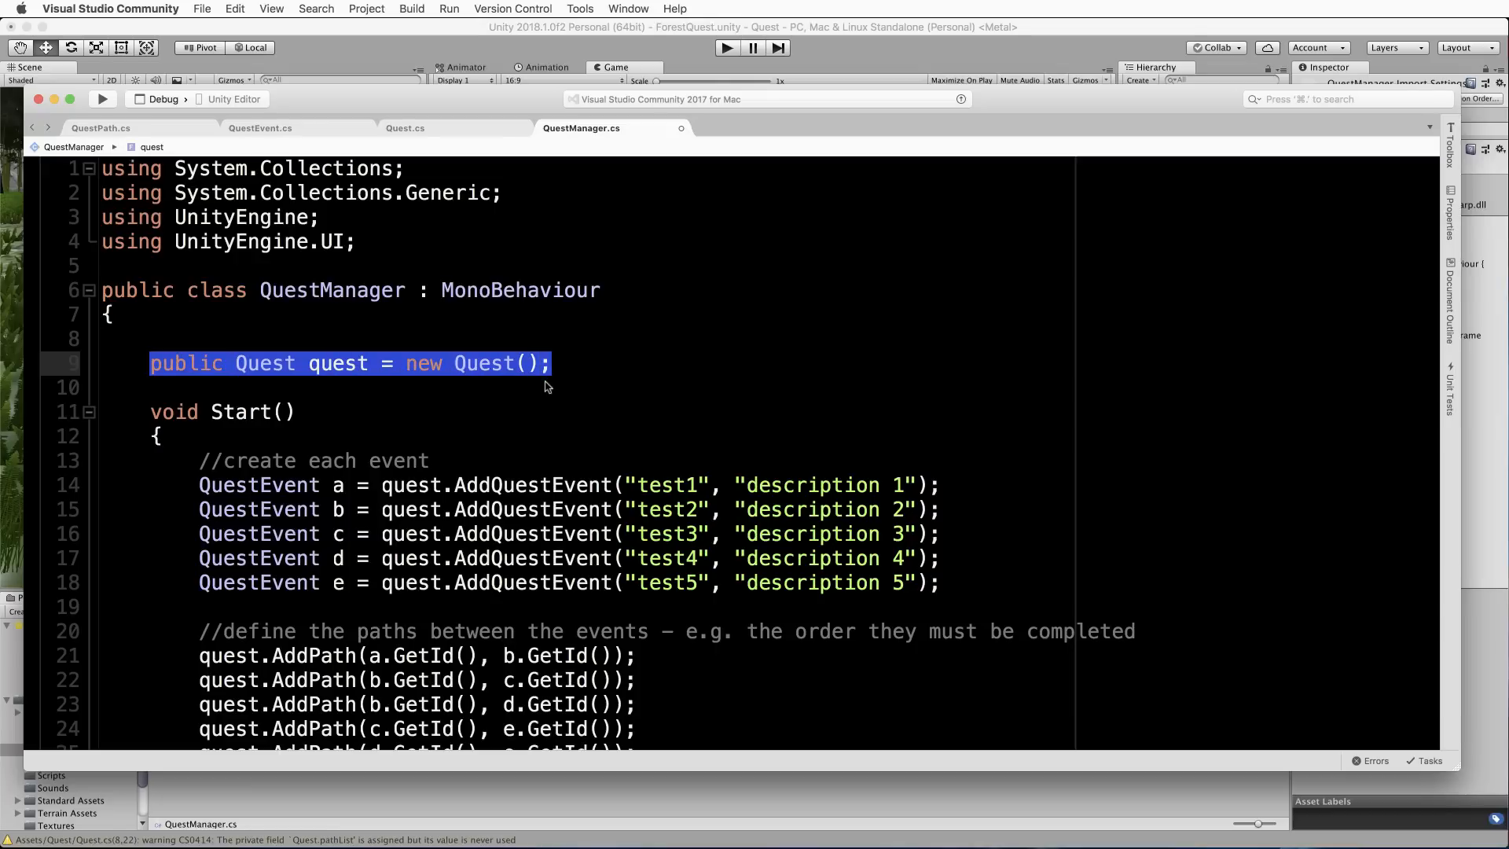
scroll(down, 3)
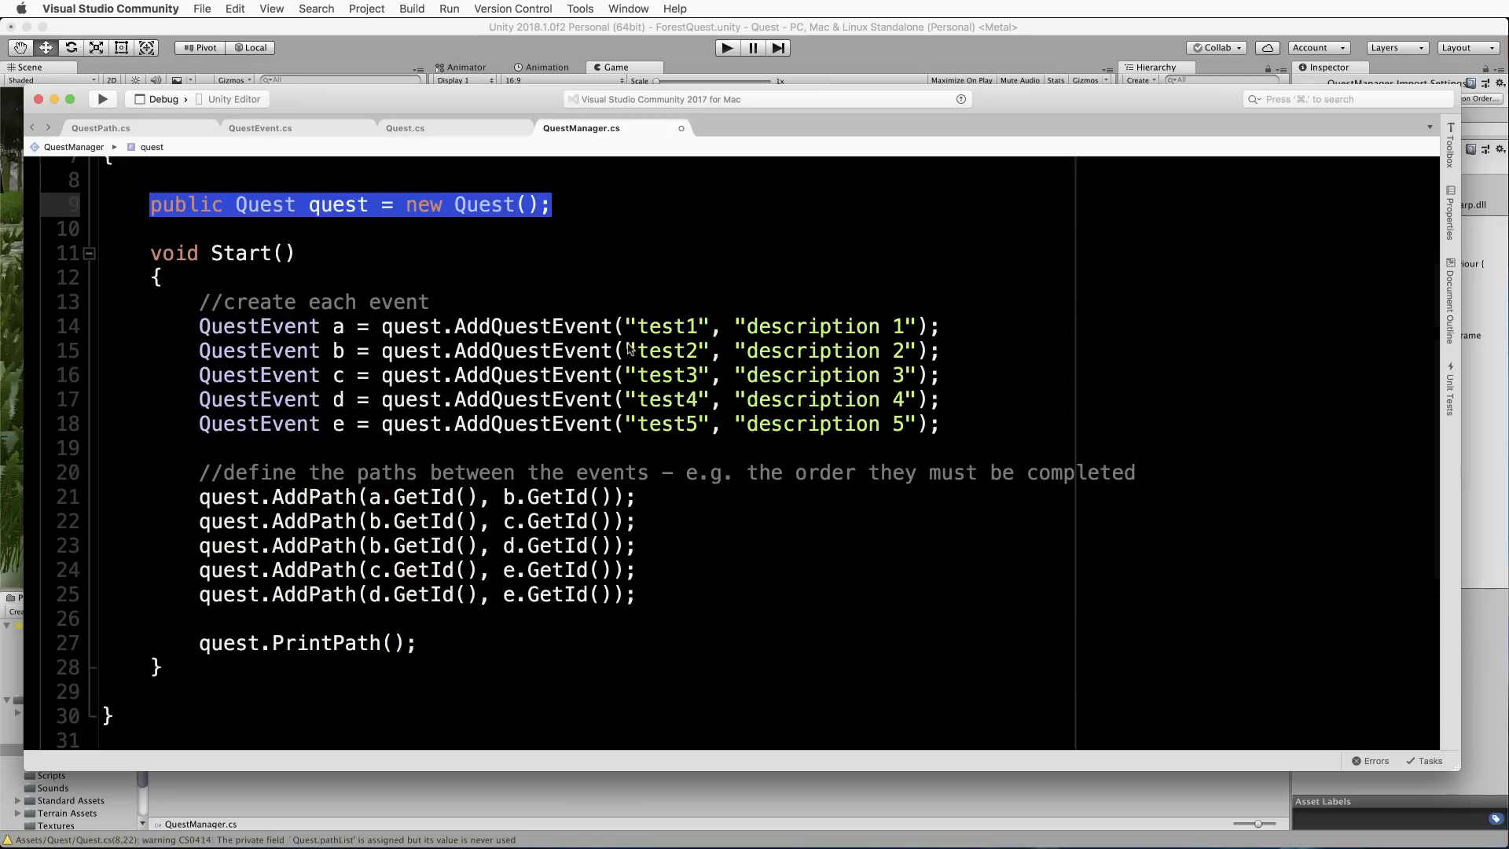
mouse_move(624, 359)
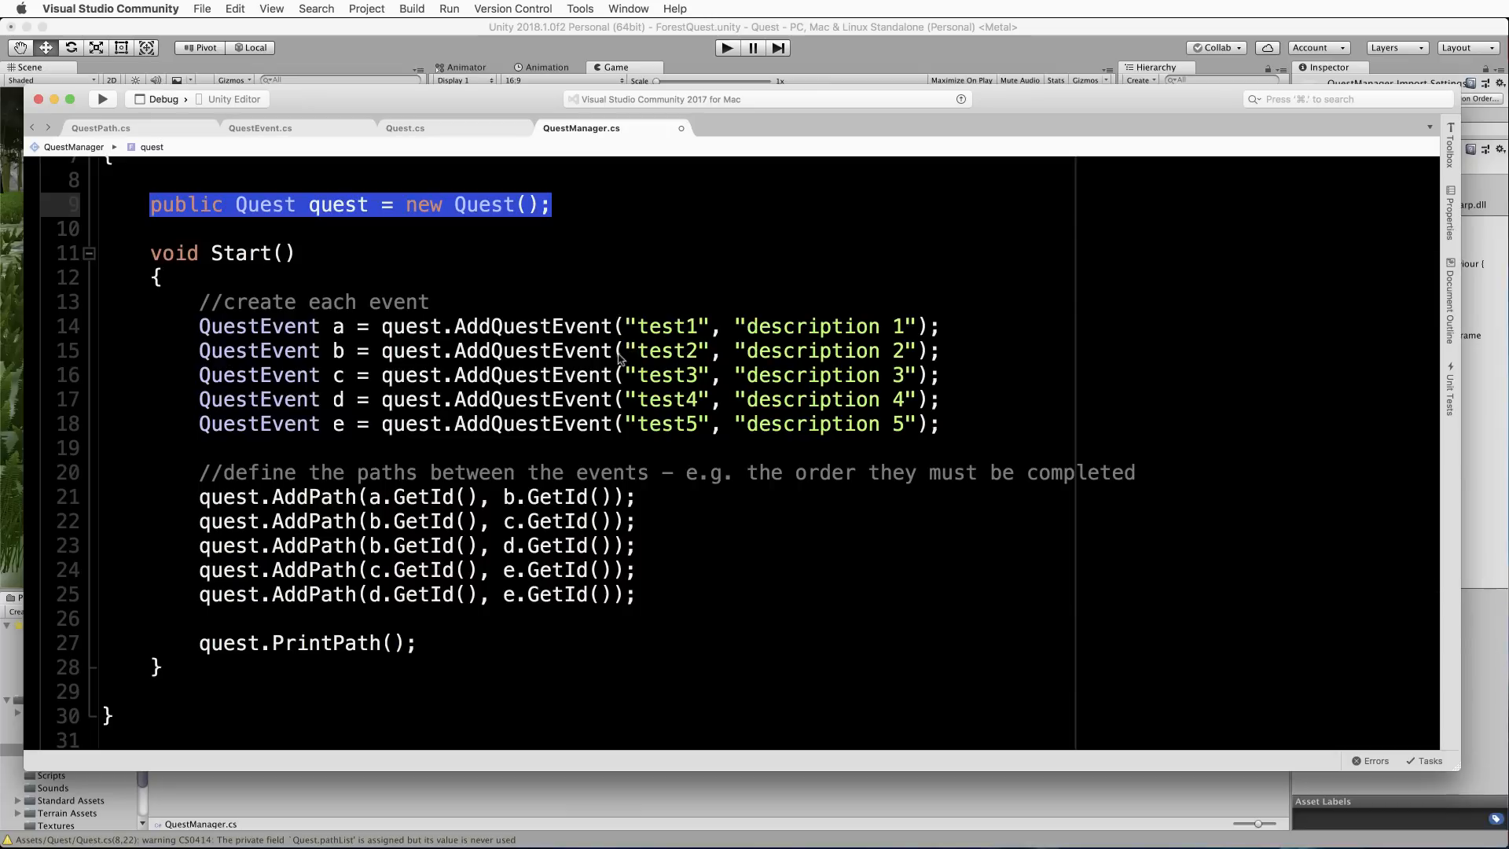
mouse_move(267, 353)
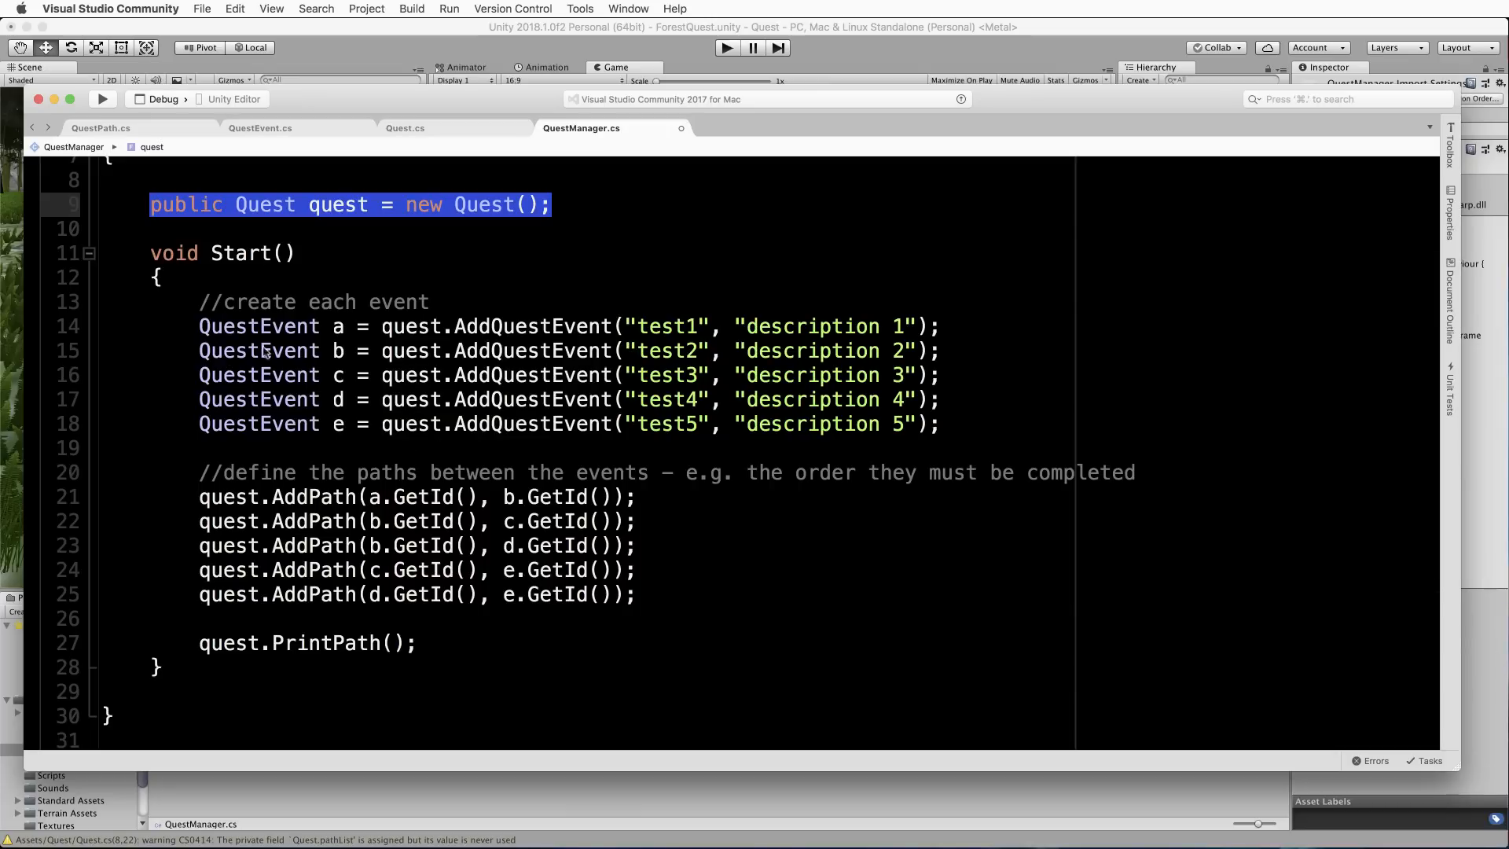
mouse_move(349, 329)
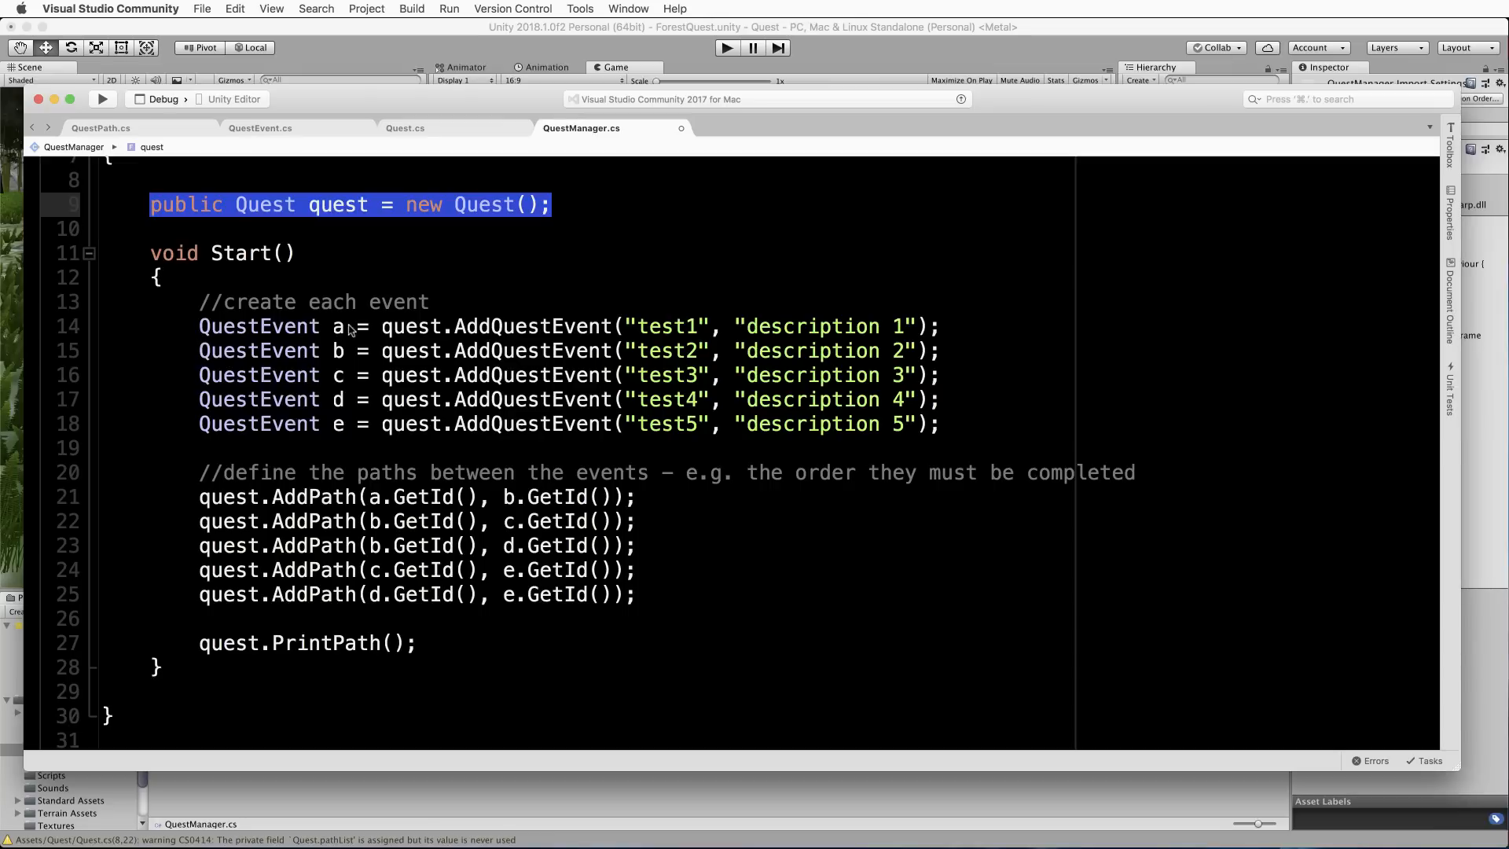
mouse_move(435, 345)
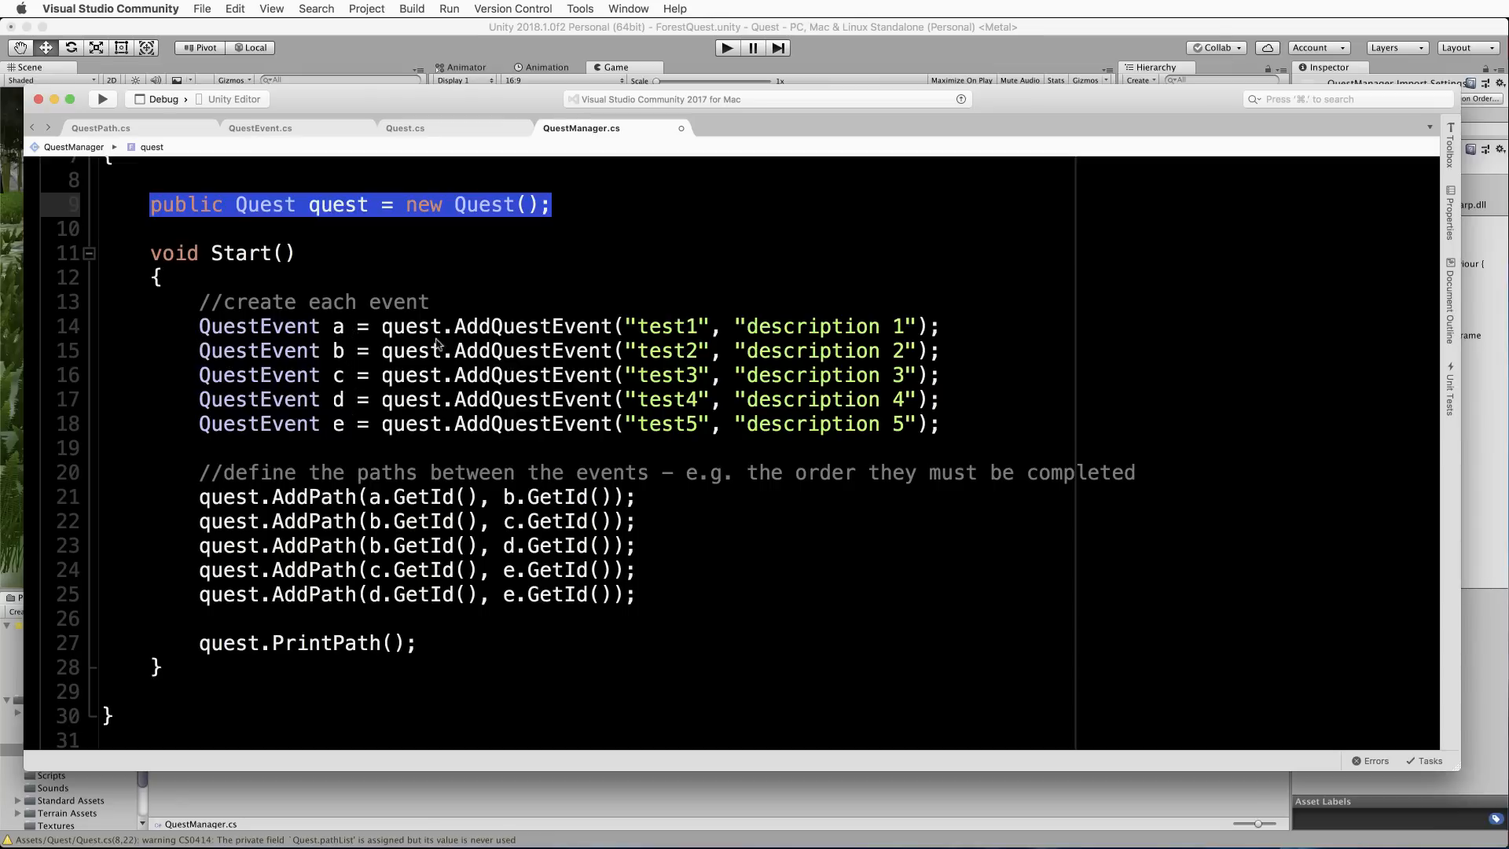
mouse_move(645, 331)
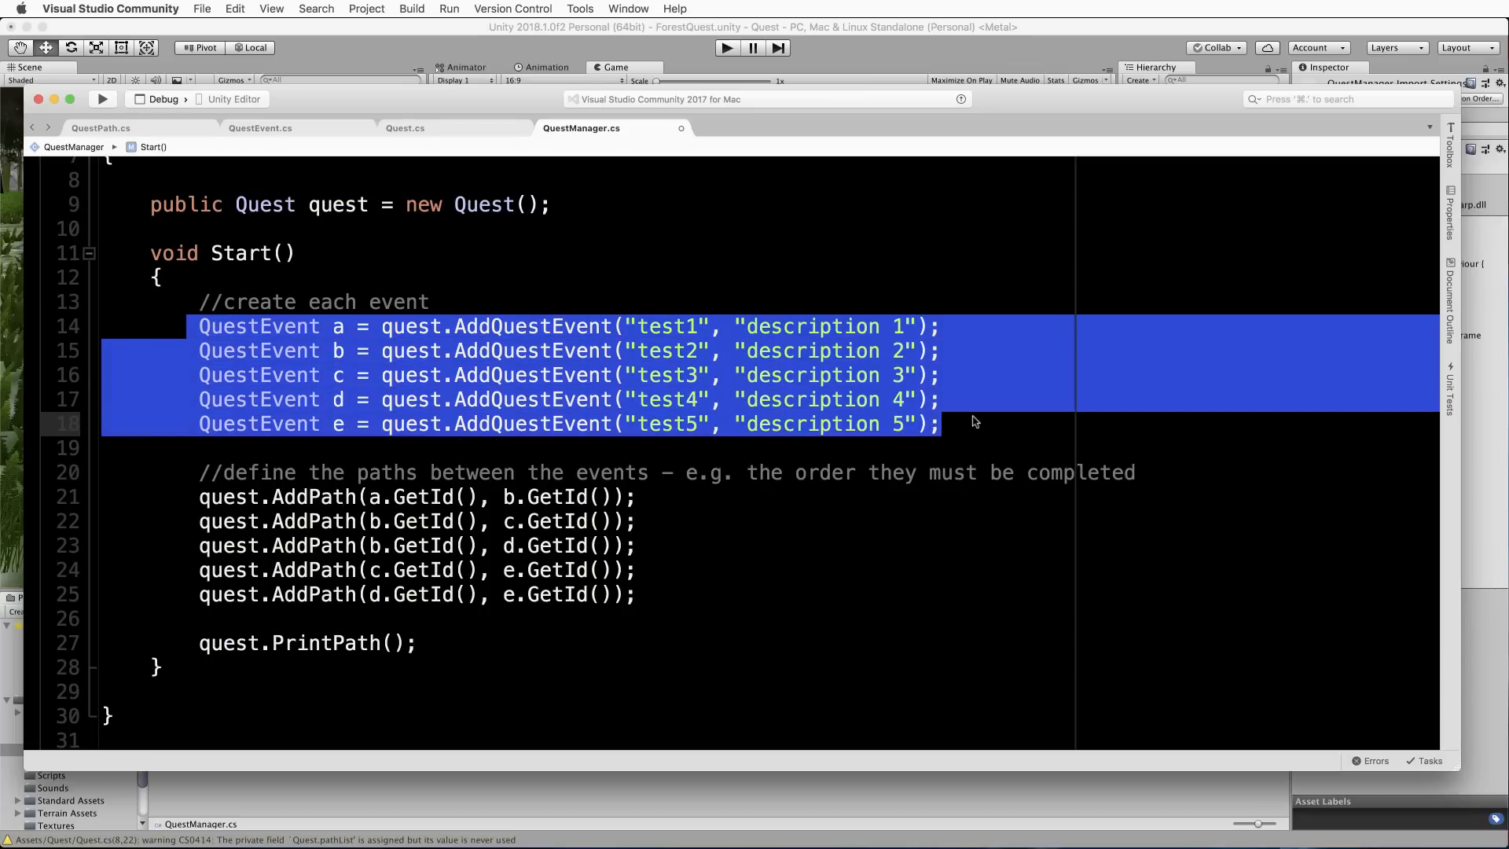
mouse_move(515, 402)
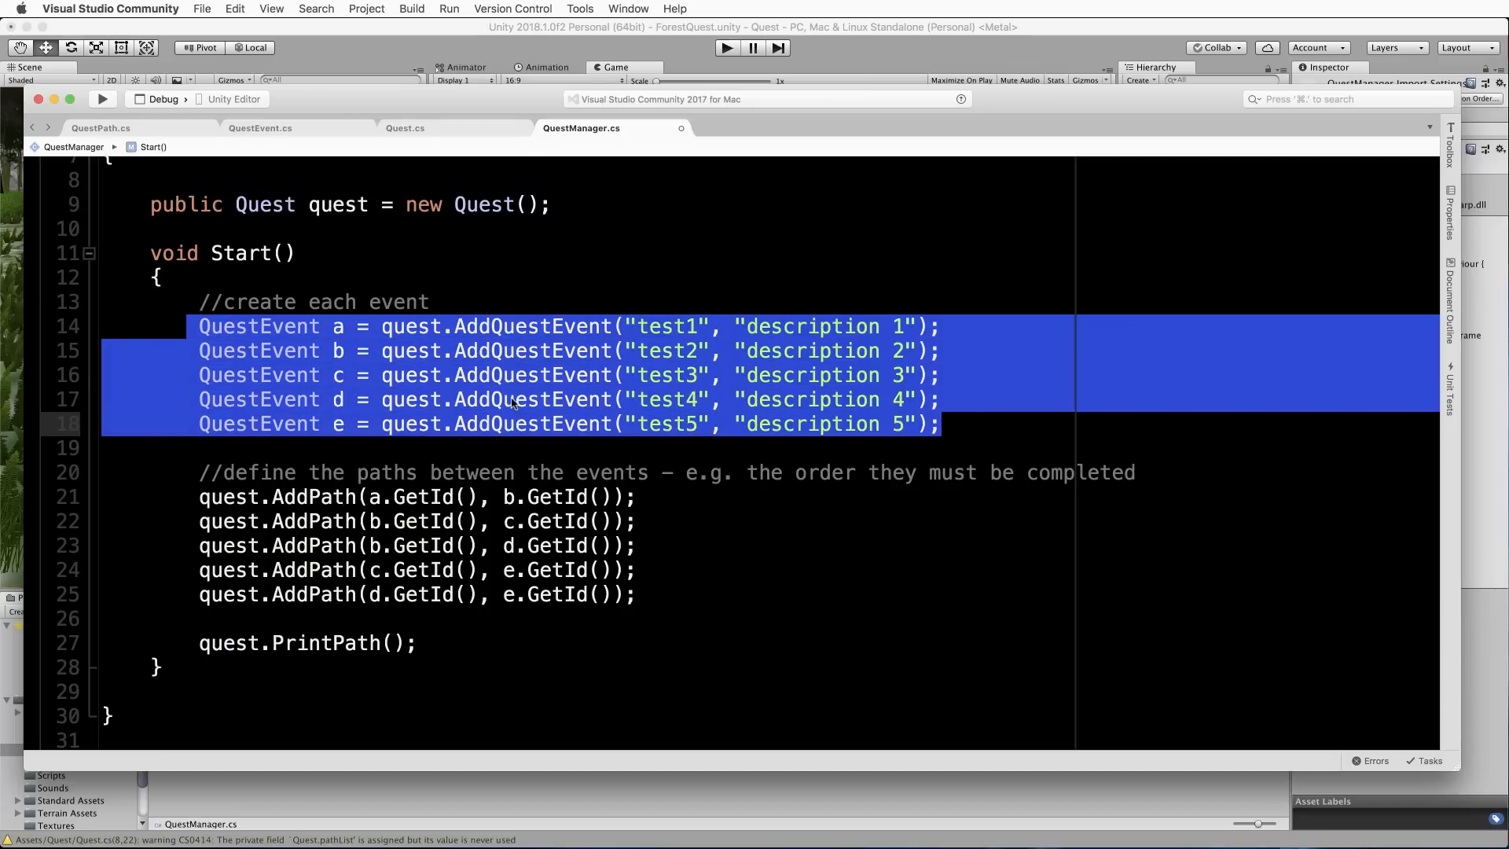
click(512, 295)
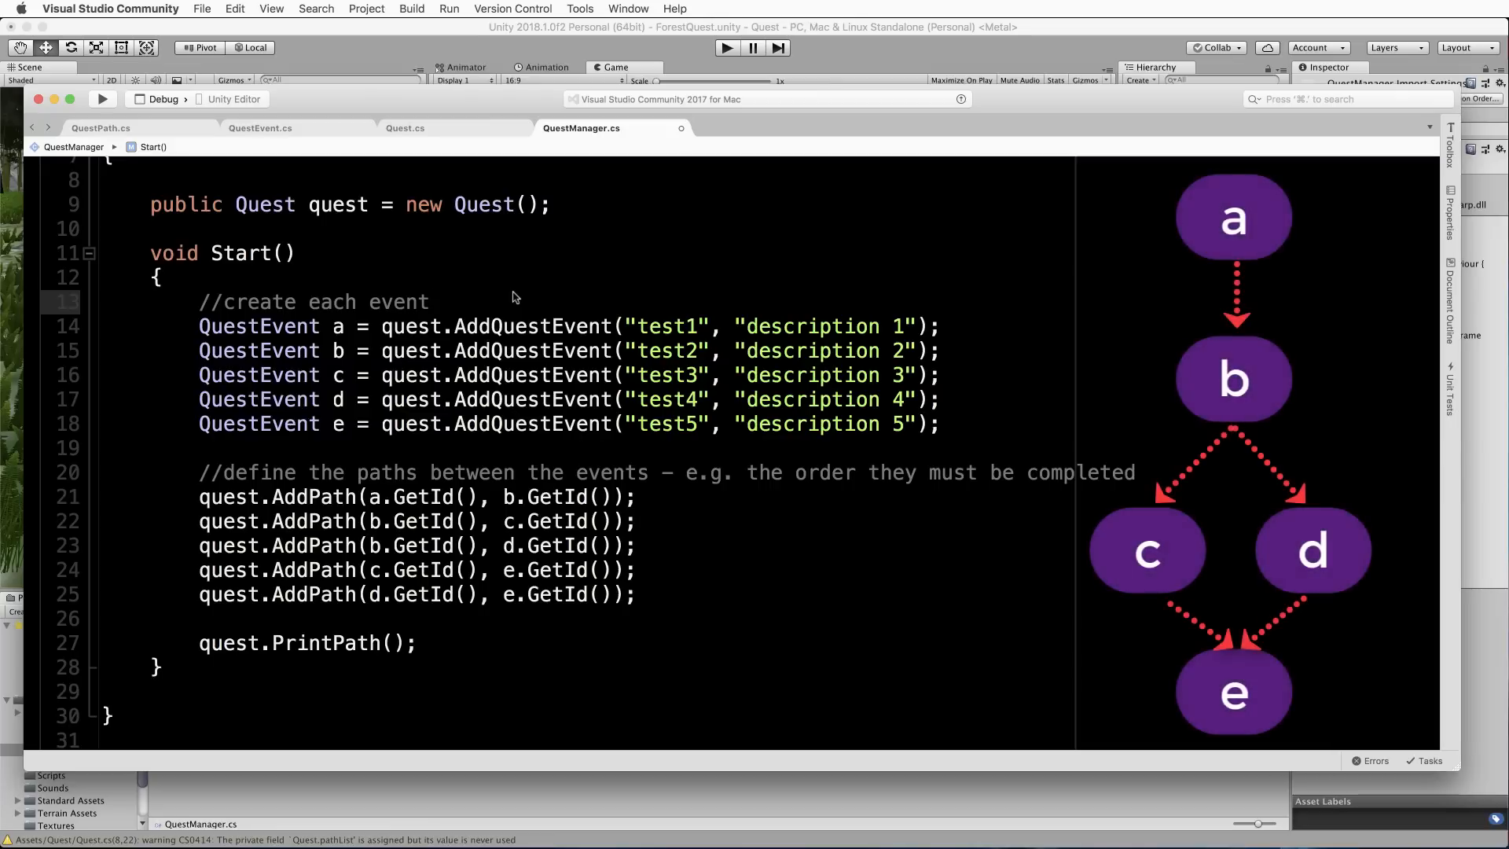
click(430, 301)
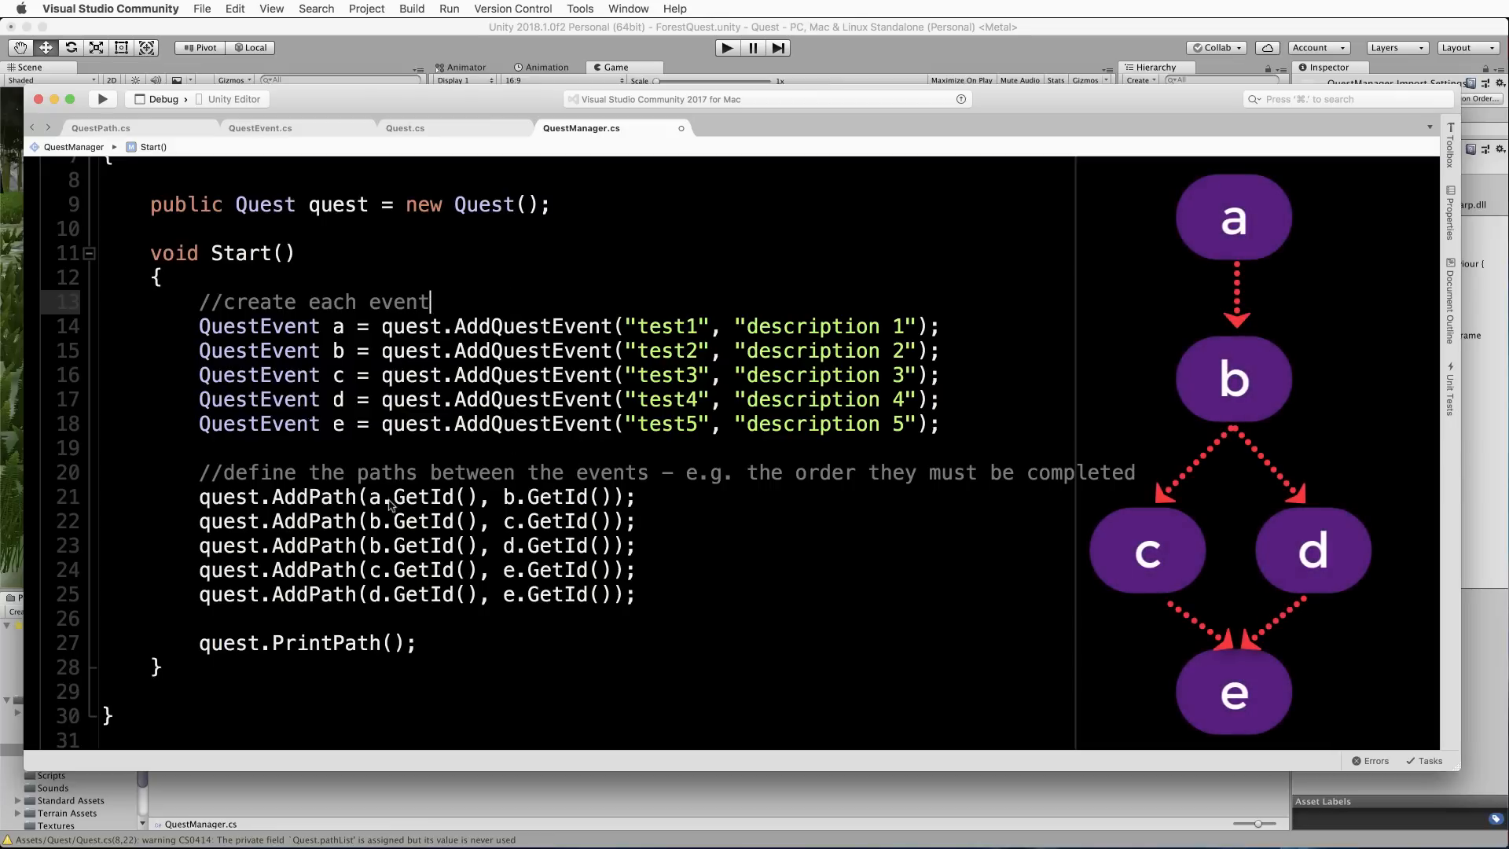
mouse_move(535, 503)
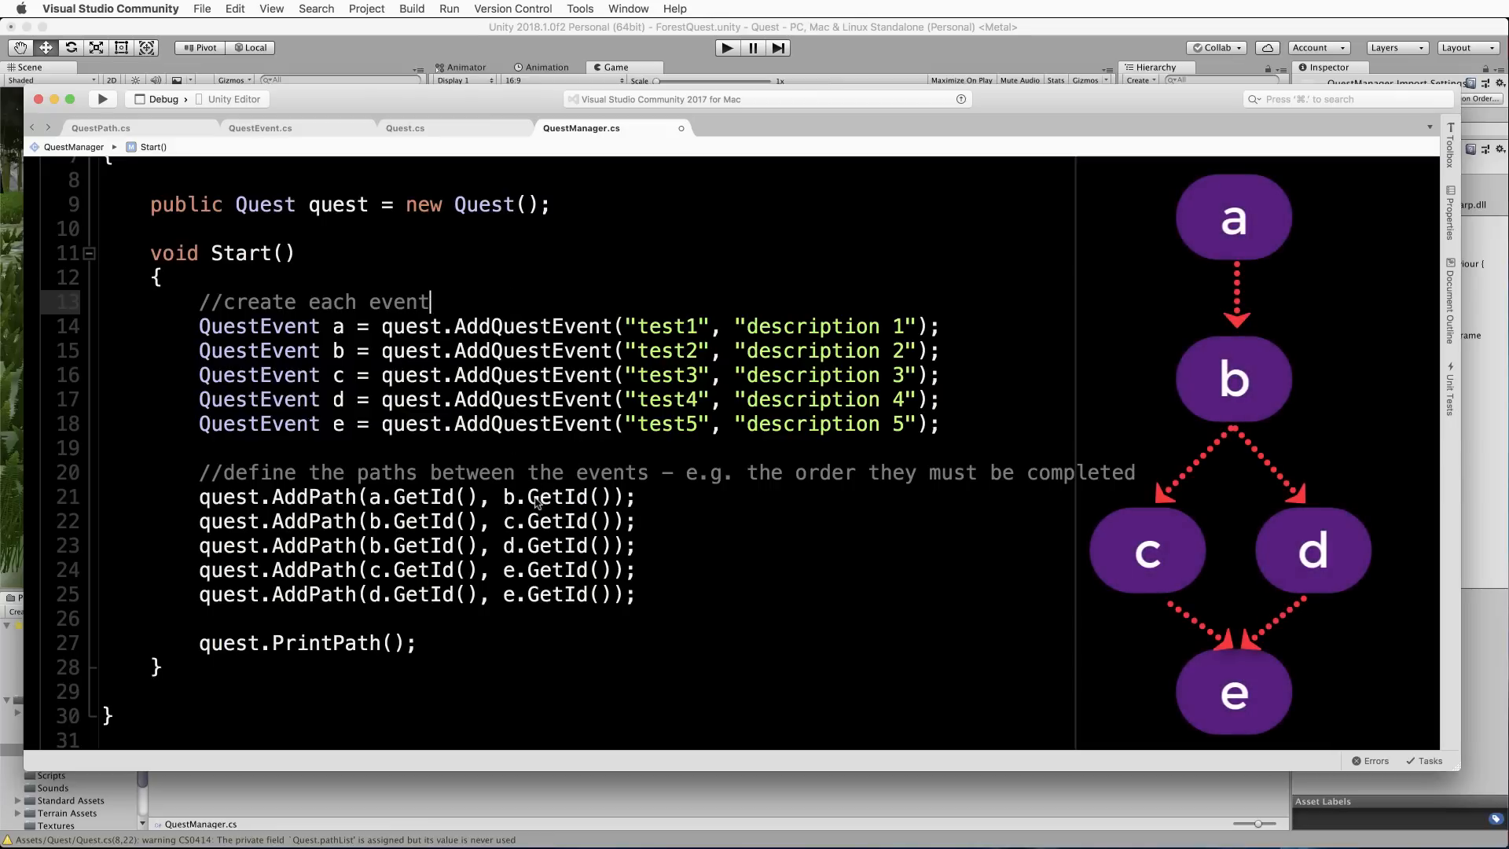
mouse_move(522, 526)
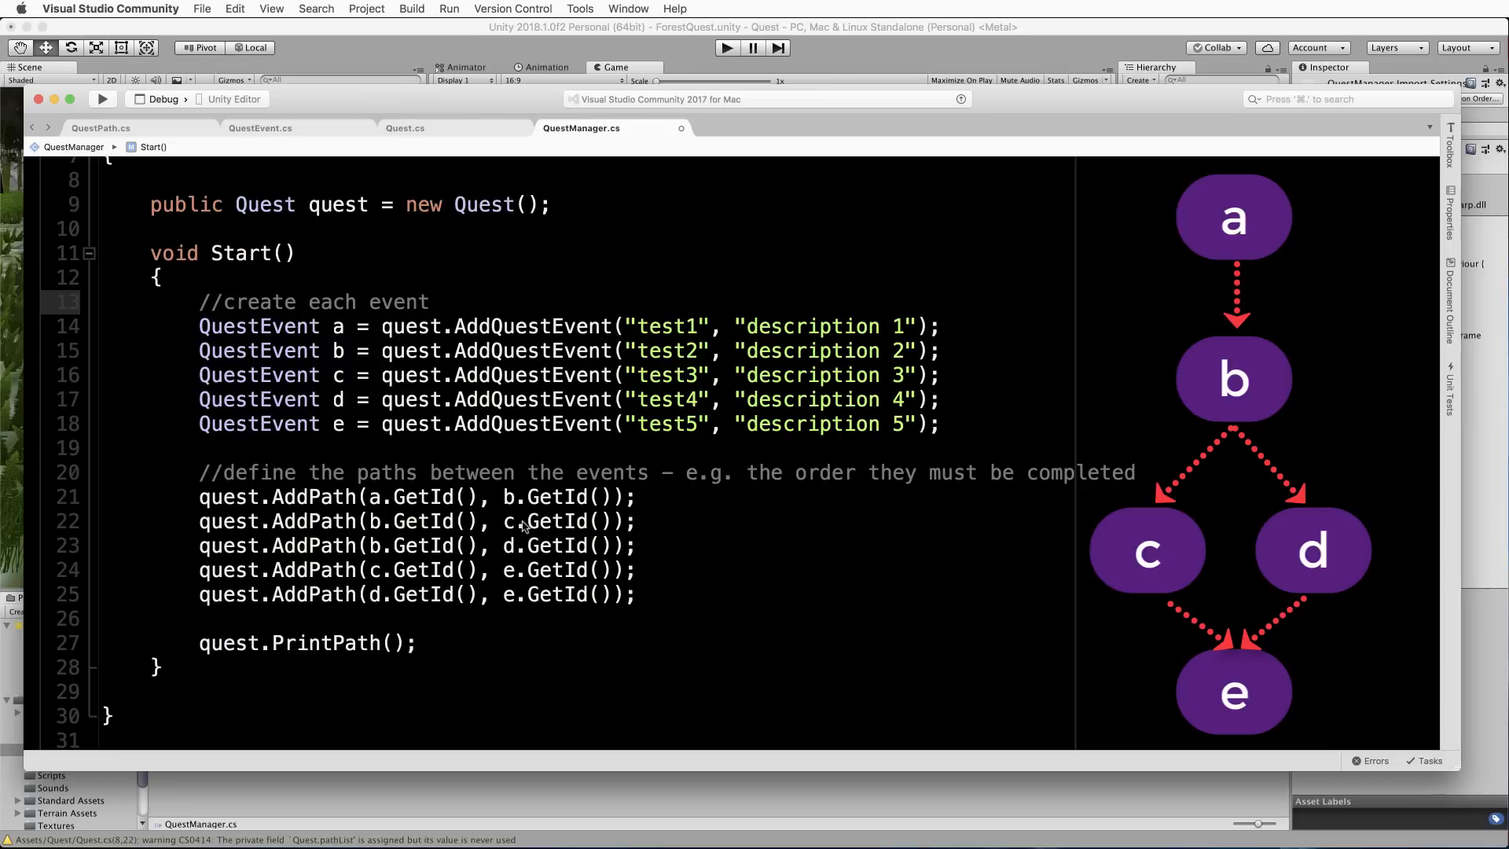
mouse_move(530, 551)
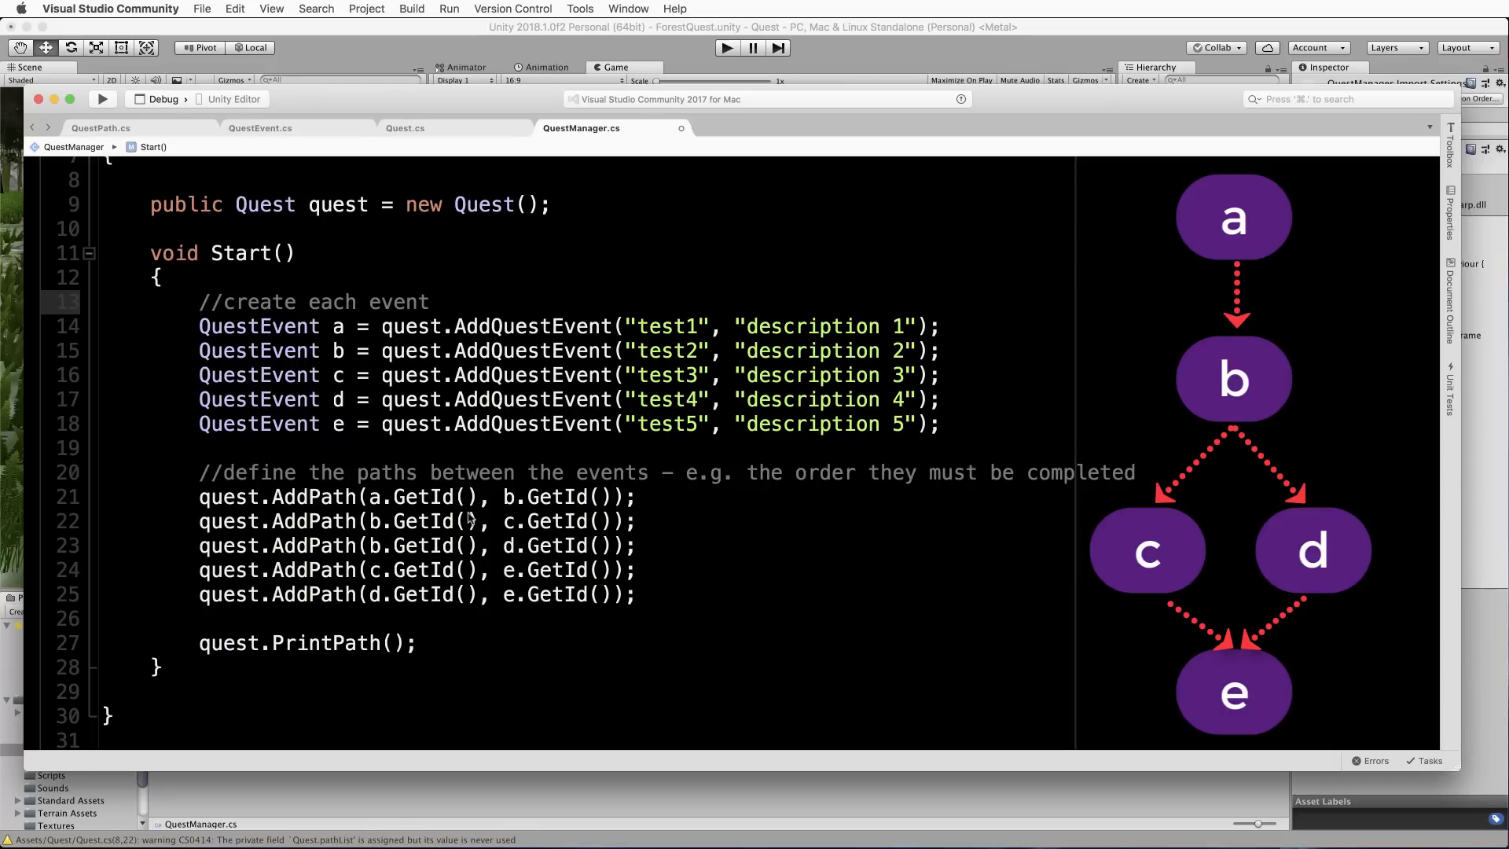
click(431, 301)
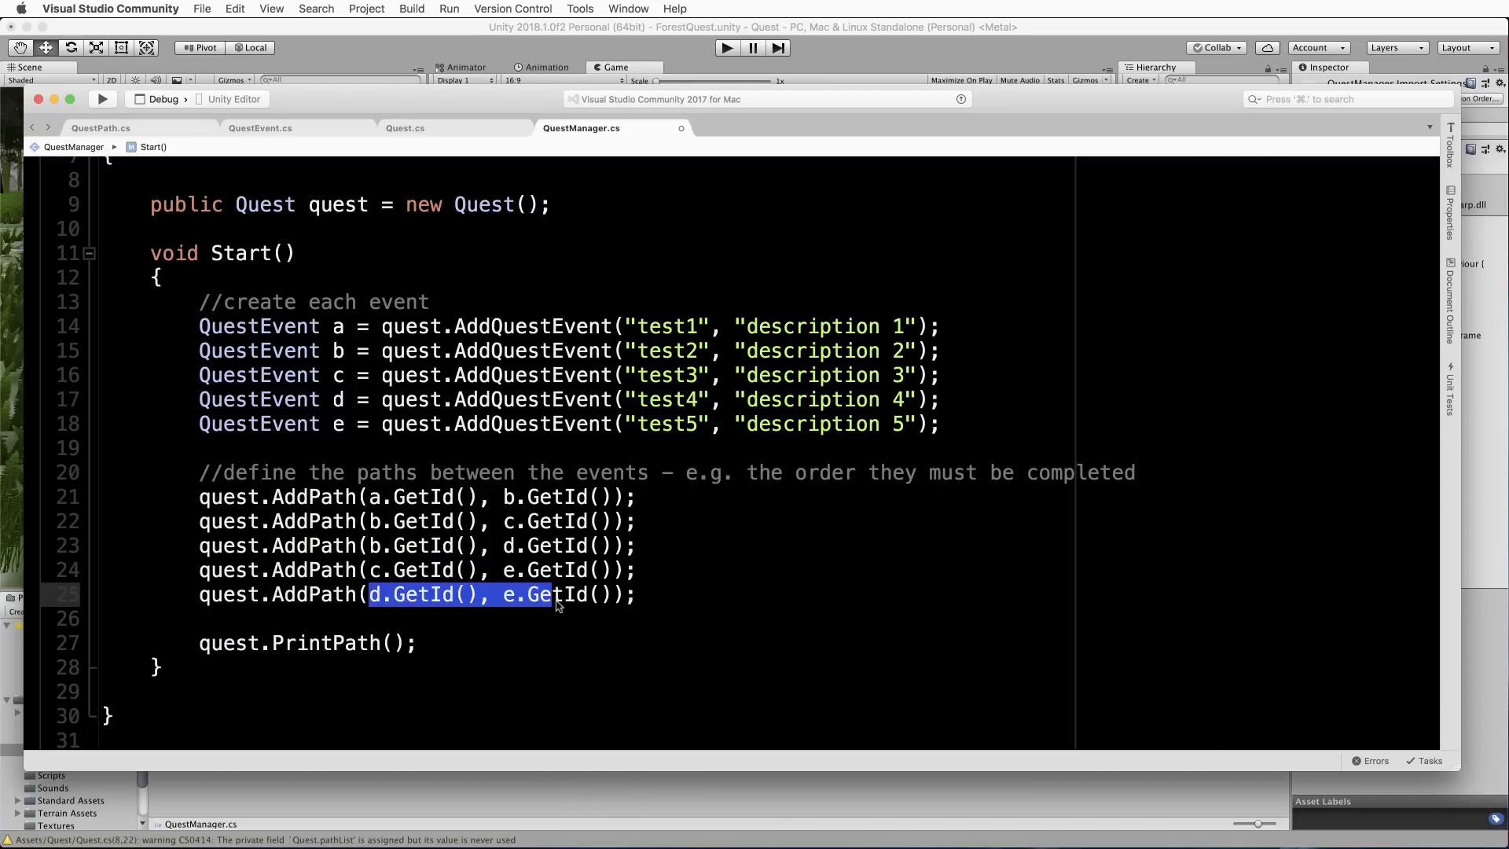
click(306, 642)
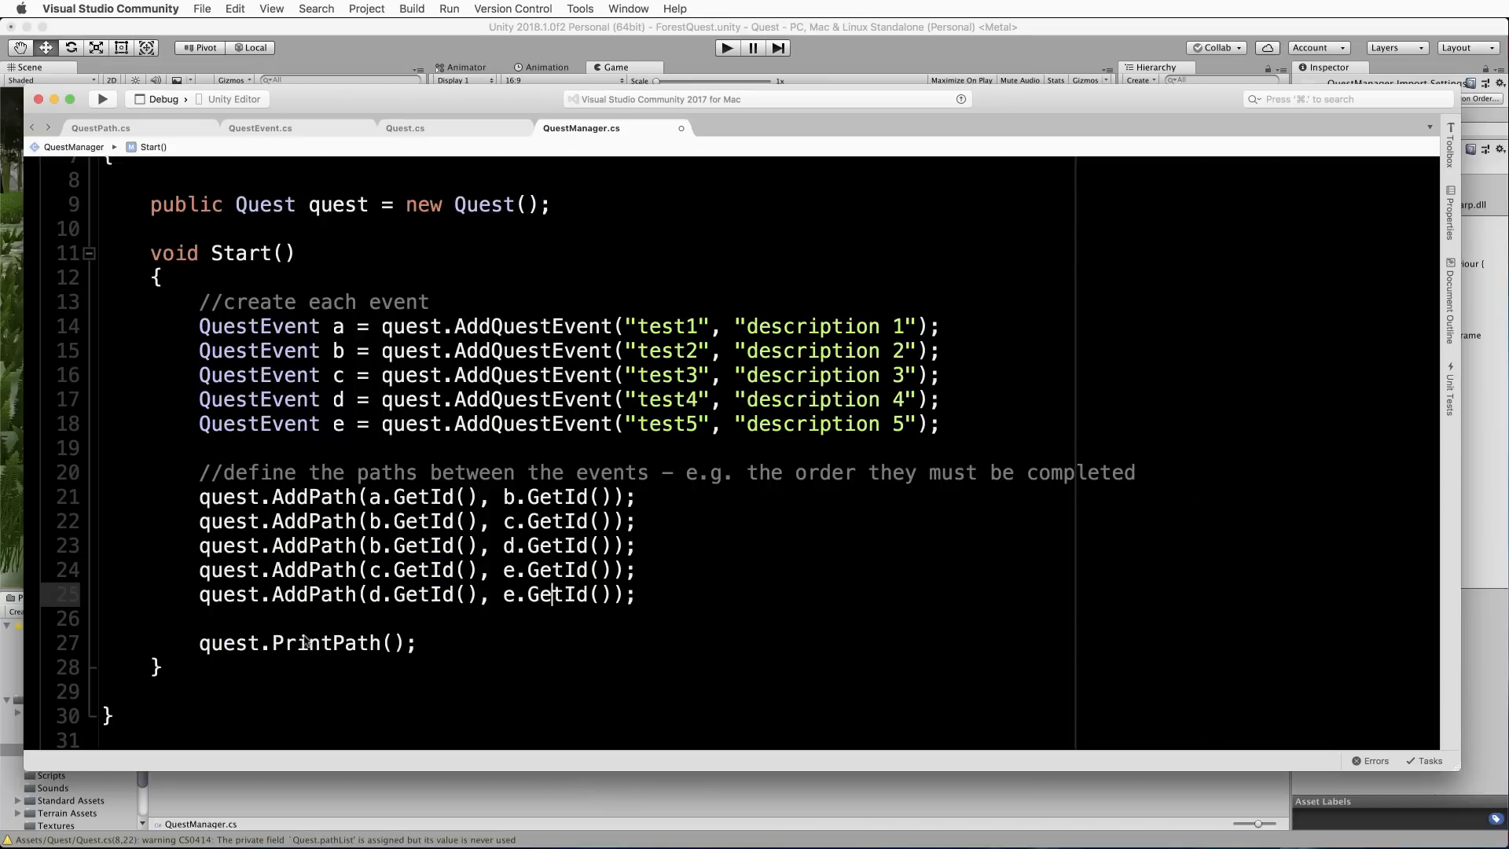
double_click(306, 643)
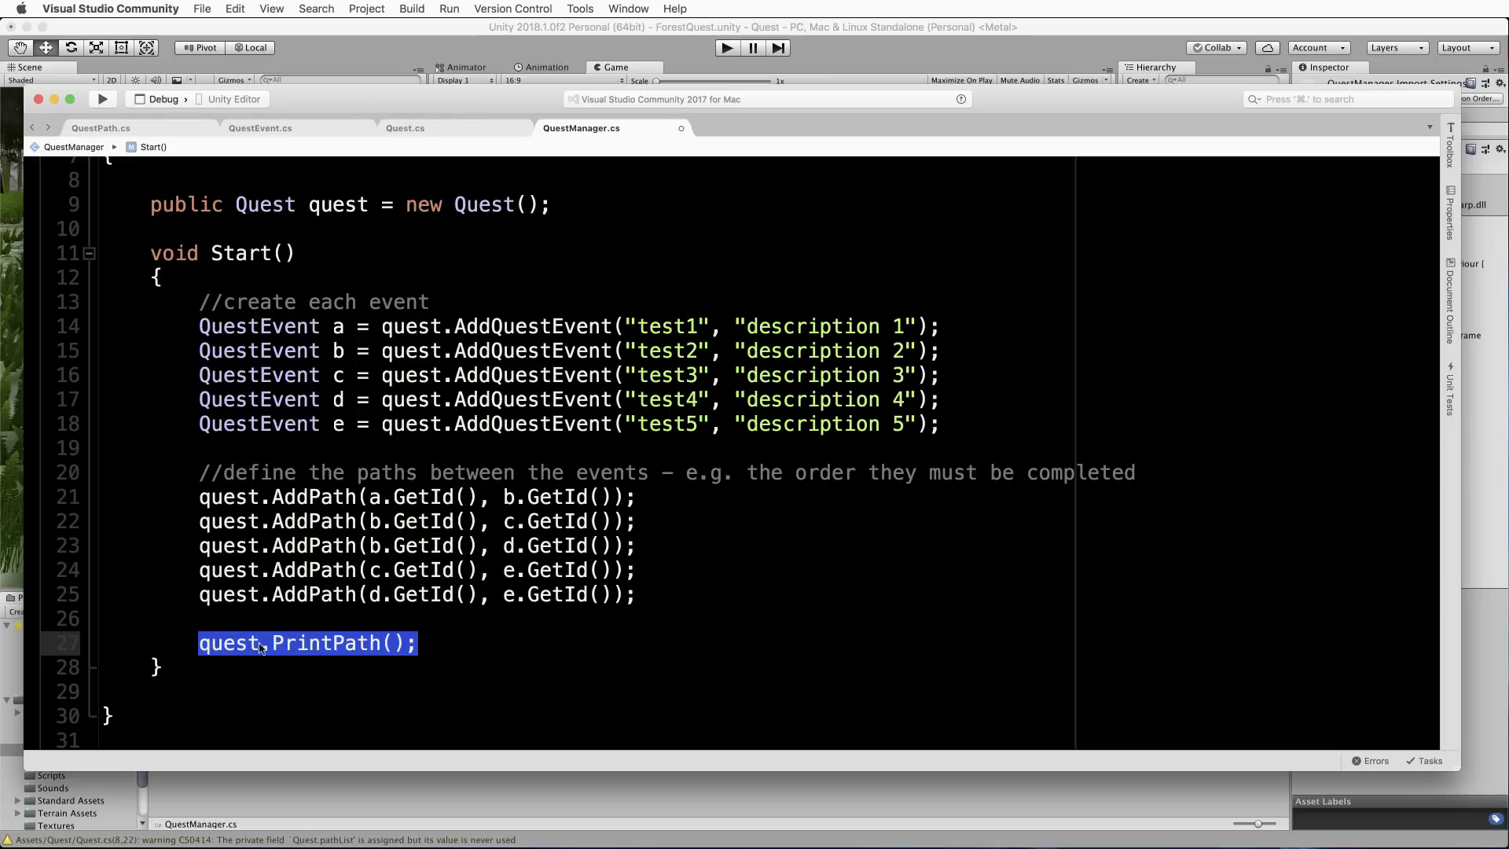
mouse_move(274, 439)
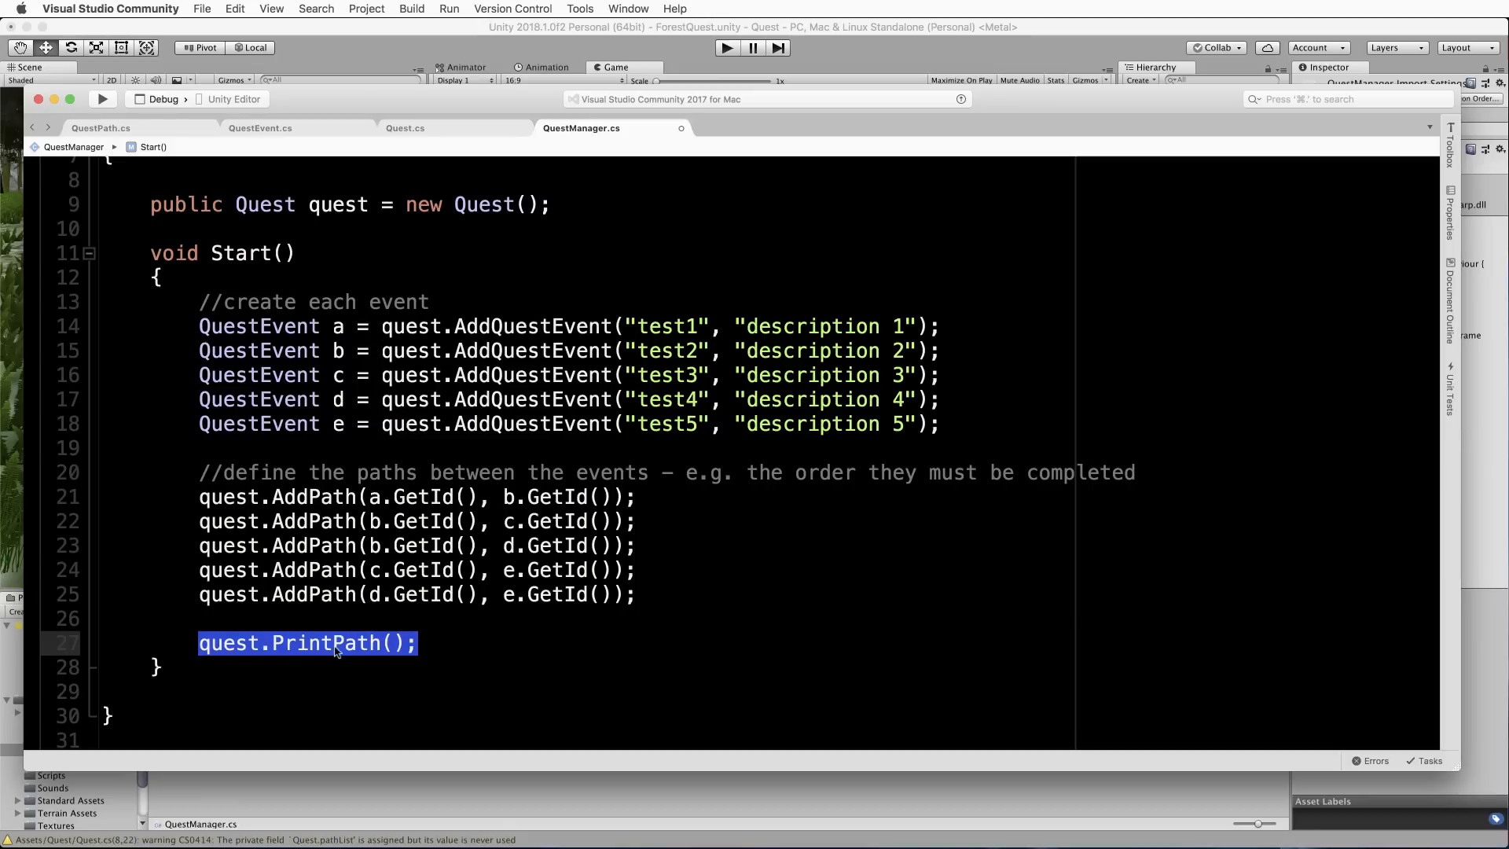
mouse_move(495, 650)
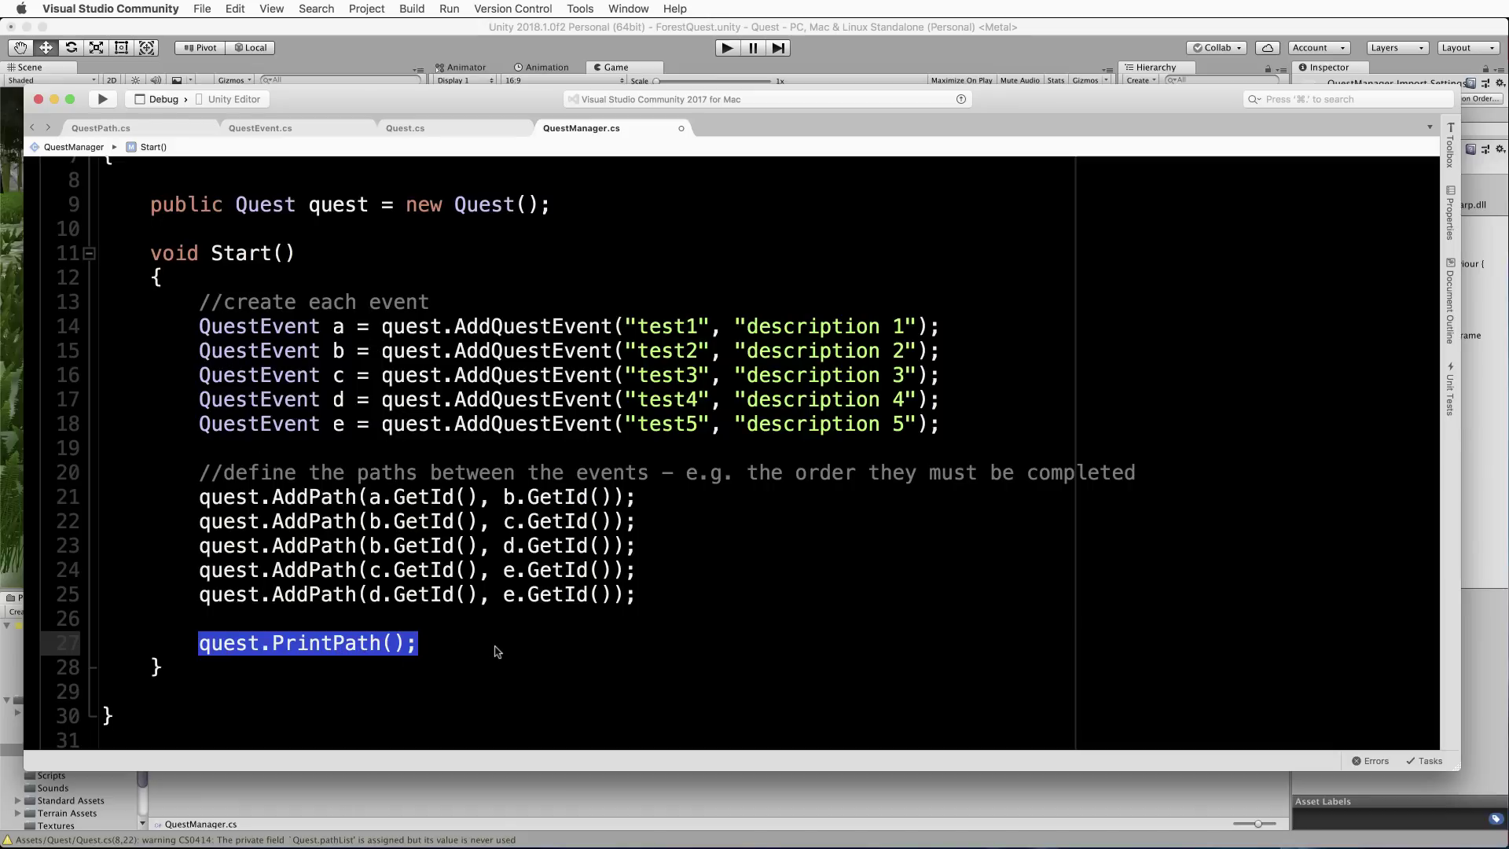
mouse_move(691, 638)
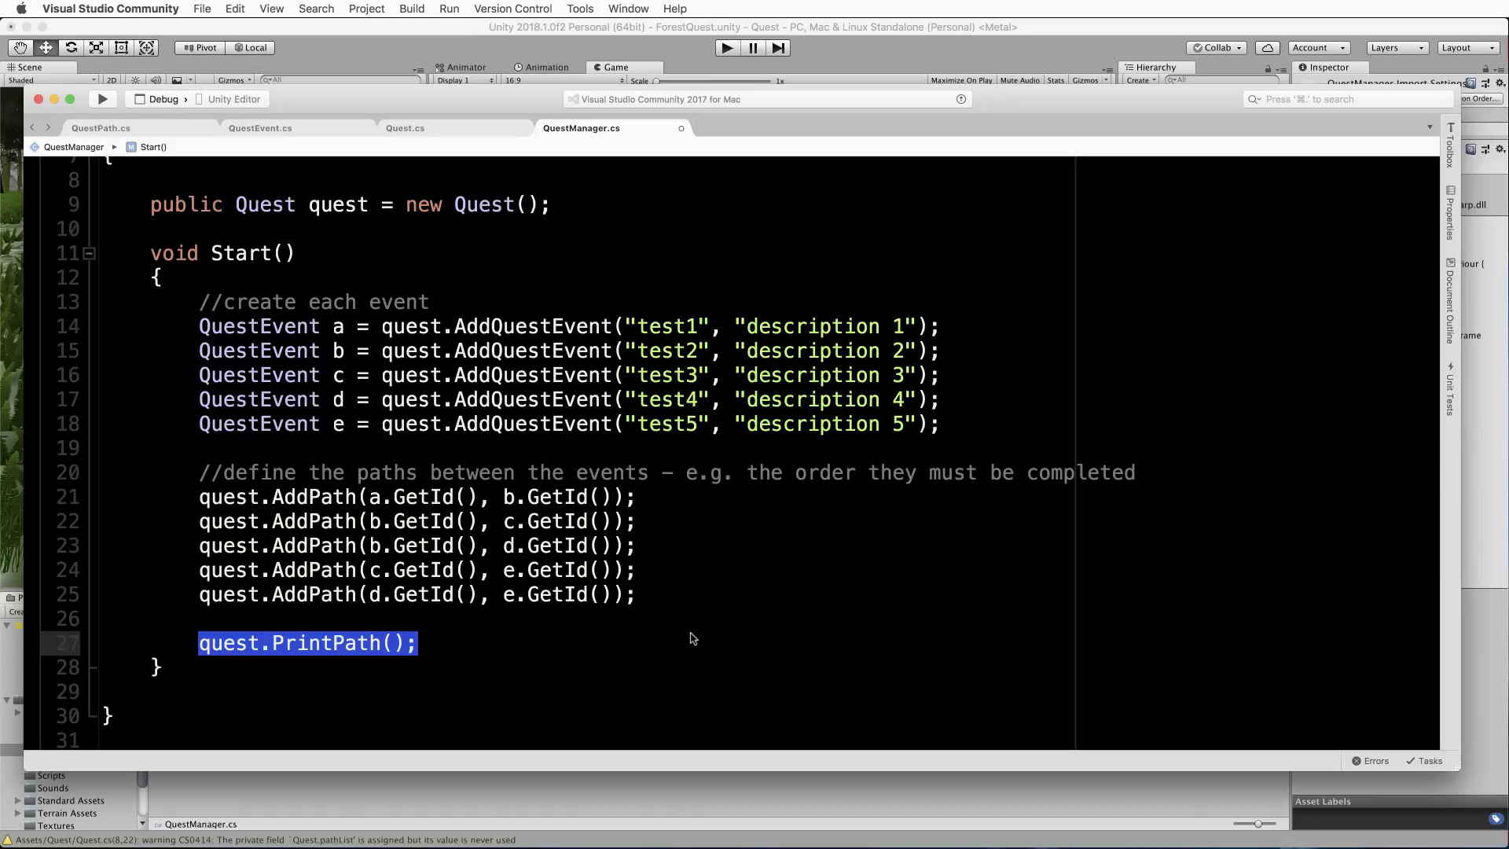
mouse_move(657, 517)
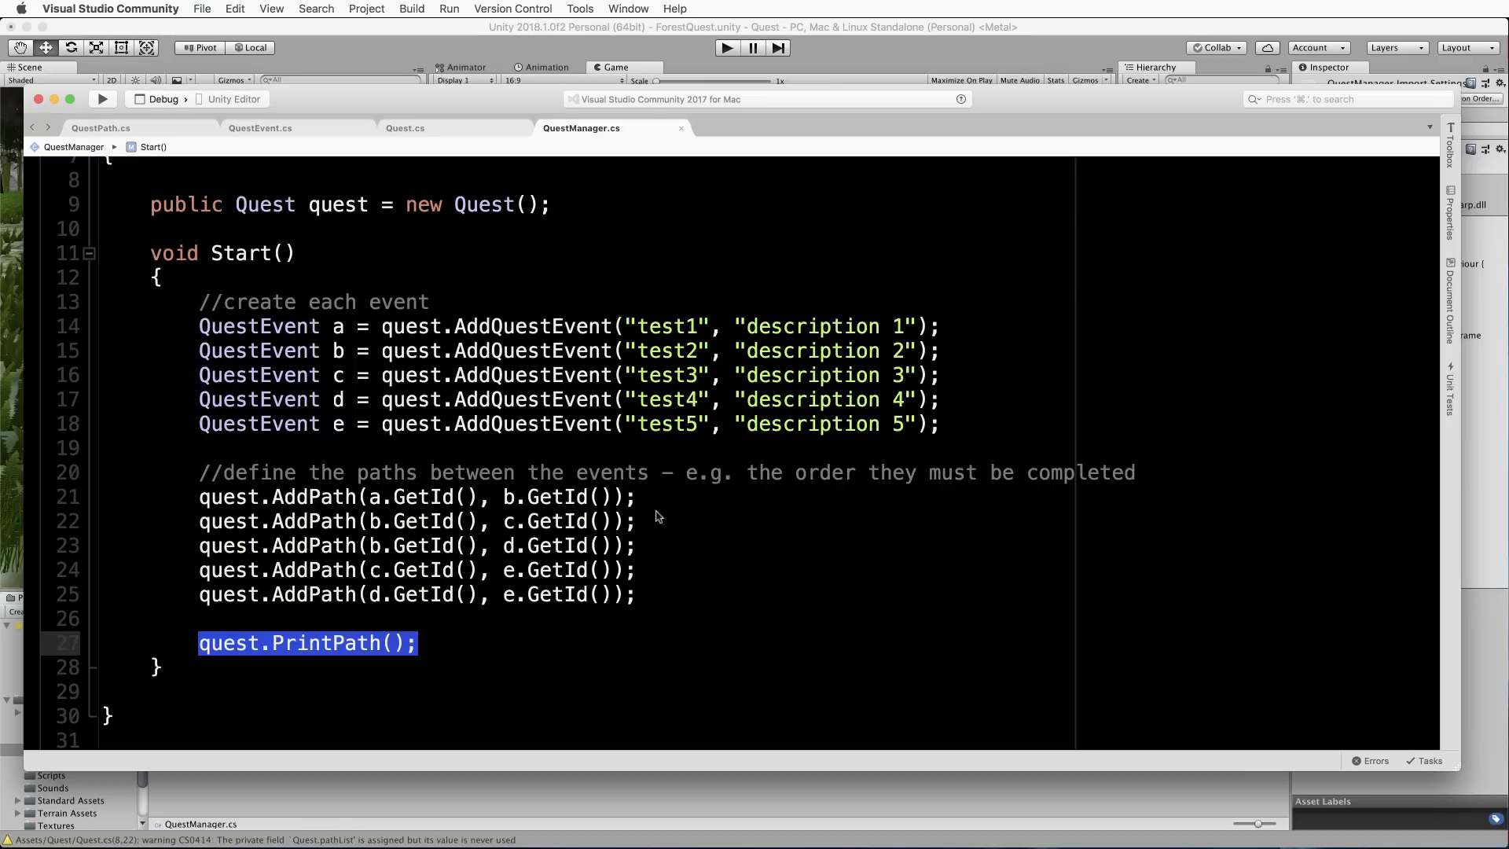
View the QuestPath.cs code briefly, then return to the Unity project.
click(100, 127)
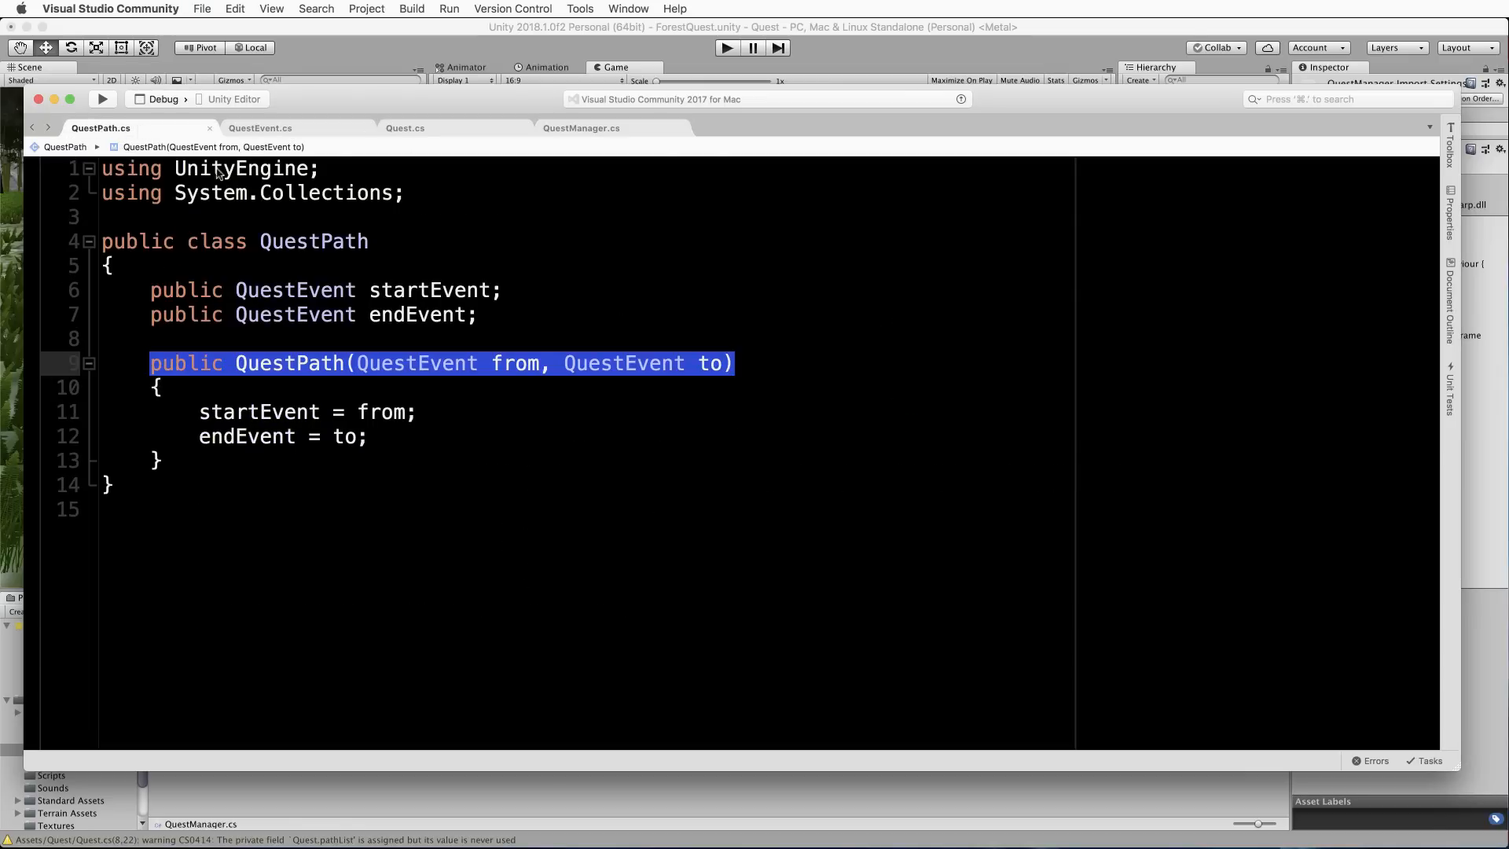
mouse_move(311, 127)
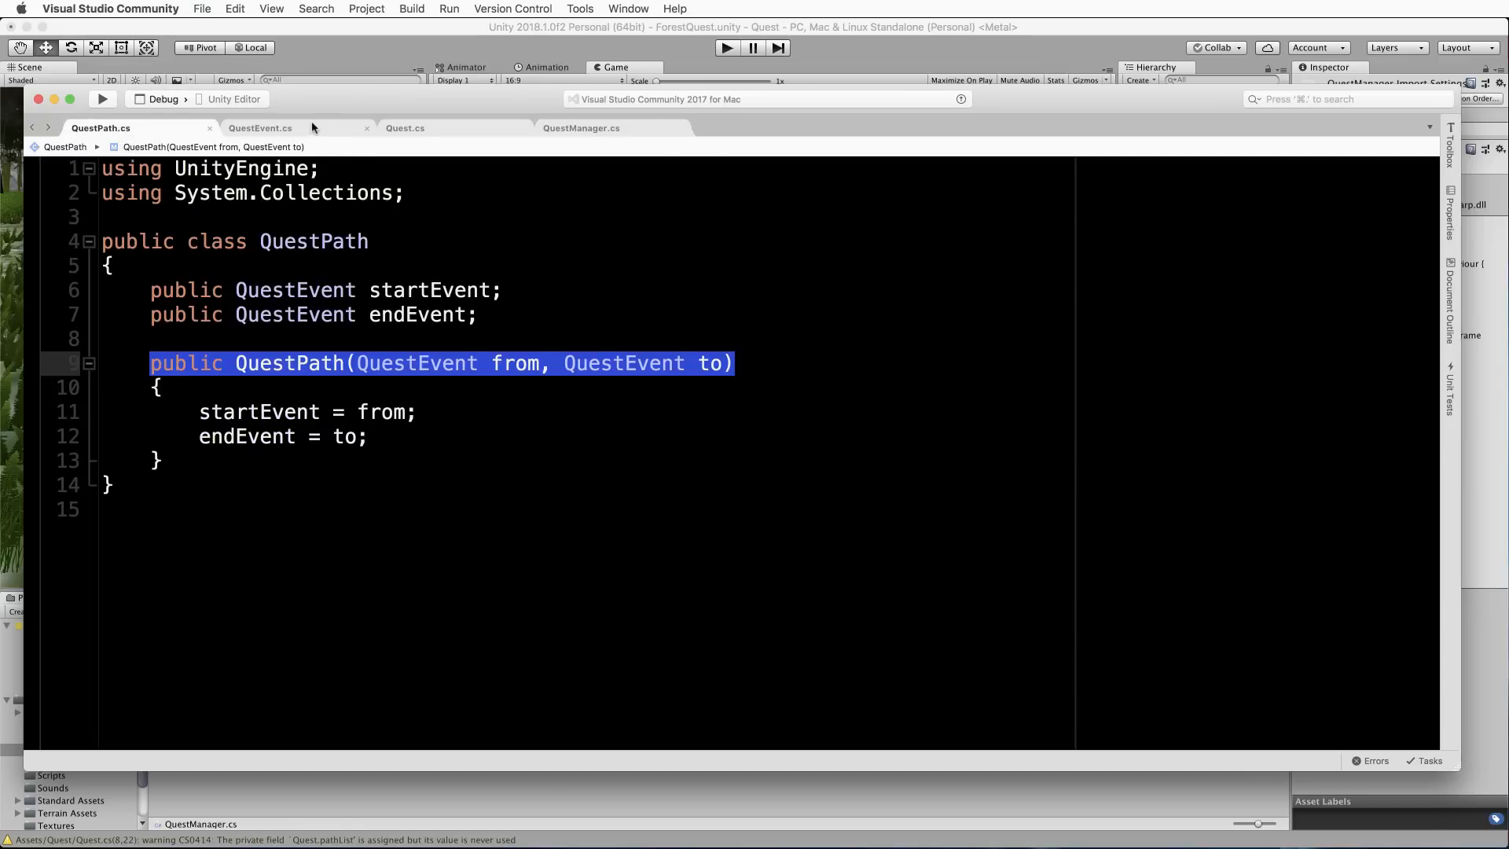
click(404, 128)
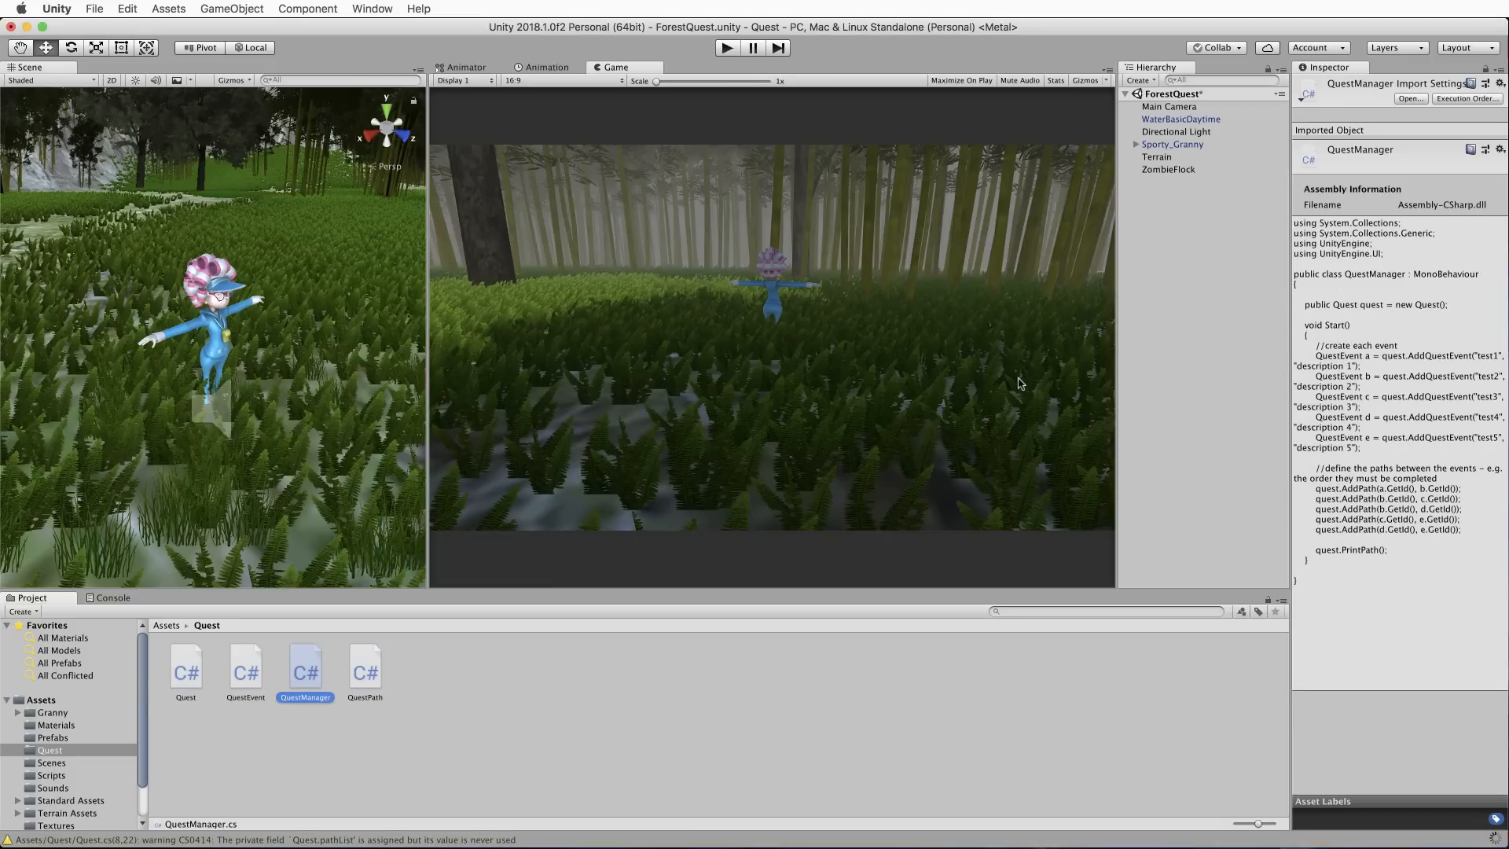
mouse_move(673, 724)
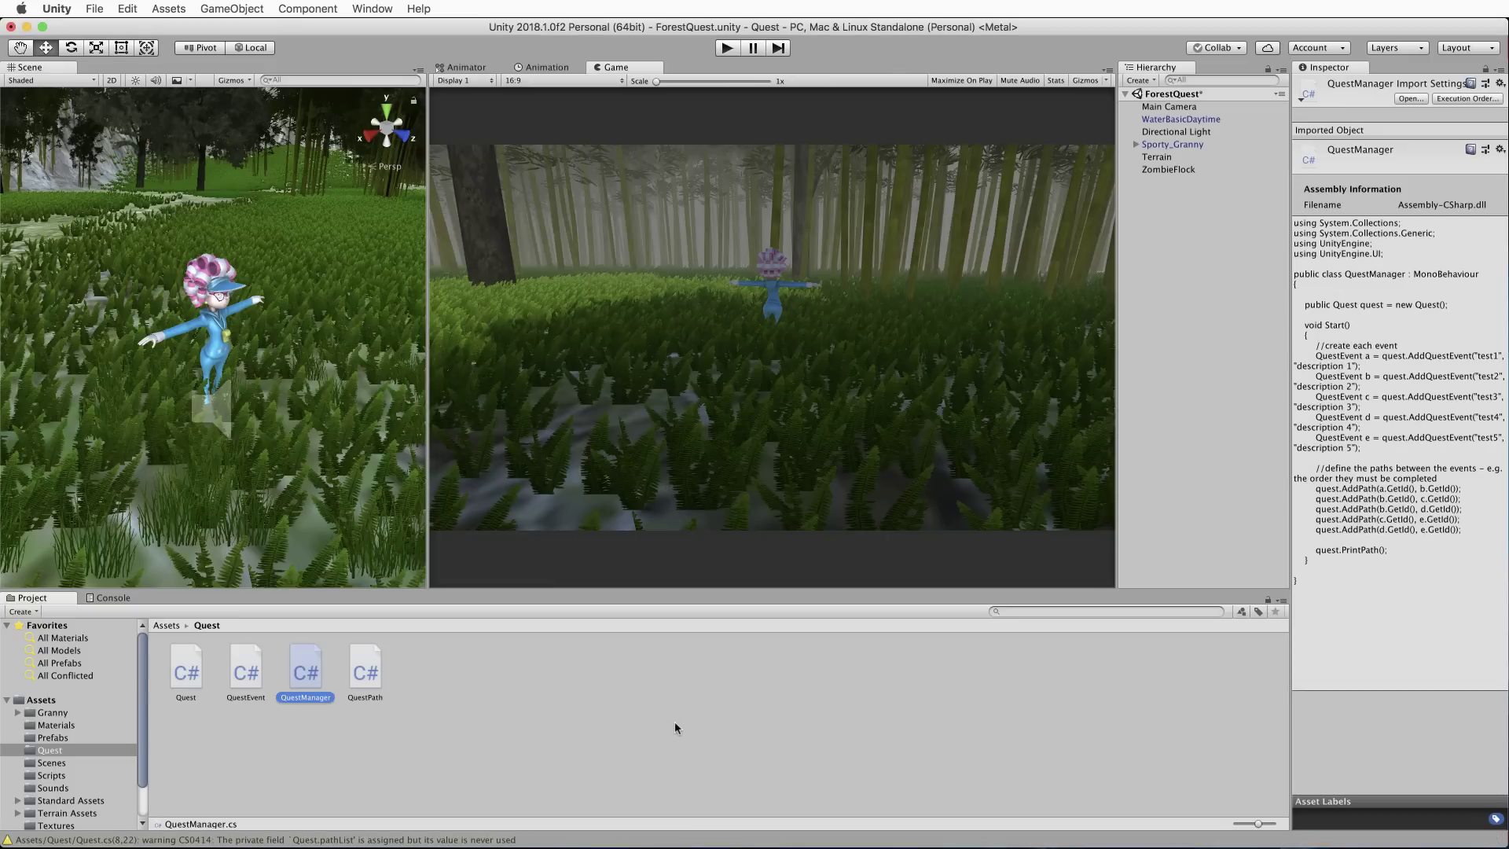
Create an empty QuestManager object in the scene and attach the QuestManager script to it.
click(1158, 261)
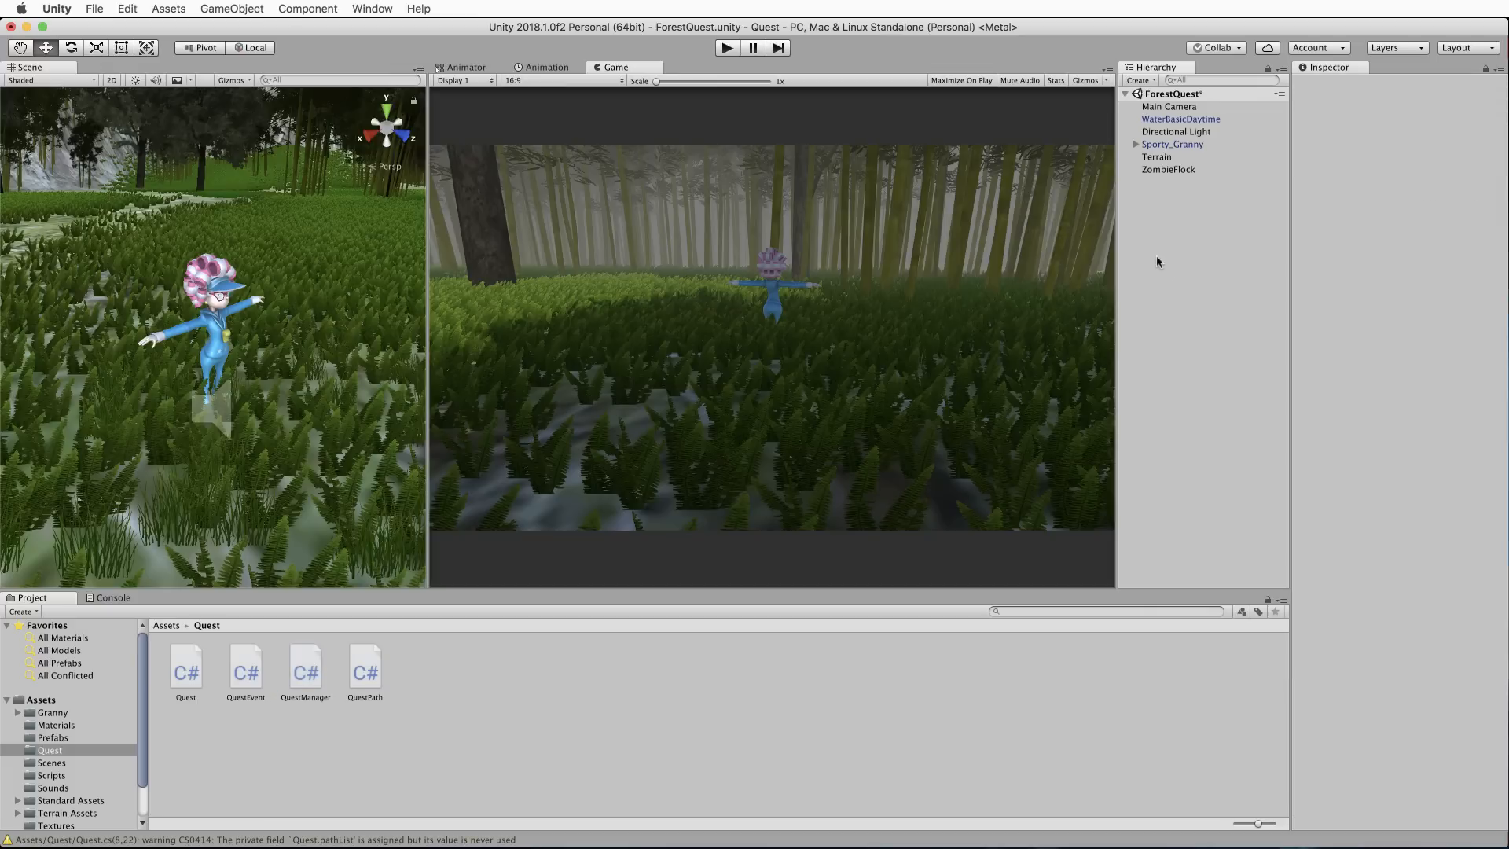
mouse_move(1146, 216)
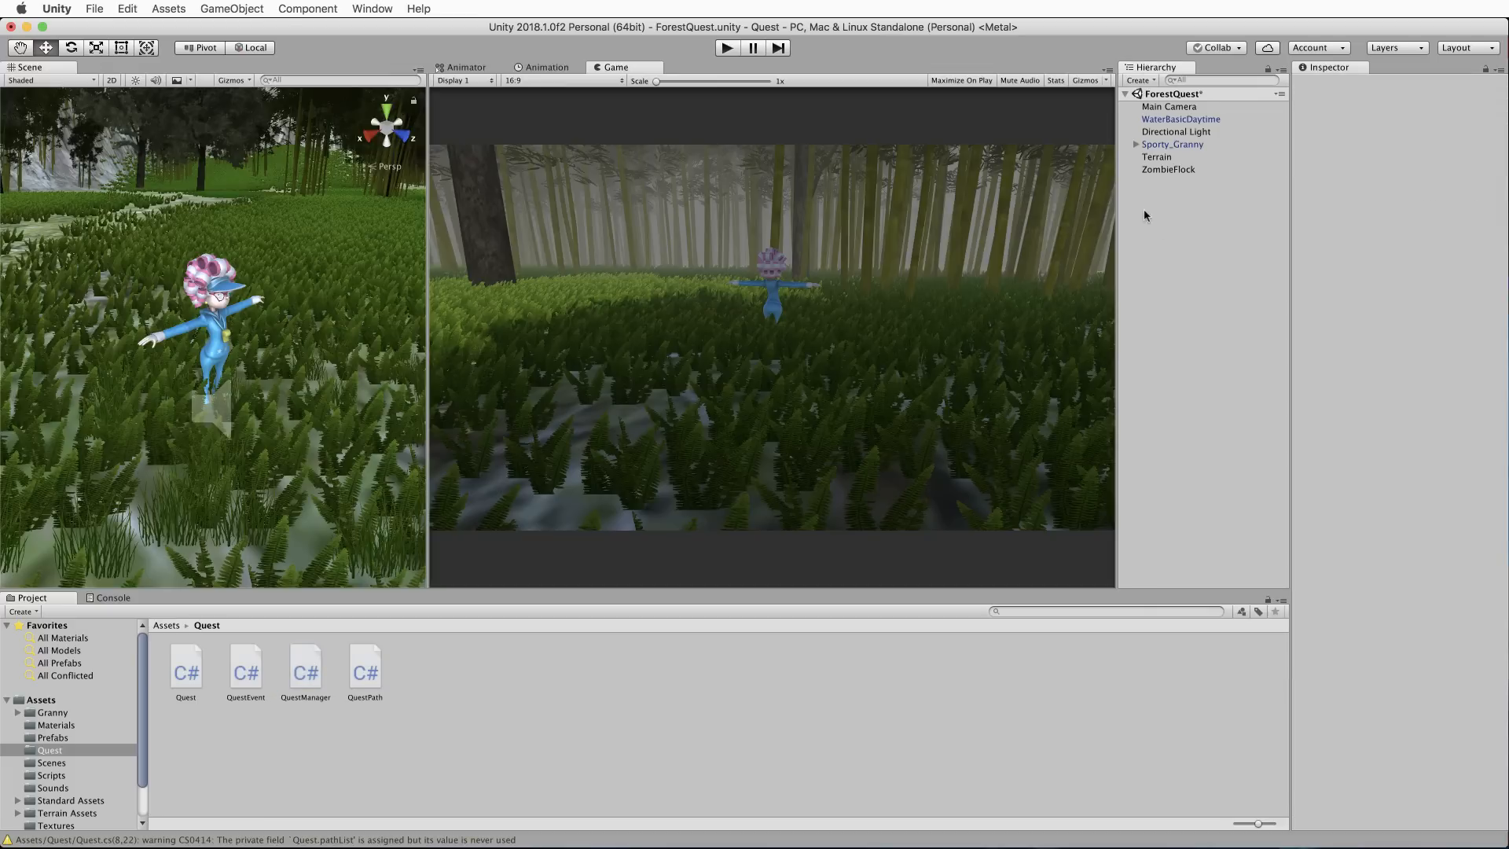
right_click(1145, 215)
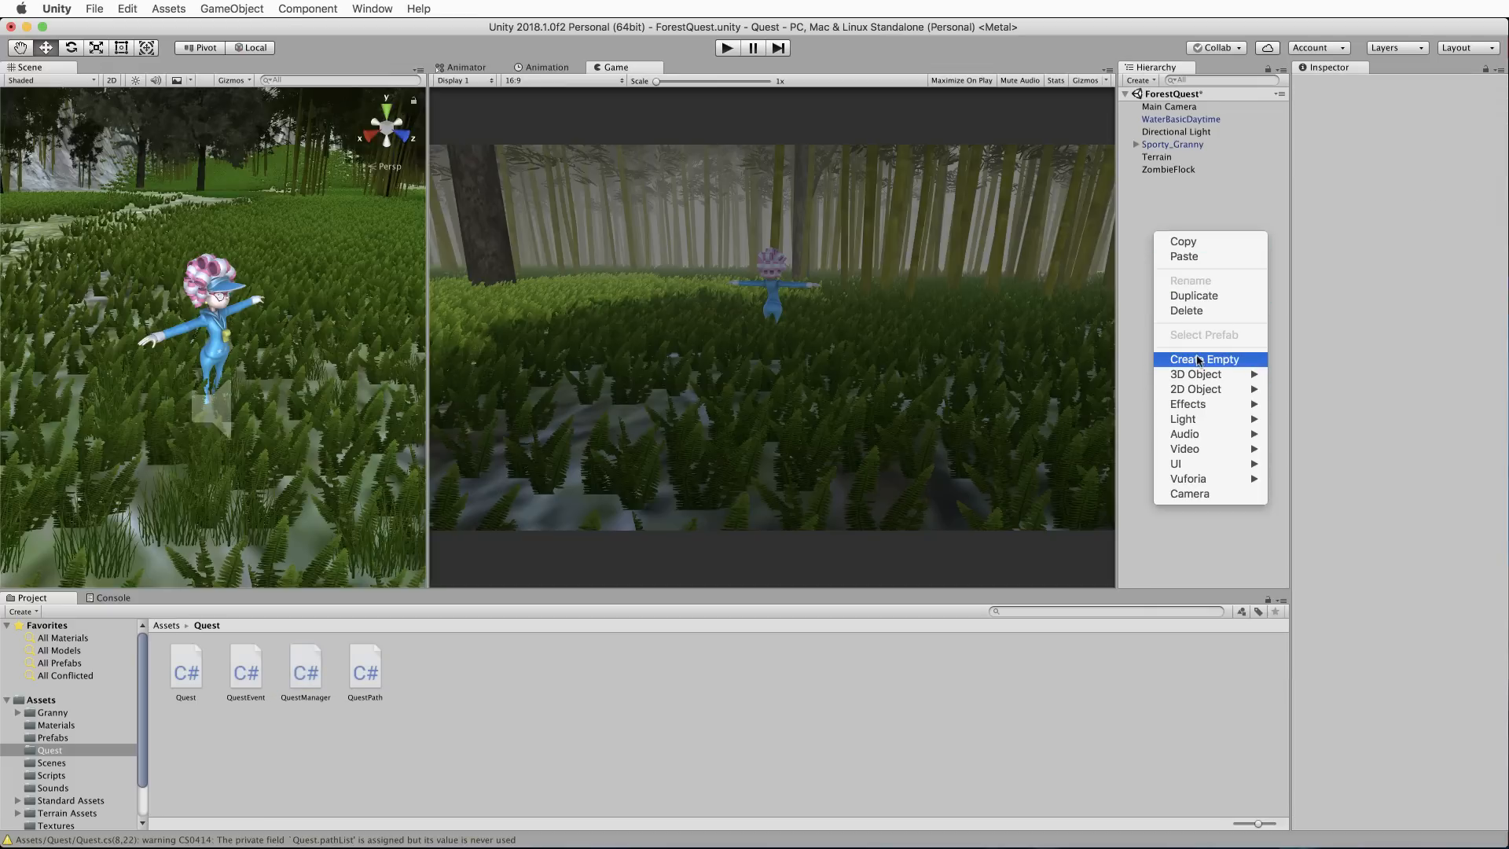
click(1199, 358)
text(QuestManager)
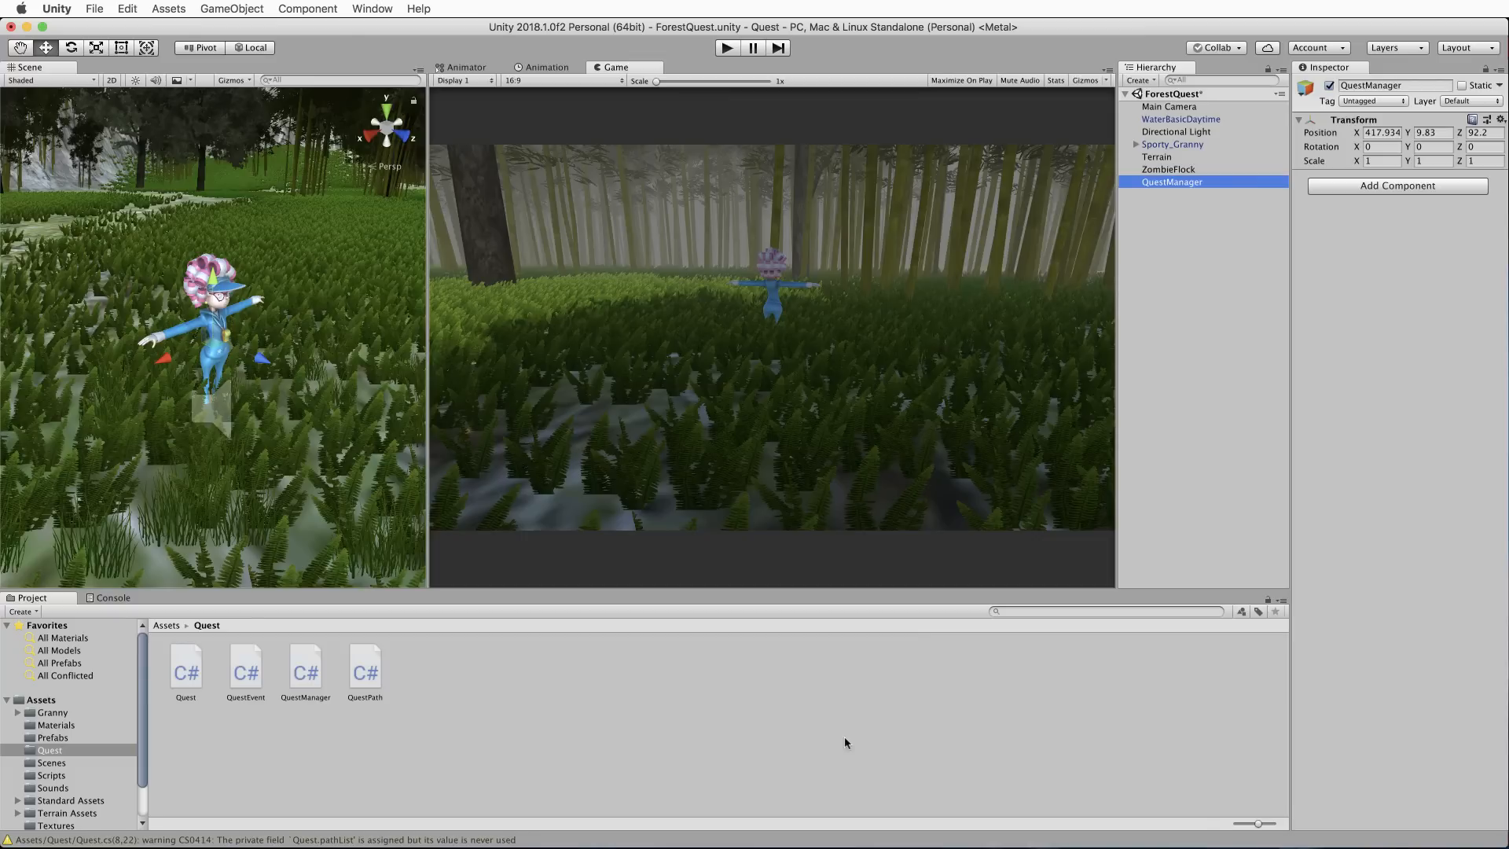
click(306, 671)
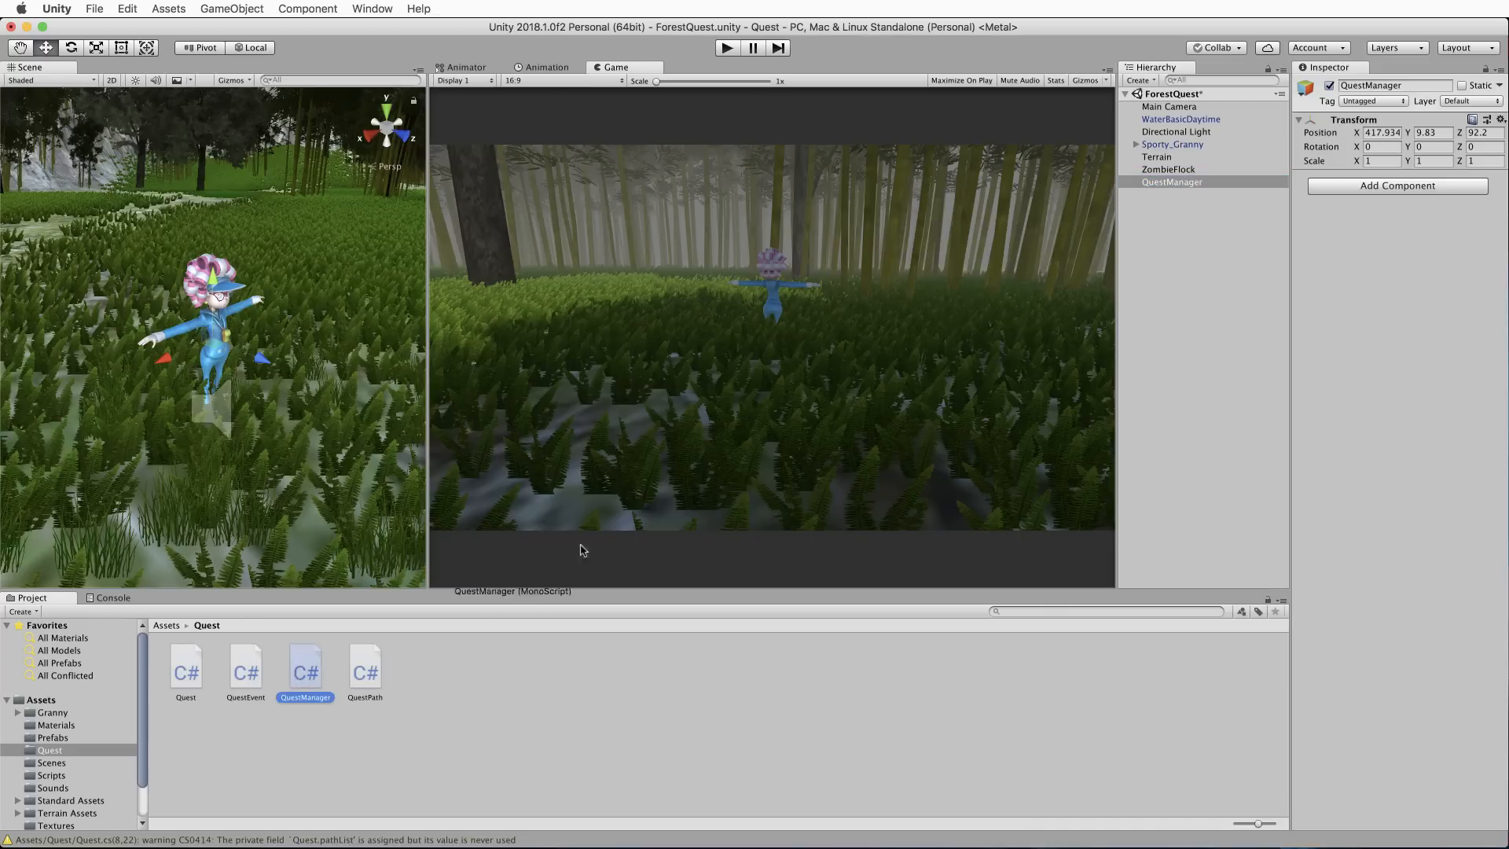
click(1172, 182)
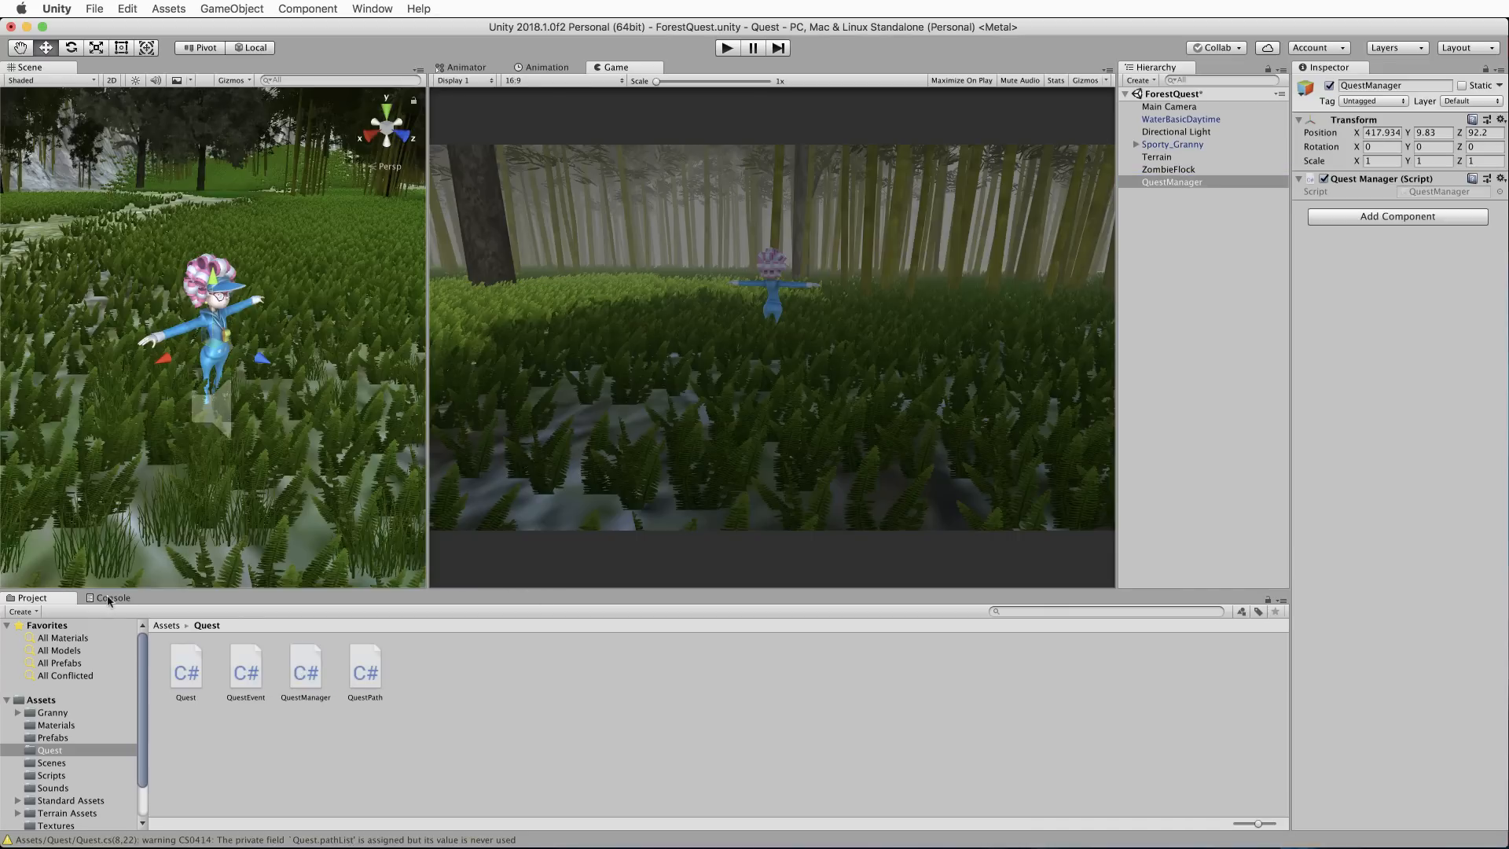
Clear the Console and play the scene so it logs test1 through test5.
click(114, 597)
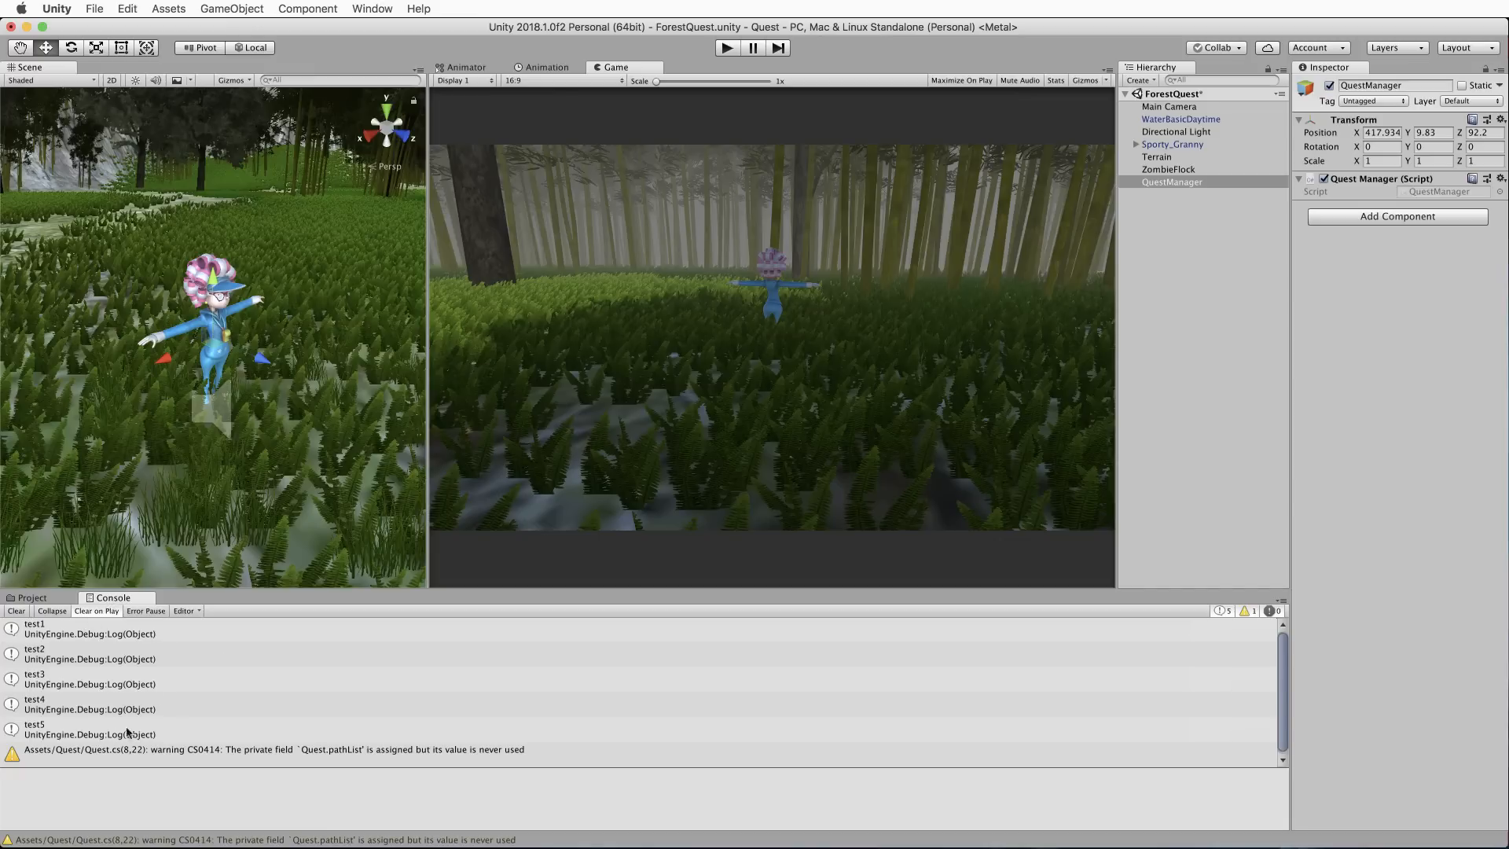
click(16, 610)
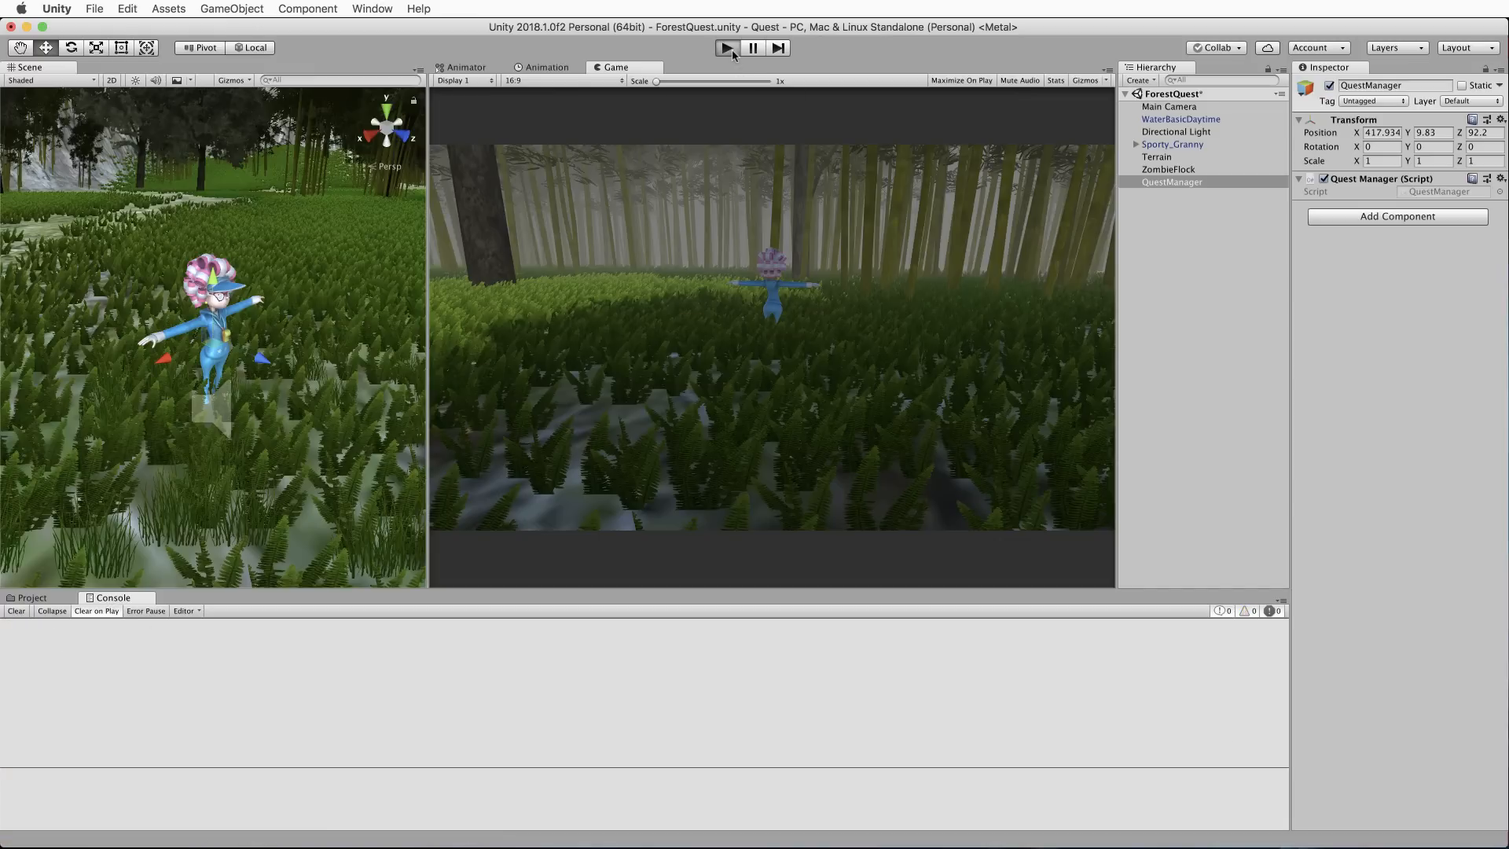
click(726, 48)
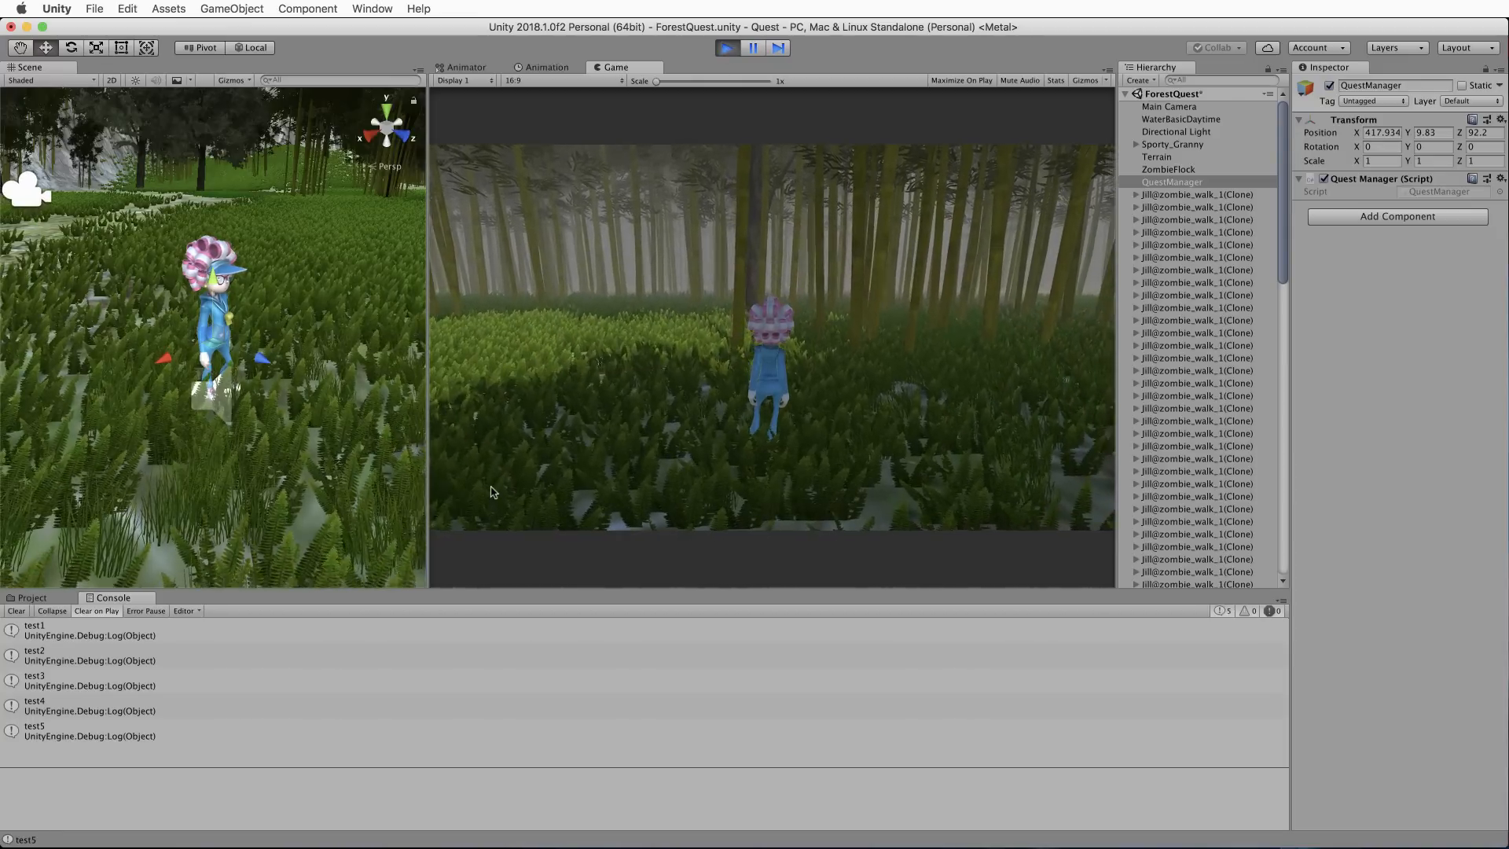